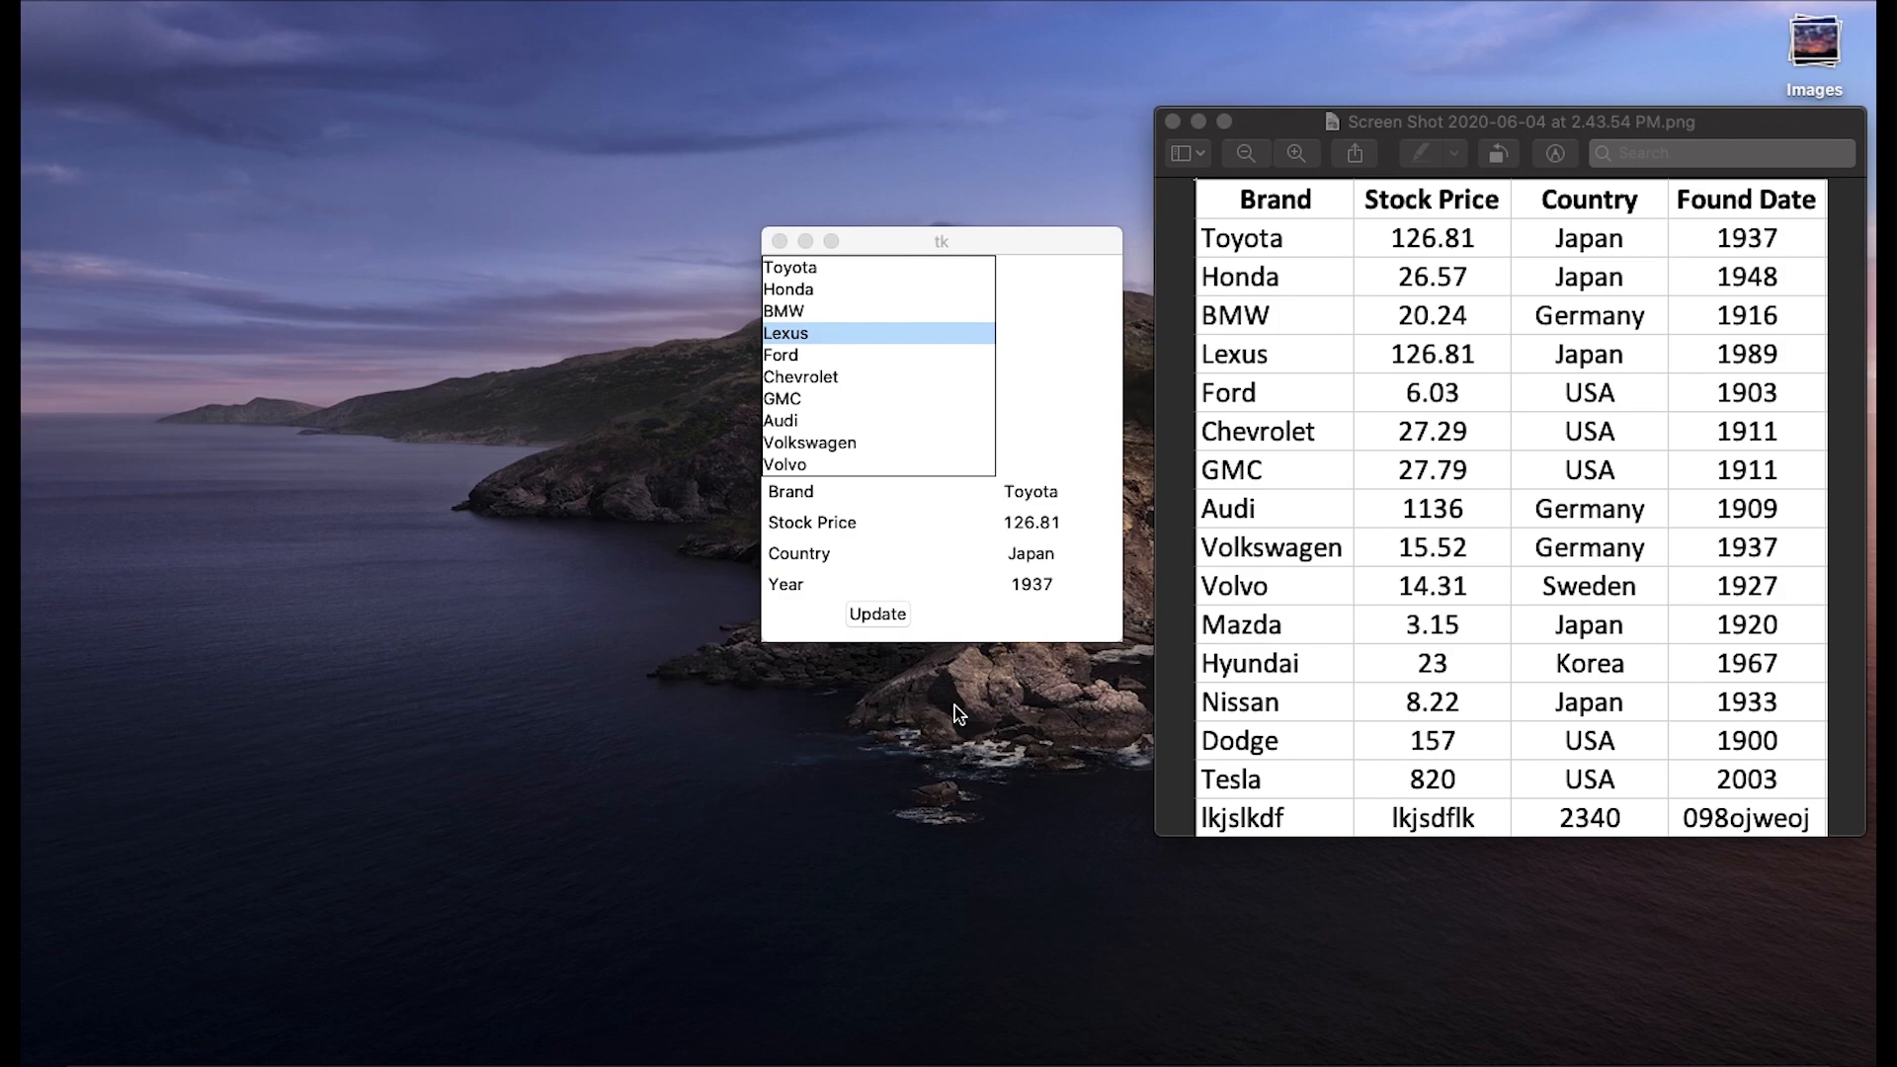
pyautogui.moveTo(1262, 905)
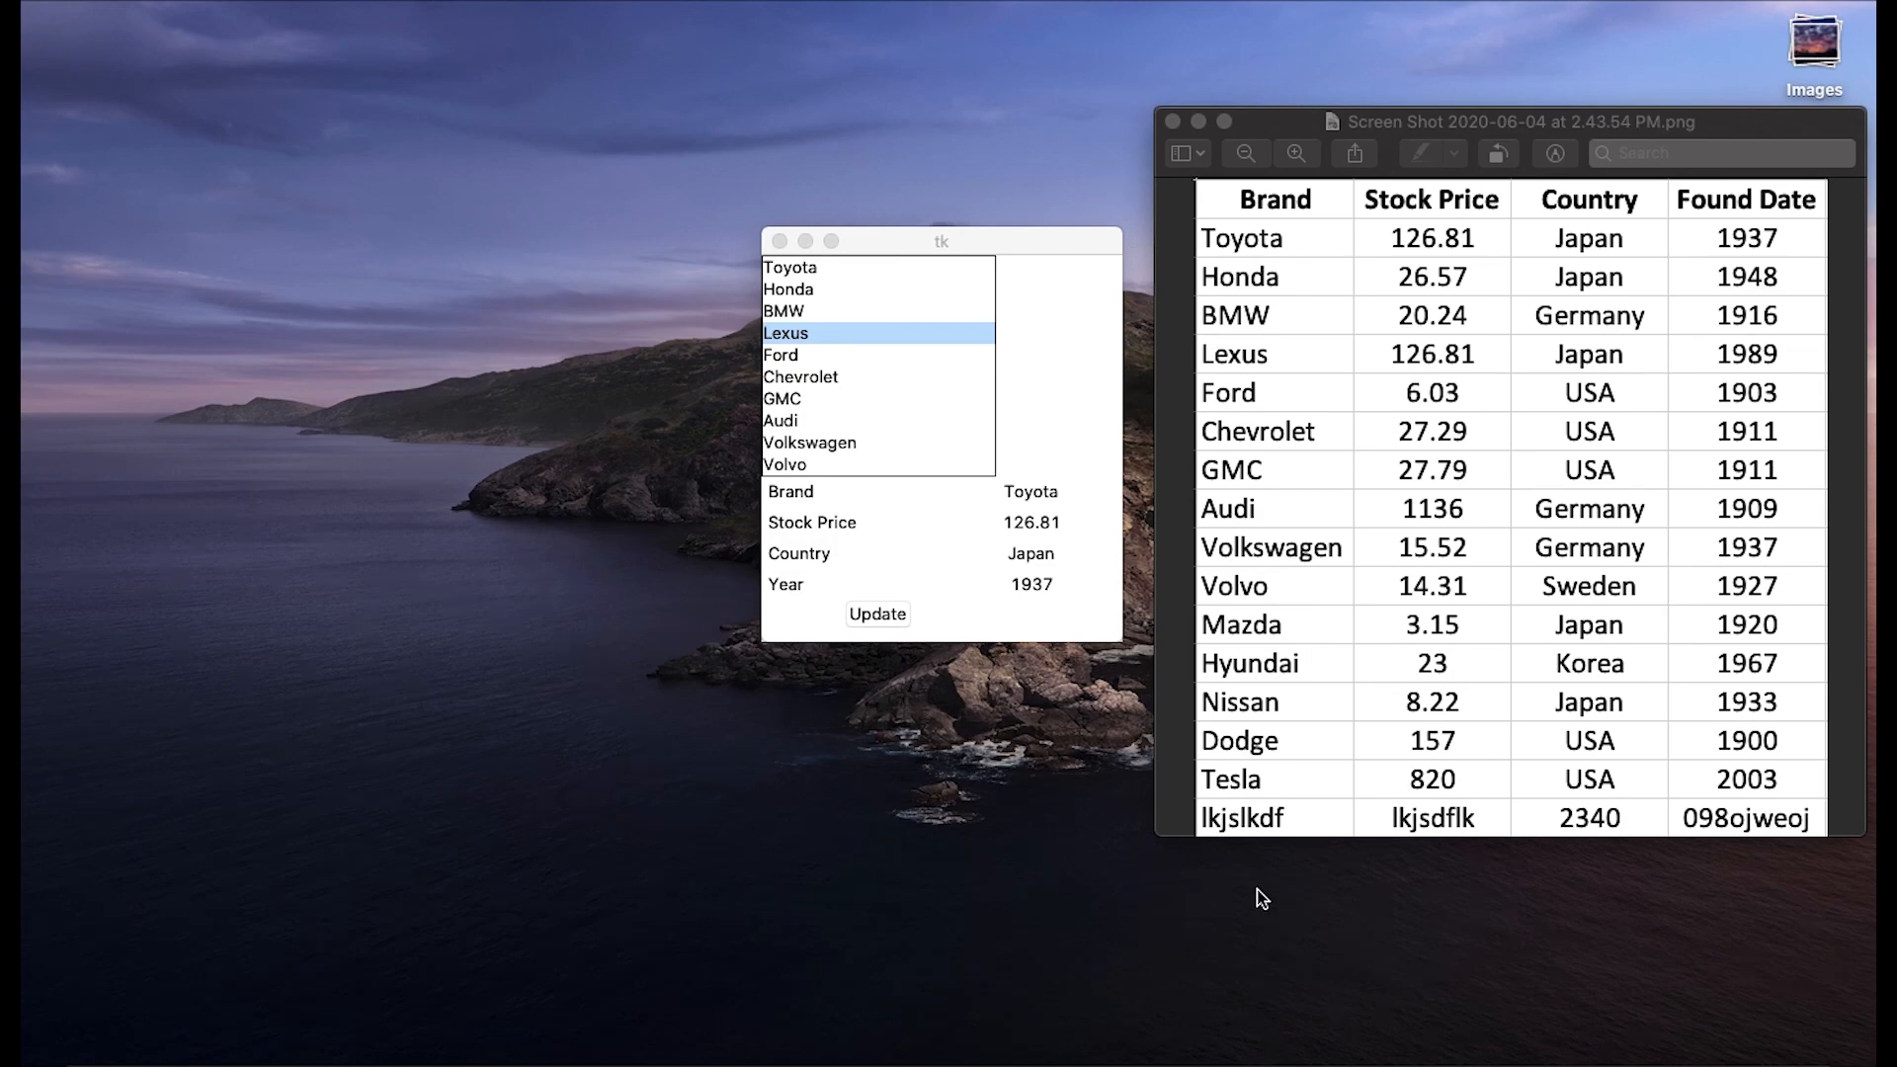
pyautogui.moveTo(851, 853)
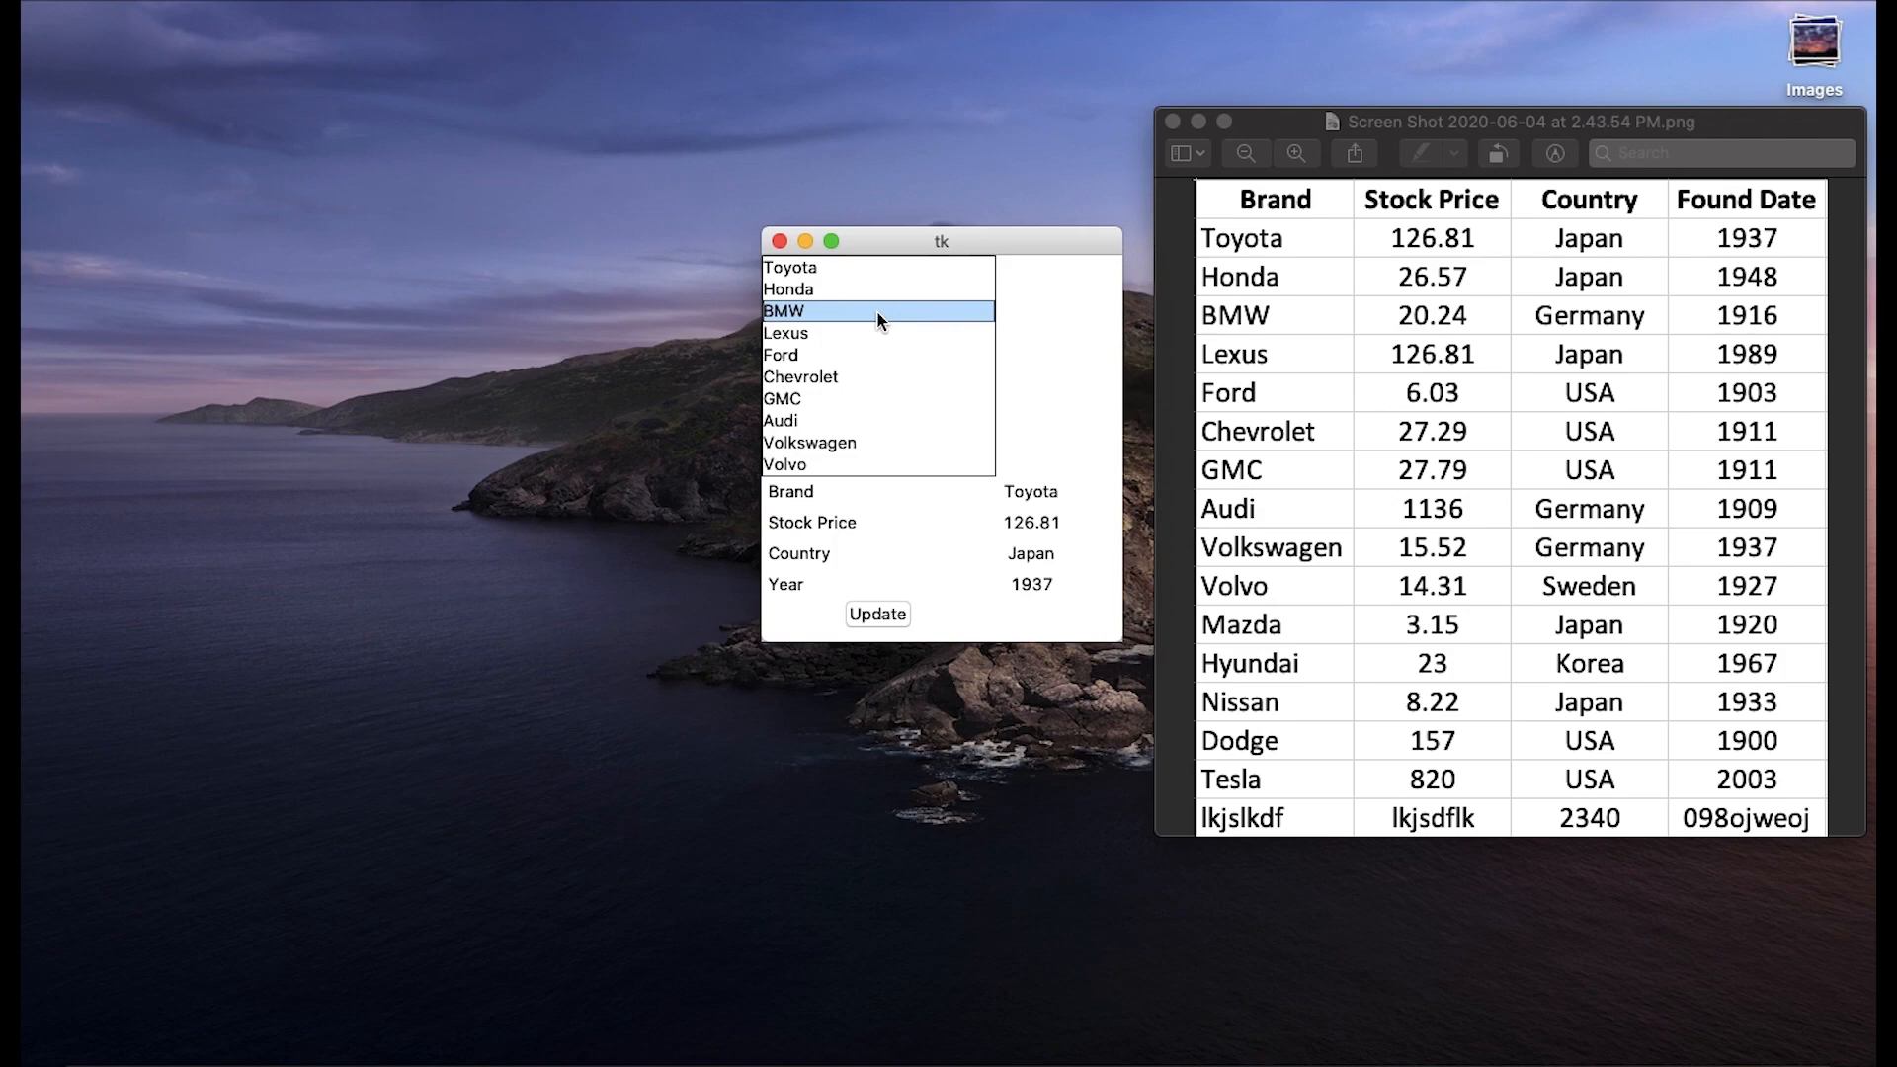
pyautogui.moveTo(874, 360)
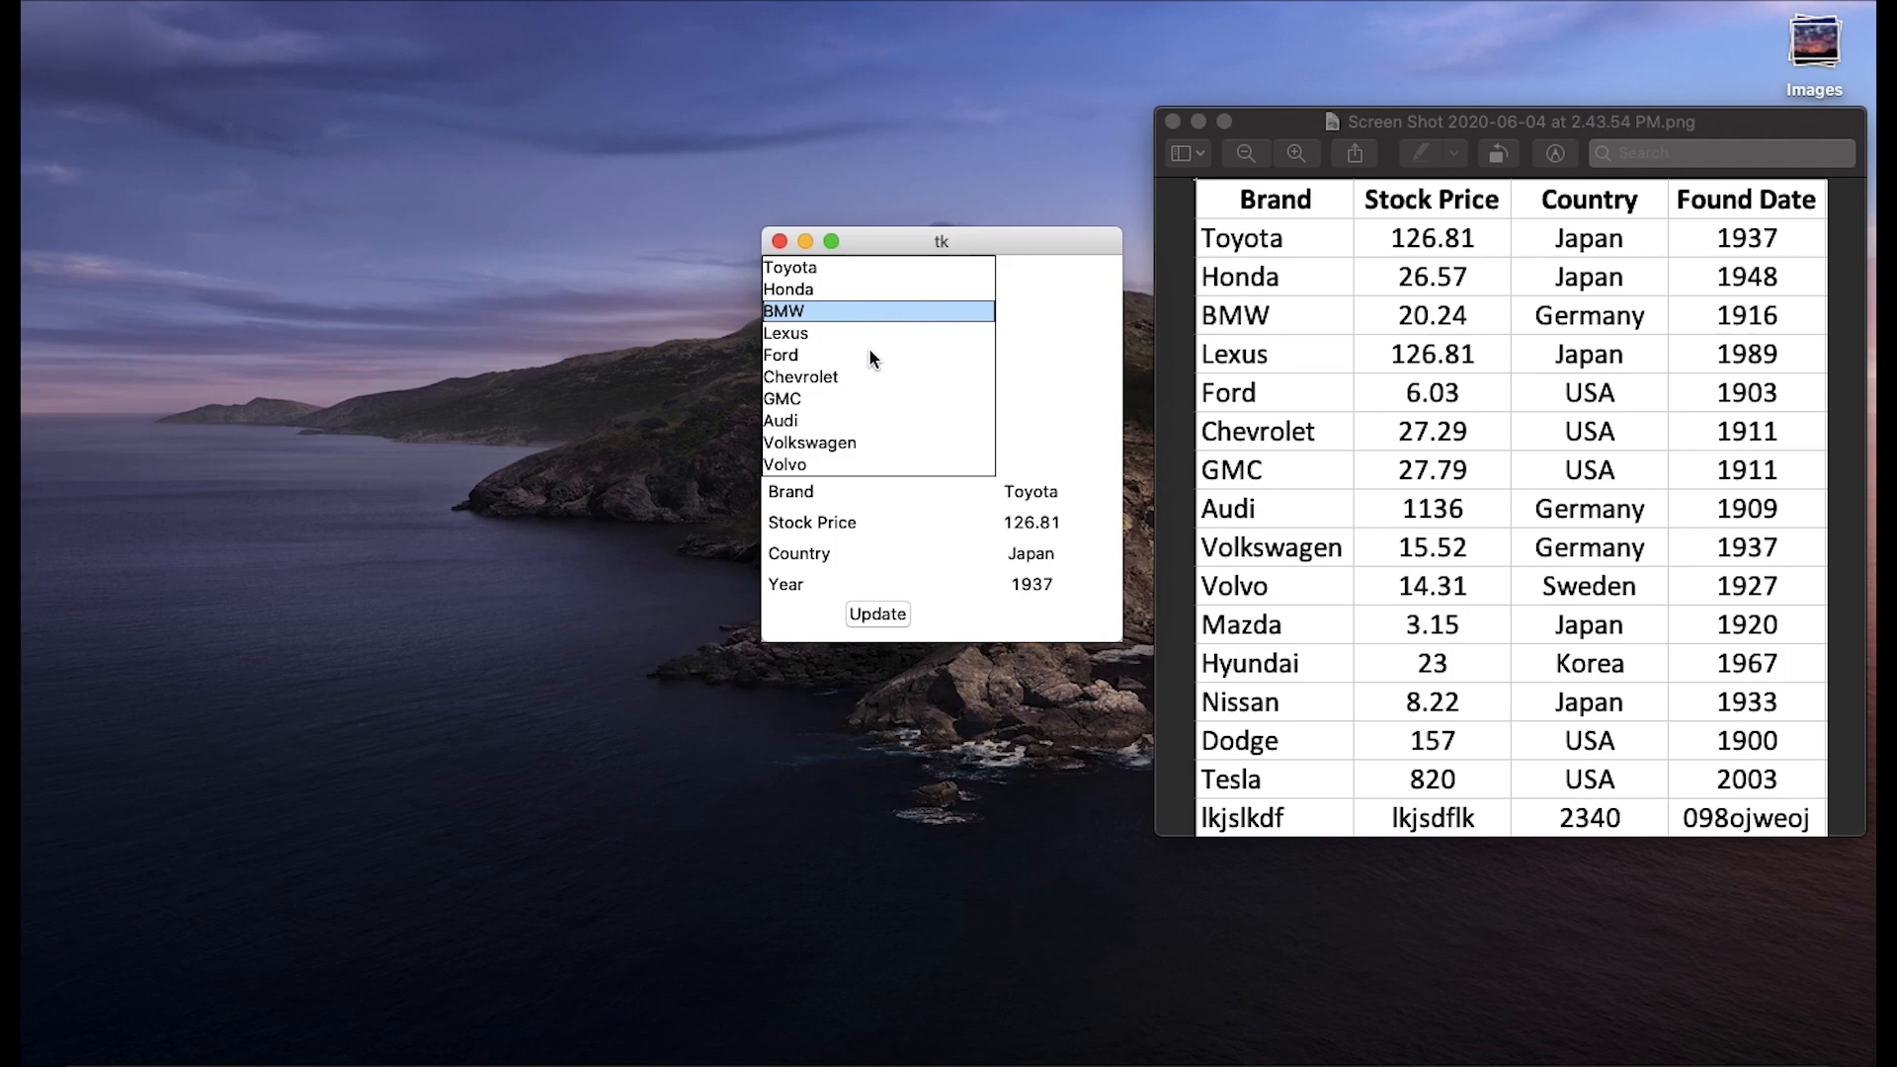
# Look up Toyota, Ford, GMC and BMW, showing each brand's price, country and year.
pyautogui.click(791, 265)
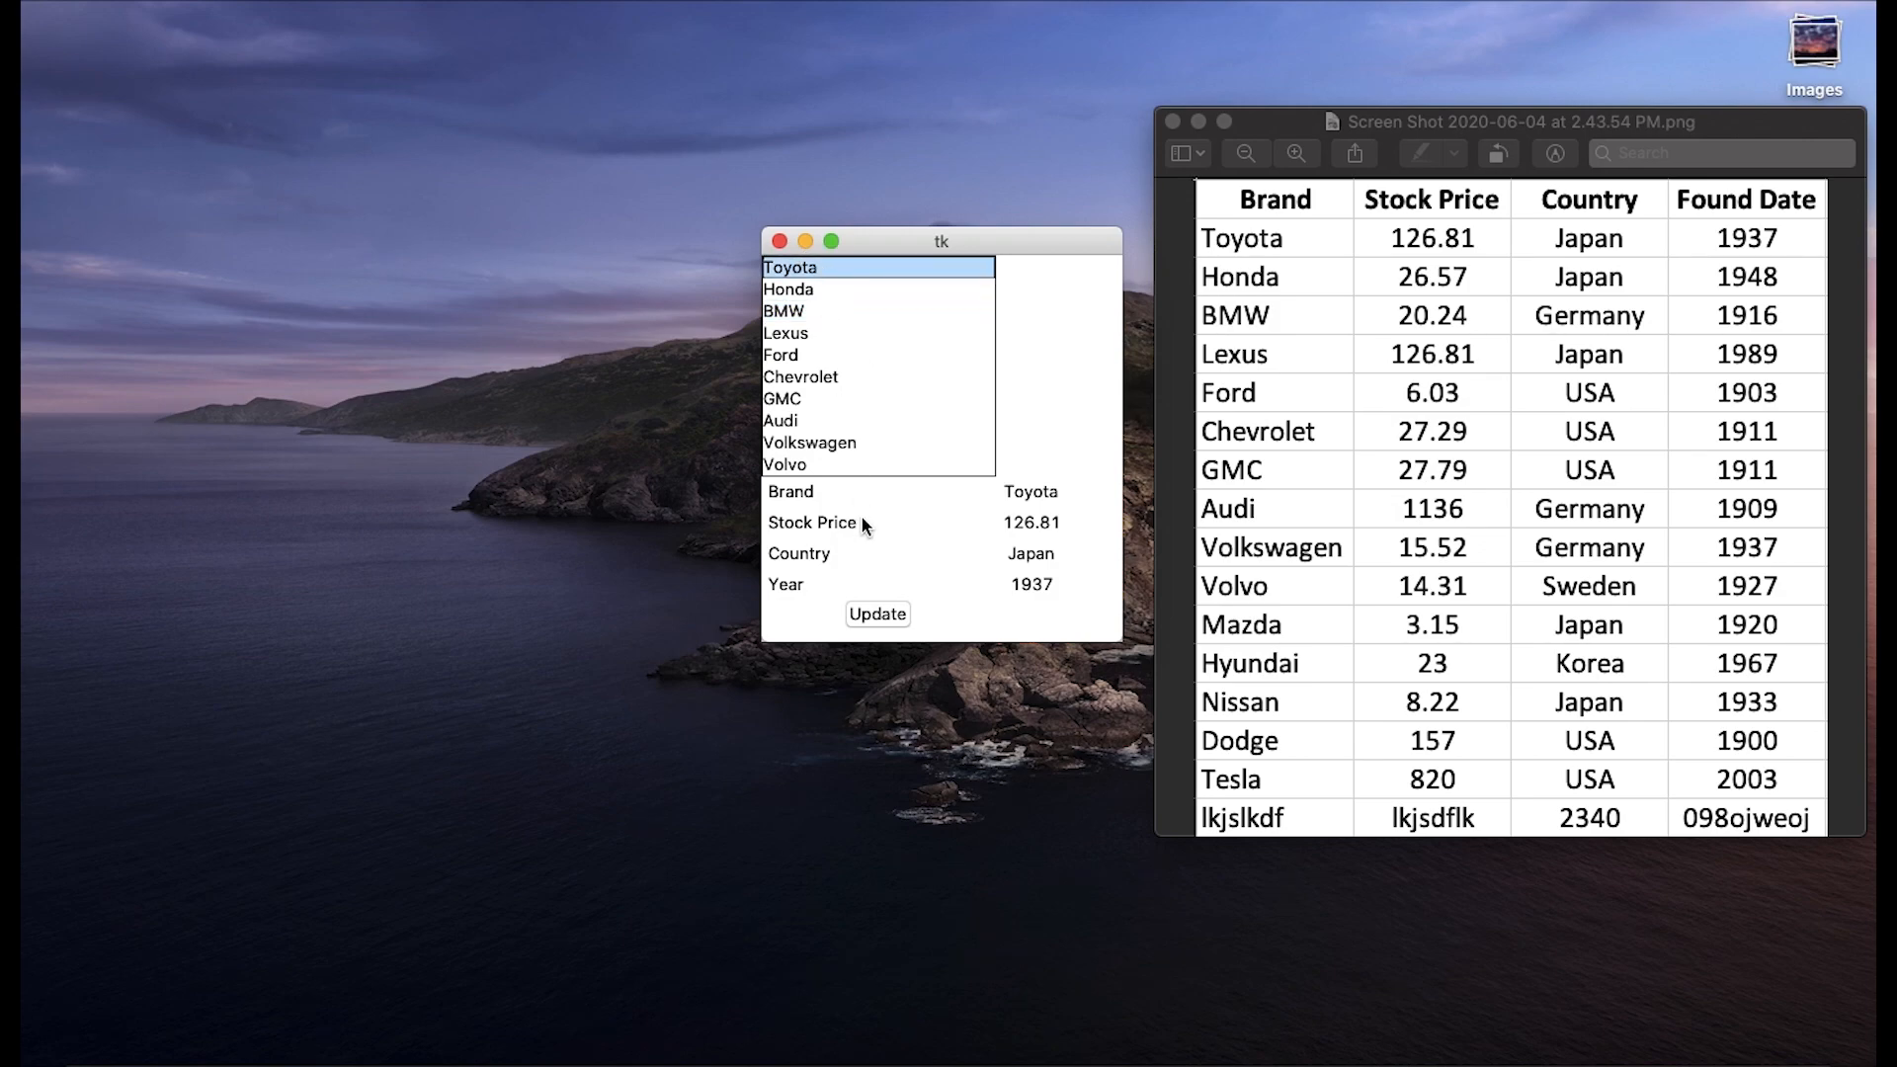
pyautogui.click(781, 354)
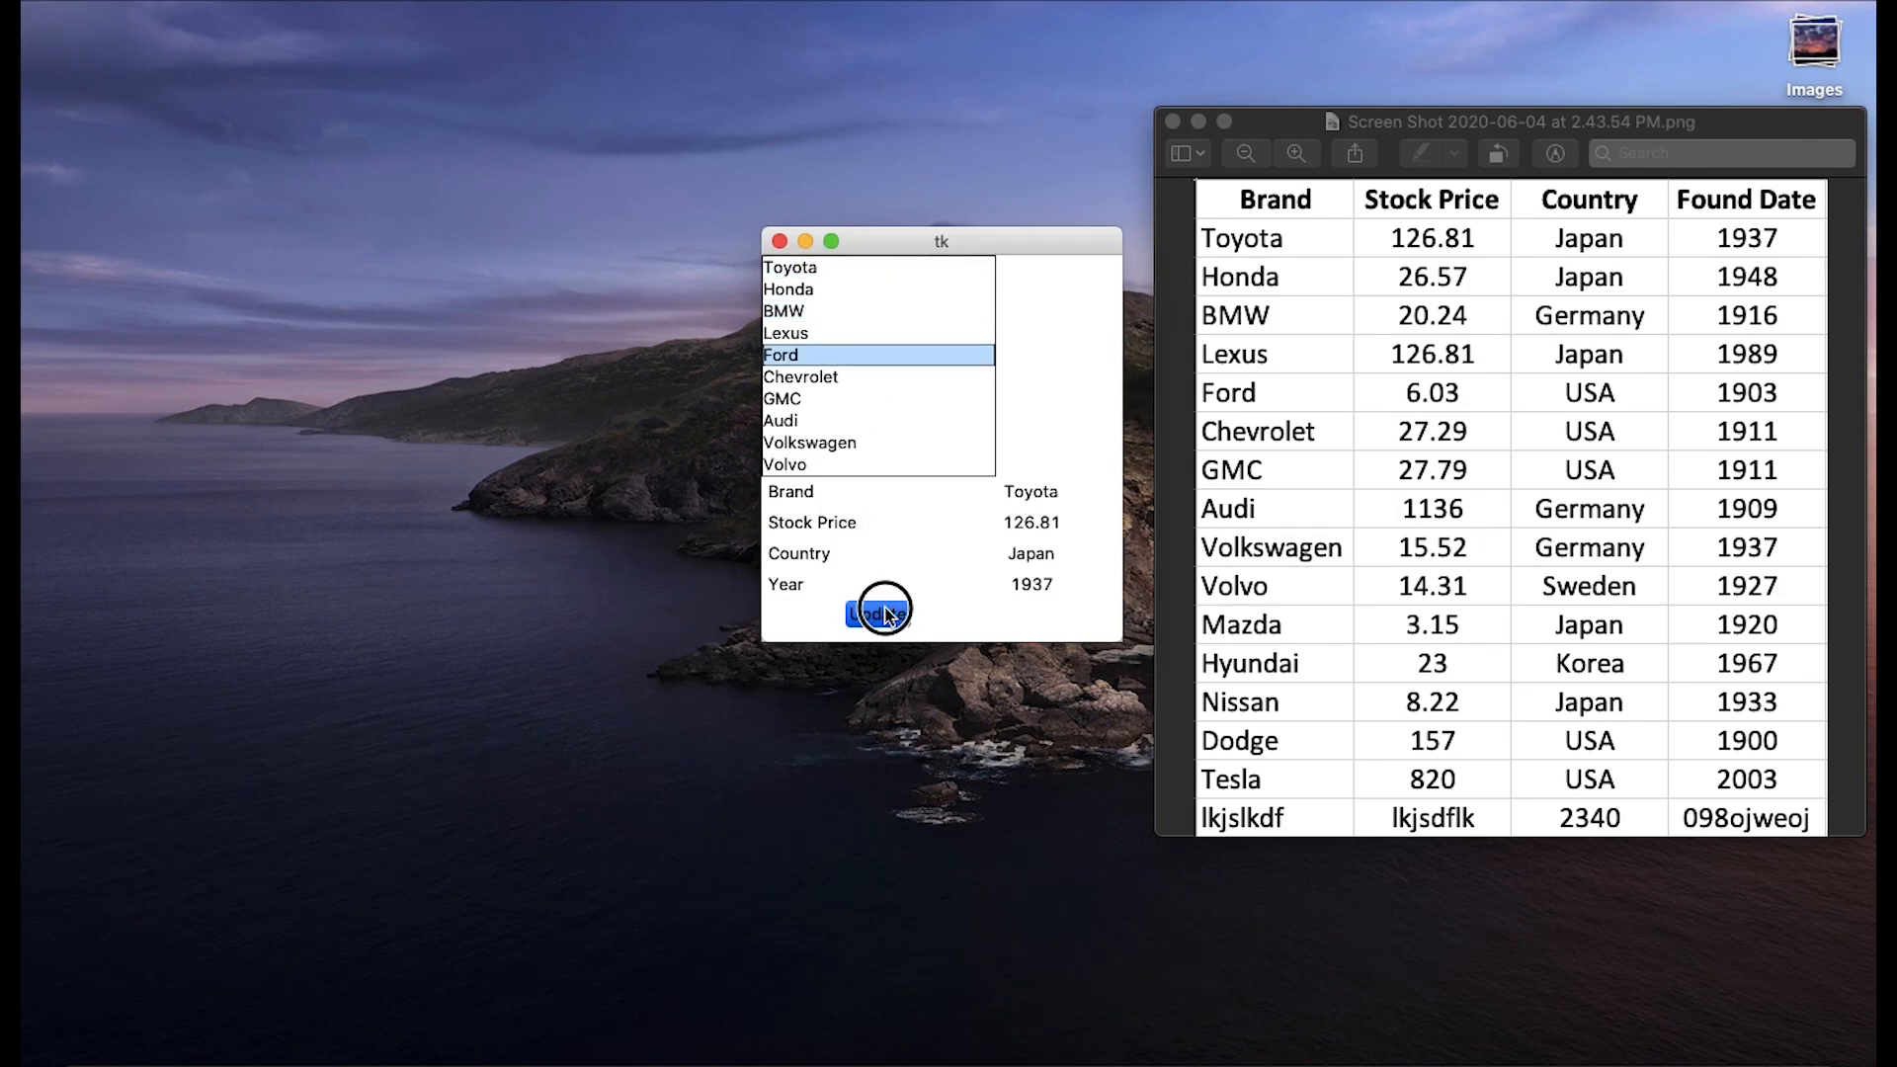
pyautogui.click(877, 614)
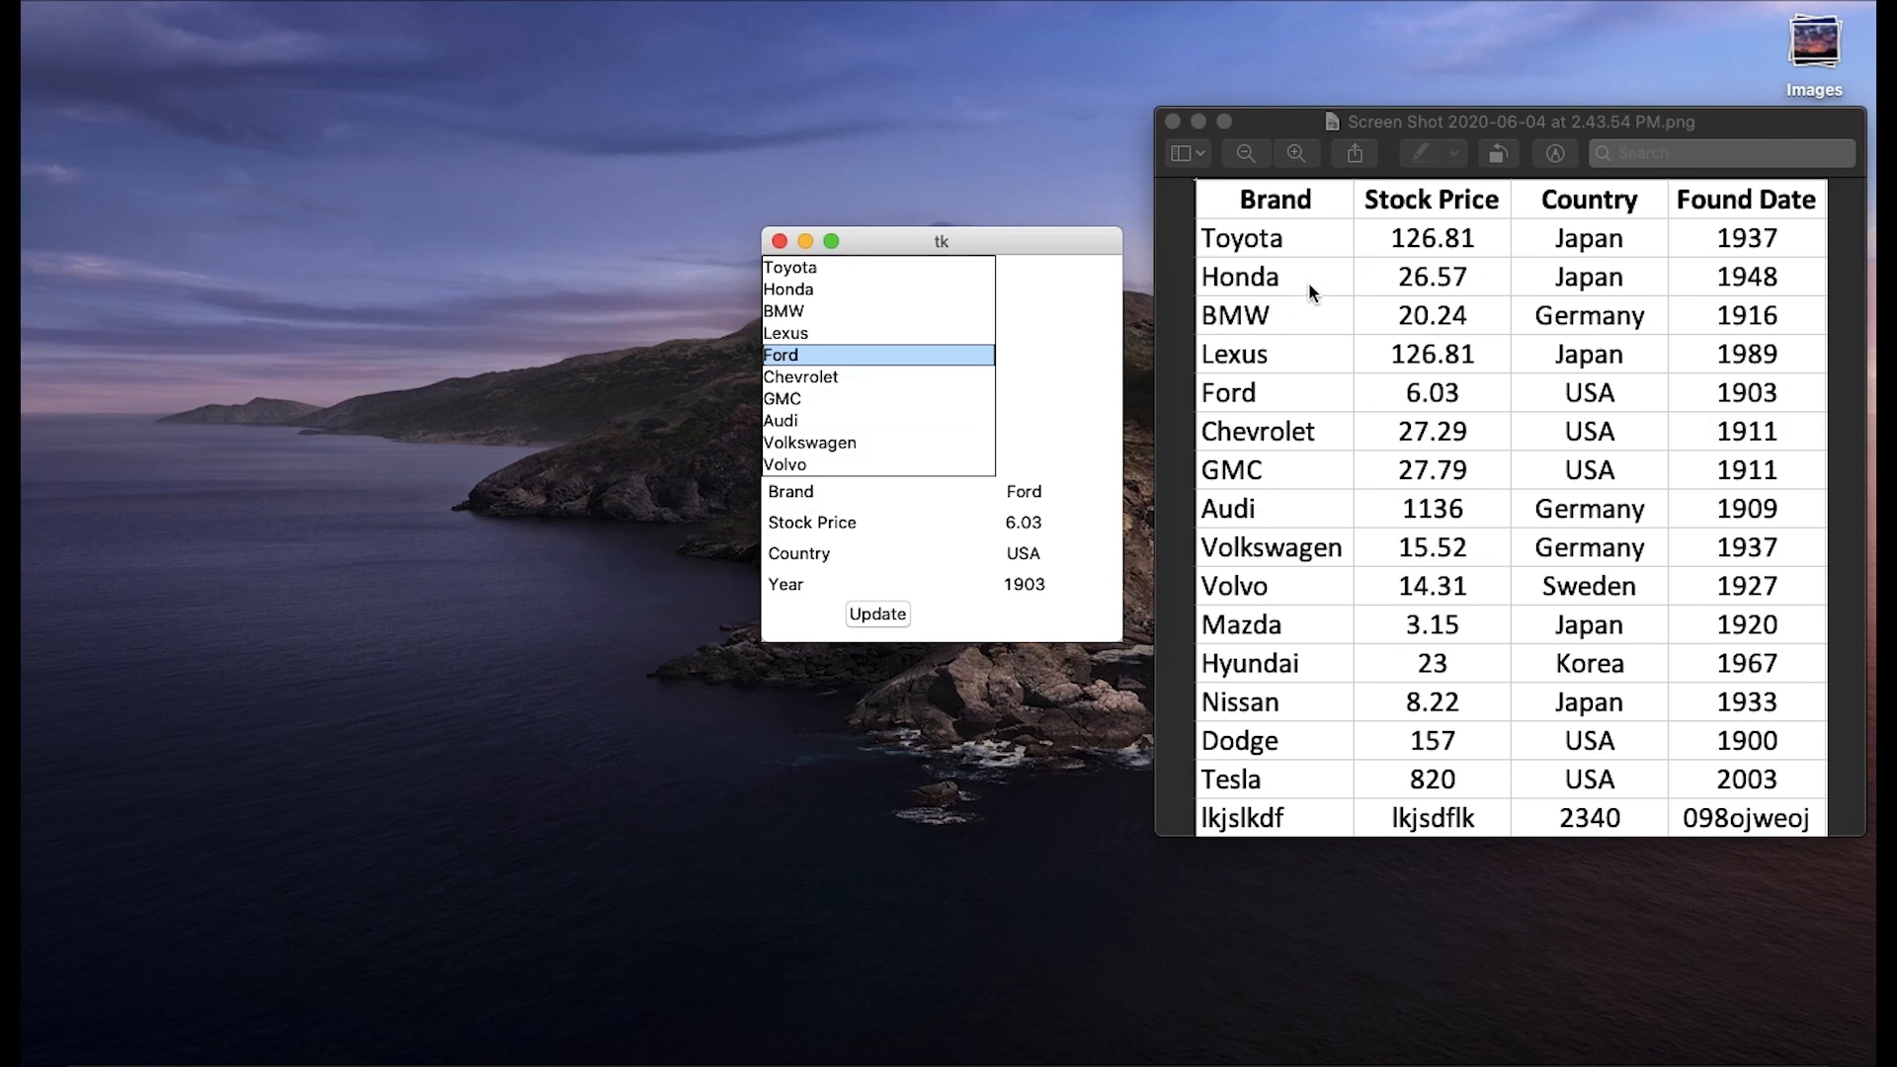
pyautogui.moveTo(805, 394)
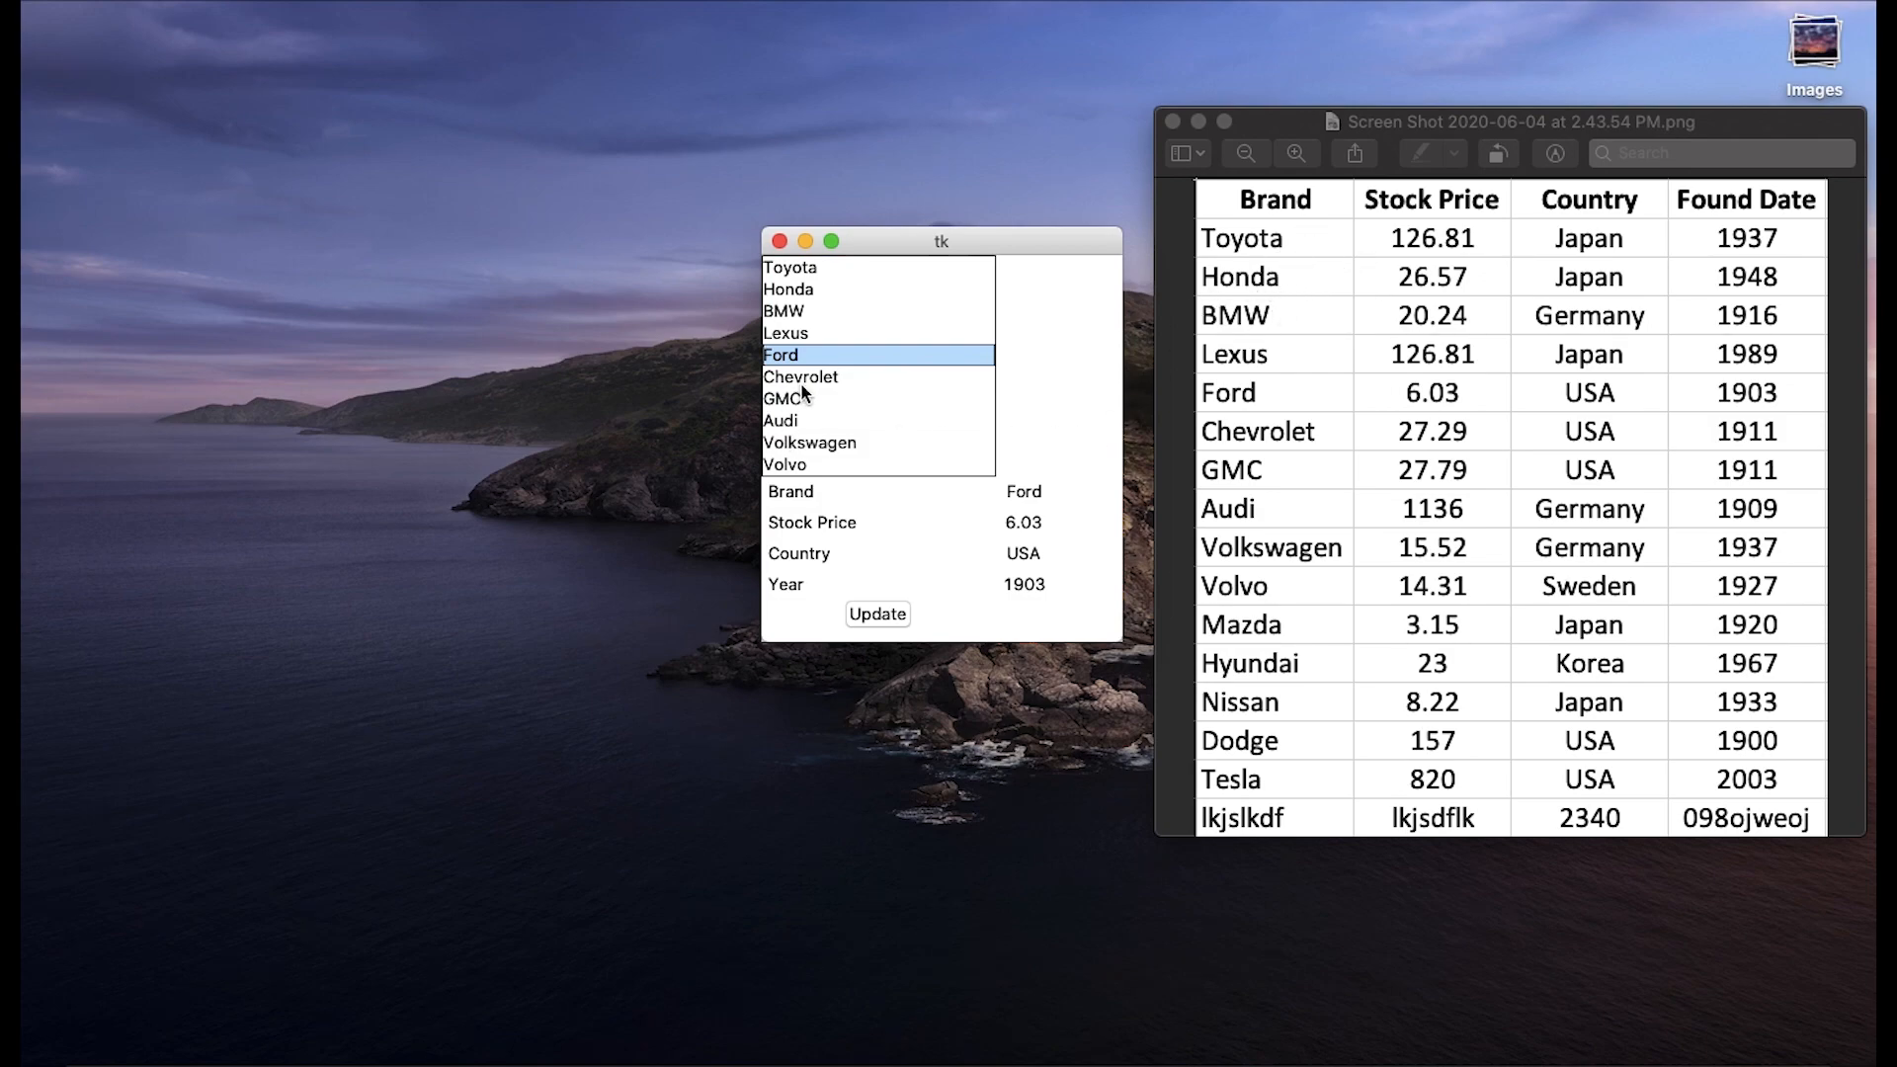
pyautogui.click(783, 399)
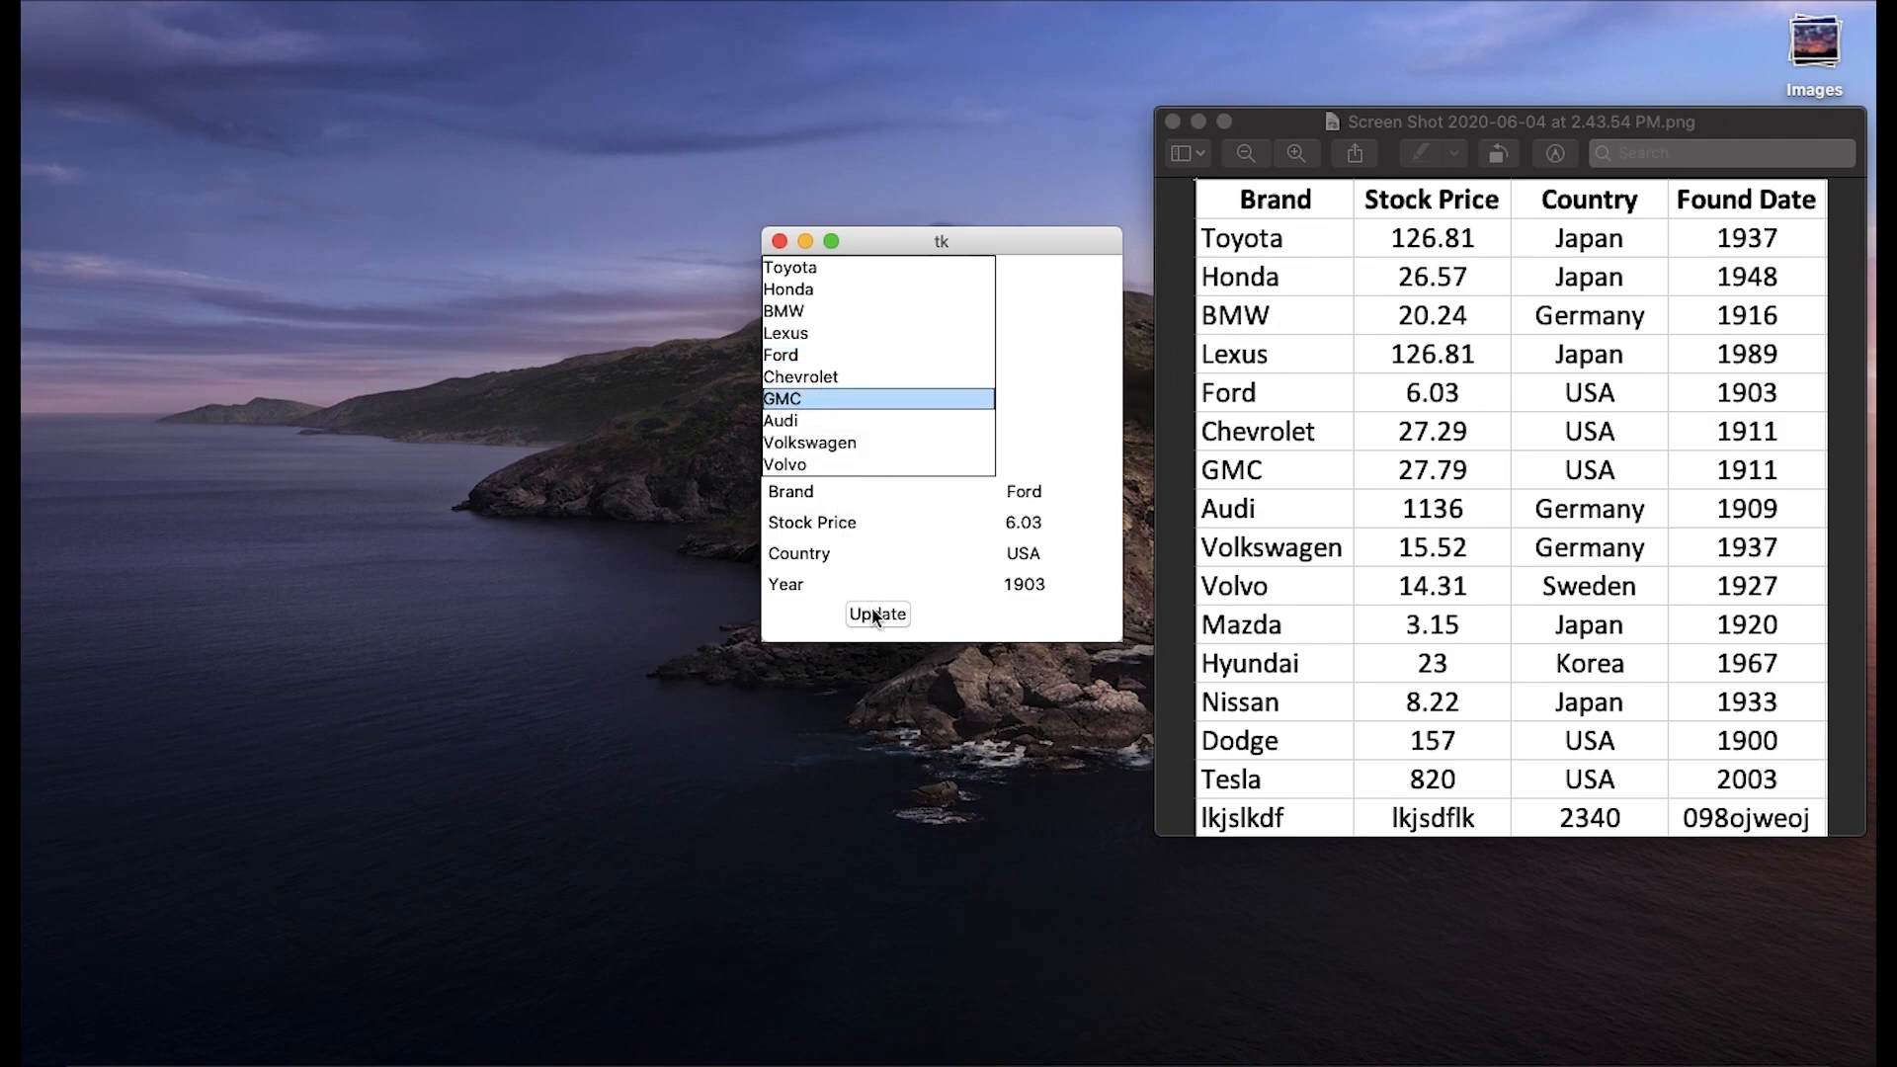
pyautogui.click(877, 613)
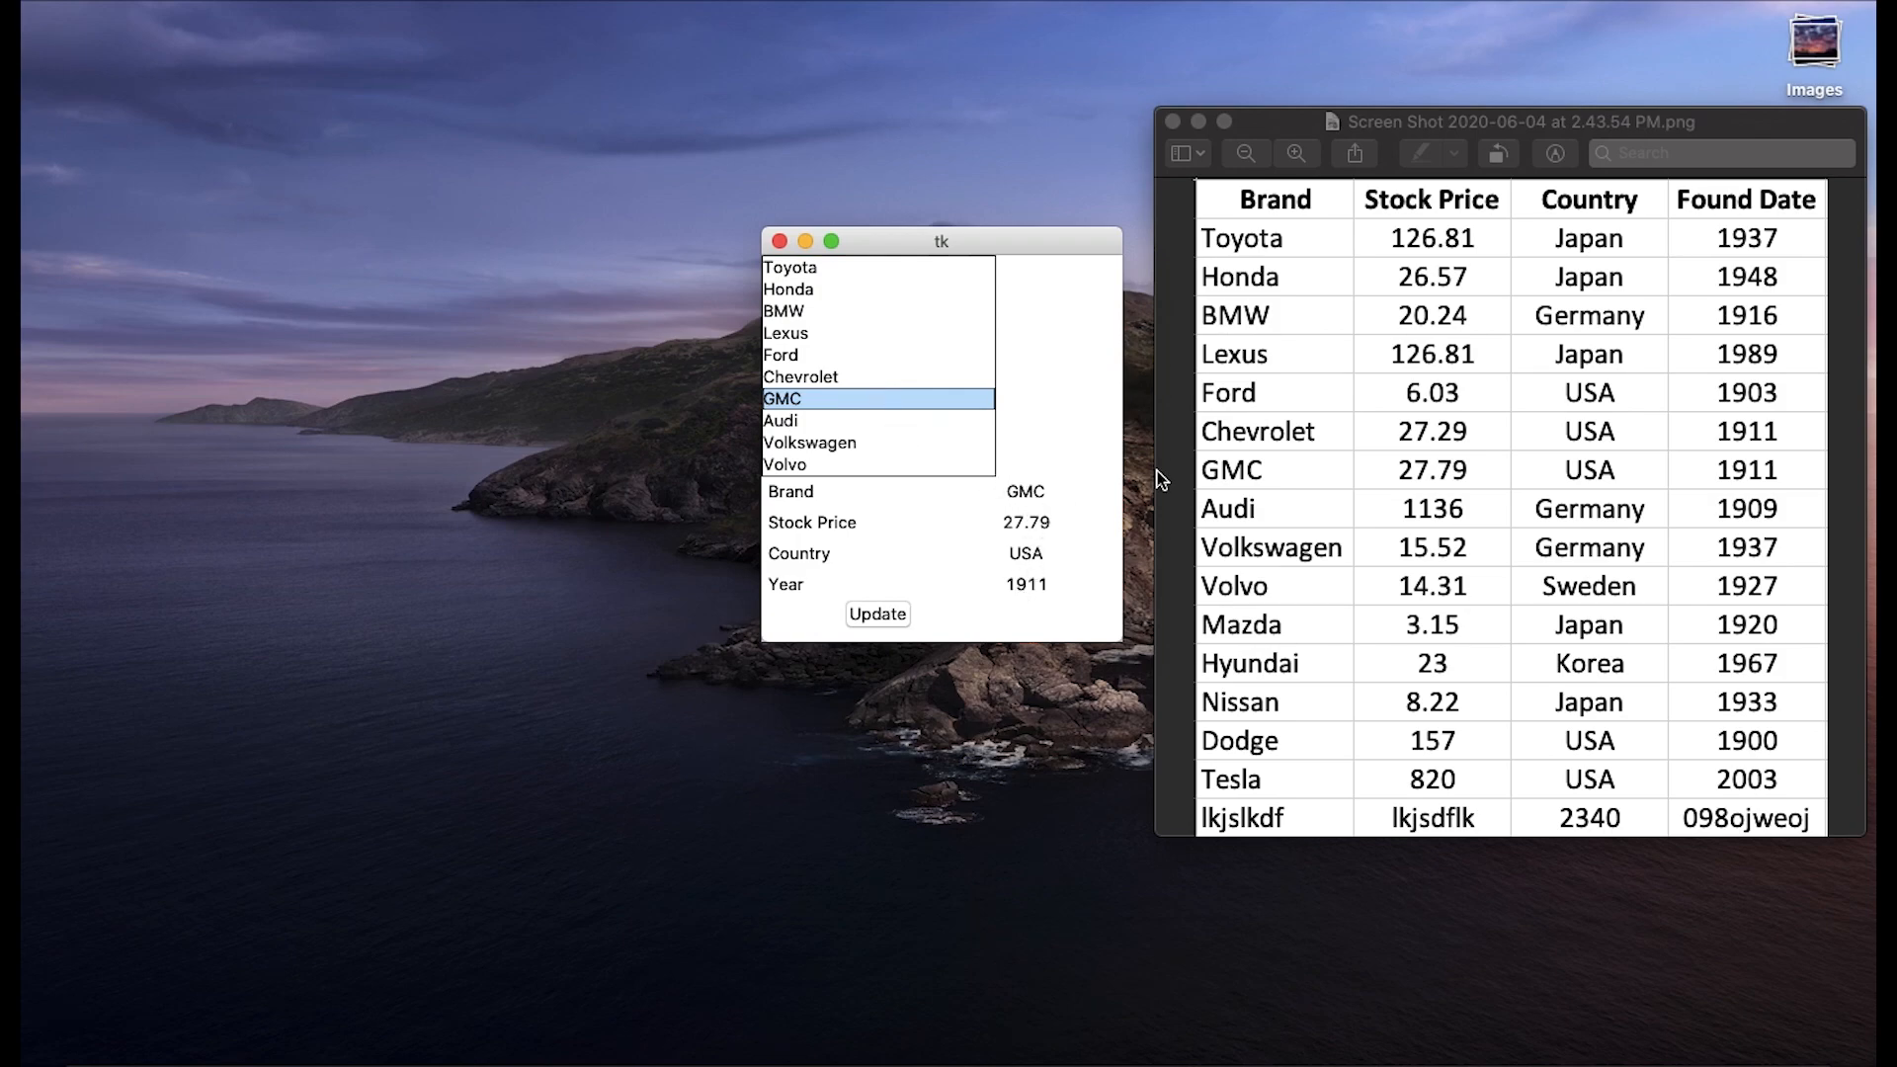
pyautogui.moveTo(1358, 498)
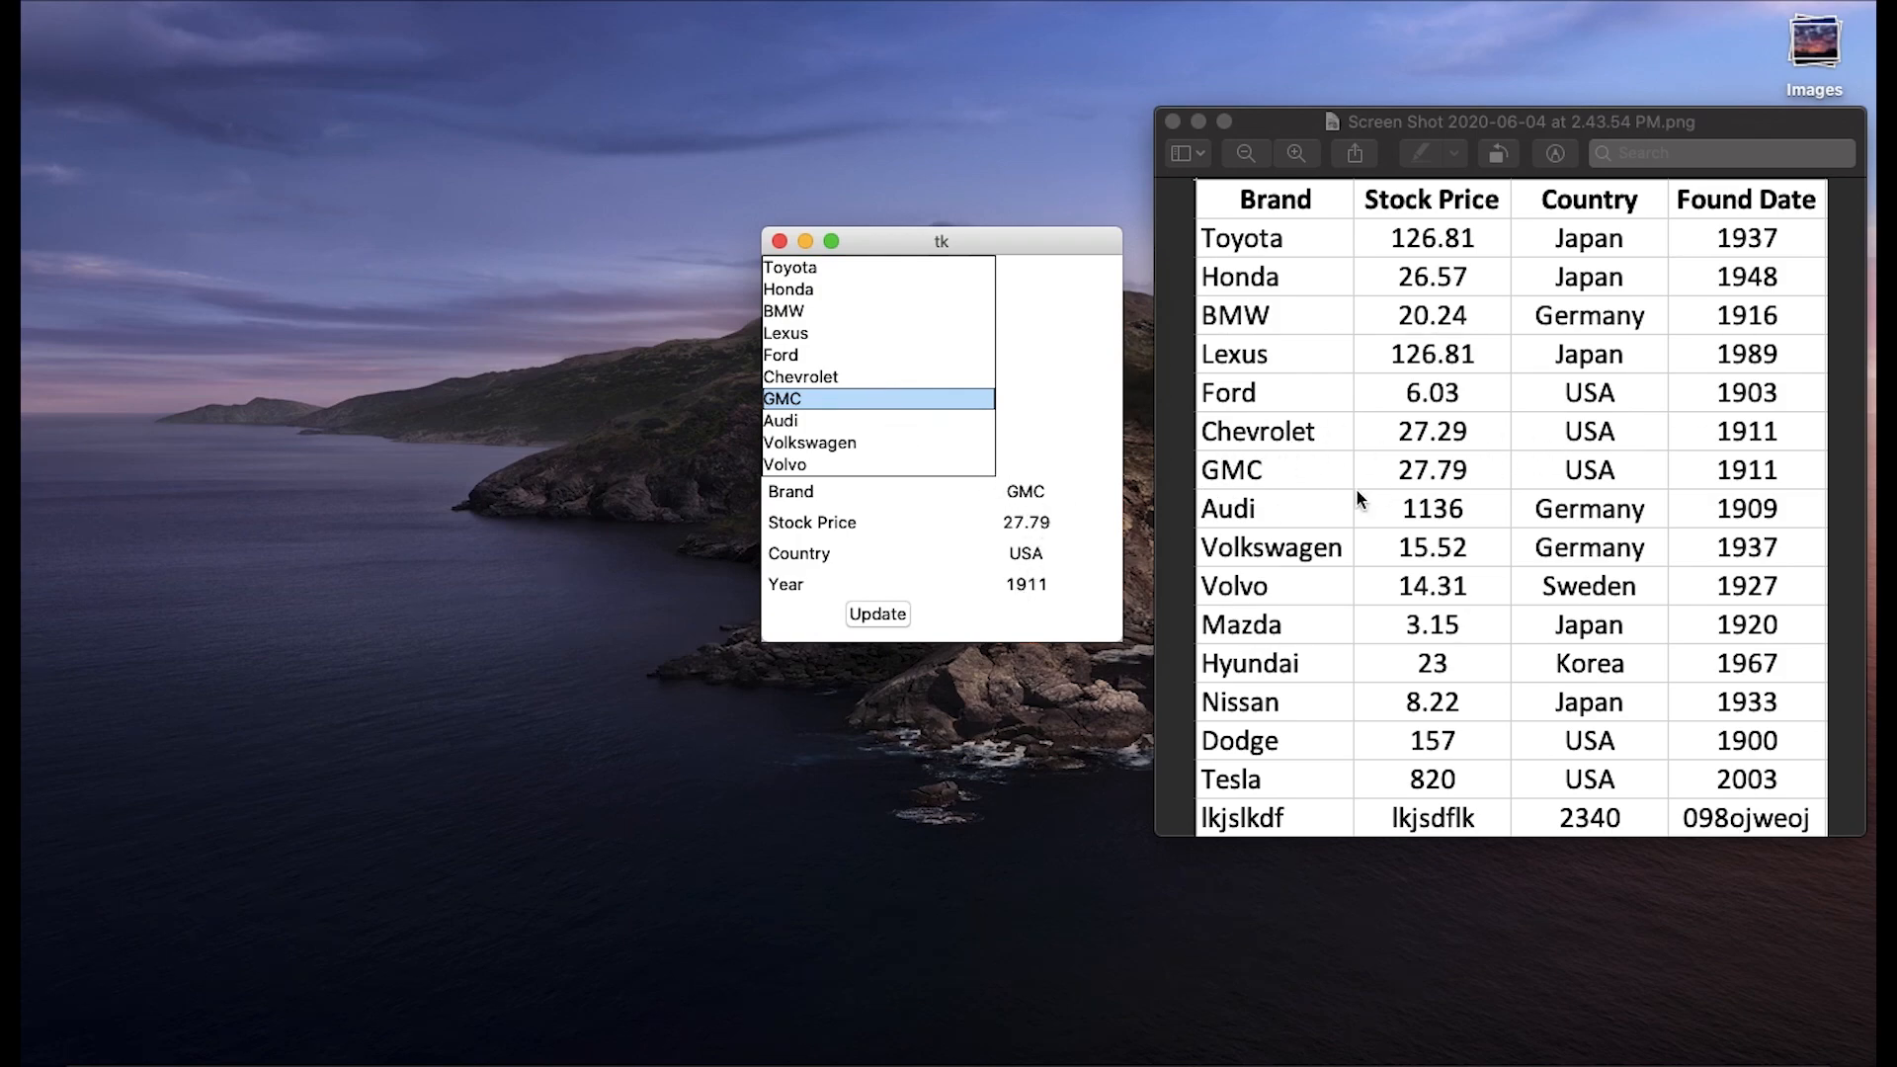
pyautogui.click(784, 311)
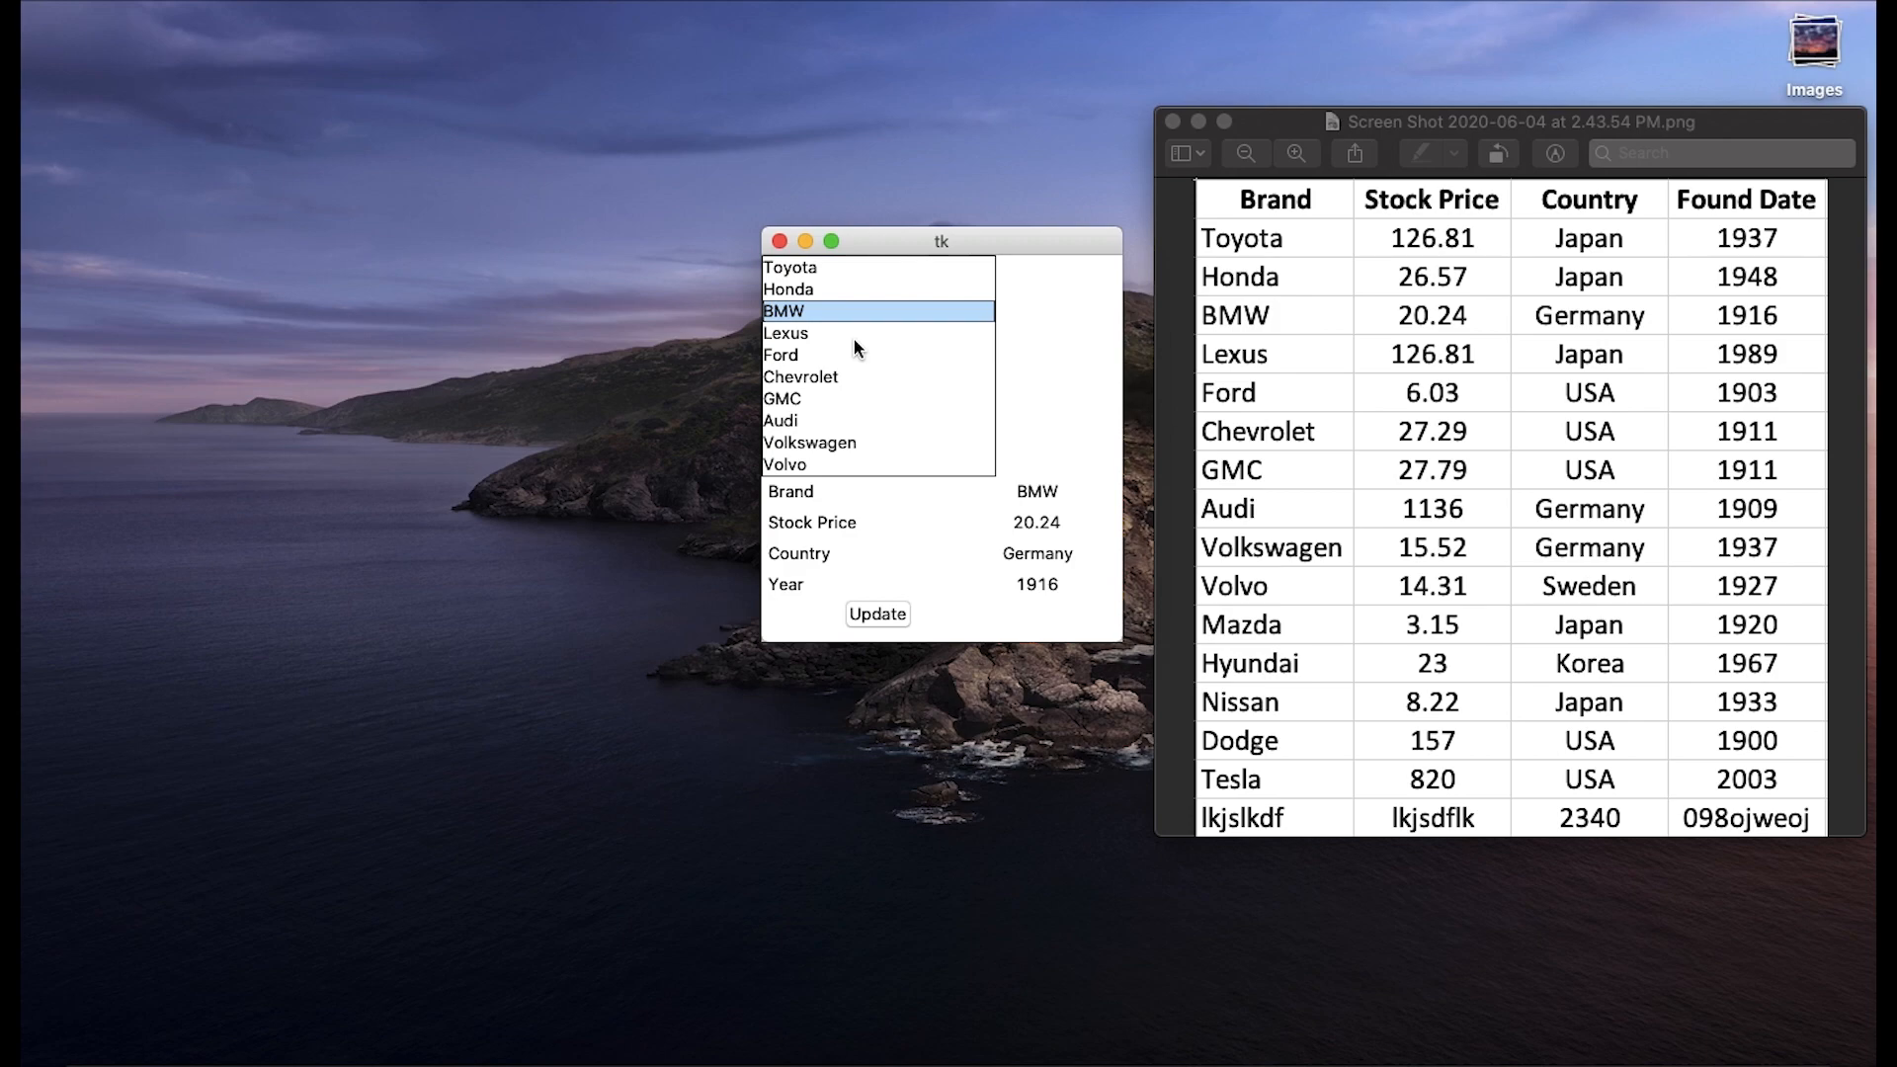
pyautogui.moveTo(1244, 490)
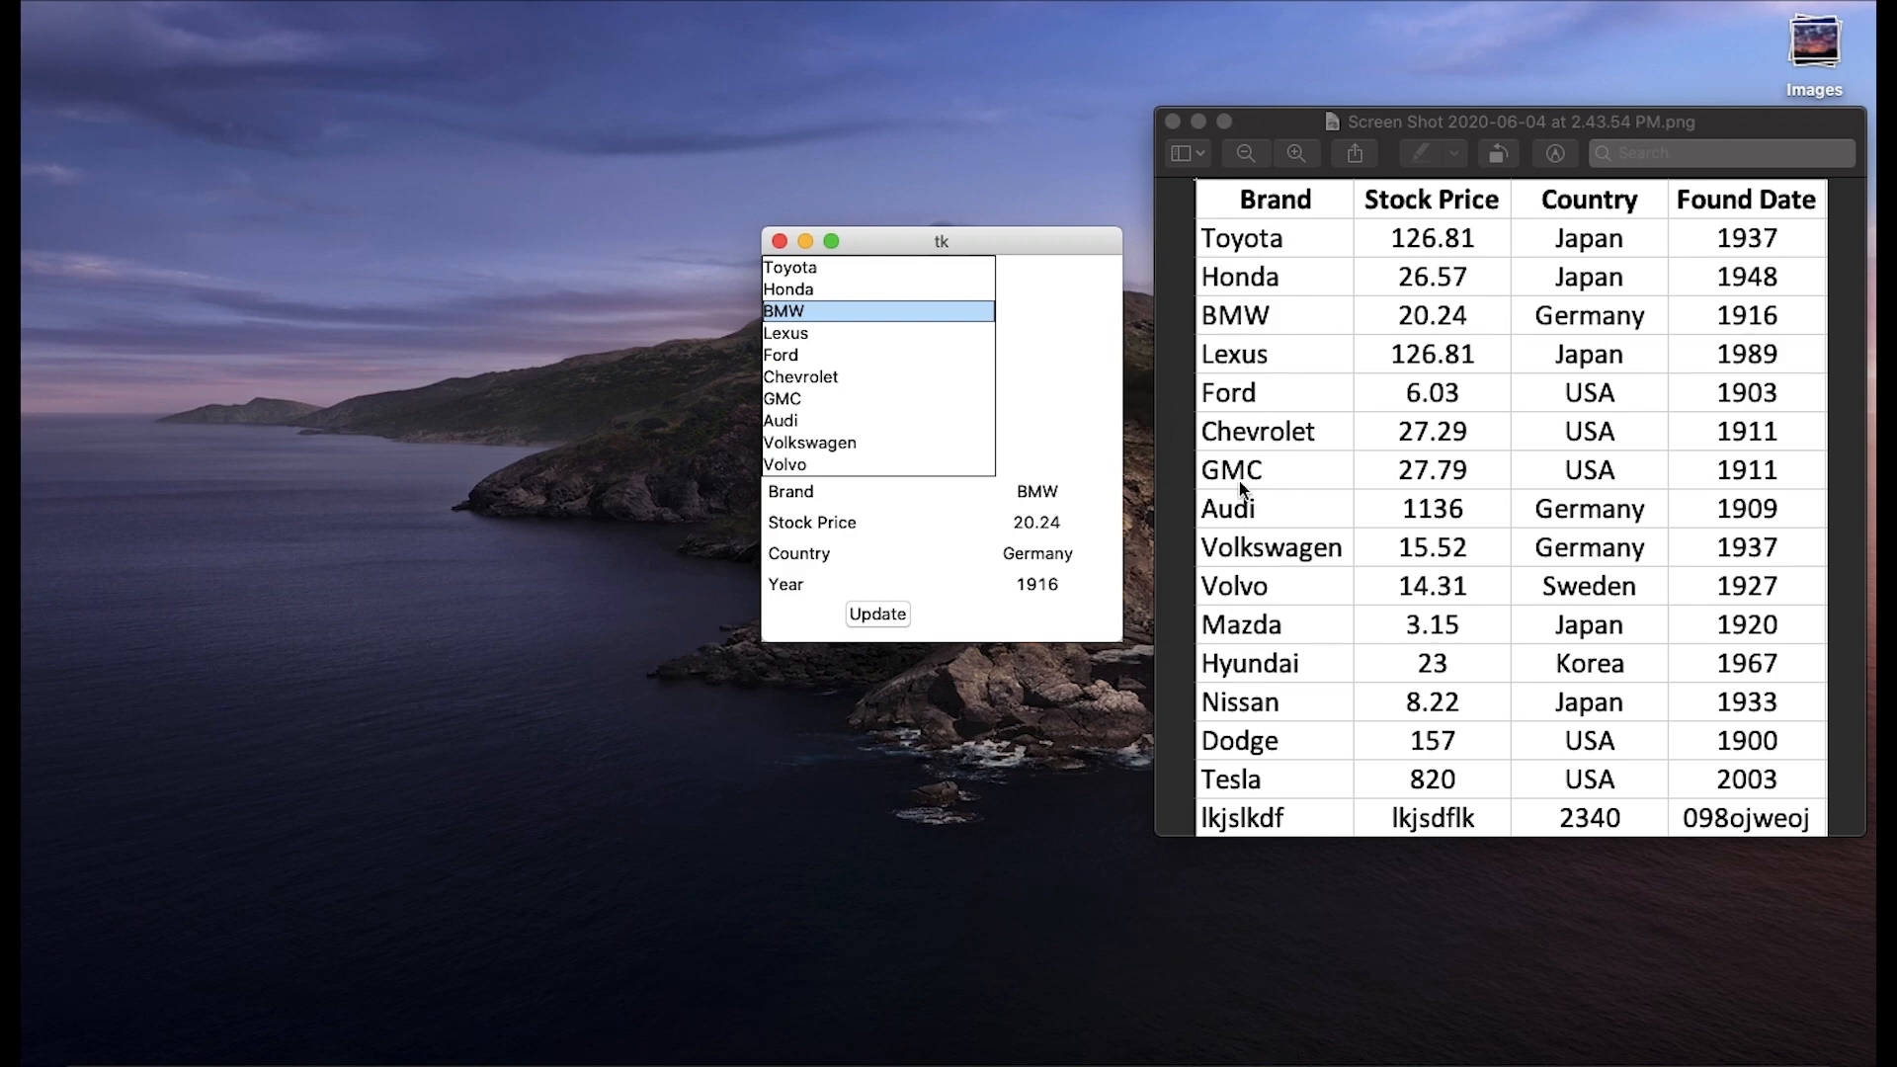
# Scroll the brand list and show Volvo's details: 14.31, Sweden, 1927.
pyautogui.click(877, 355)
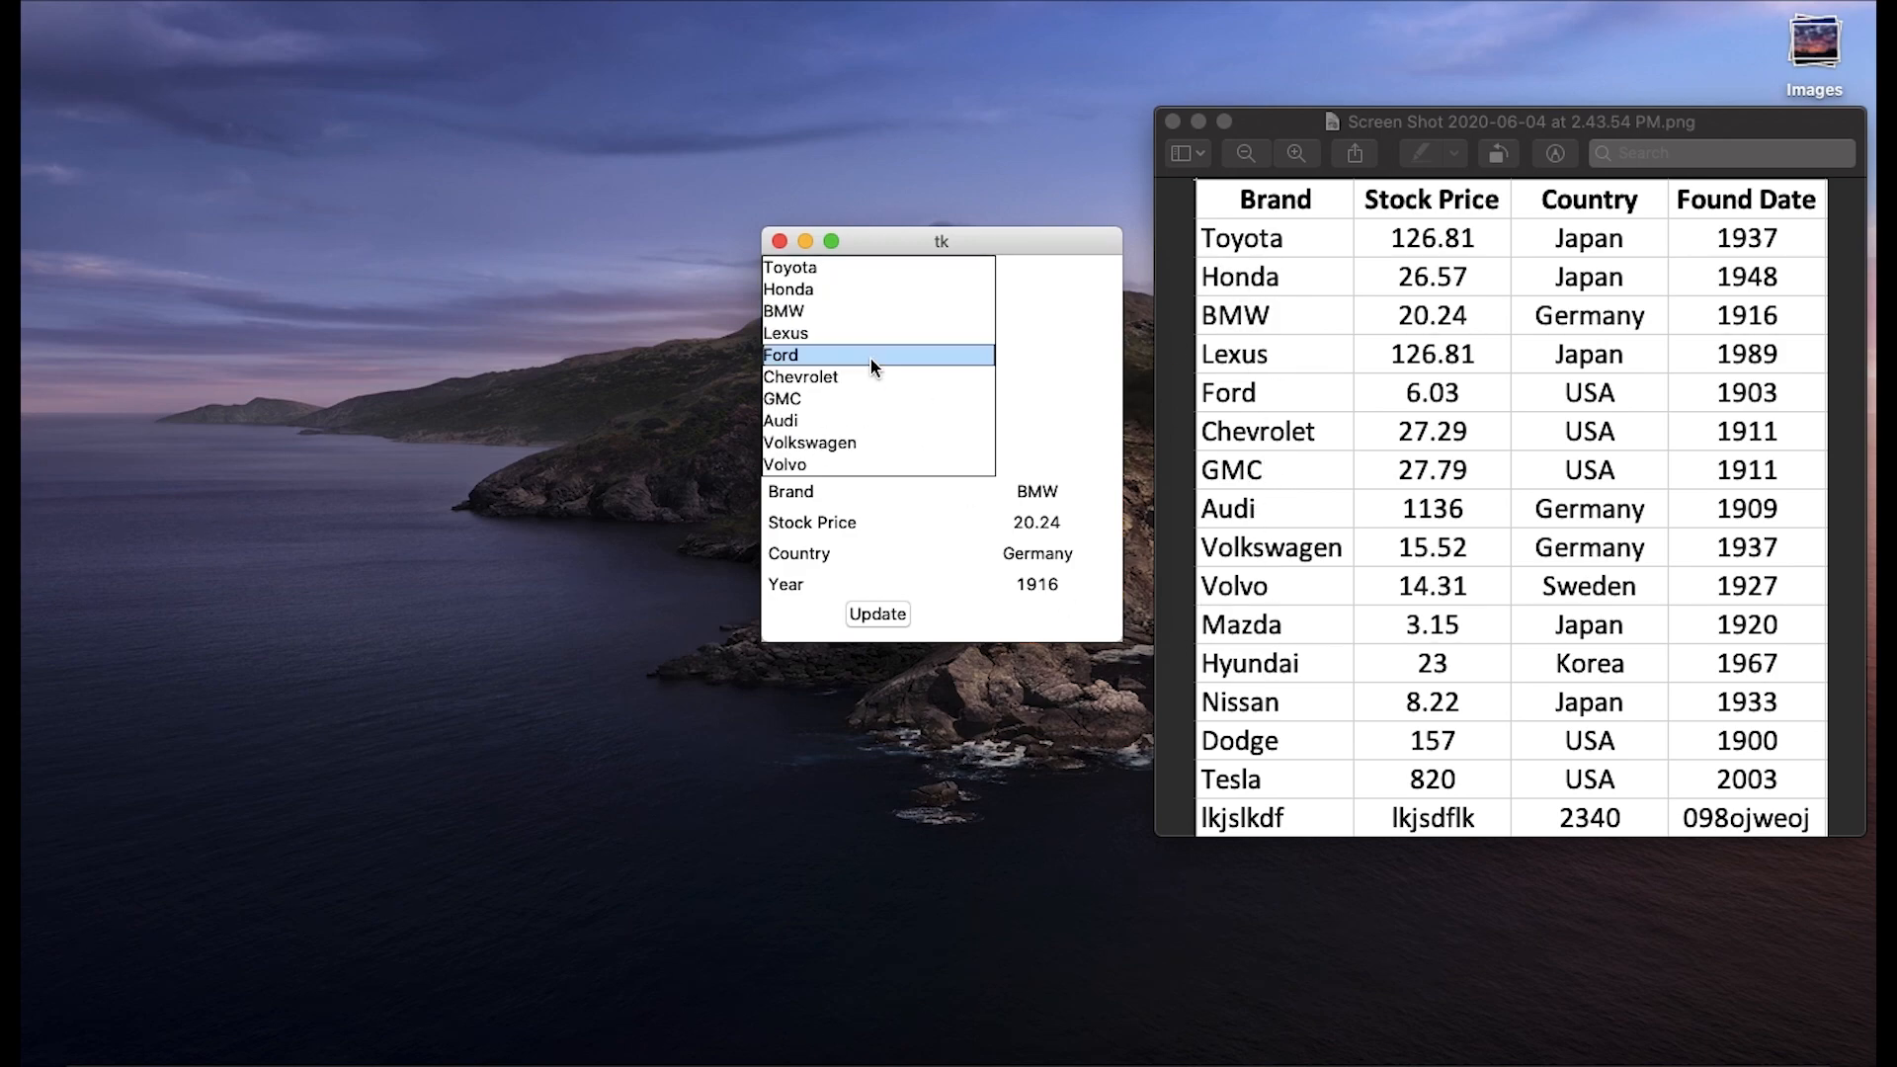
pyautogui.scroll(-3)
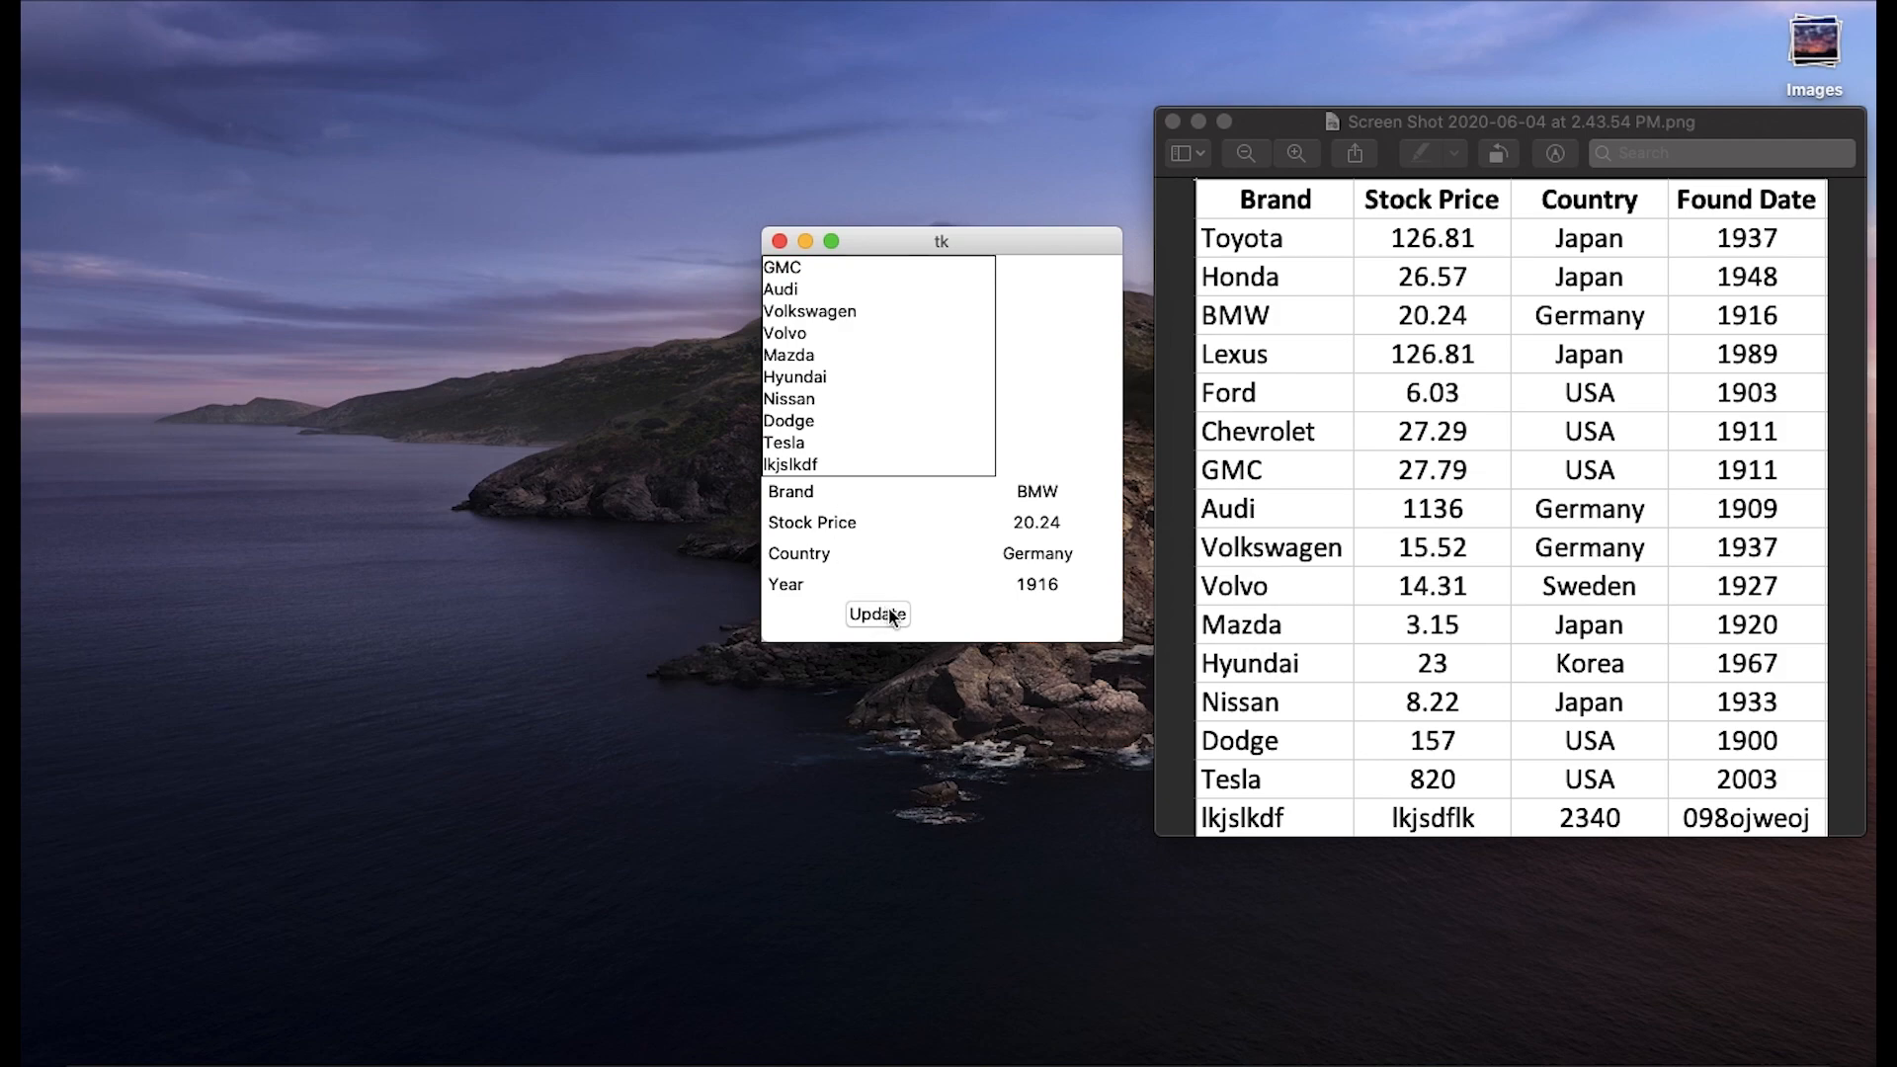
pyautogui.click(785, 333)
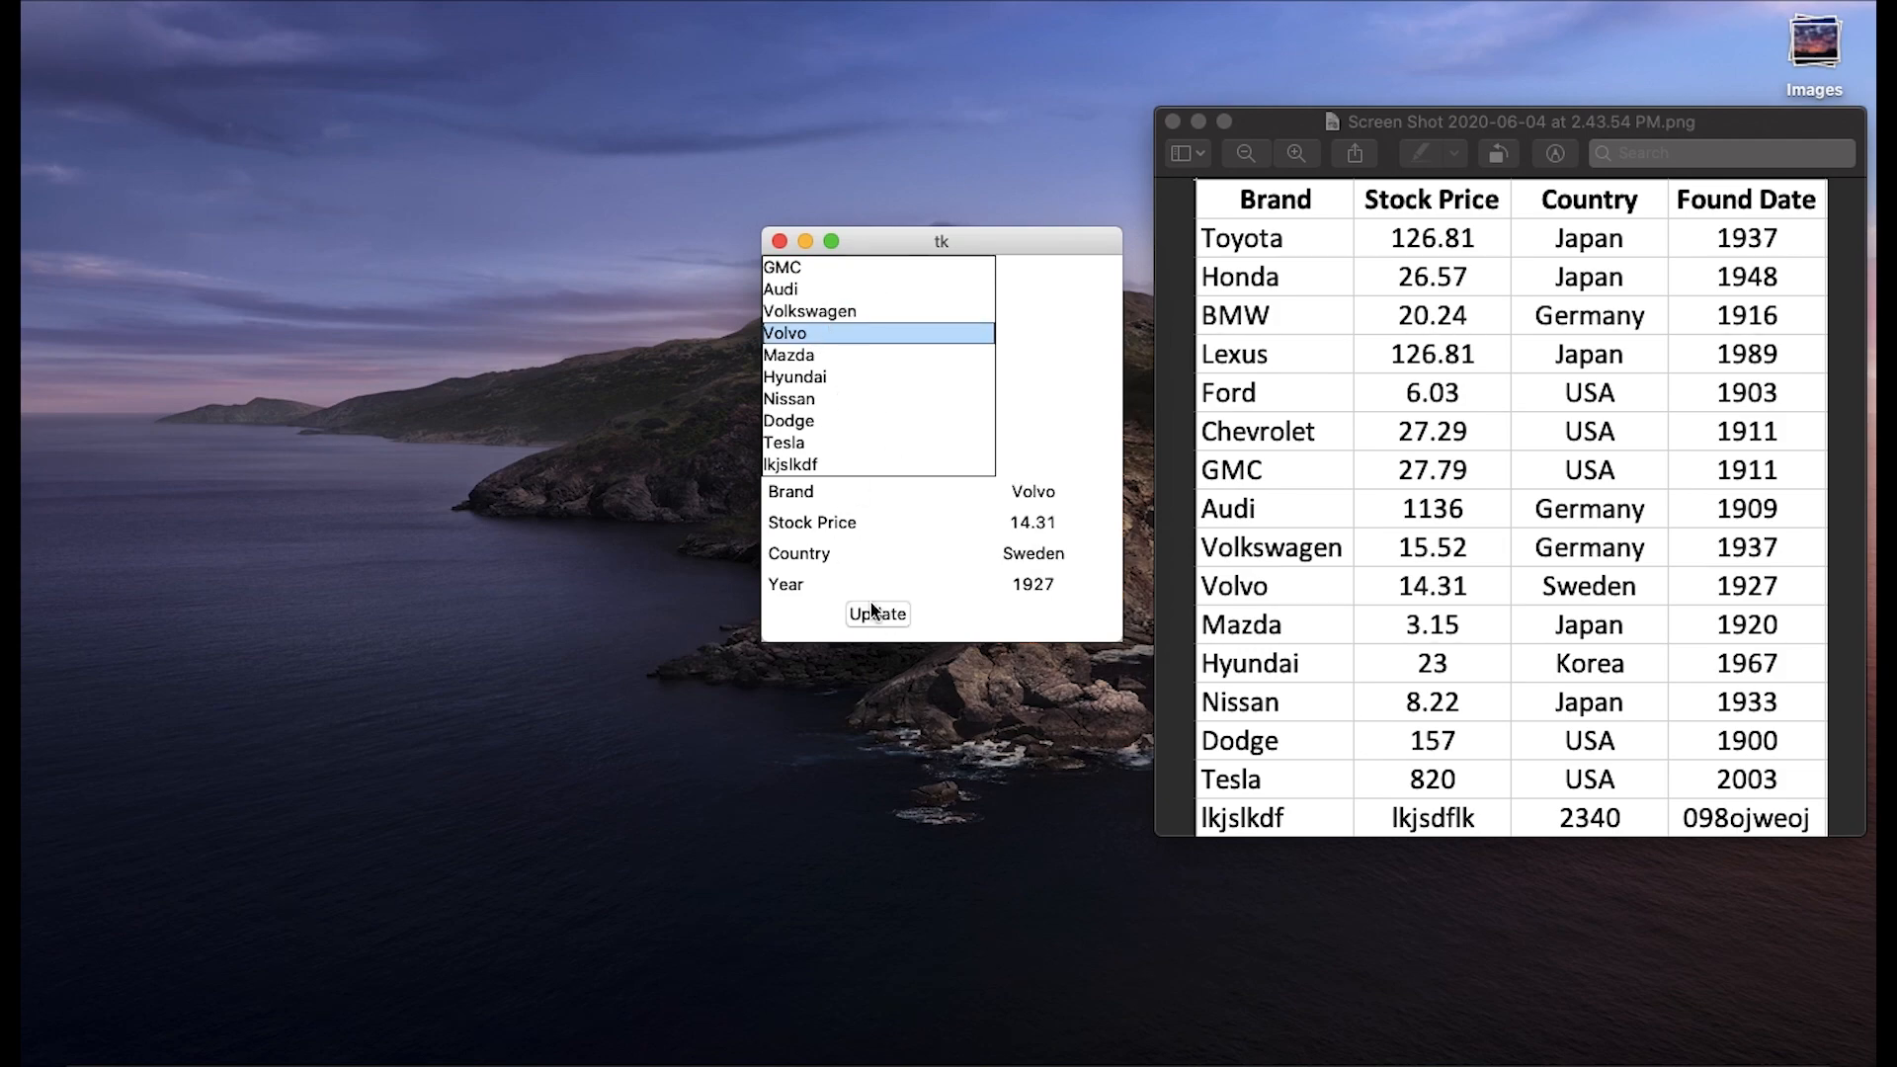
pyautogui.moveTo(997, 483)
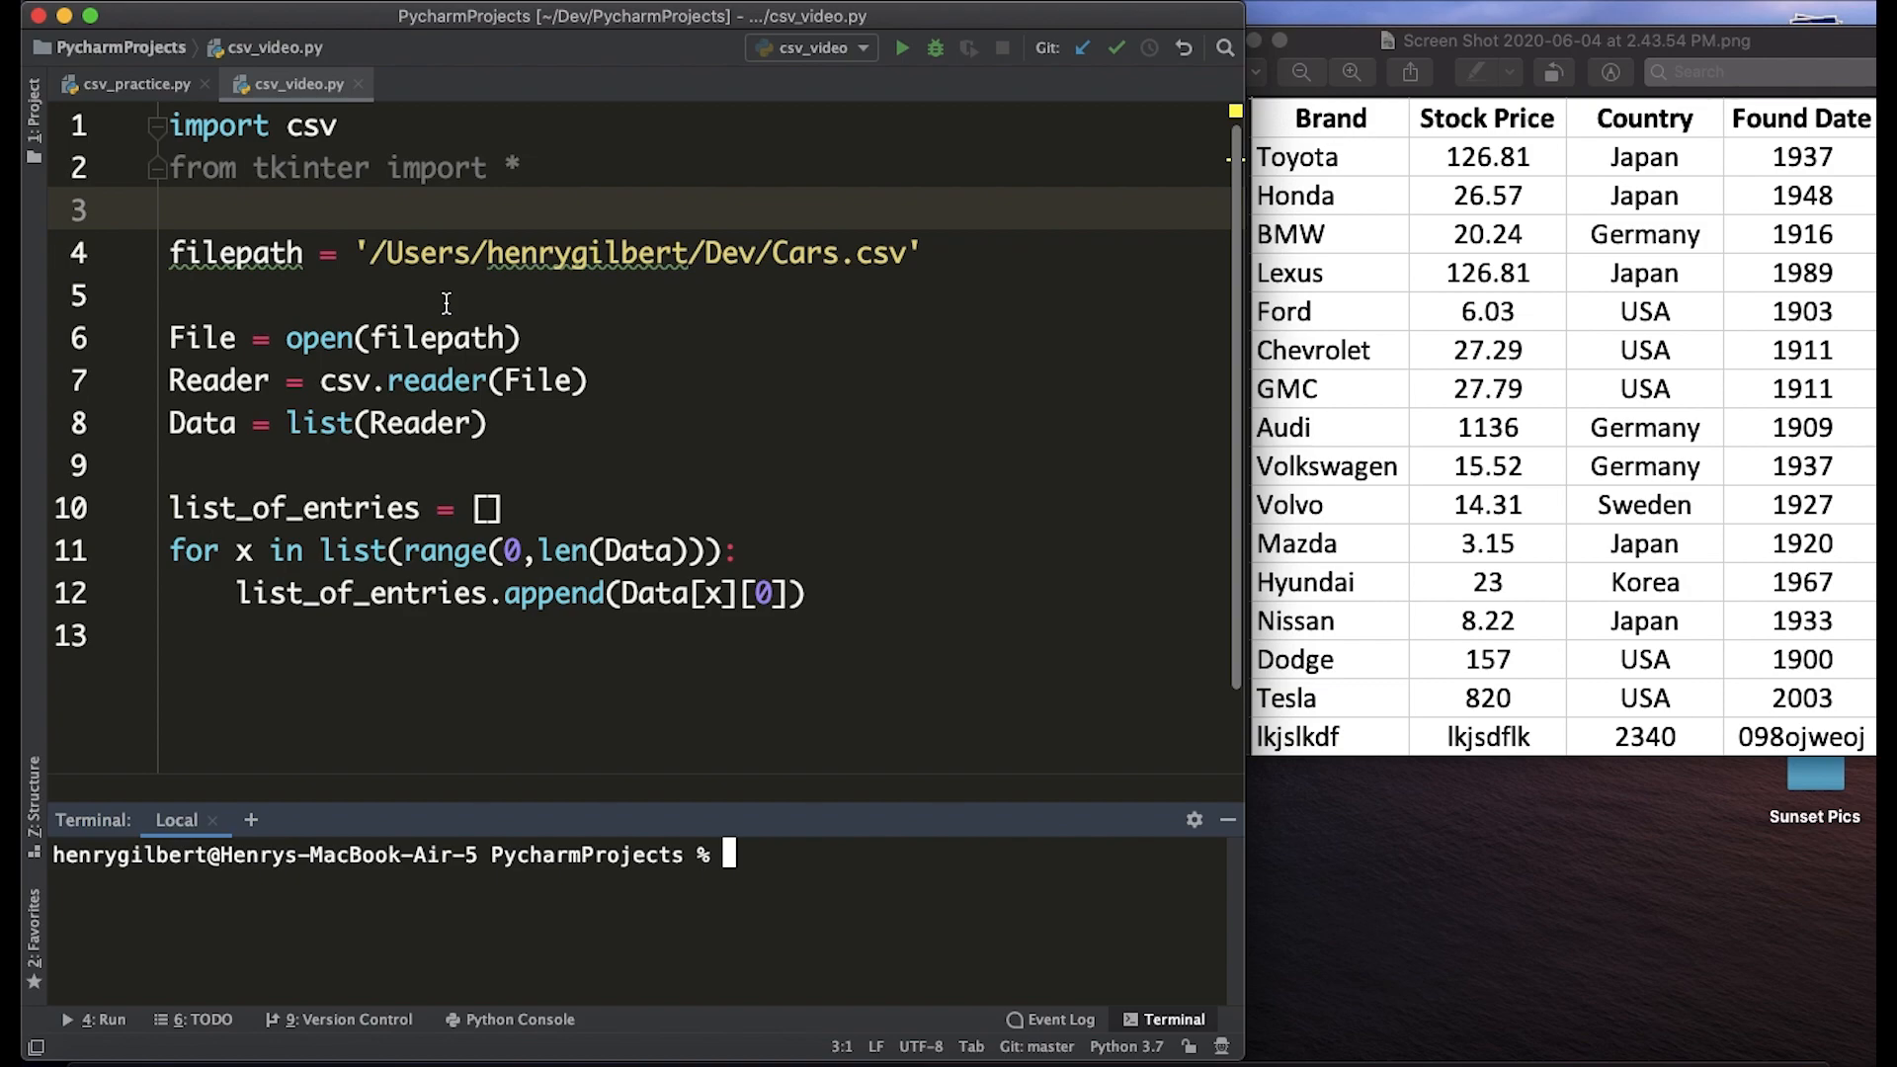
pyautogui.moveTo(1271, 254)
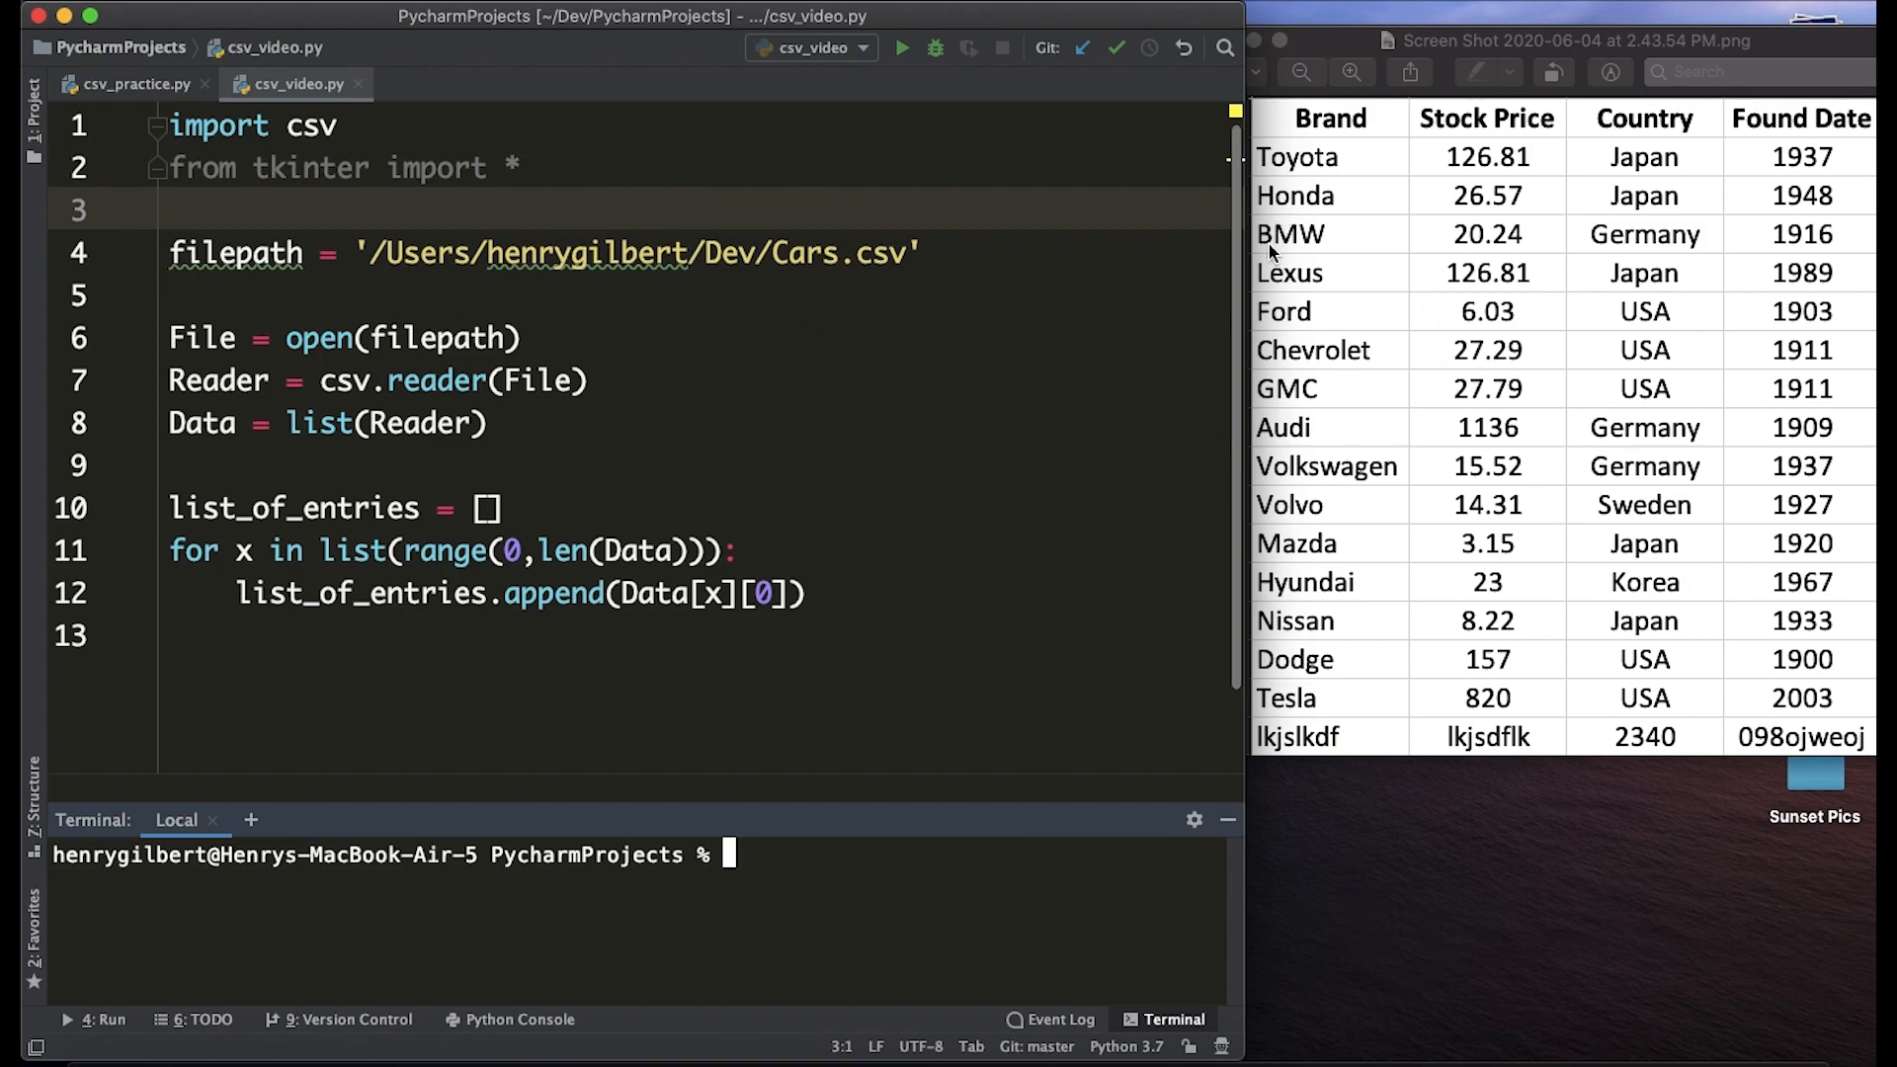
# Add print(list_of_entries) at line 14 of csv_video.py.
pyautogui.write('print')
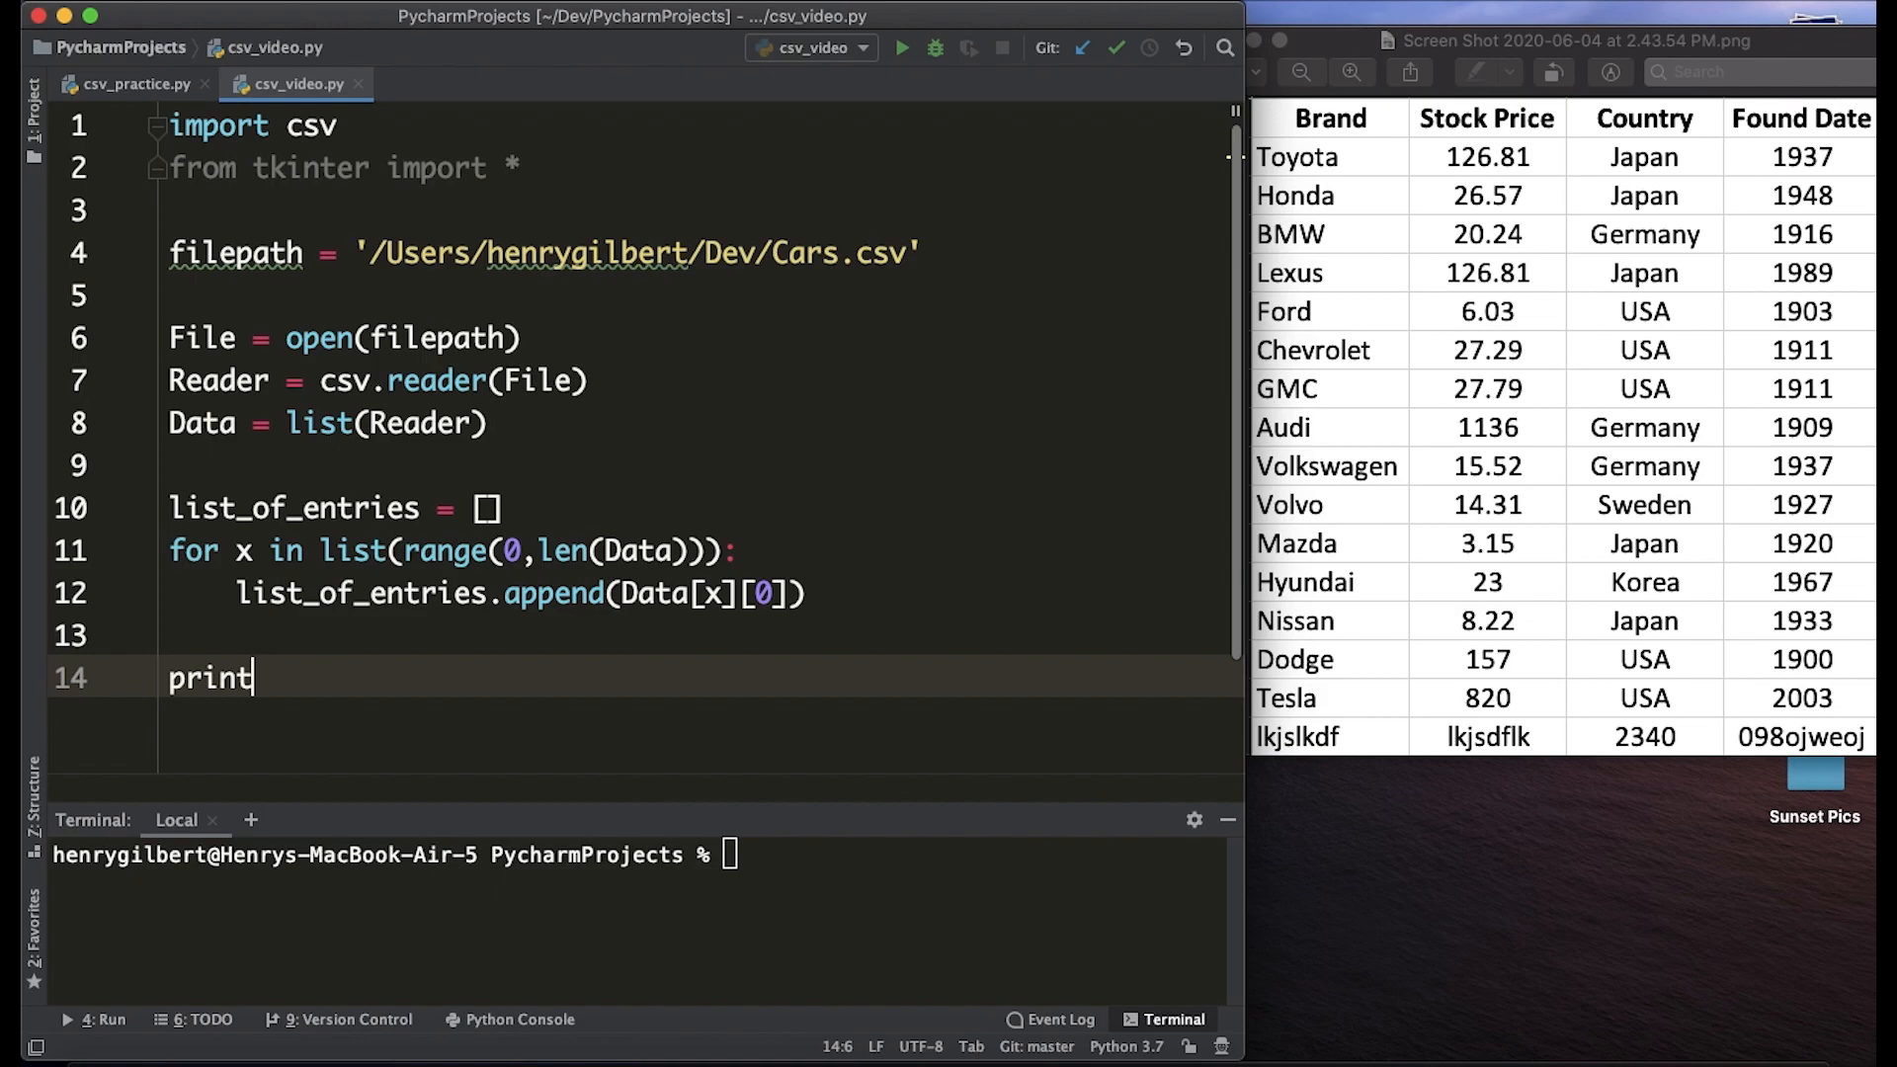
pyautogui.write('(list_')
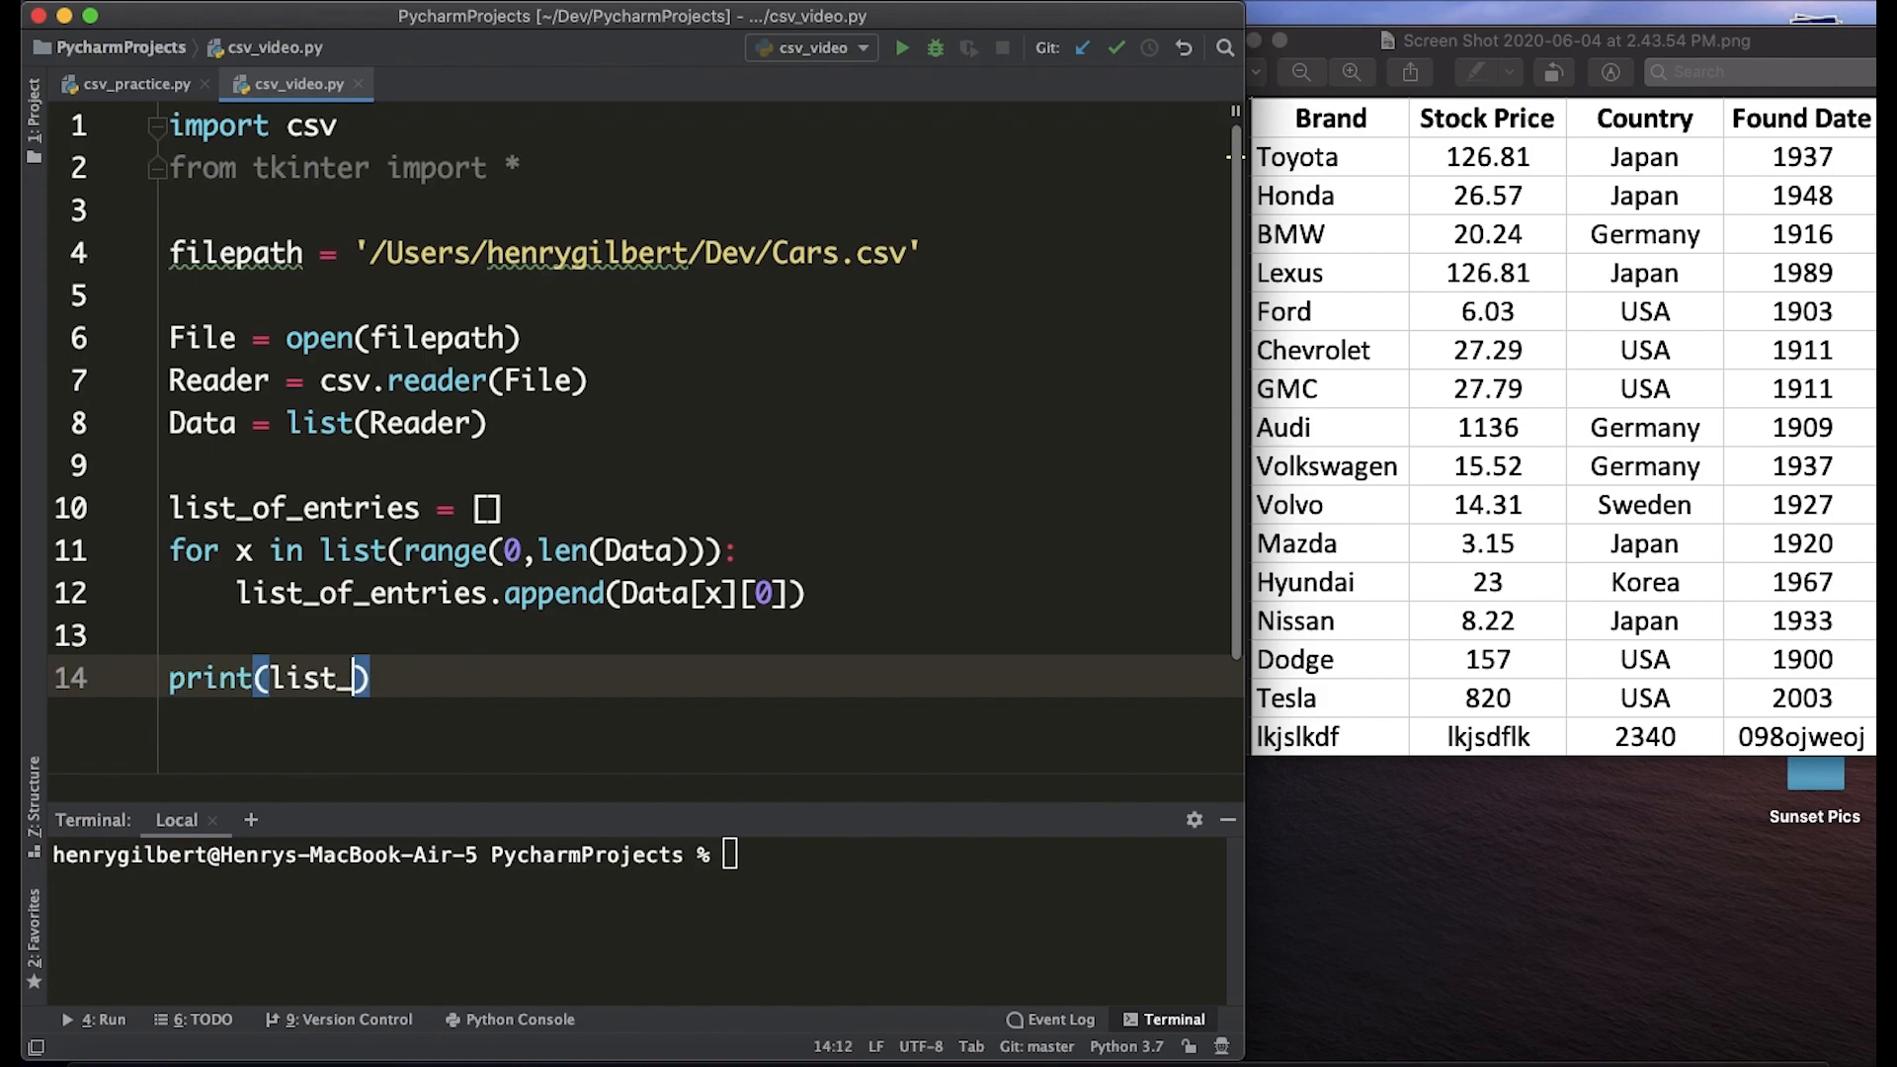
pyautogui.write('of_entries')
pyautogui.click(637, 855)
pyautogui.write('python3 csv_video.py')
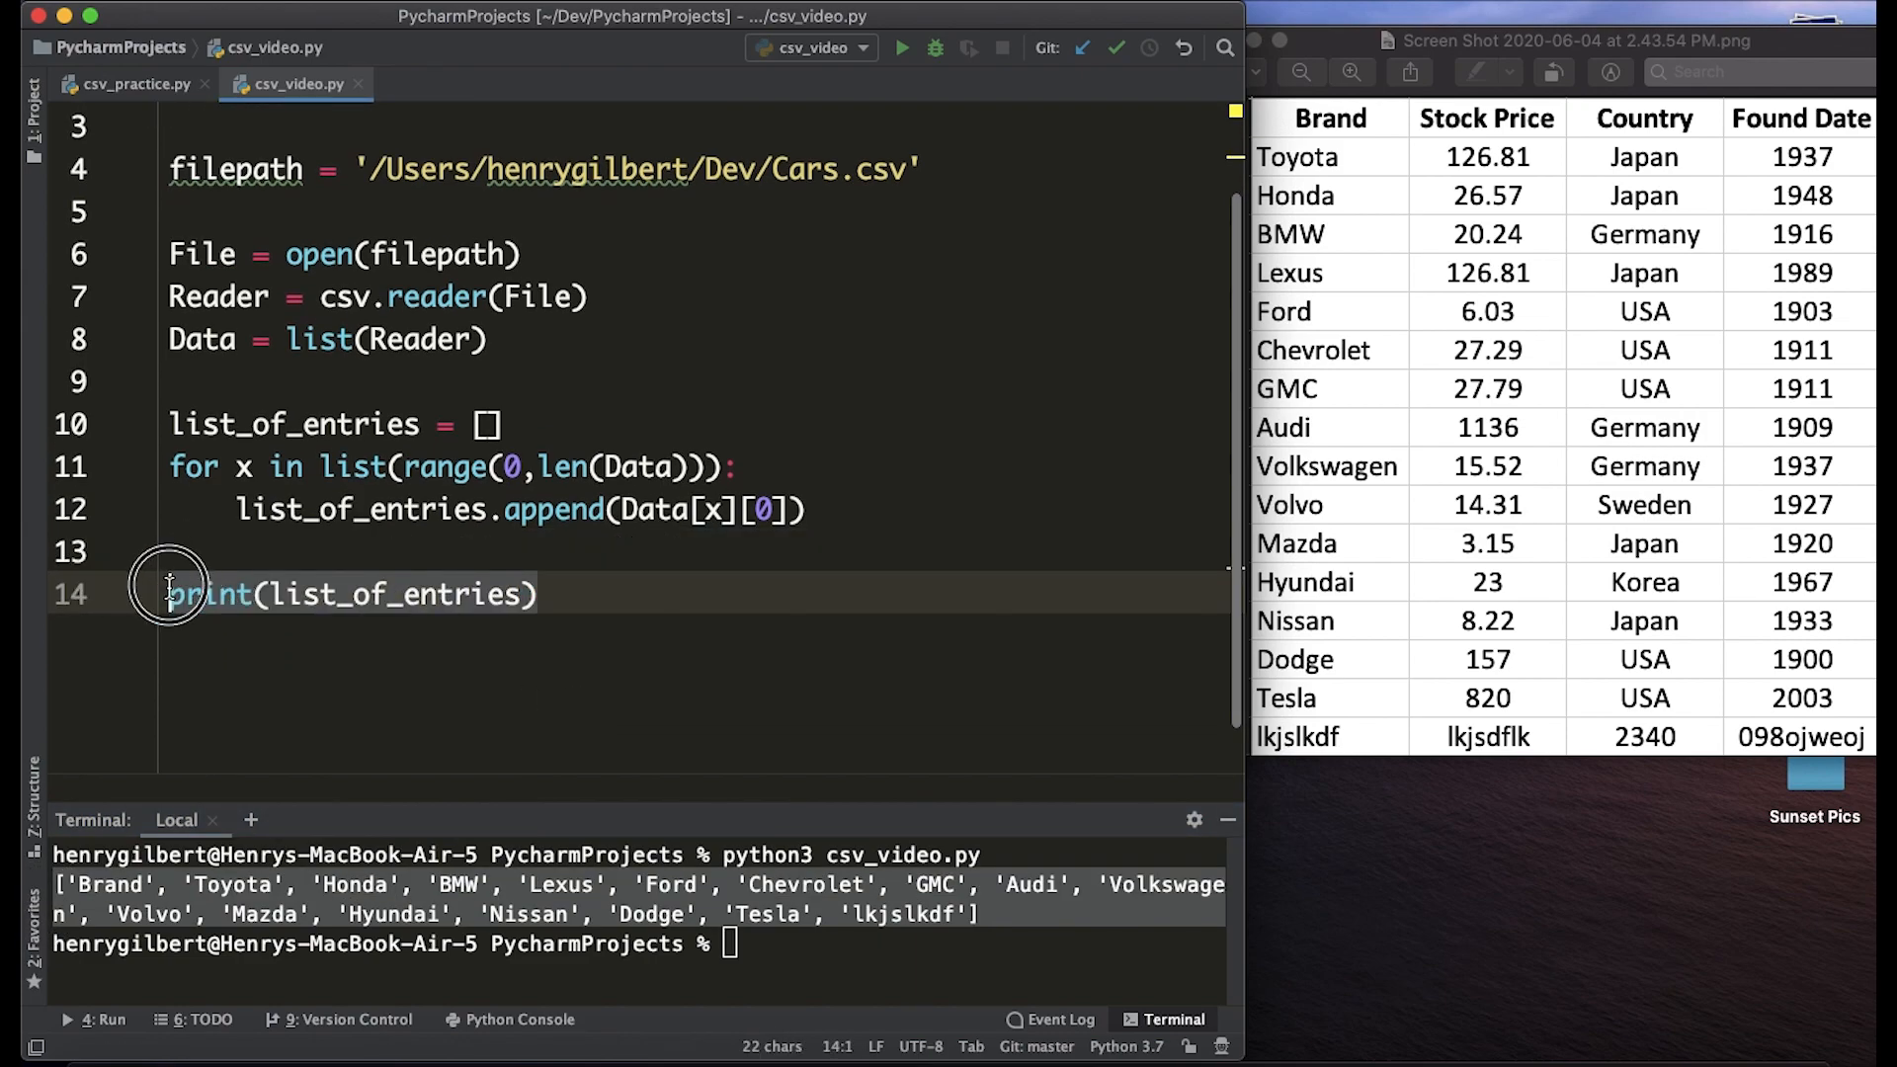
# Create a 280x300 Tk root window and add root.mainloop().
pyautogui.write('root = Tk()')
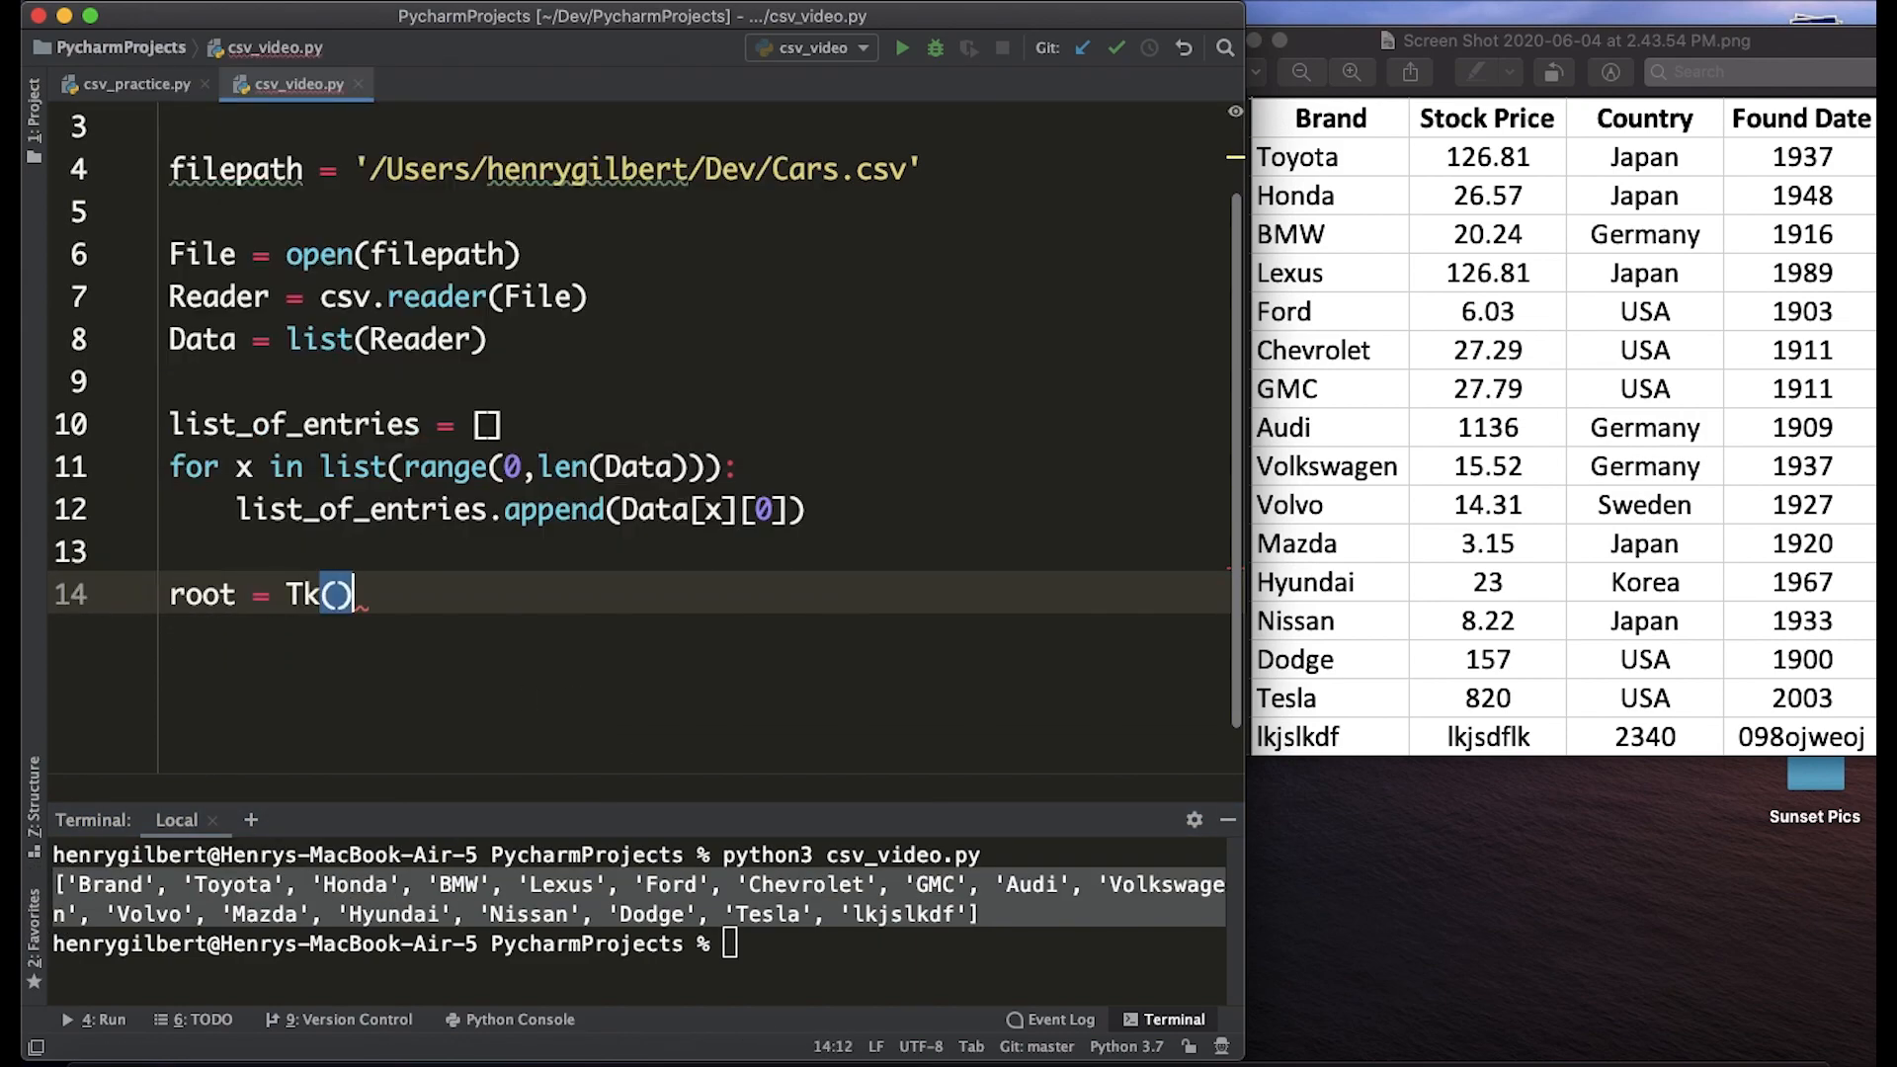
pyautogui.write("root.geometry('280x300')")
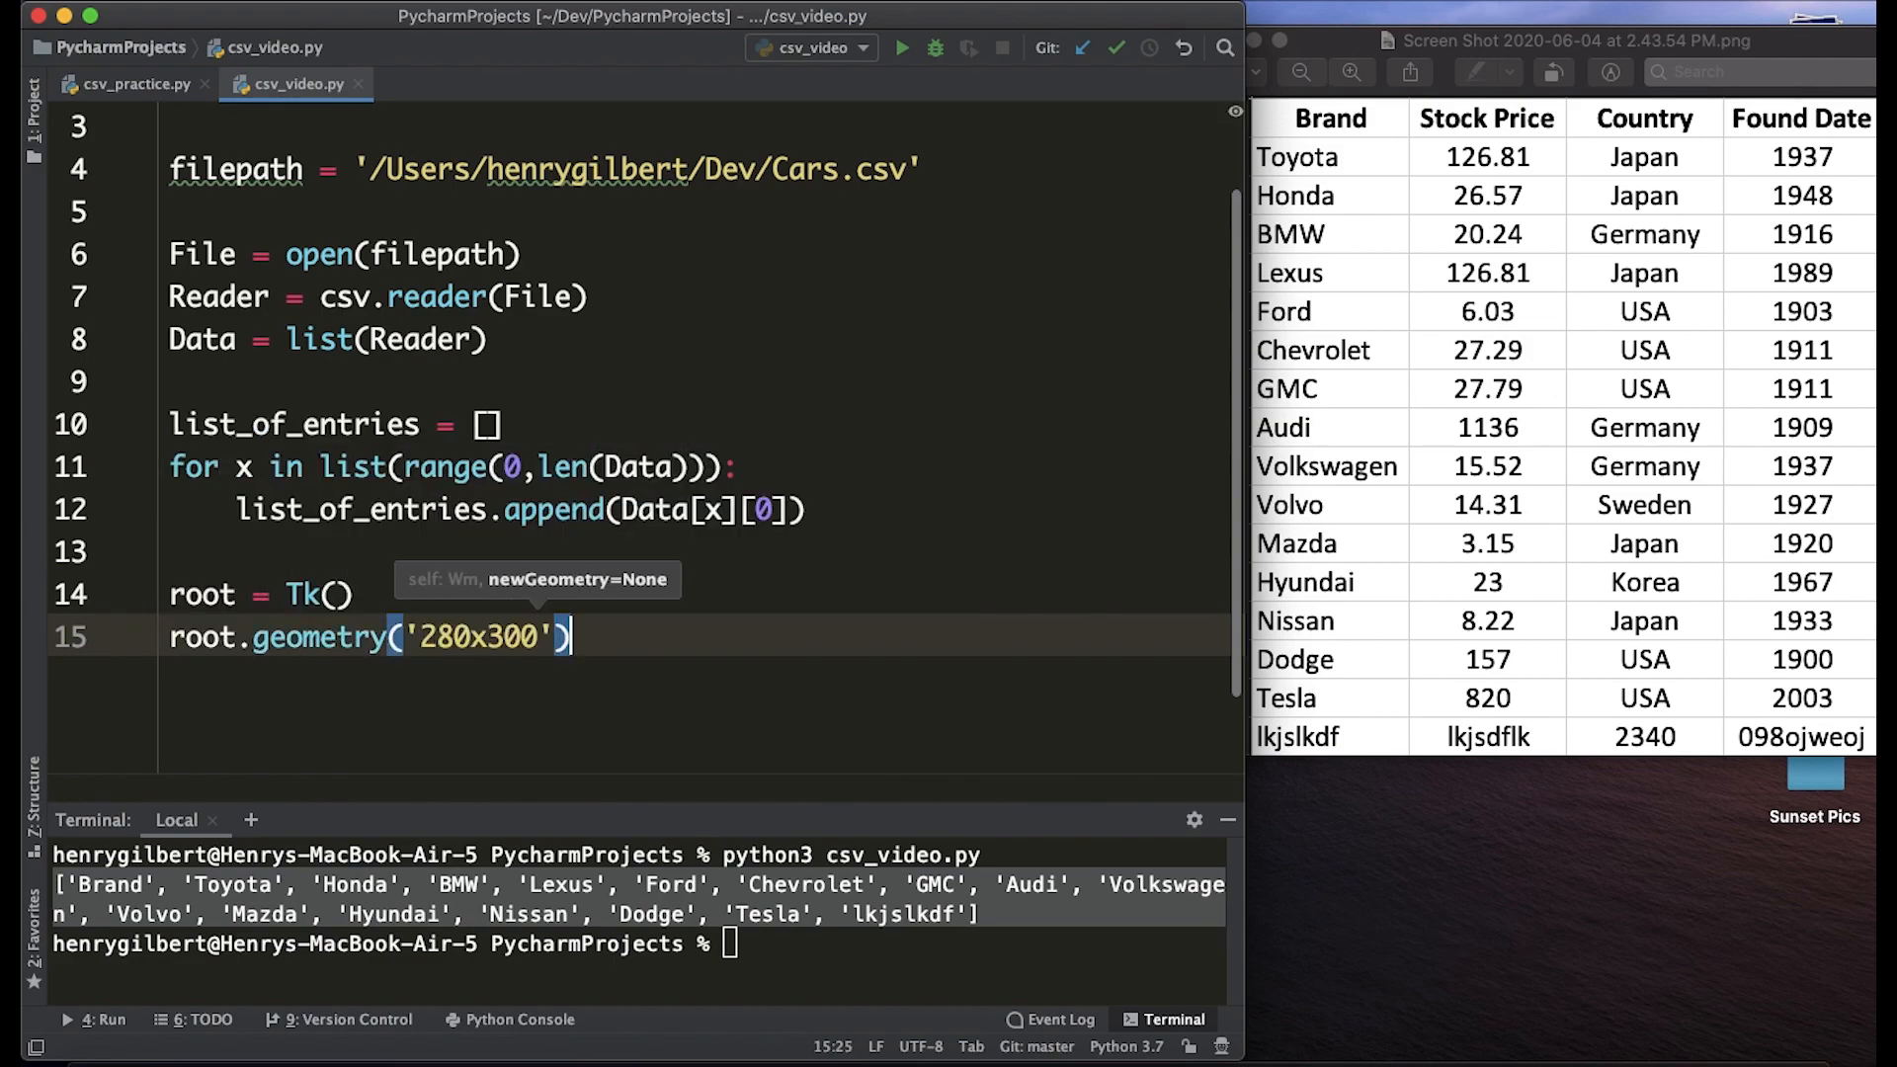
pyautogui.write('root.mainloop')
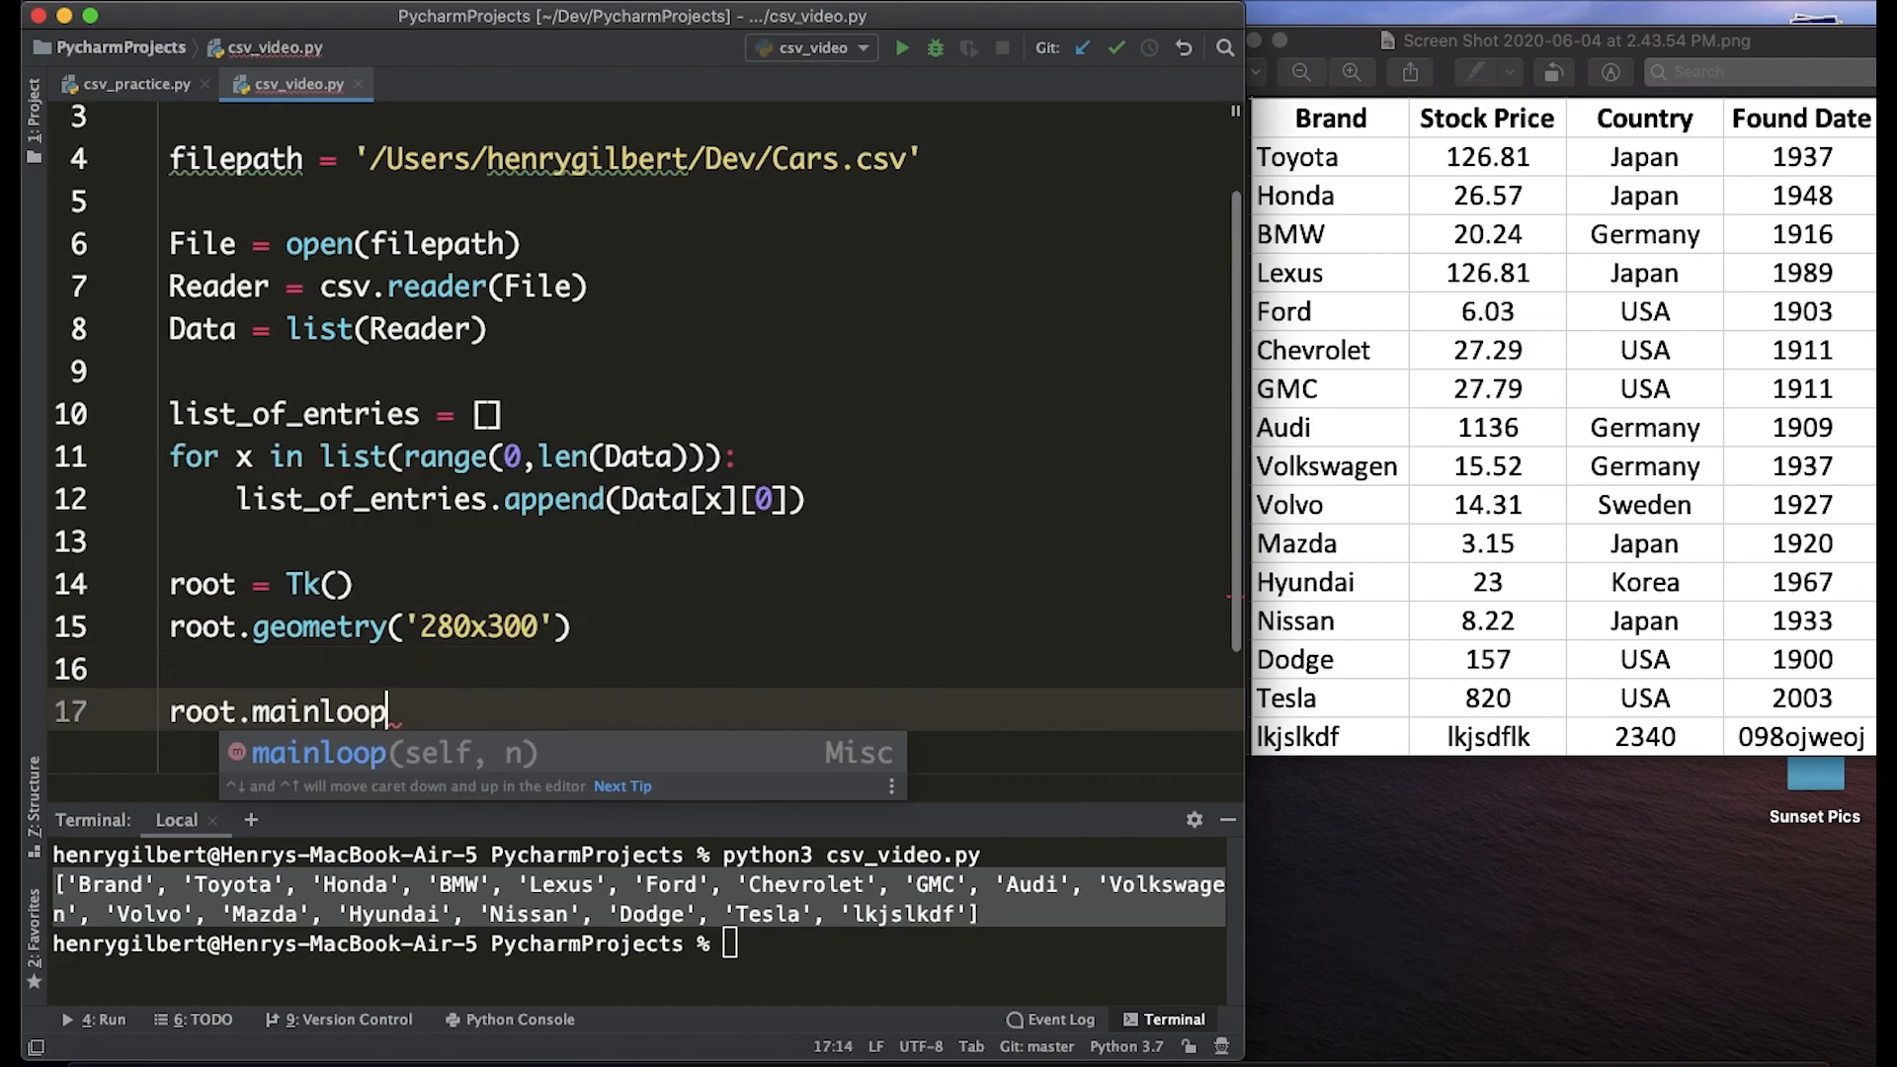
# Create listbox1 = Listbox(root) and grid it at row 0, column 0.
pyautogui.write('listb')
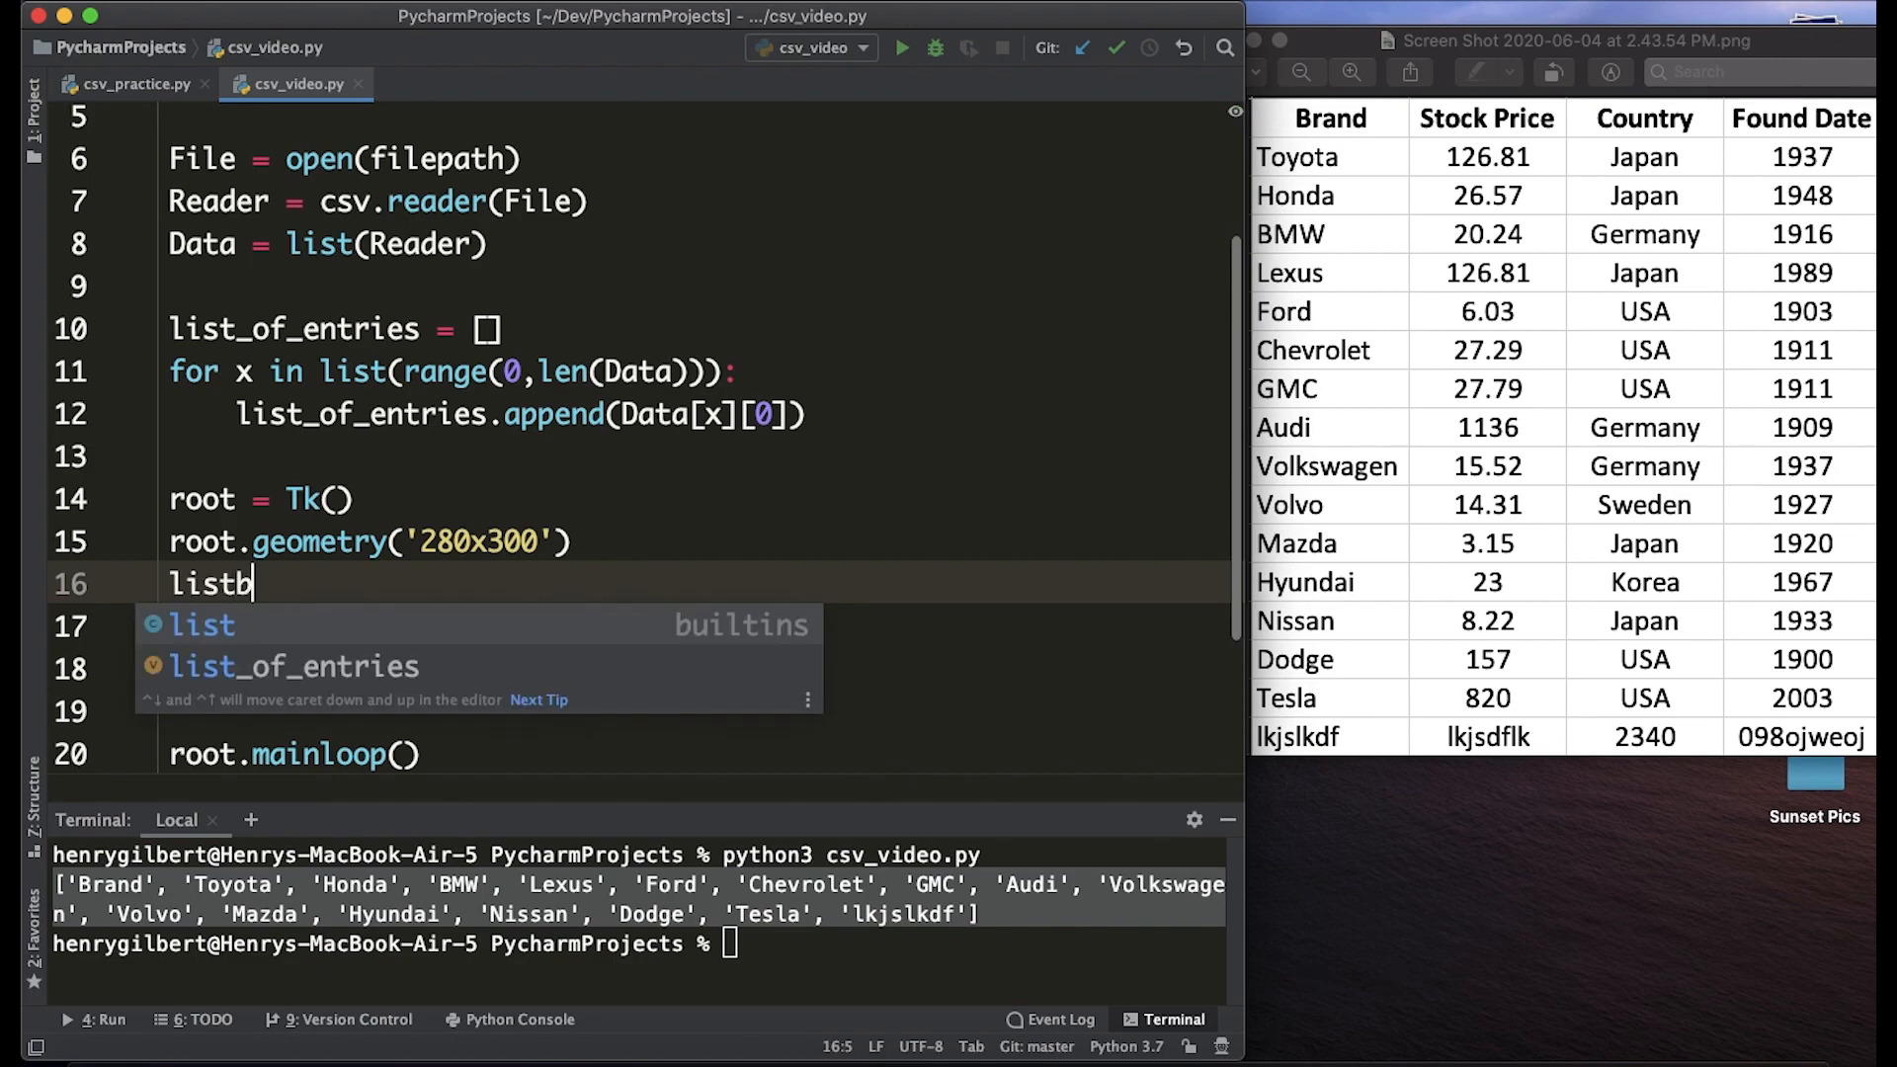
pyautogui.write('ox1 = Lis')
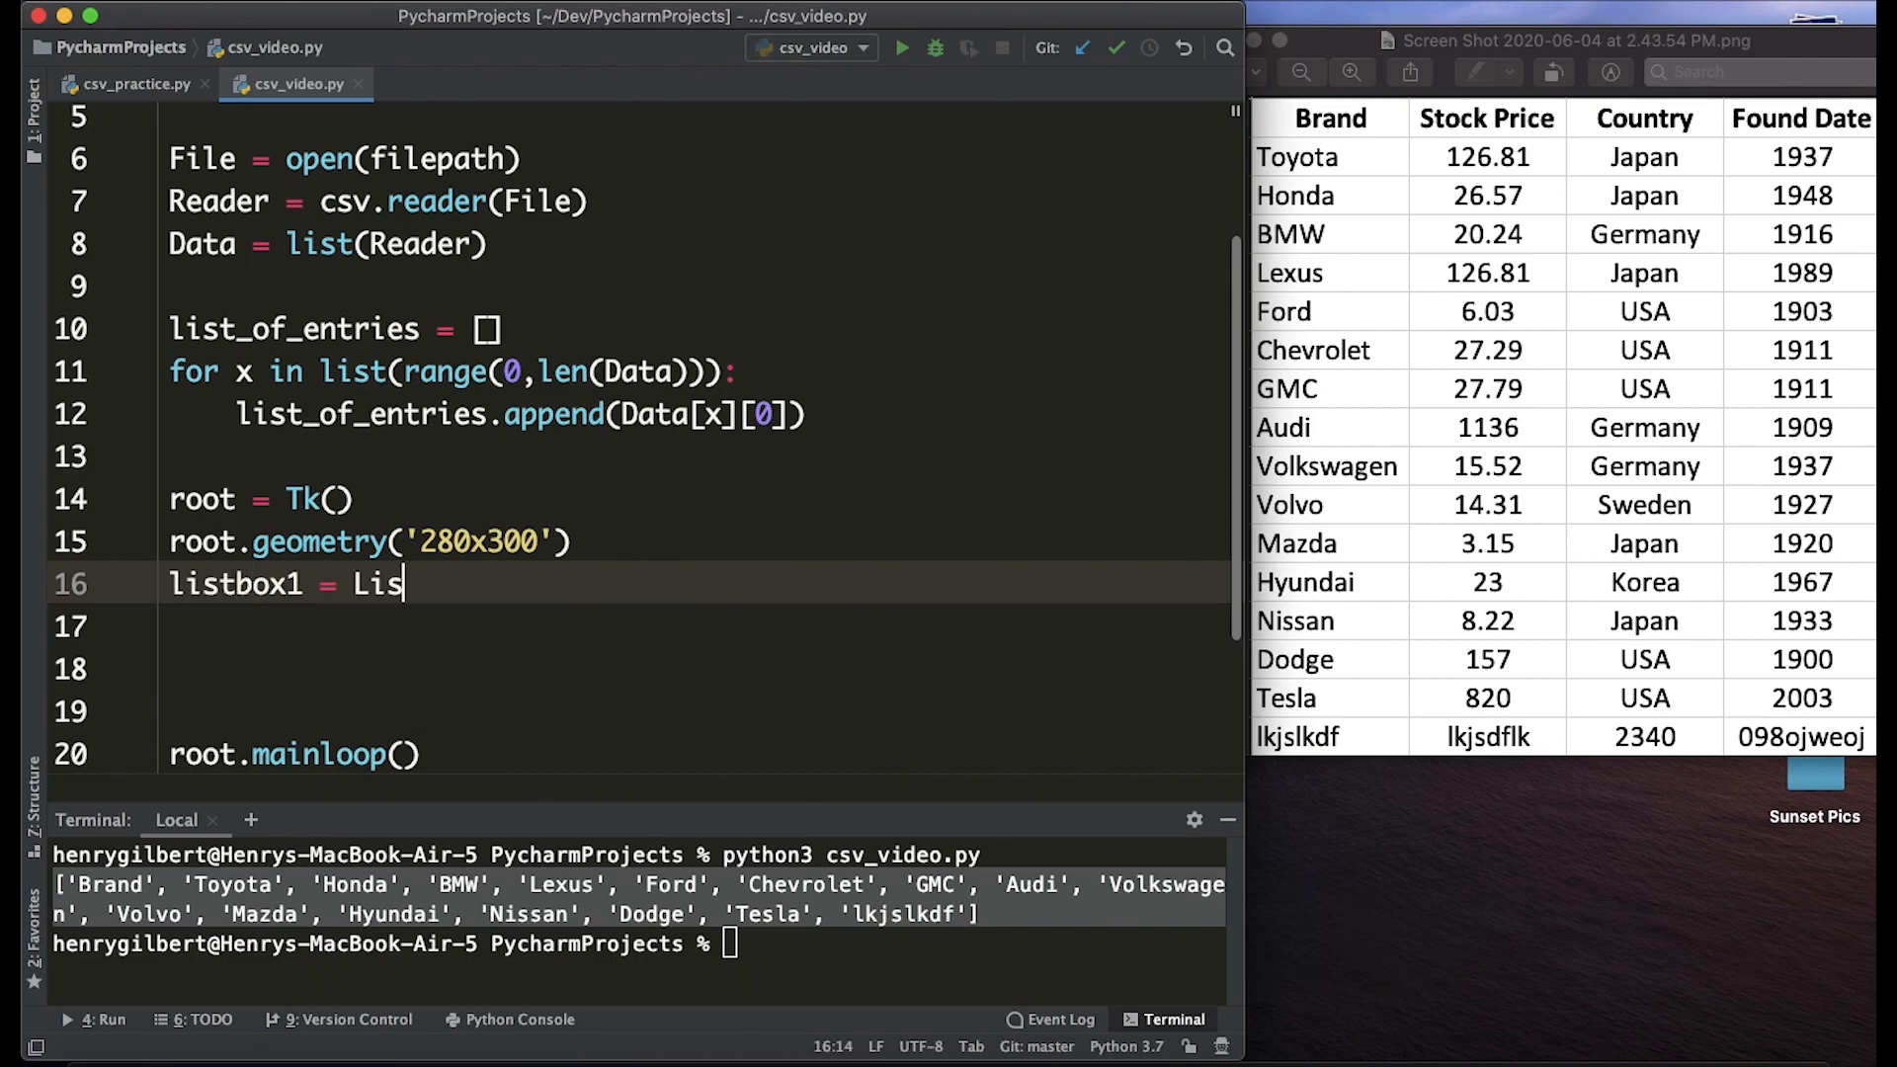
pyautogui.write('tbox(r')
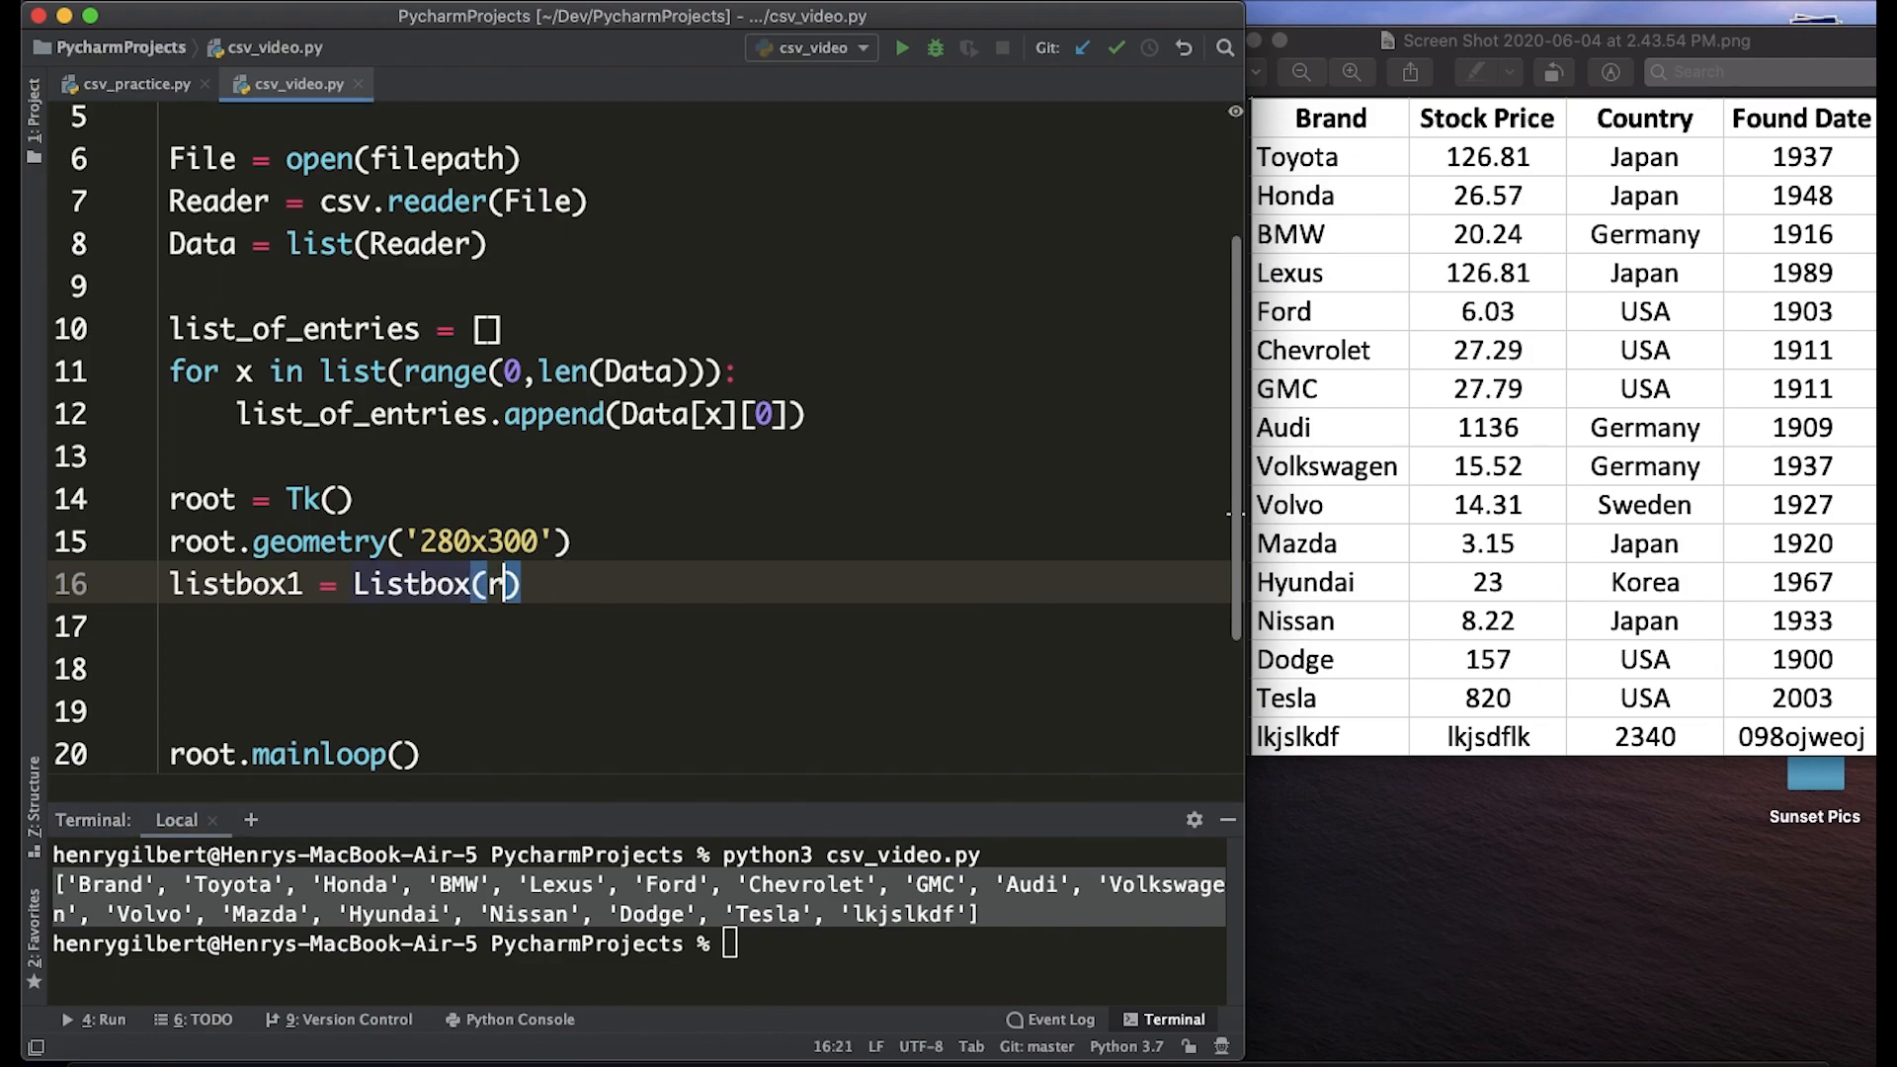
pyautogui.write('oot)')
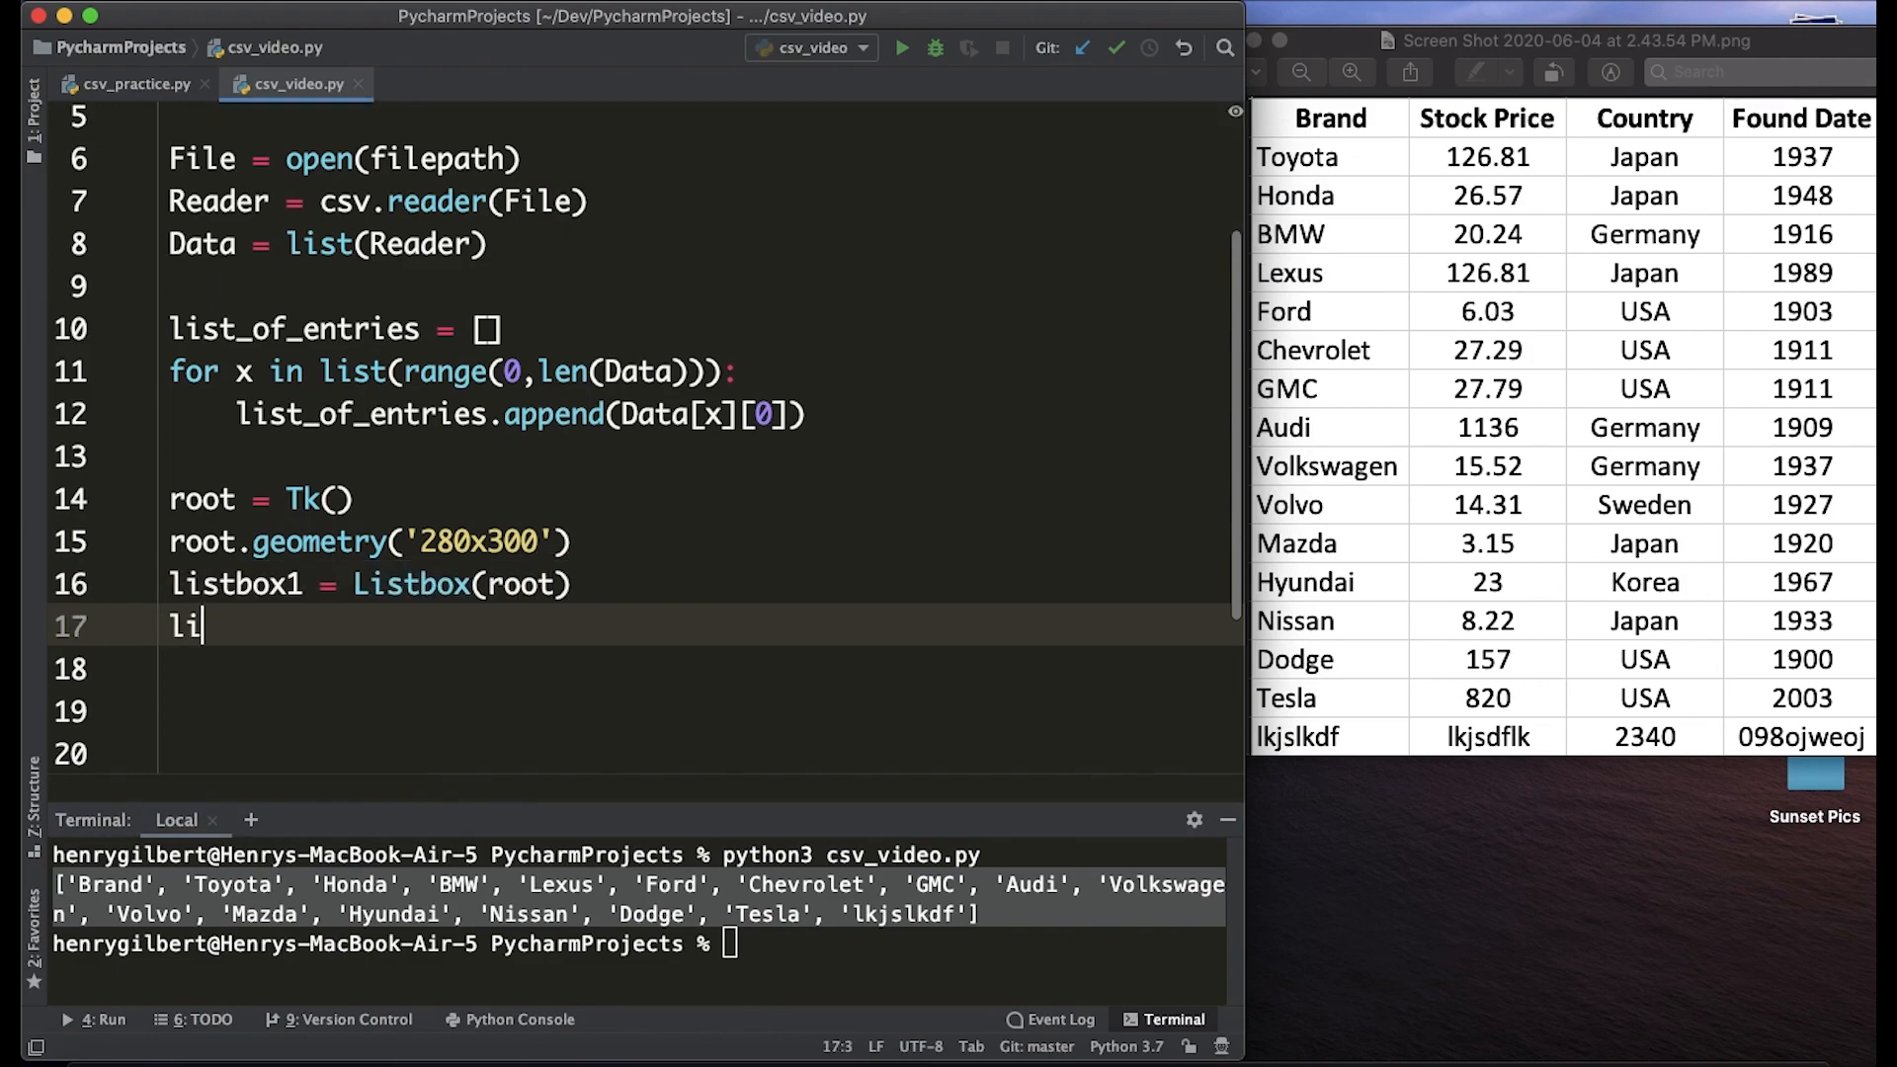
pyautogui.write('stbox1.grid')
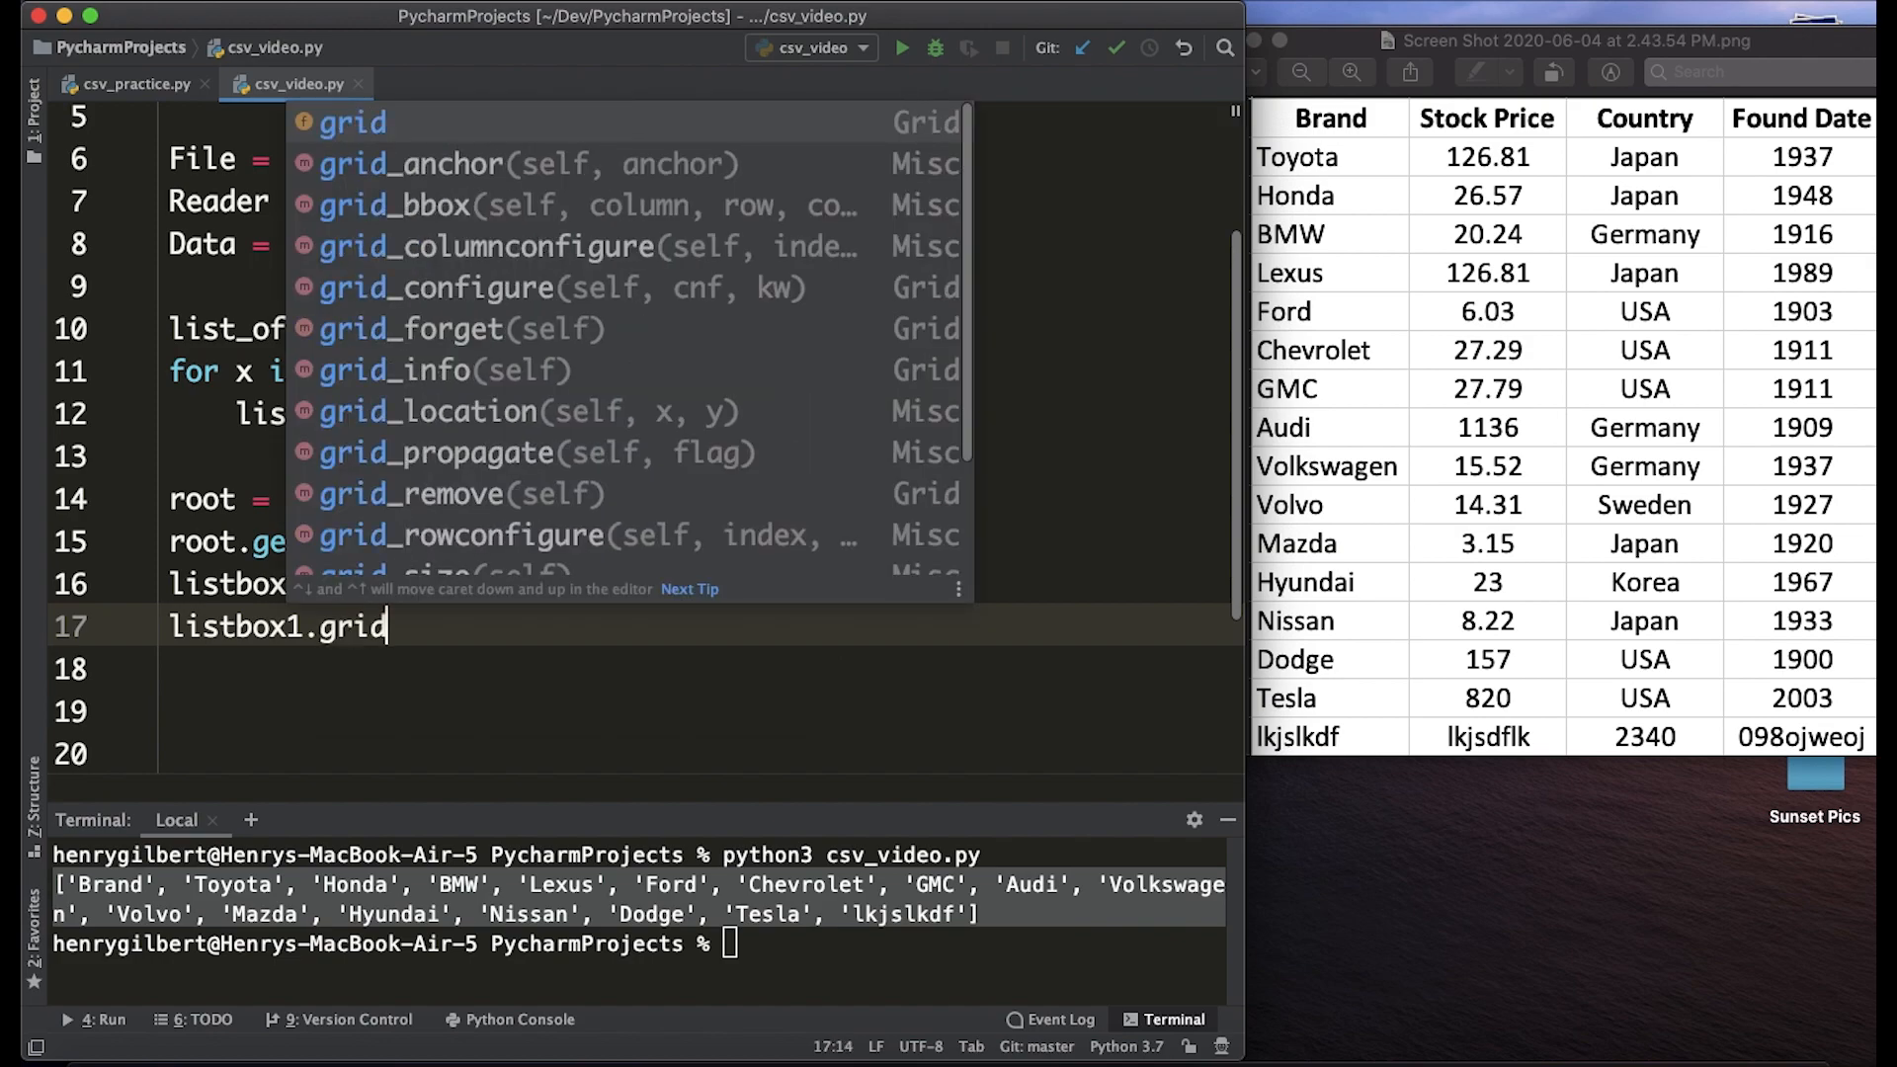
pyautogui.write('(row=0, column=0')
pyautogui.click(638, 944)
pyautogui.write('python3 csv_video.py')
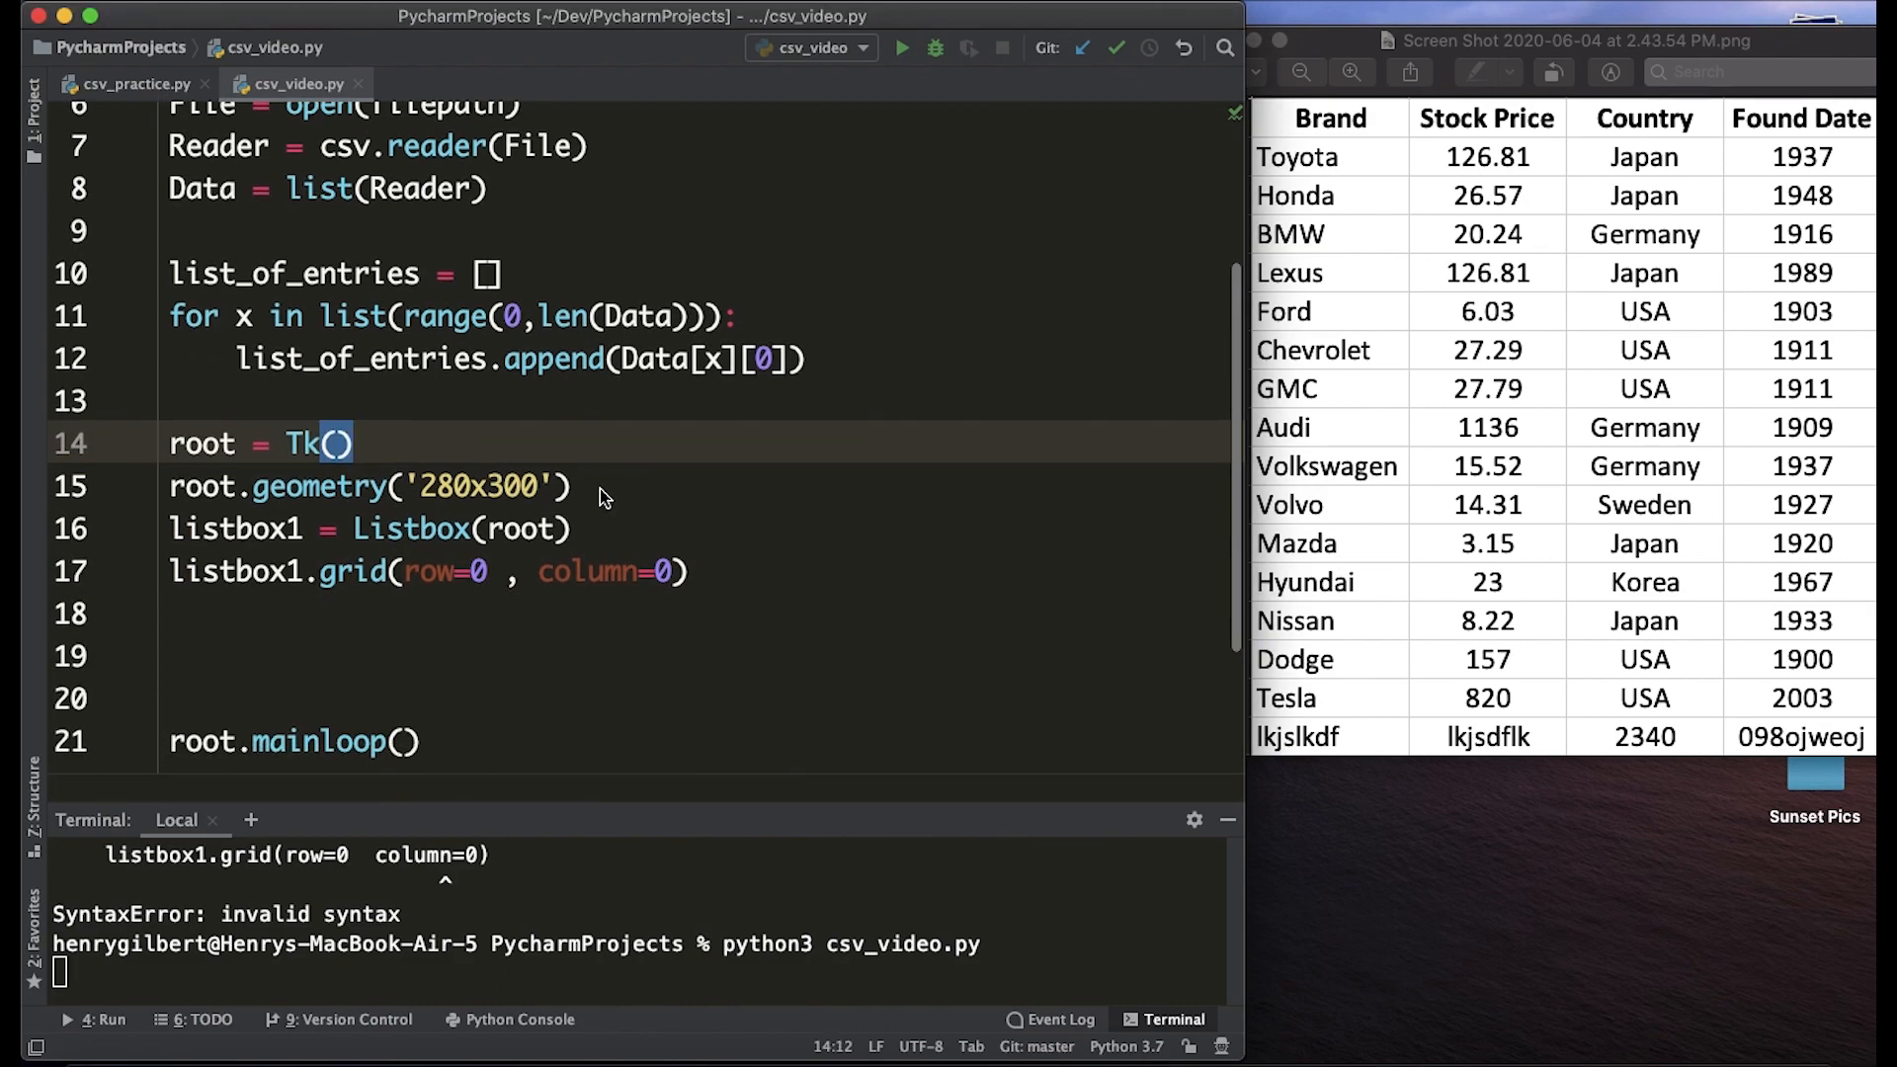
# Insert each enumerate(list_of_entries) item into listbox1, run the app and move its window aside.
pyautogui.write('for')
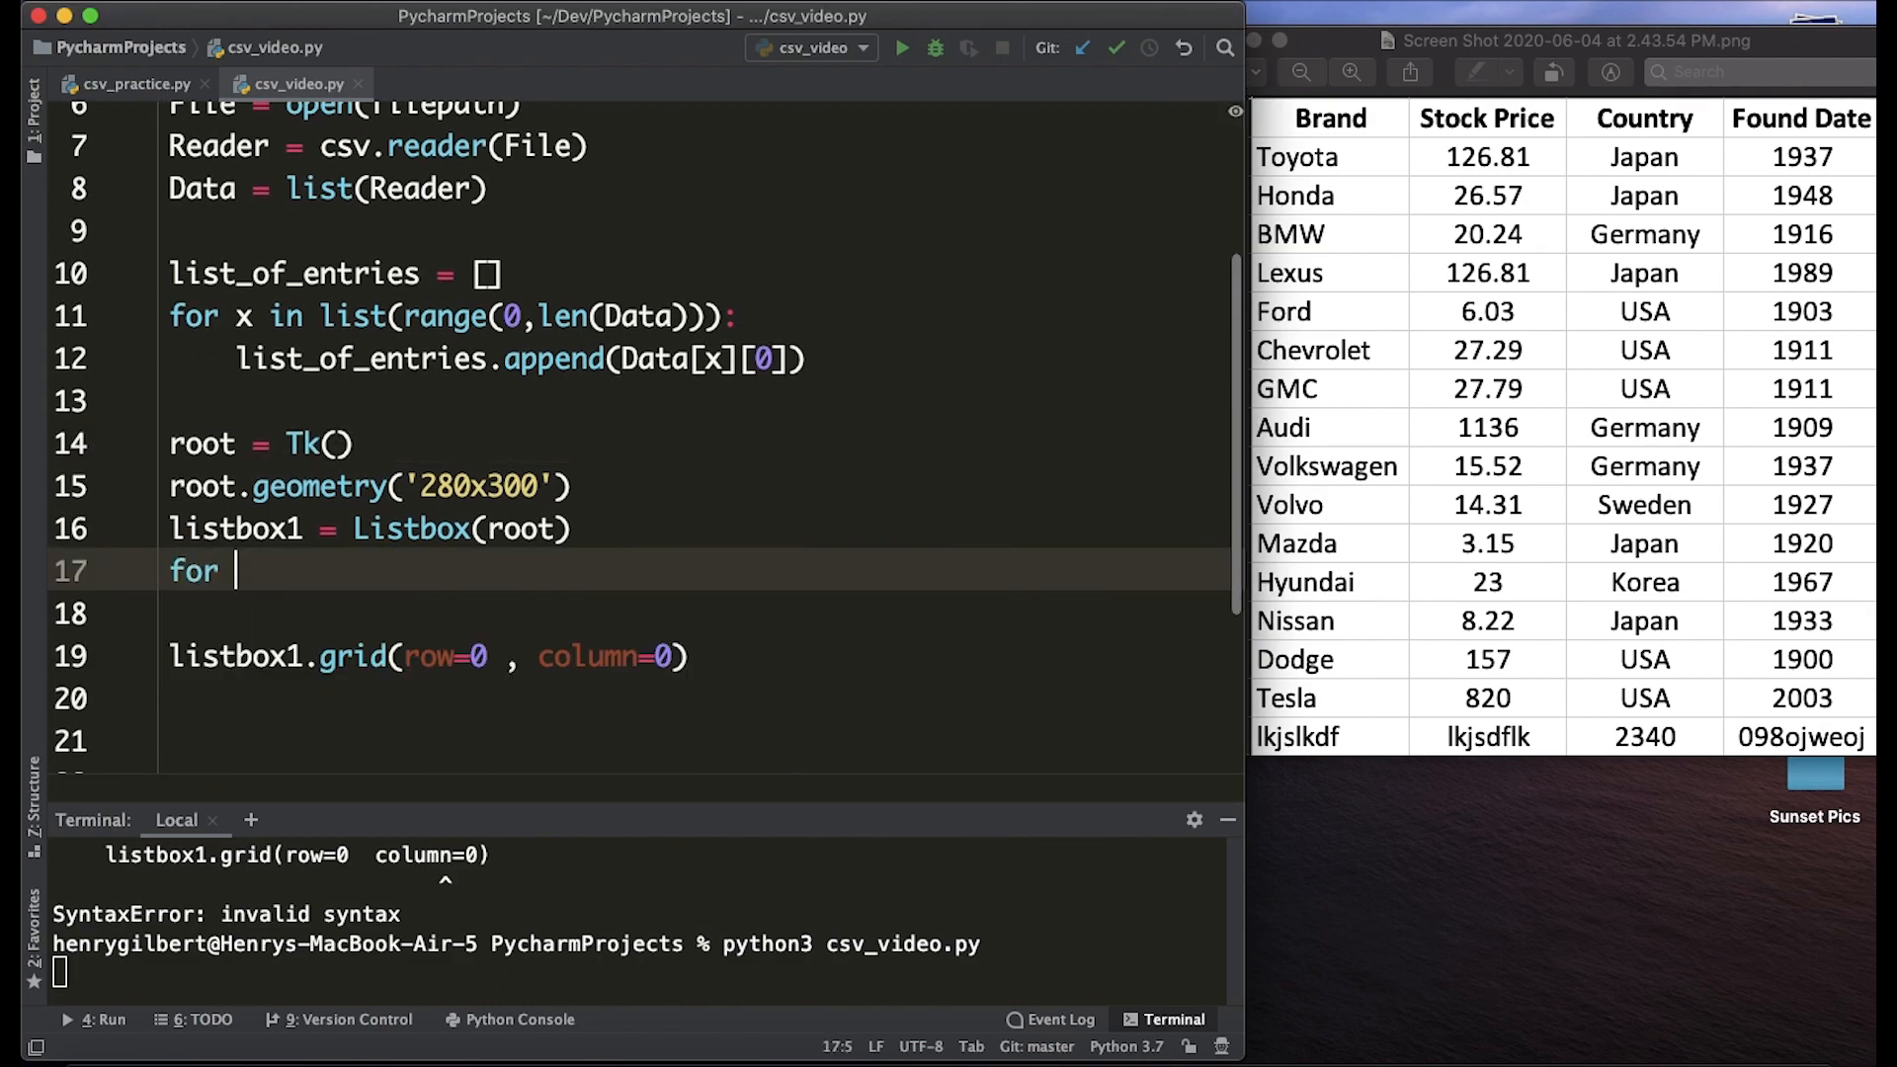
pyautogui.write('x, y in enumerate(')
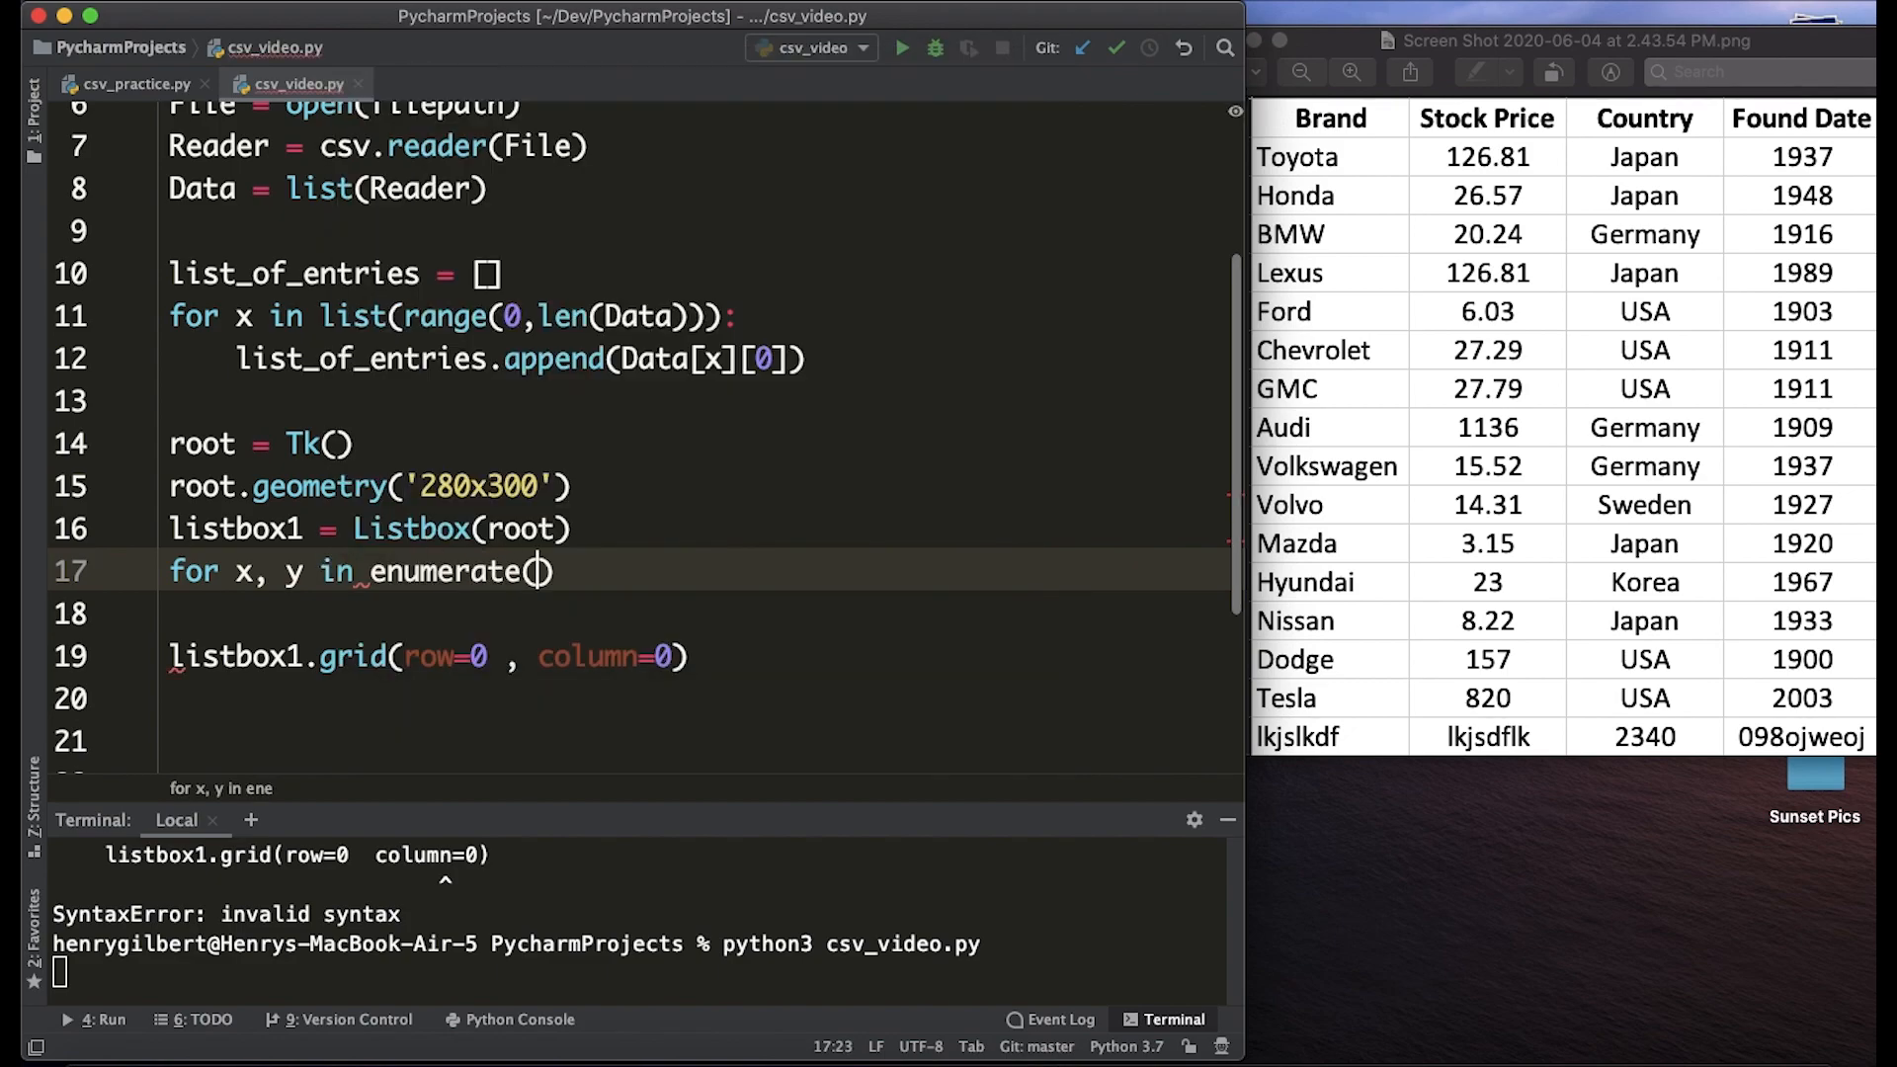
pyautogui.write('list_of_entries):')
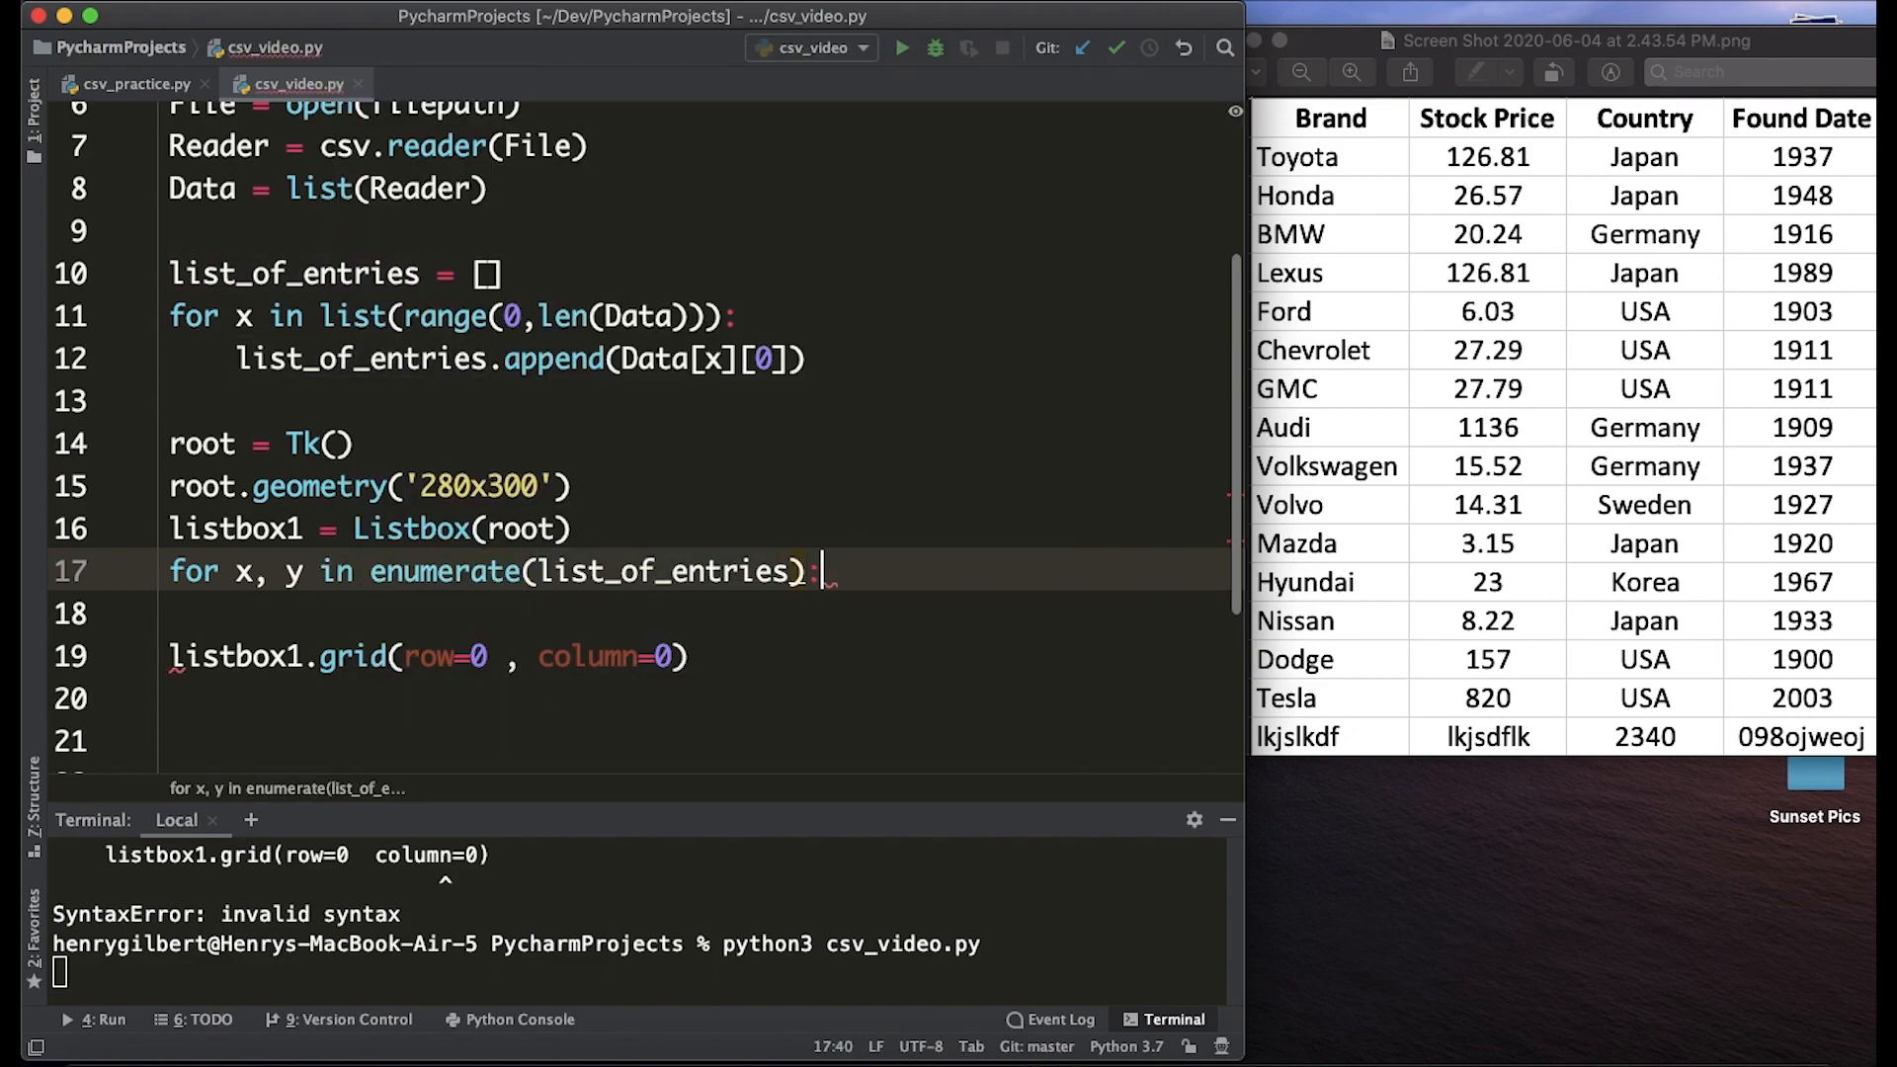
pyautogui.write('listbox1insert(x, y')
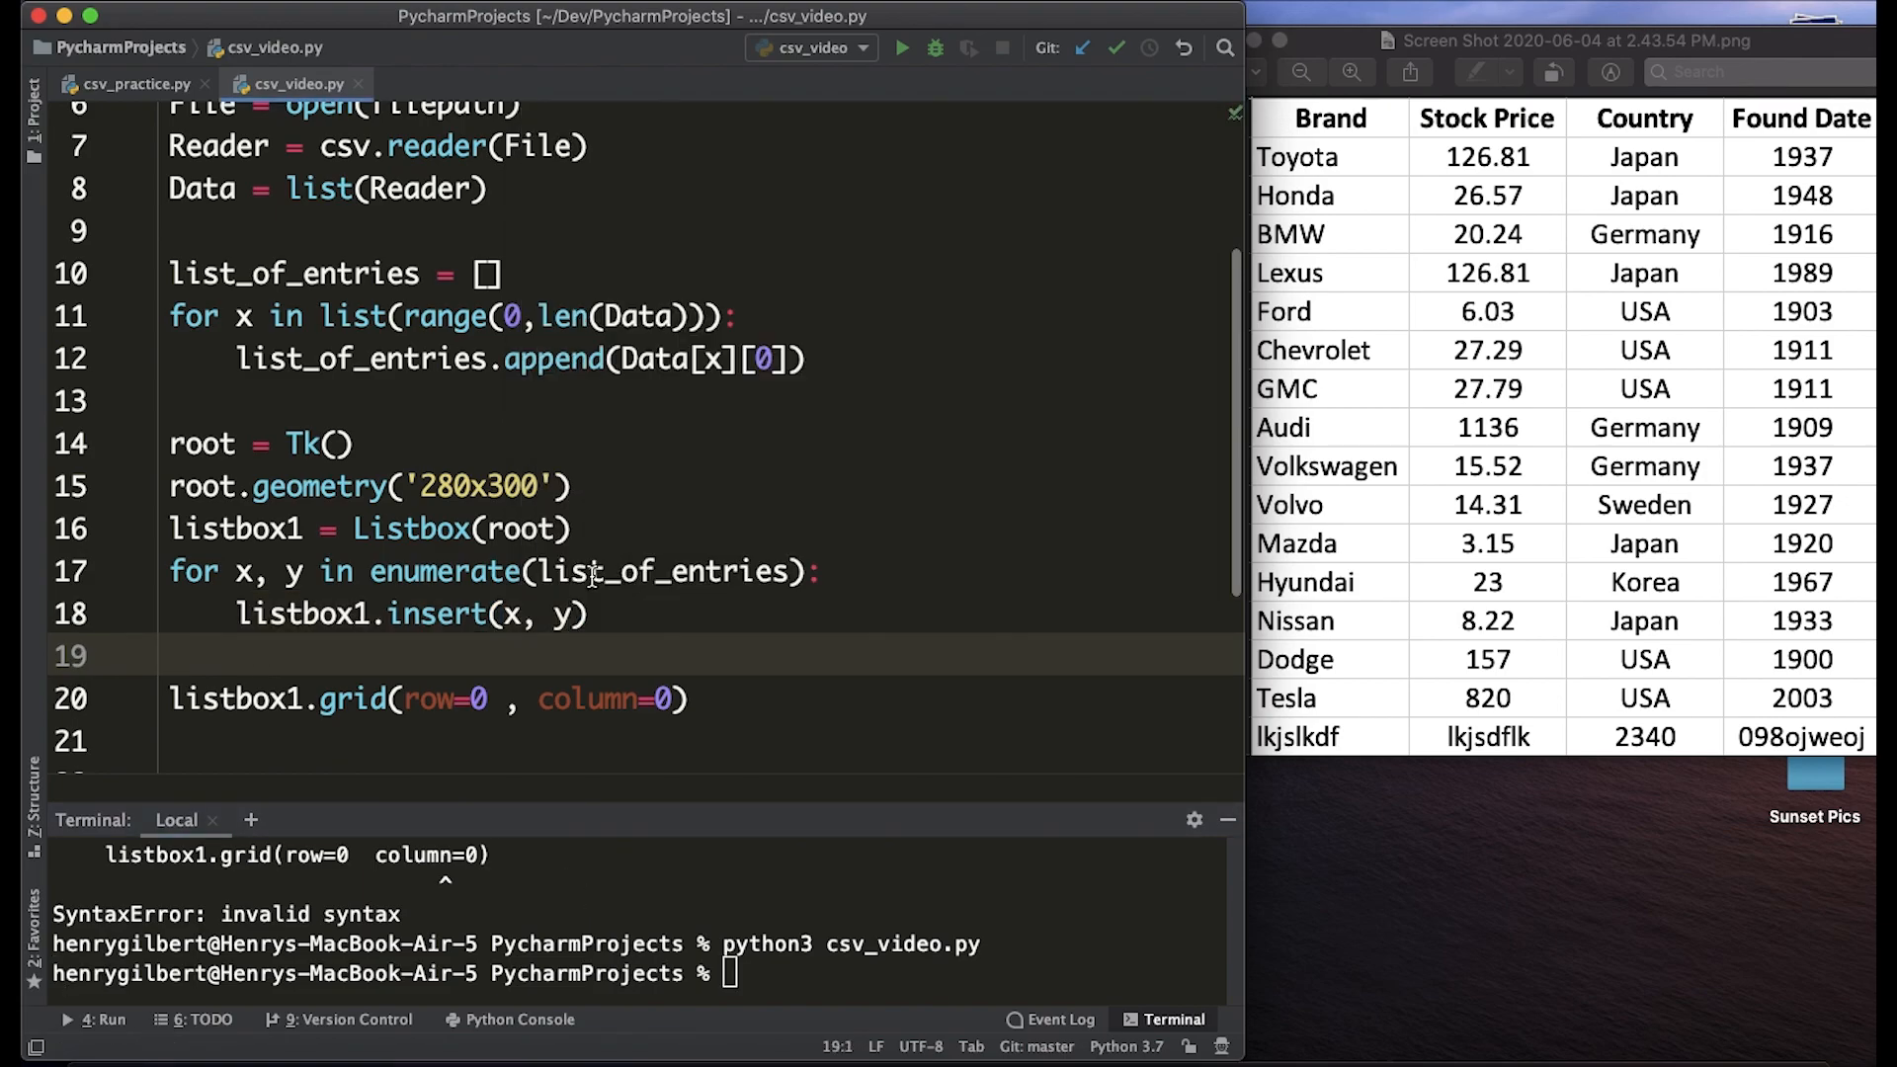
pyautogui.press('enter')
pyautogui.write('python3 csv_video.py')
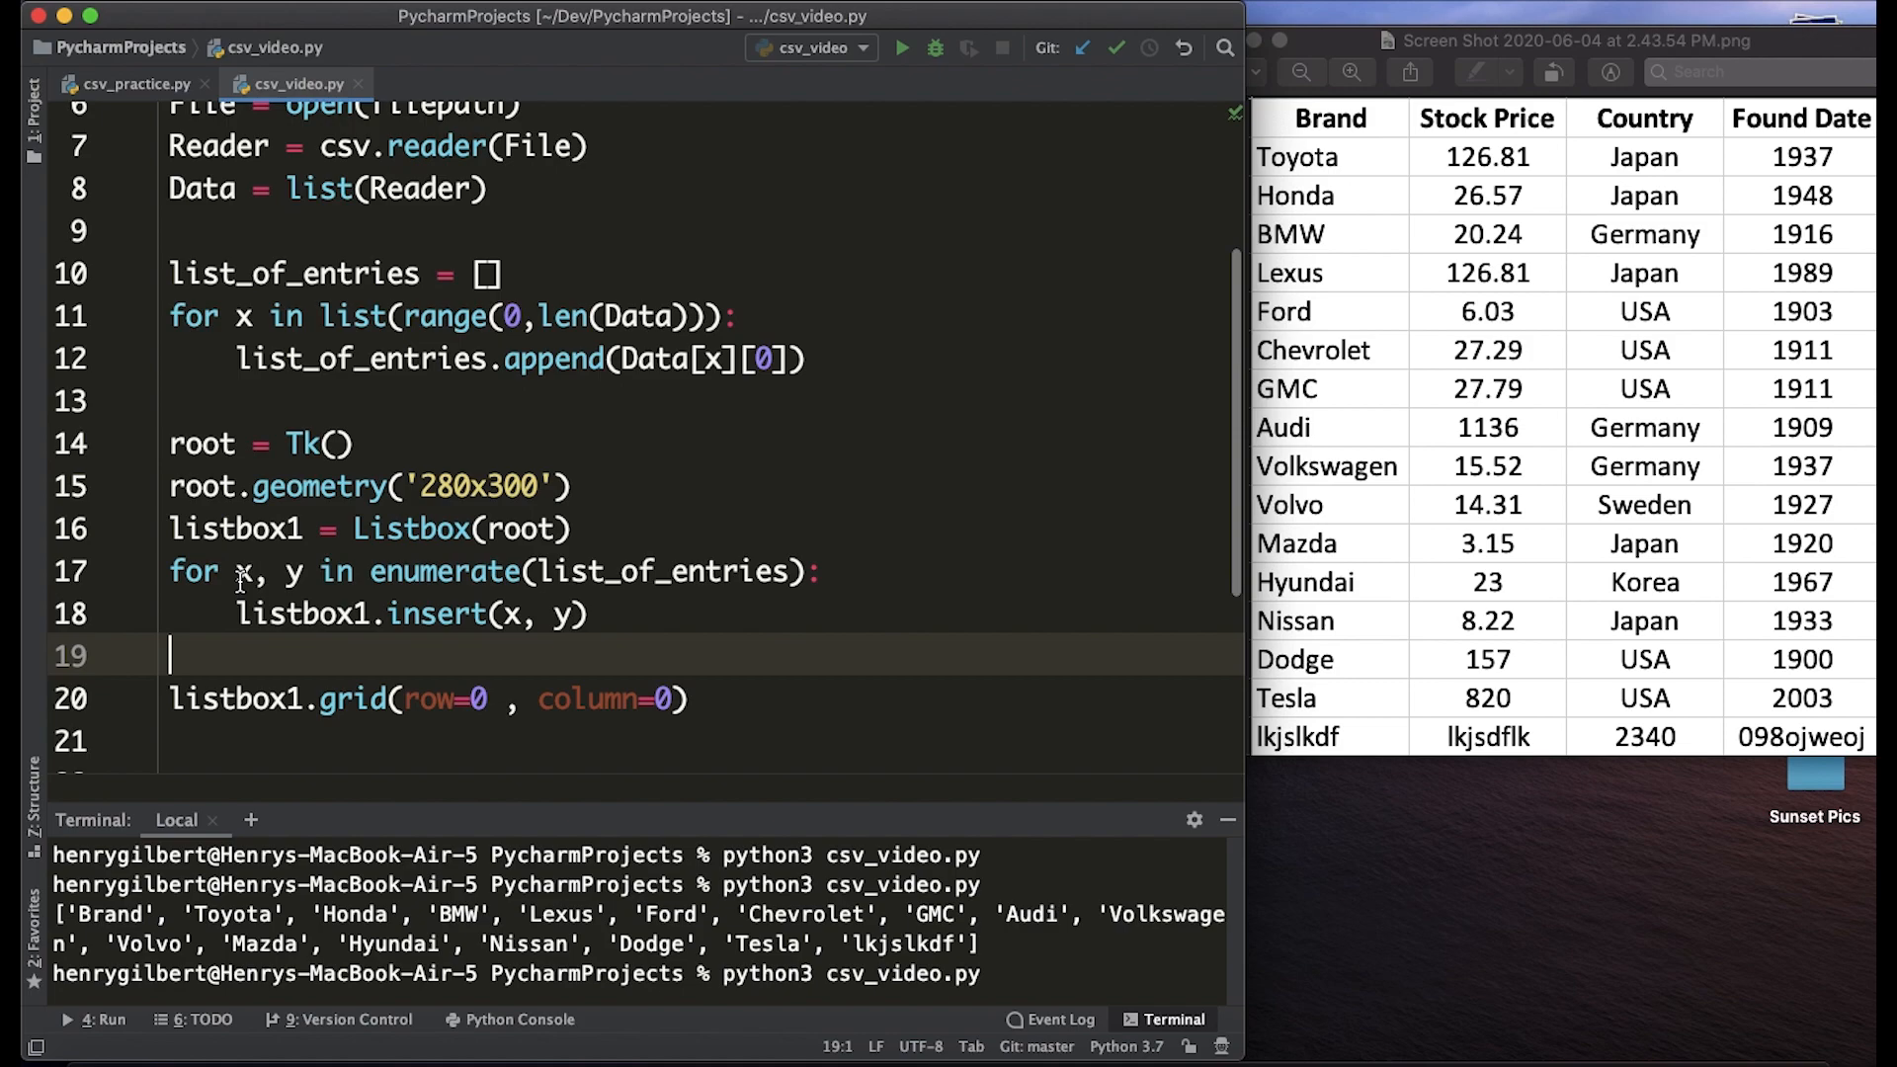
pyautogui.moveTo(408, 571)
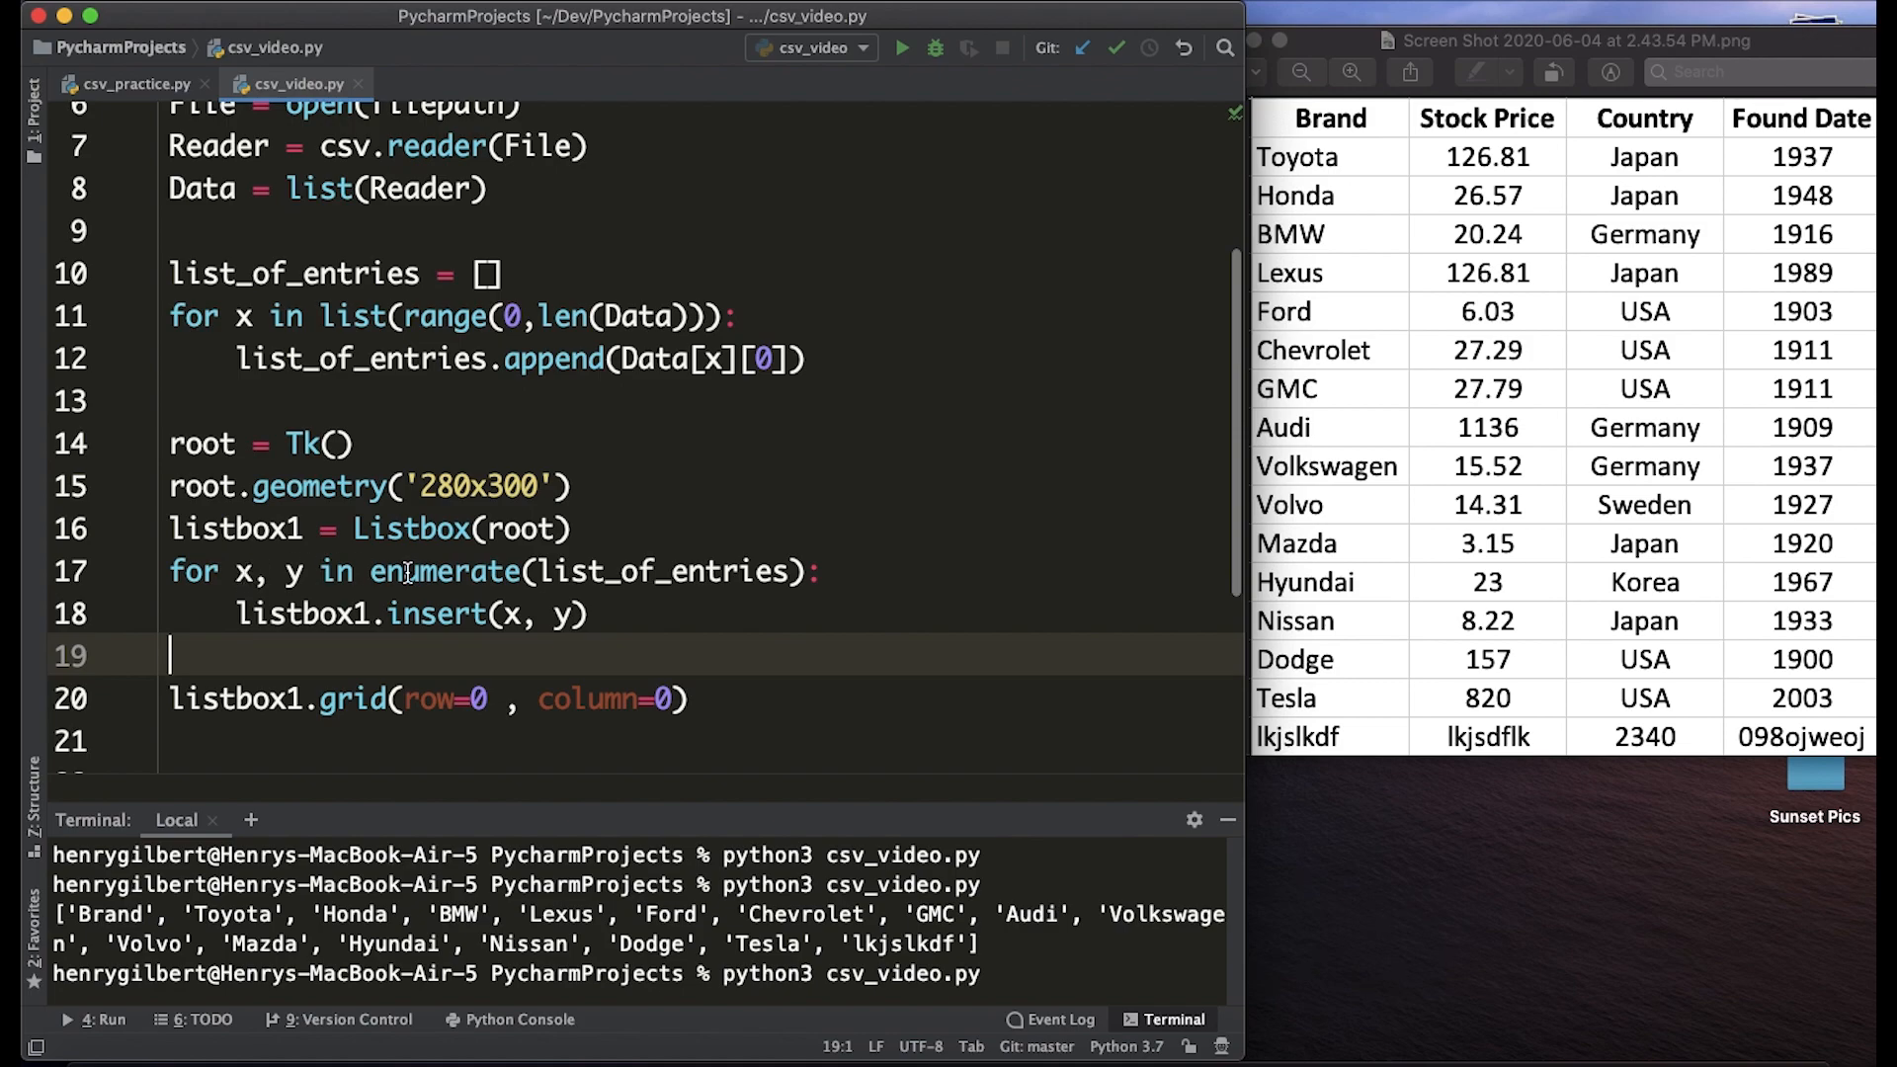
pyautogui.moveTo(188, 878)
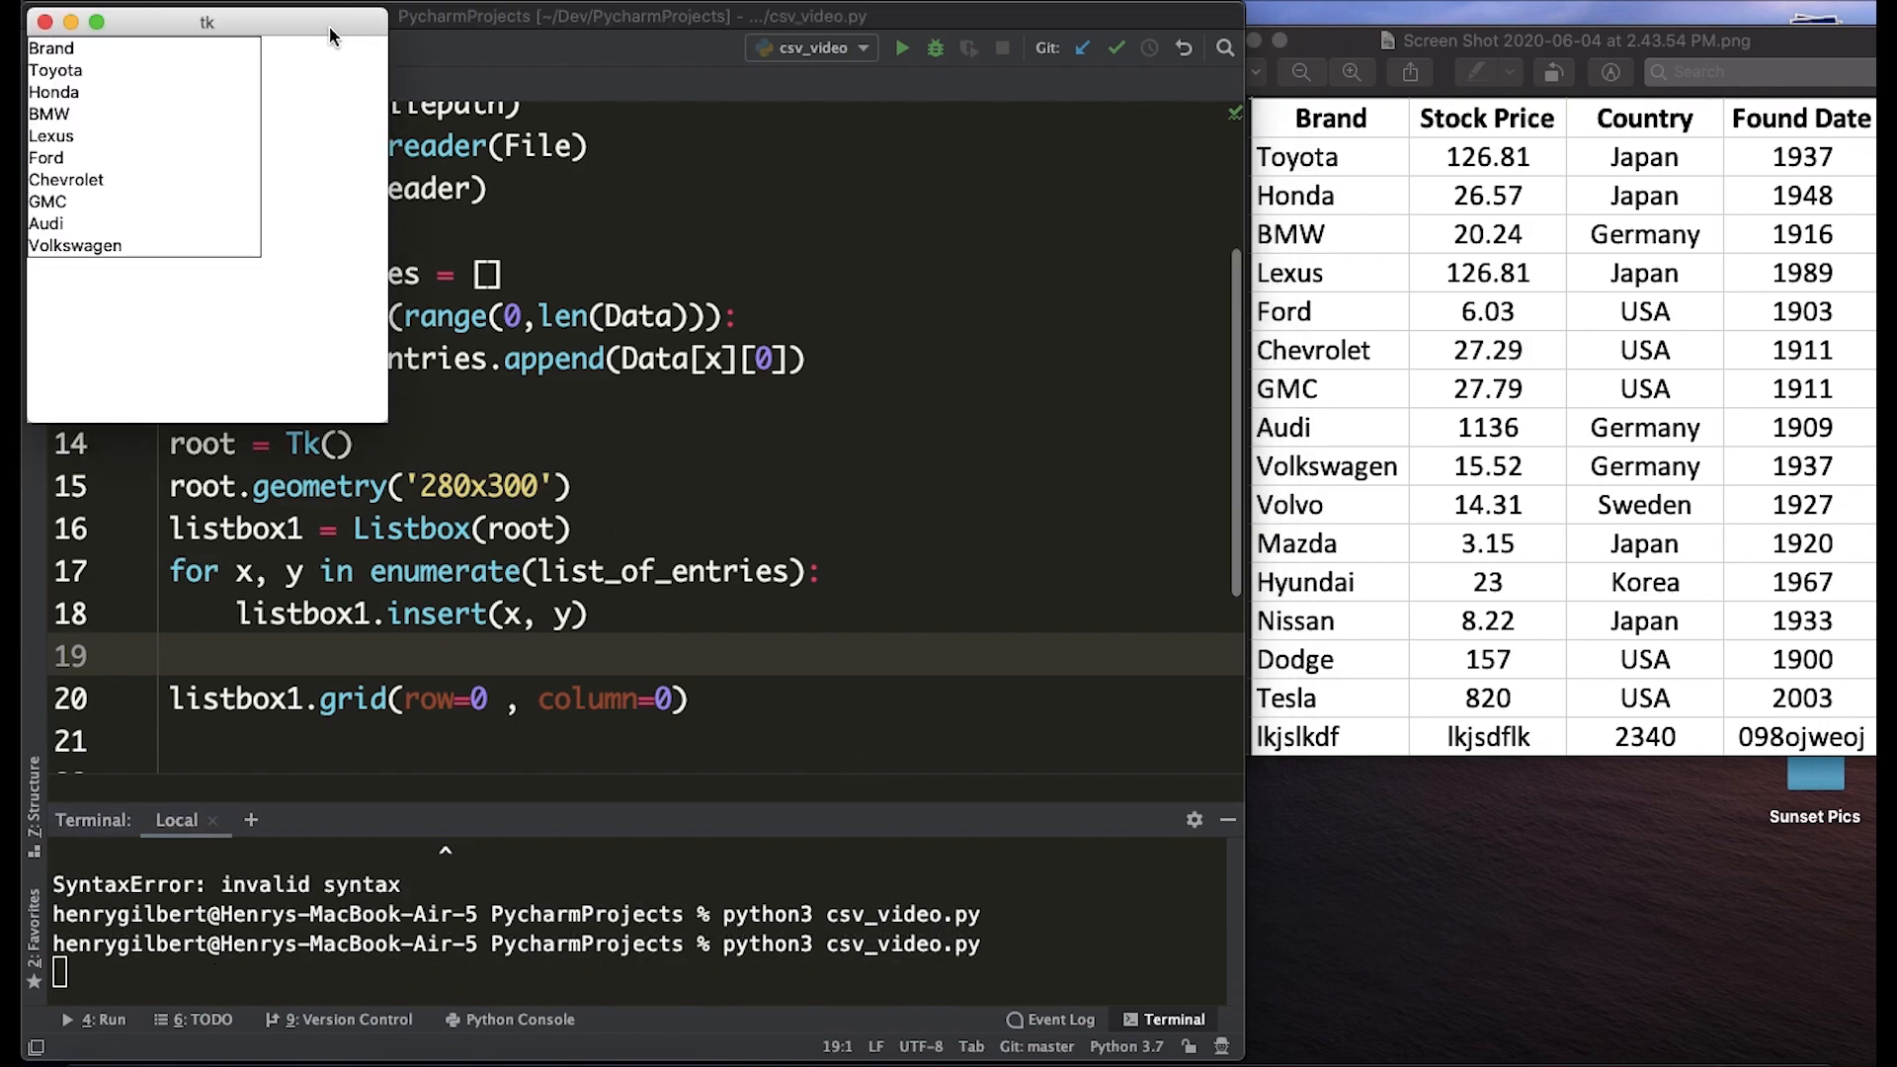
pyautogui.moveTo(205, 22); pyautogui.dragTo(913, 362)
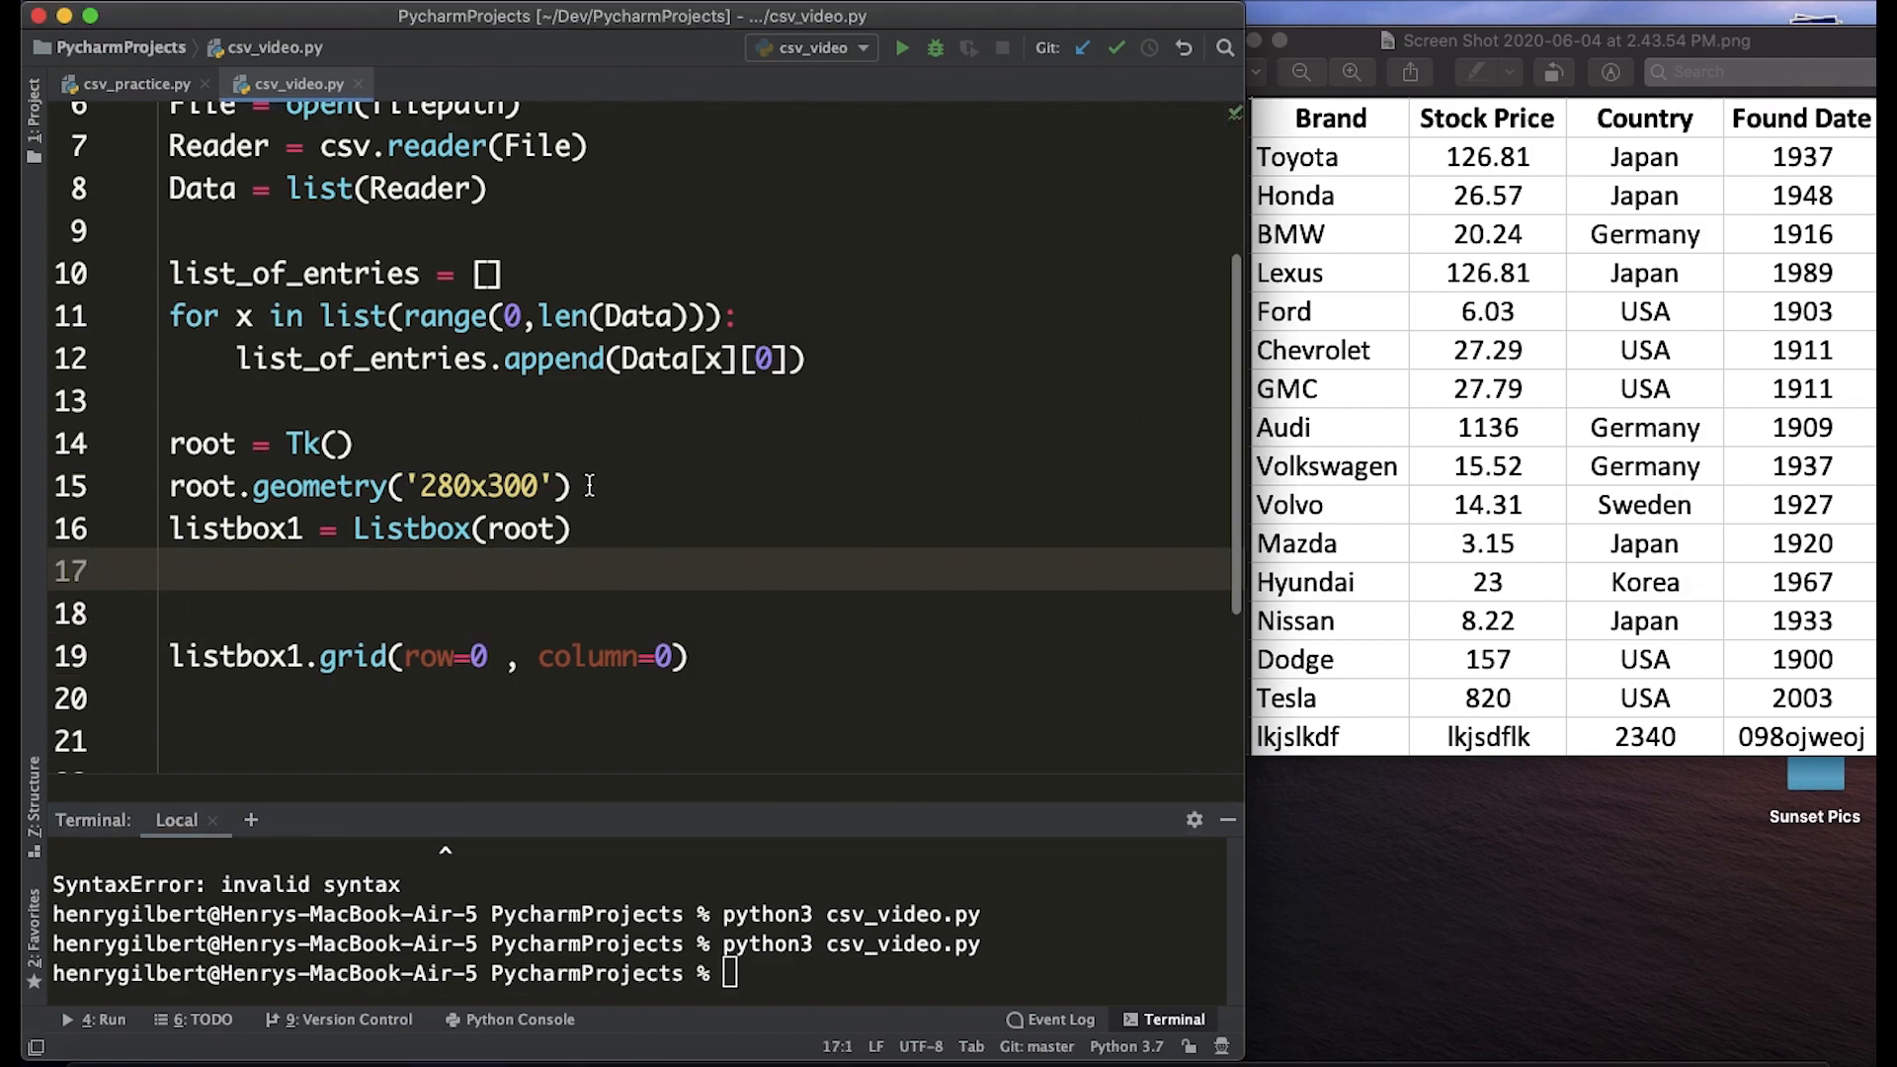
# Define var = StringVar(value = list_of_entries) above the Listbox line.
pyautogui.write('var =')
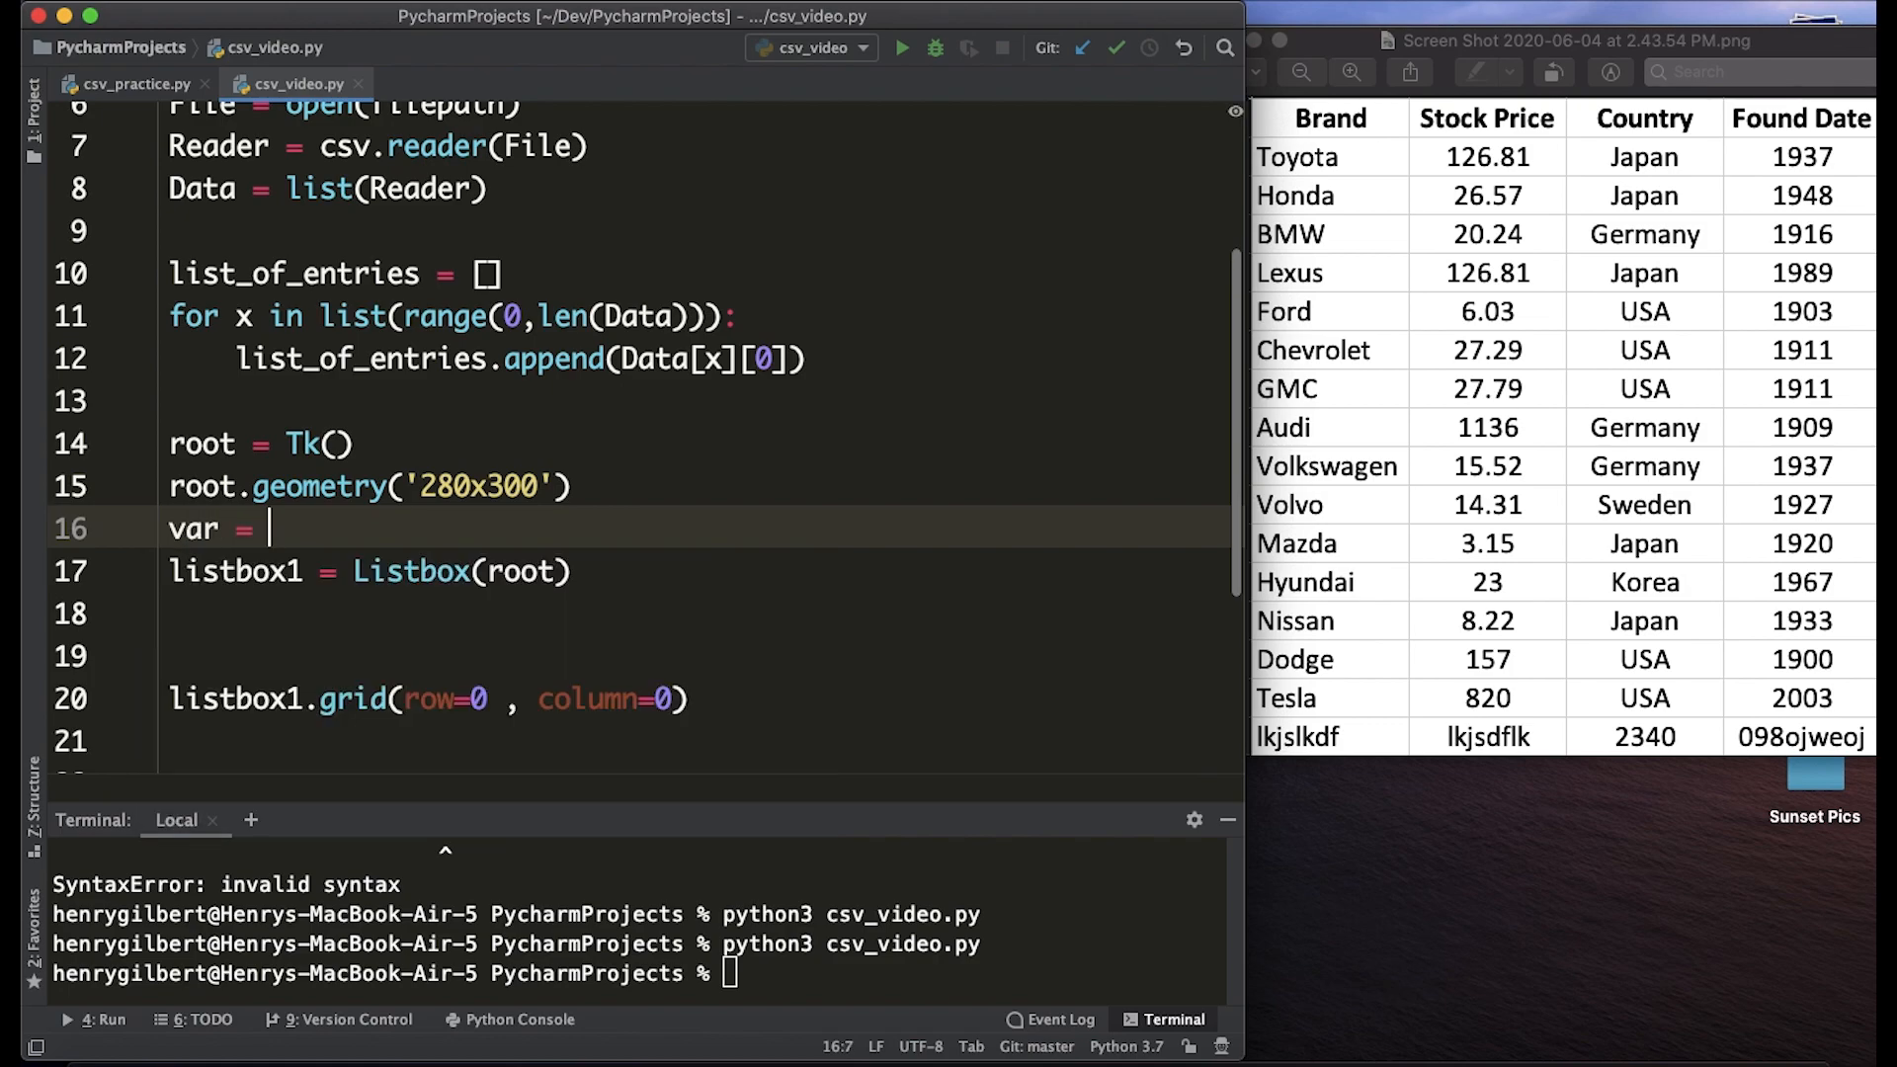
pyautogui.write('StringVar')
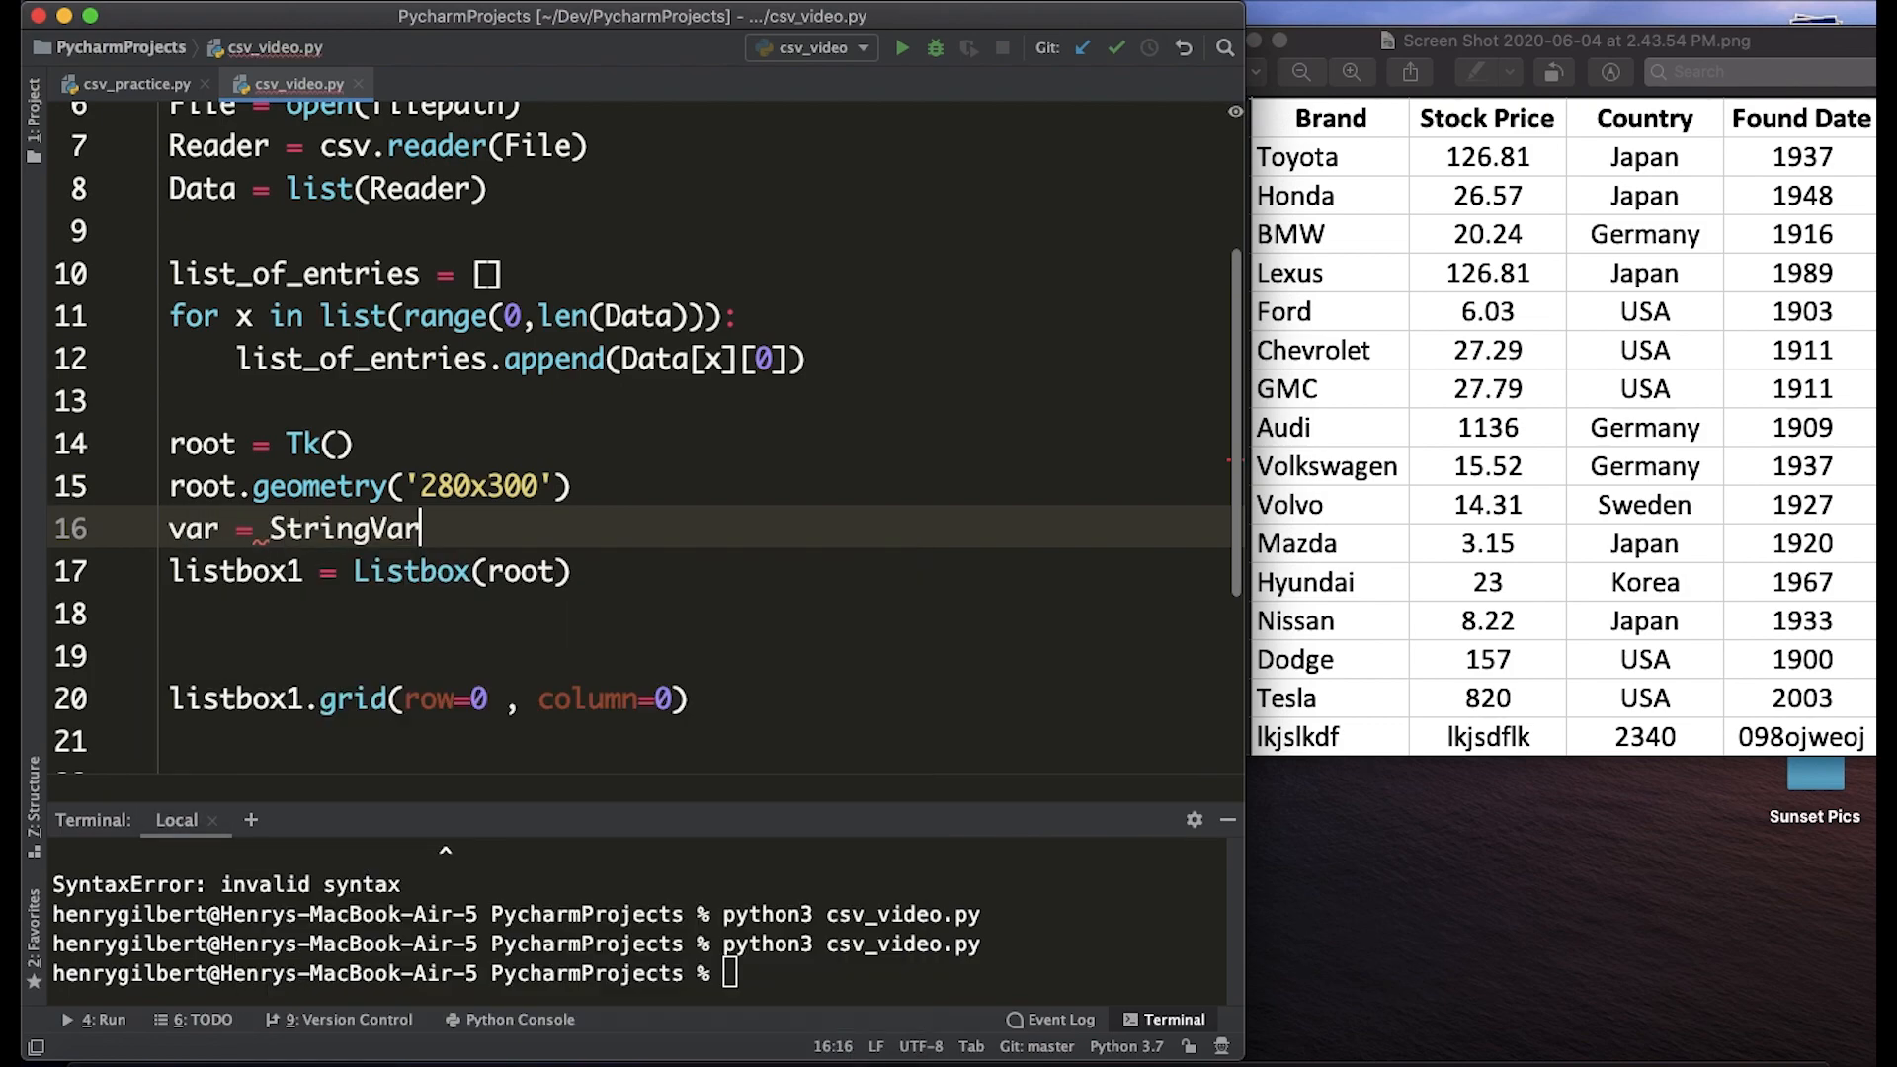
pyautogui.write('(value = list_of_entries')
pyautogui.click(695, 572)
pyautogui.write(', ')
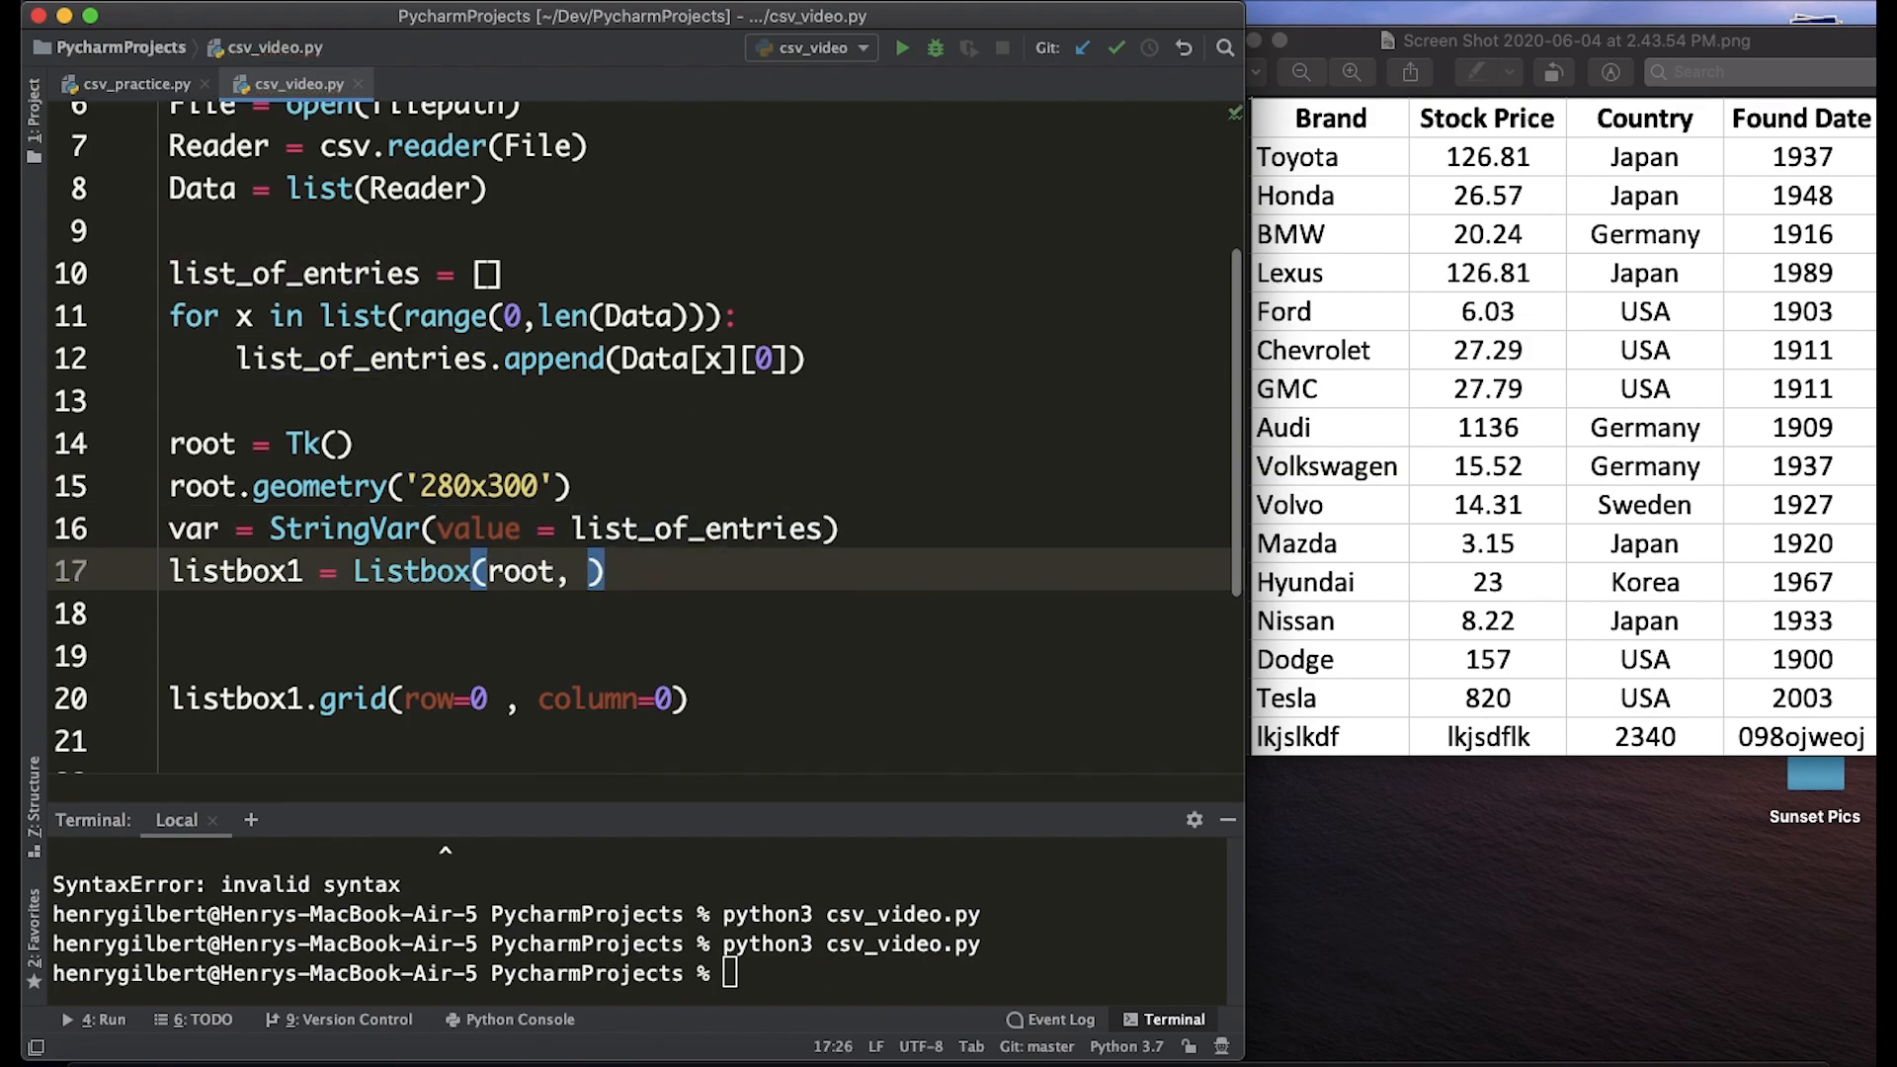
# Pass listvariable = var to the Listbox, then select Ford and another brand in the app.
pyautogui.write('listvariable =')
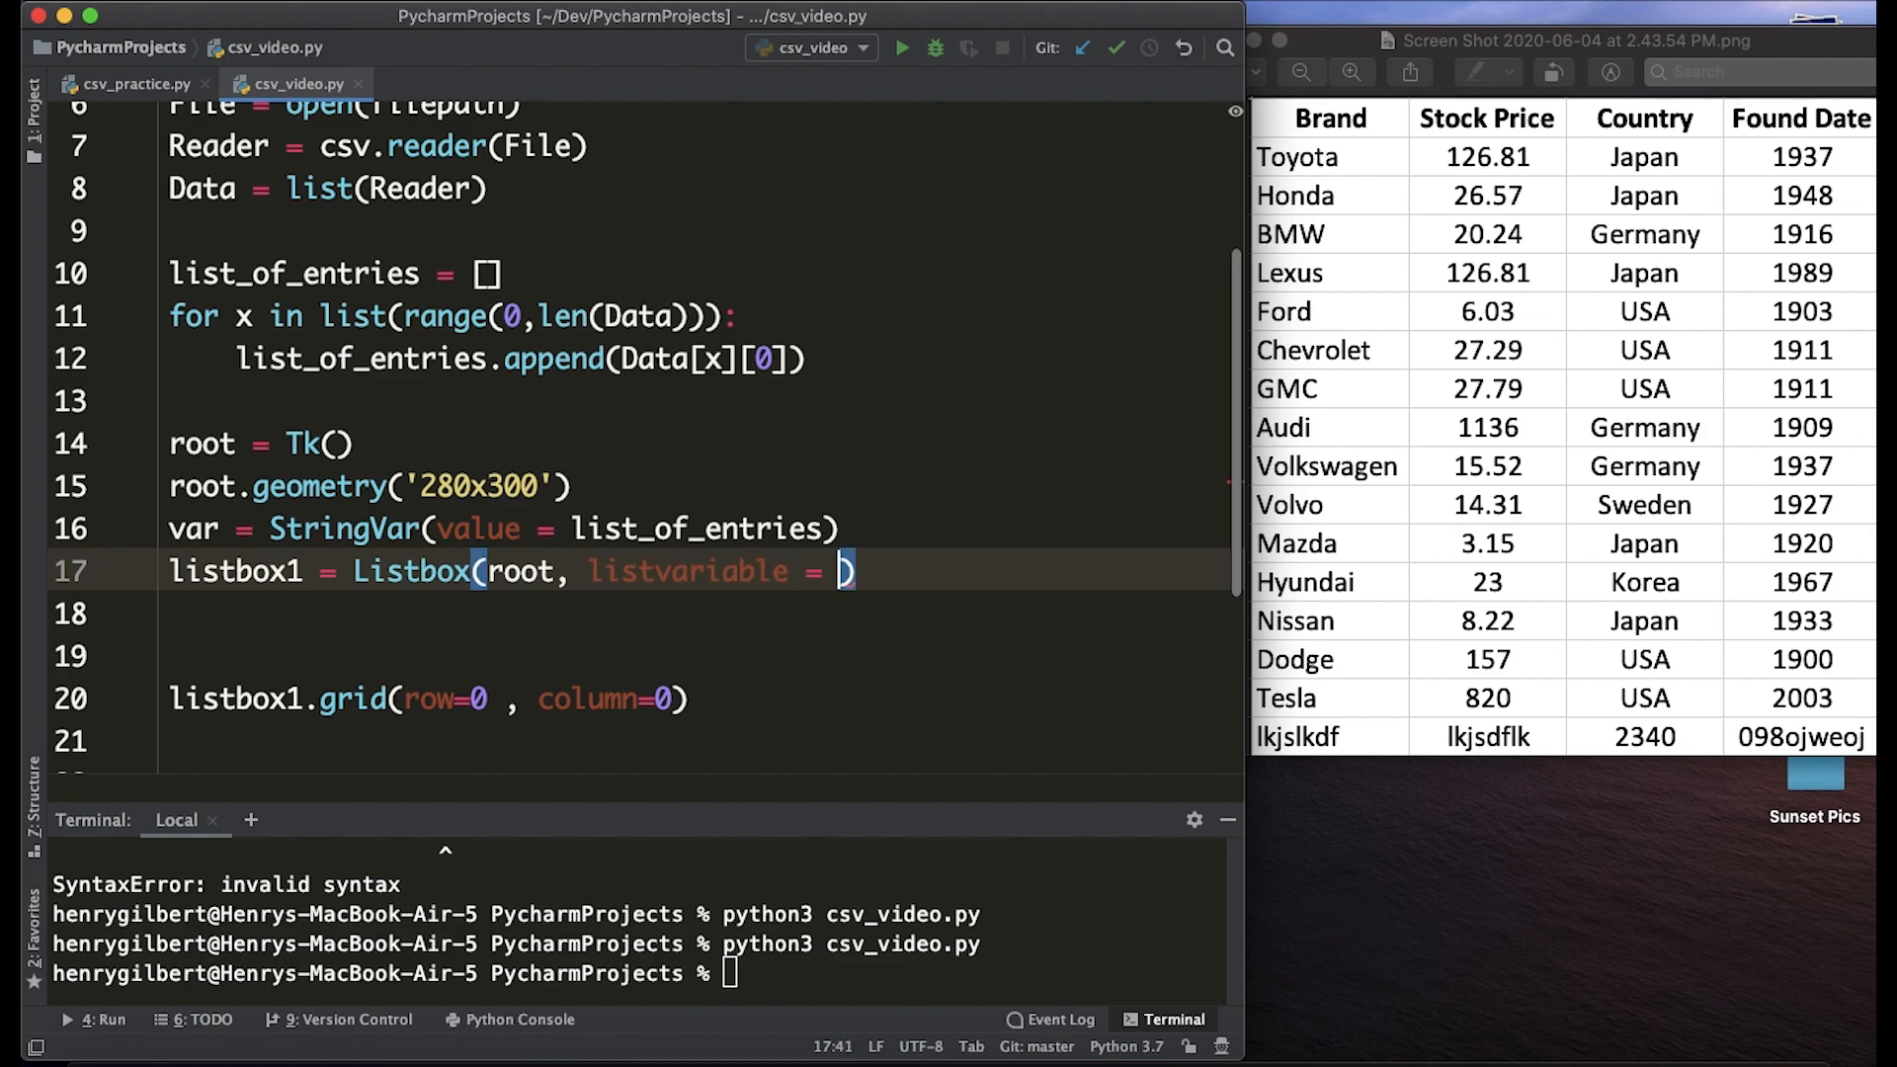
pyautogui.write('var')
pyautogui.click(637, 973)
pyautogui.write('python3 csv_video.py')
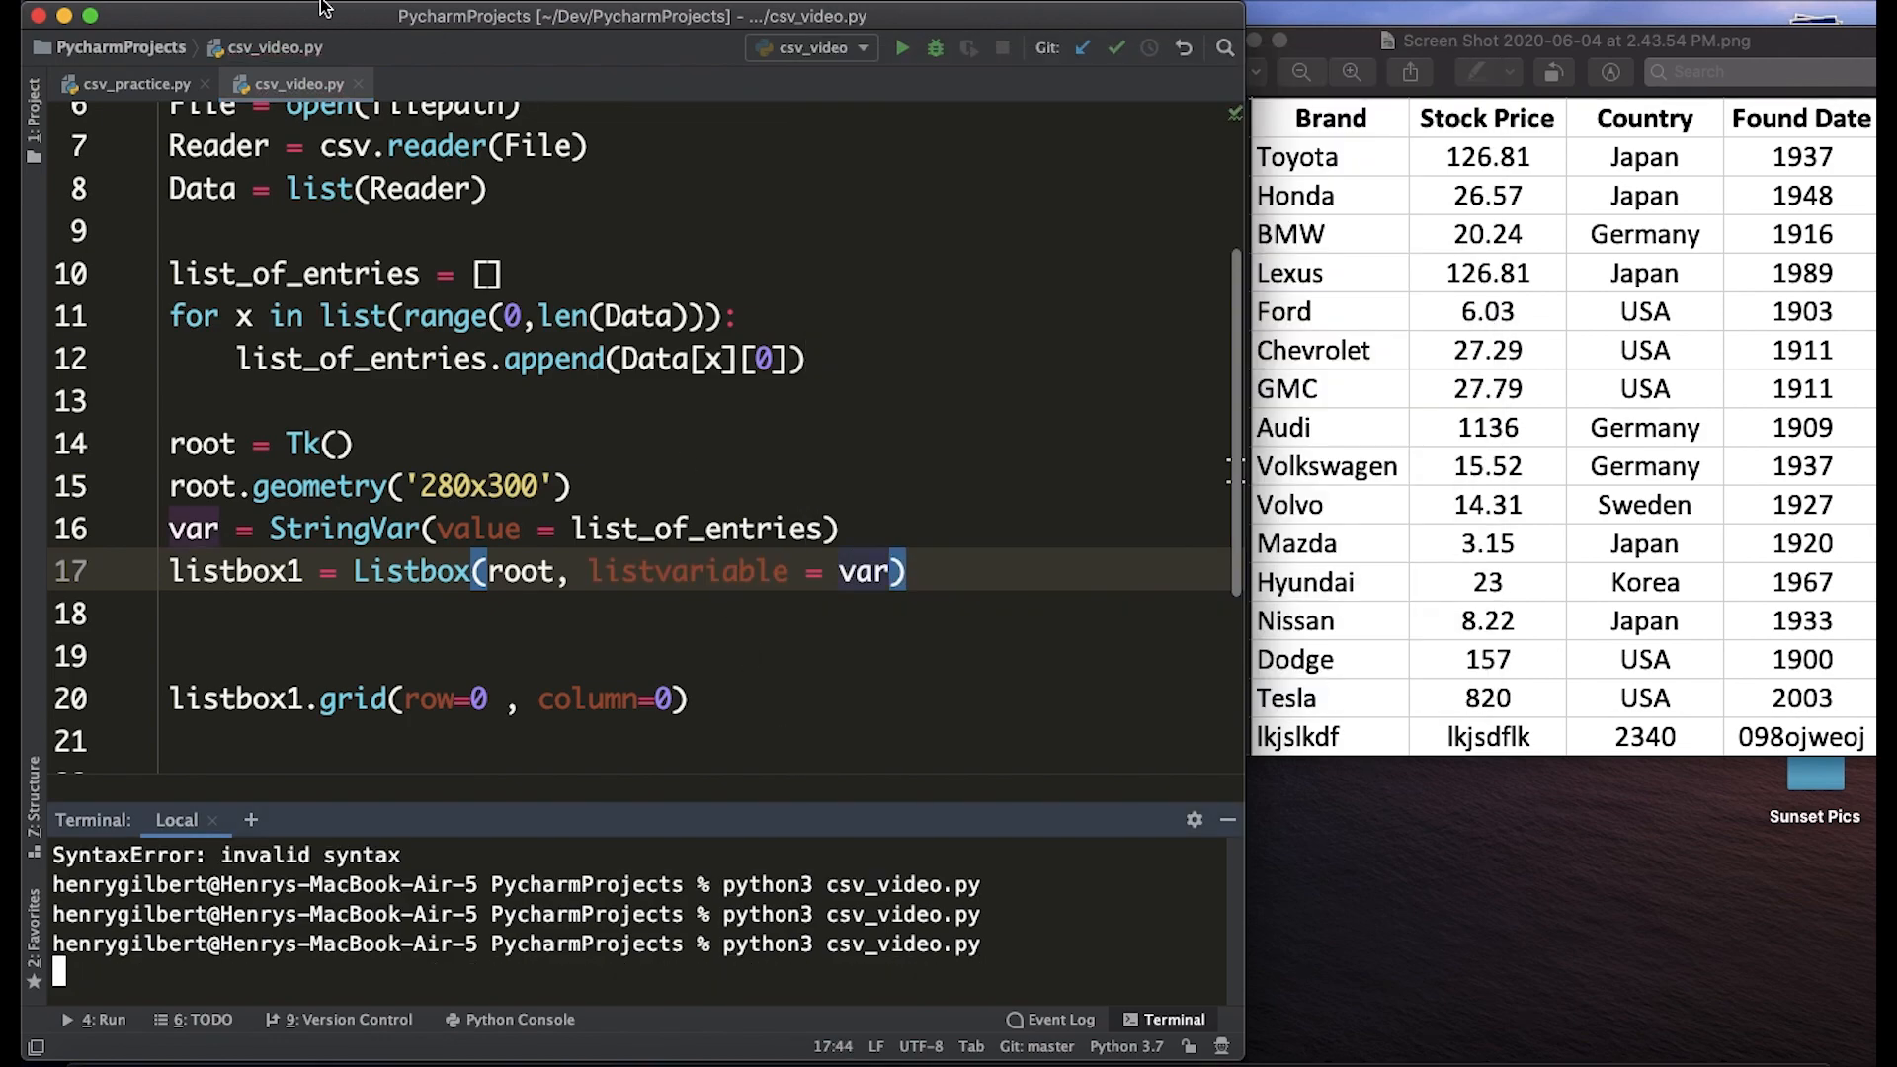
pyautogui.click(902, 47)
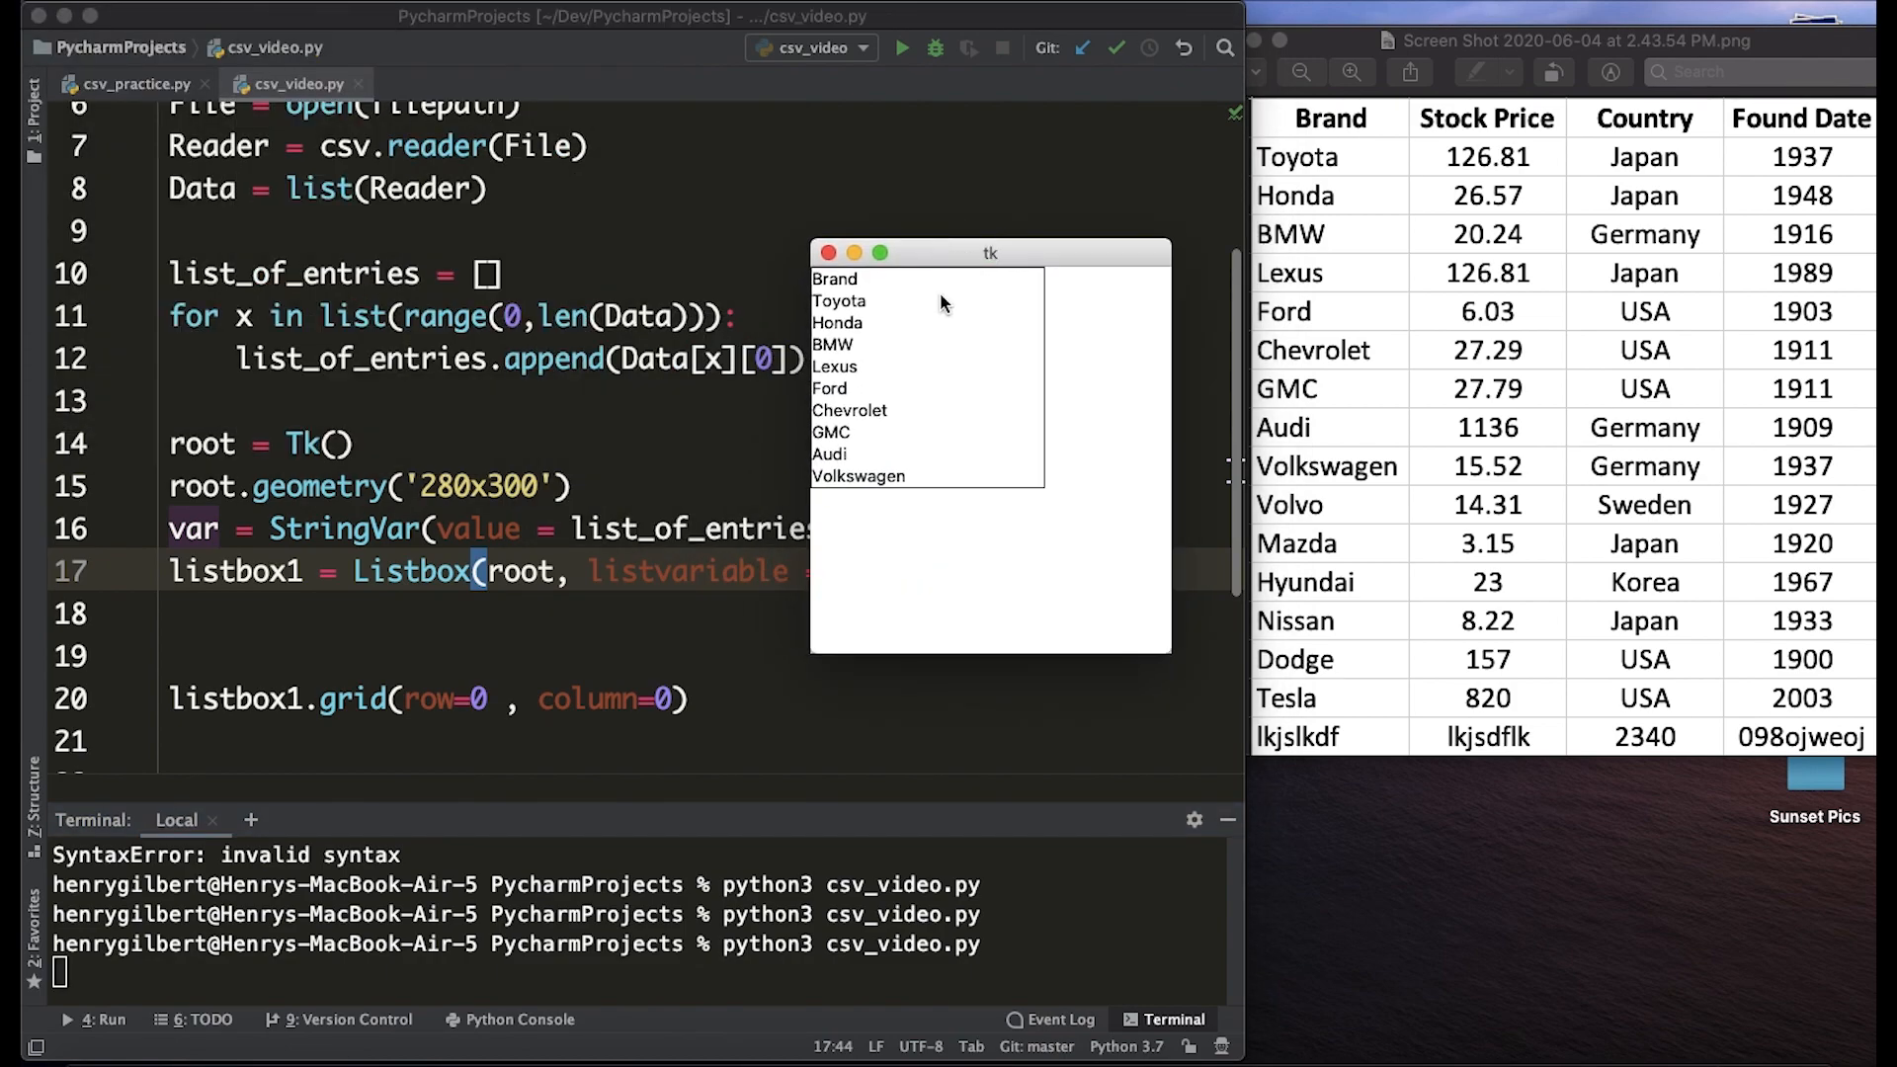
pyautogui.click(830, 389)
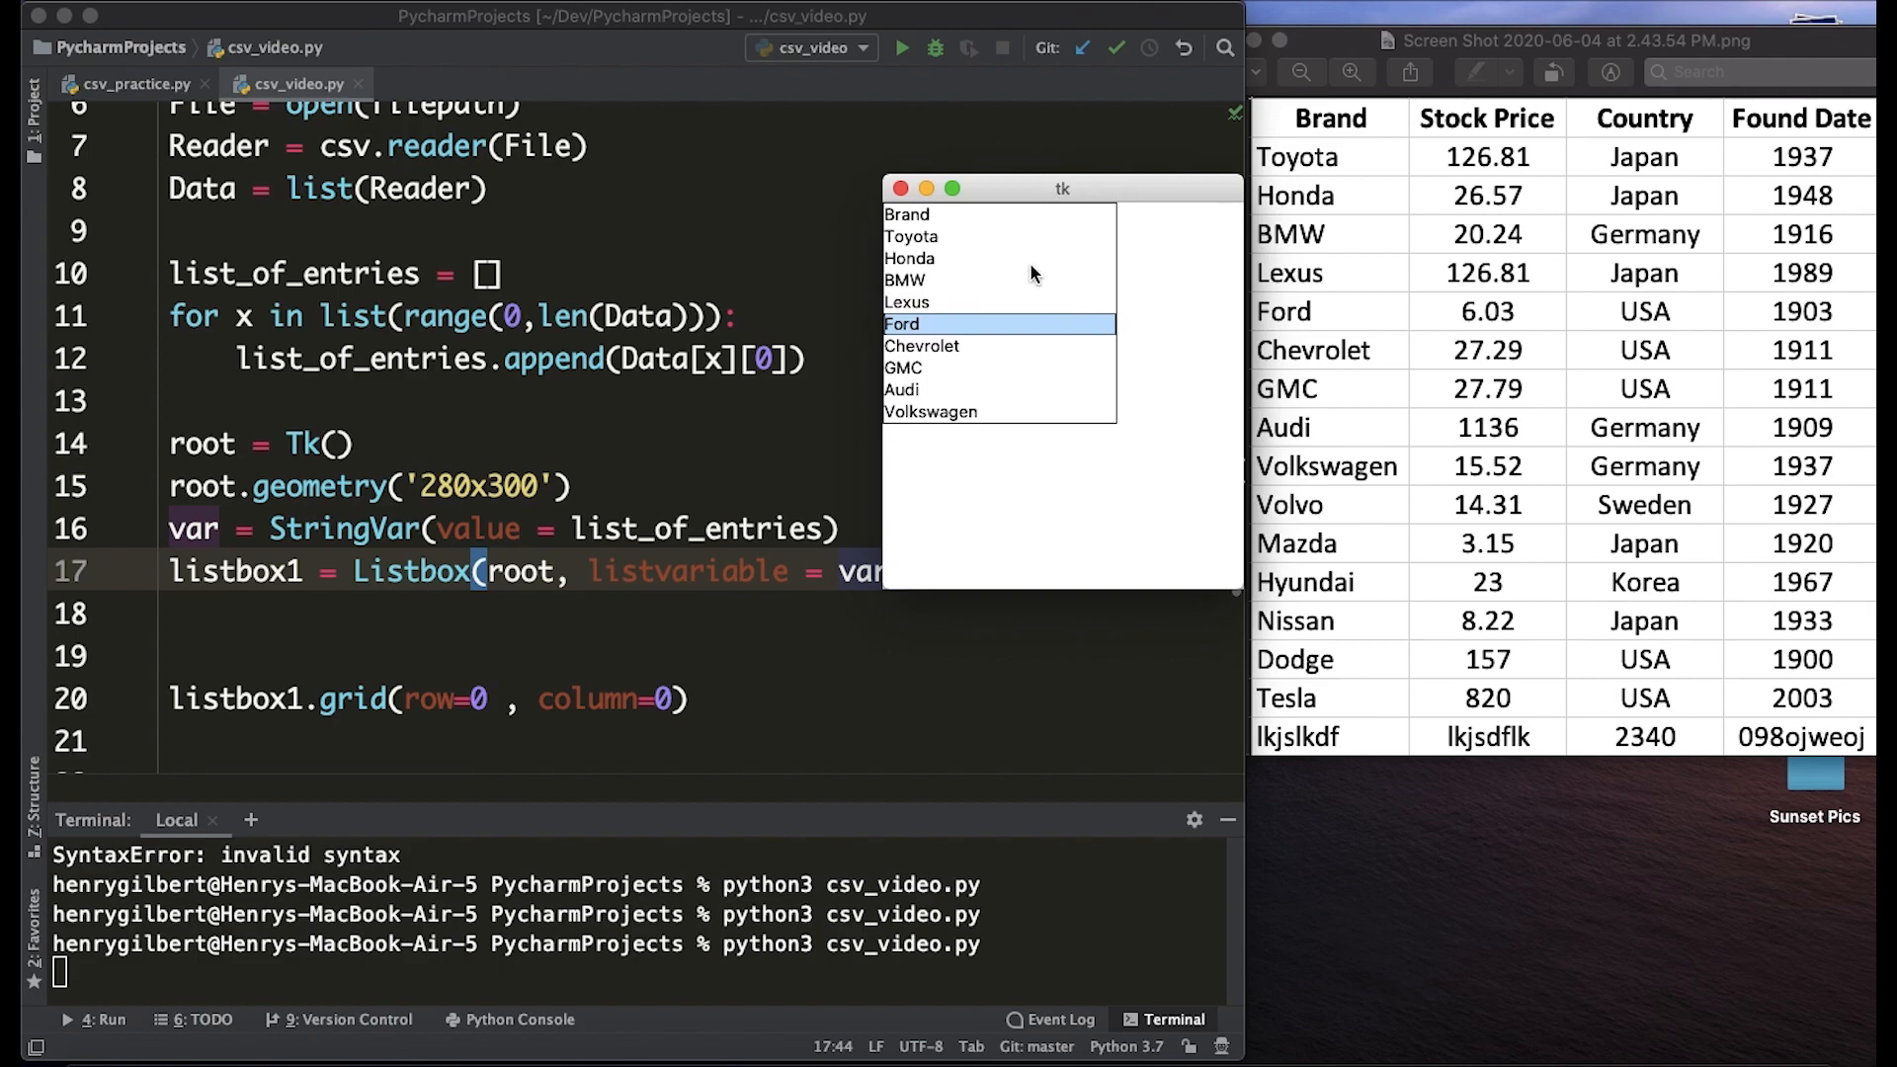
pyautogui.moveTo(987, 289)
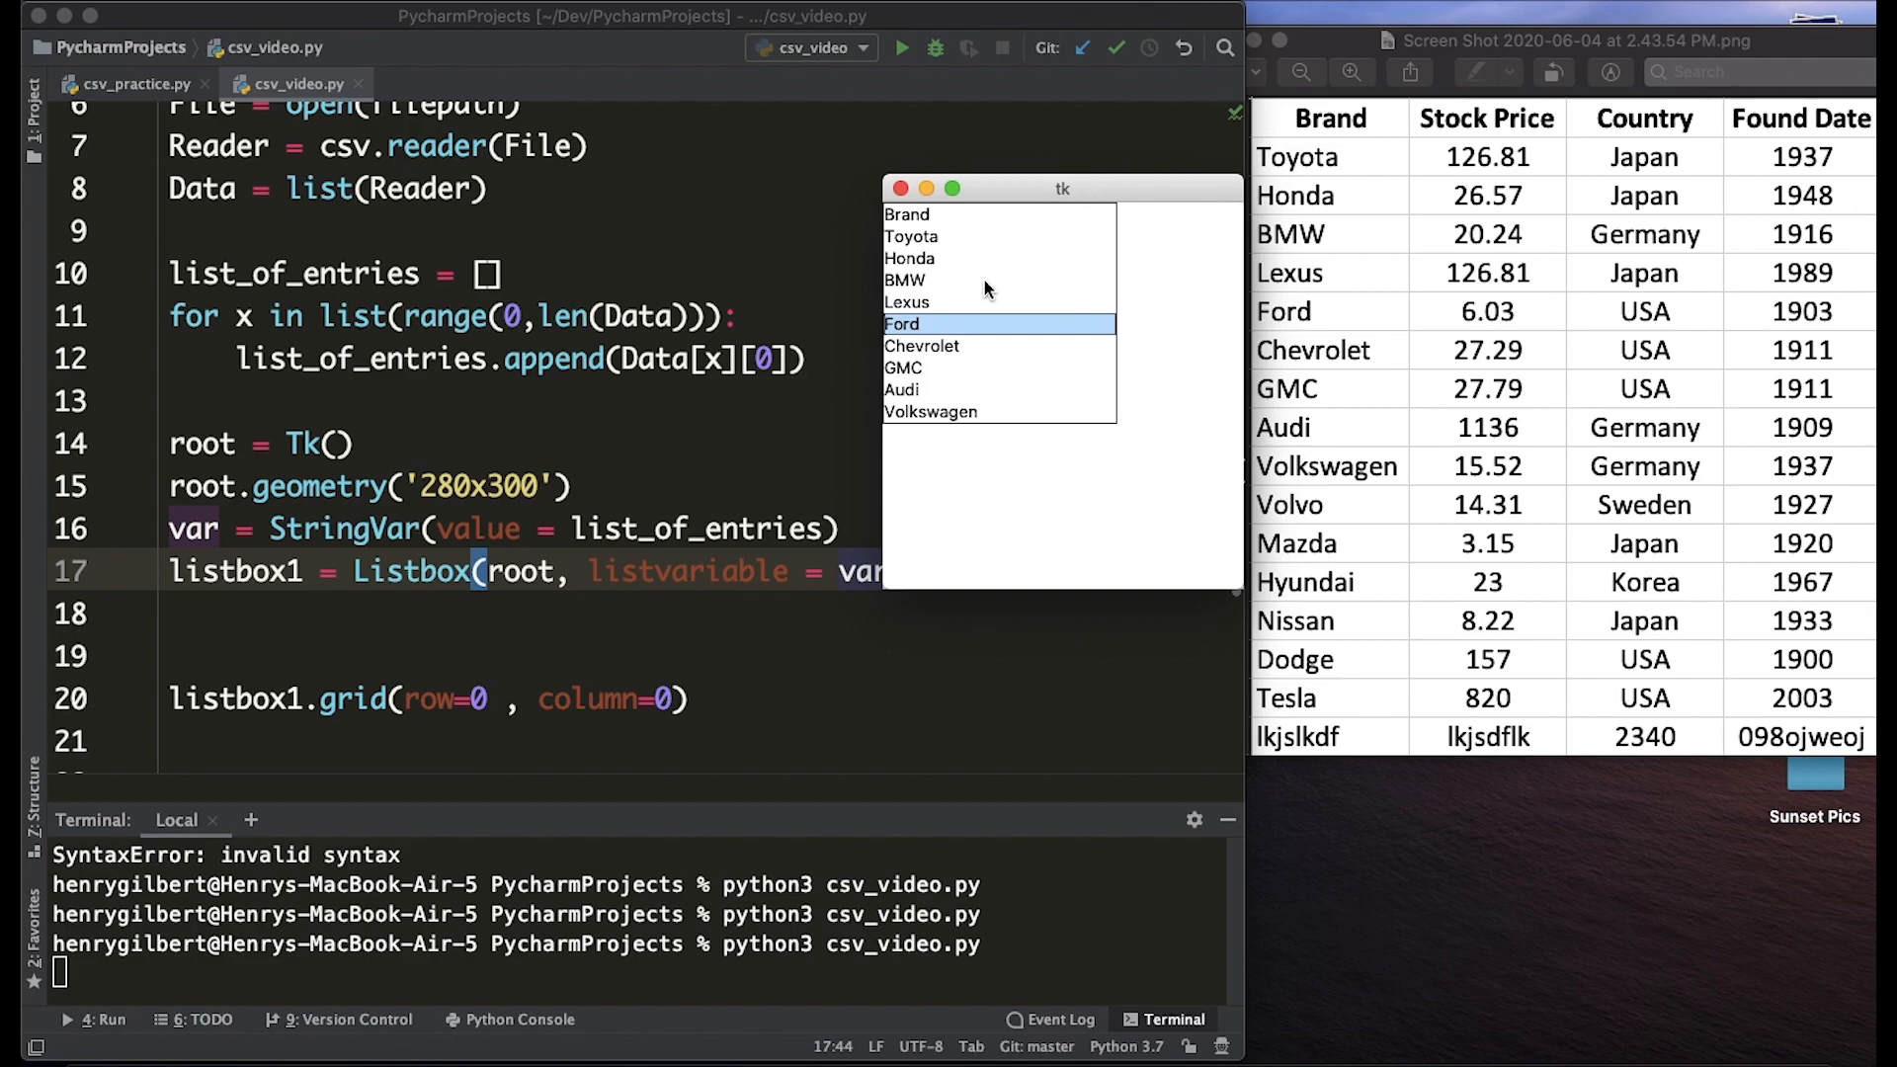
pyautogui.scroll(-3)
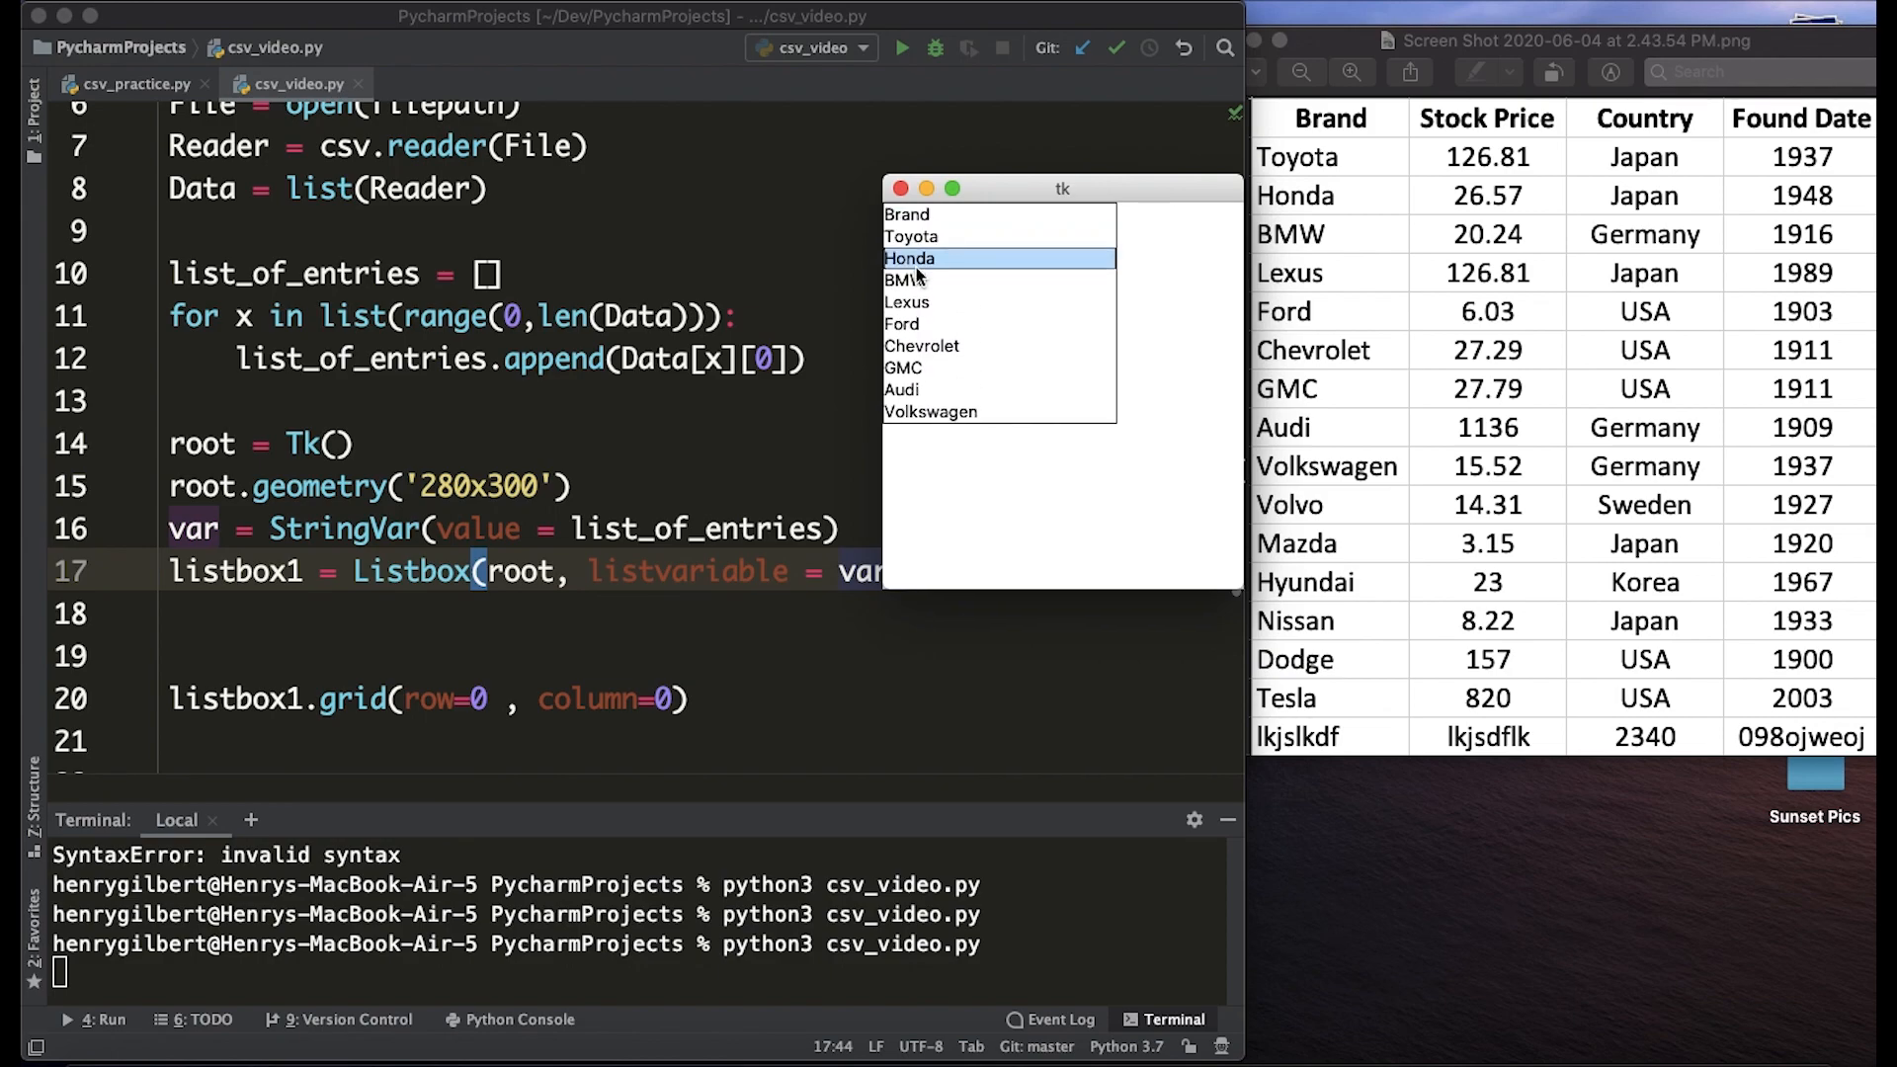
pyautogui.click(955, 214)
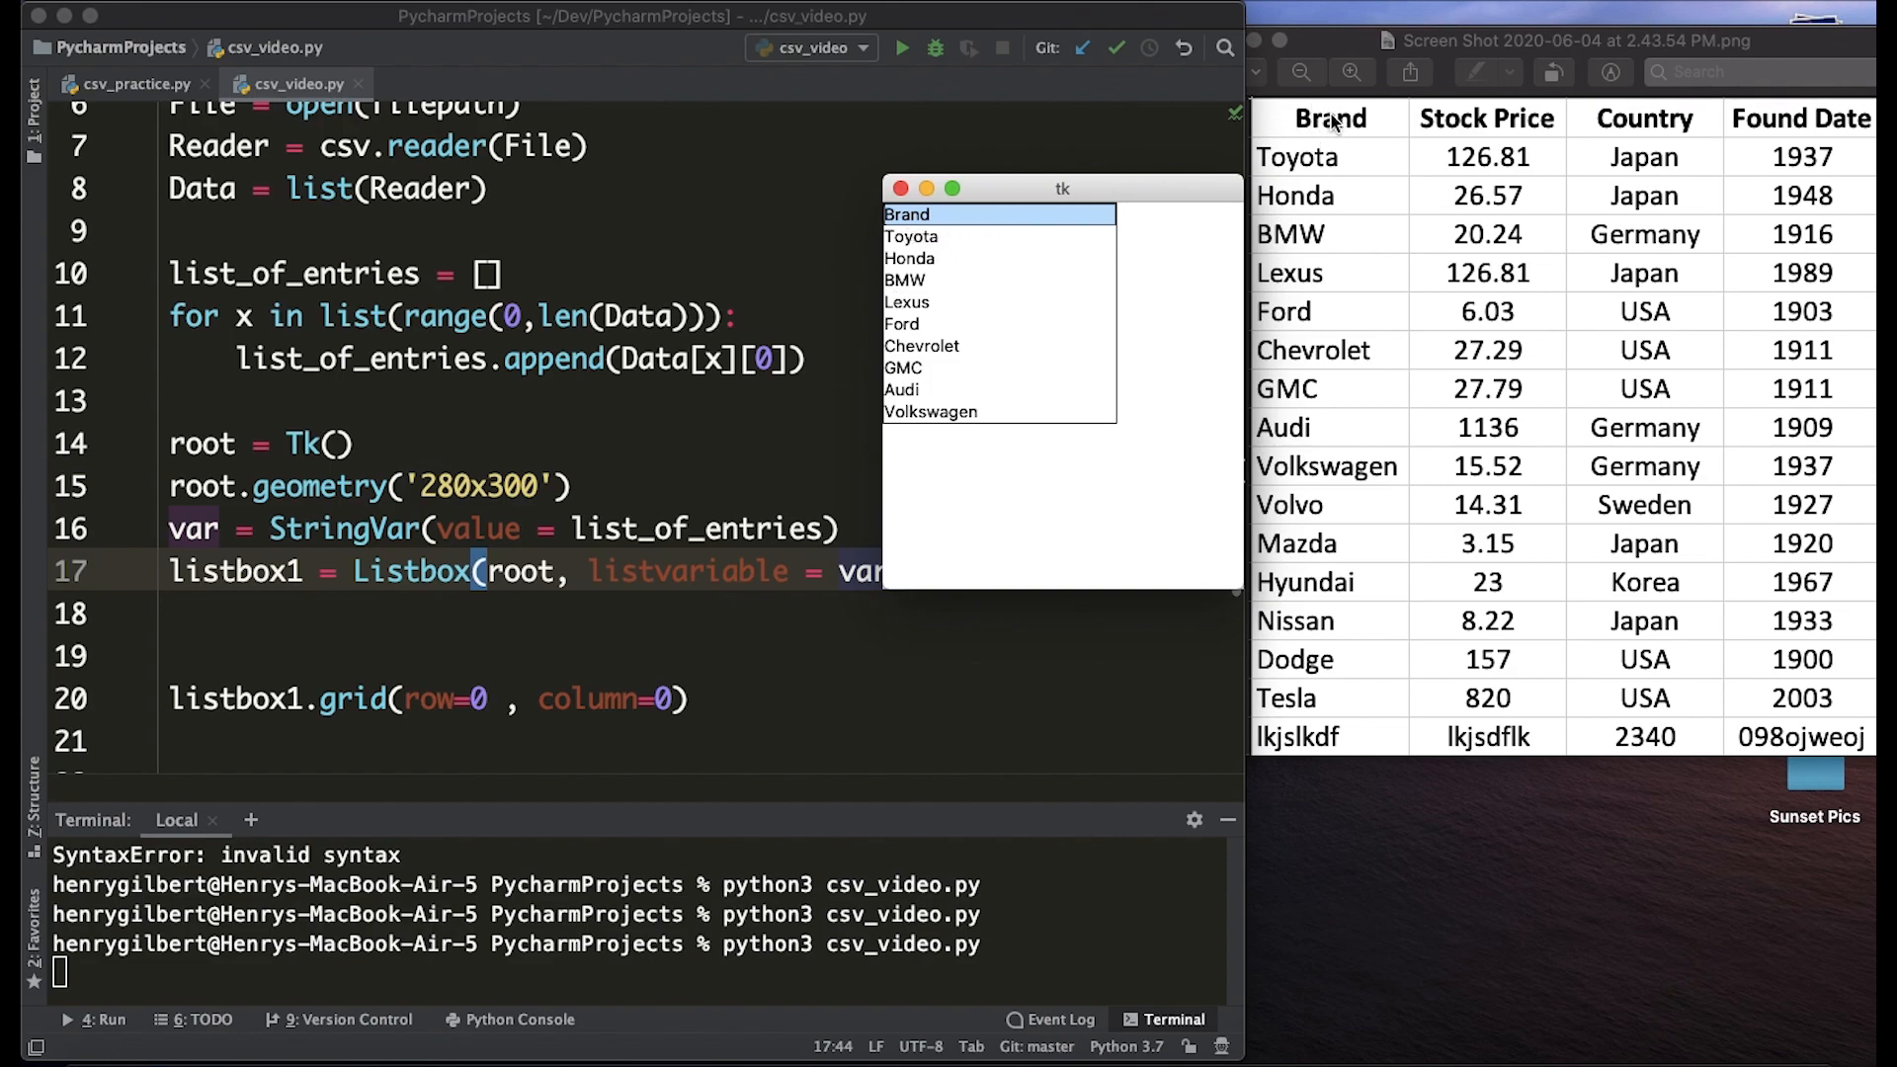
pyautogui.moveTo(1233, 161)
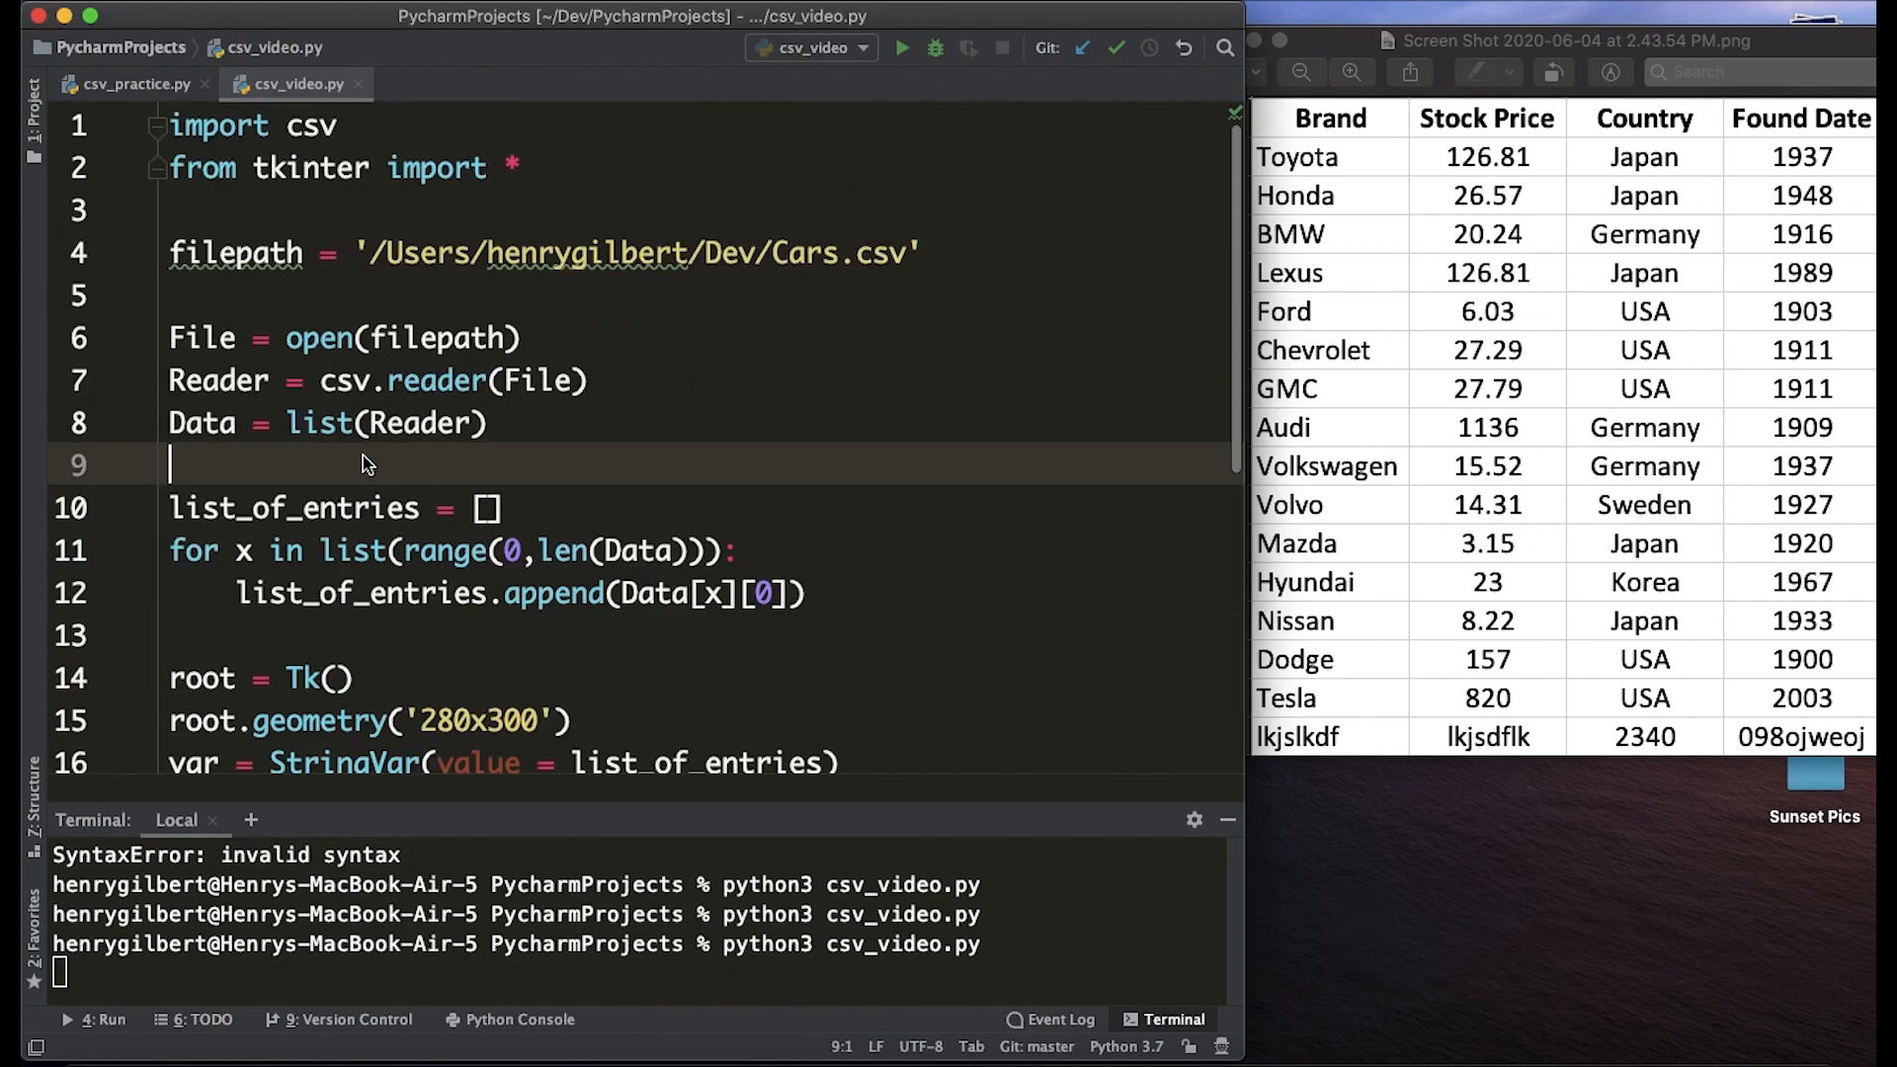
# Add del(Data[0]) on line 9 to remove the CSV header row.
pyautogui.write('del')
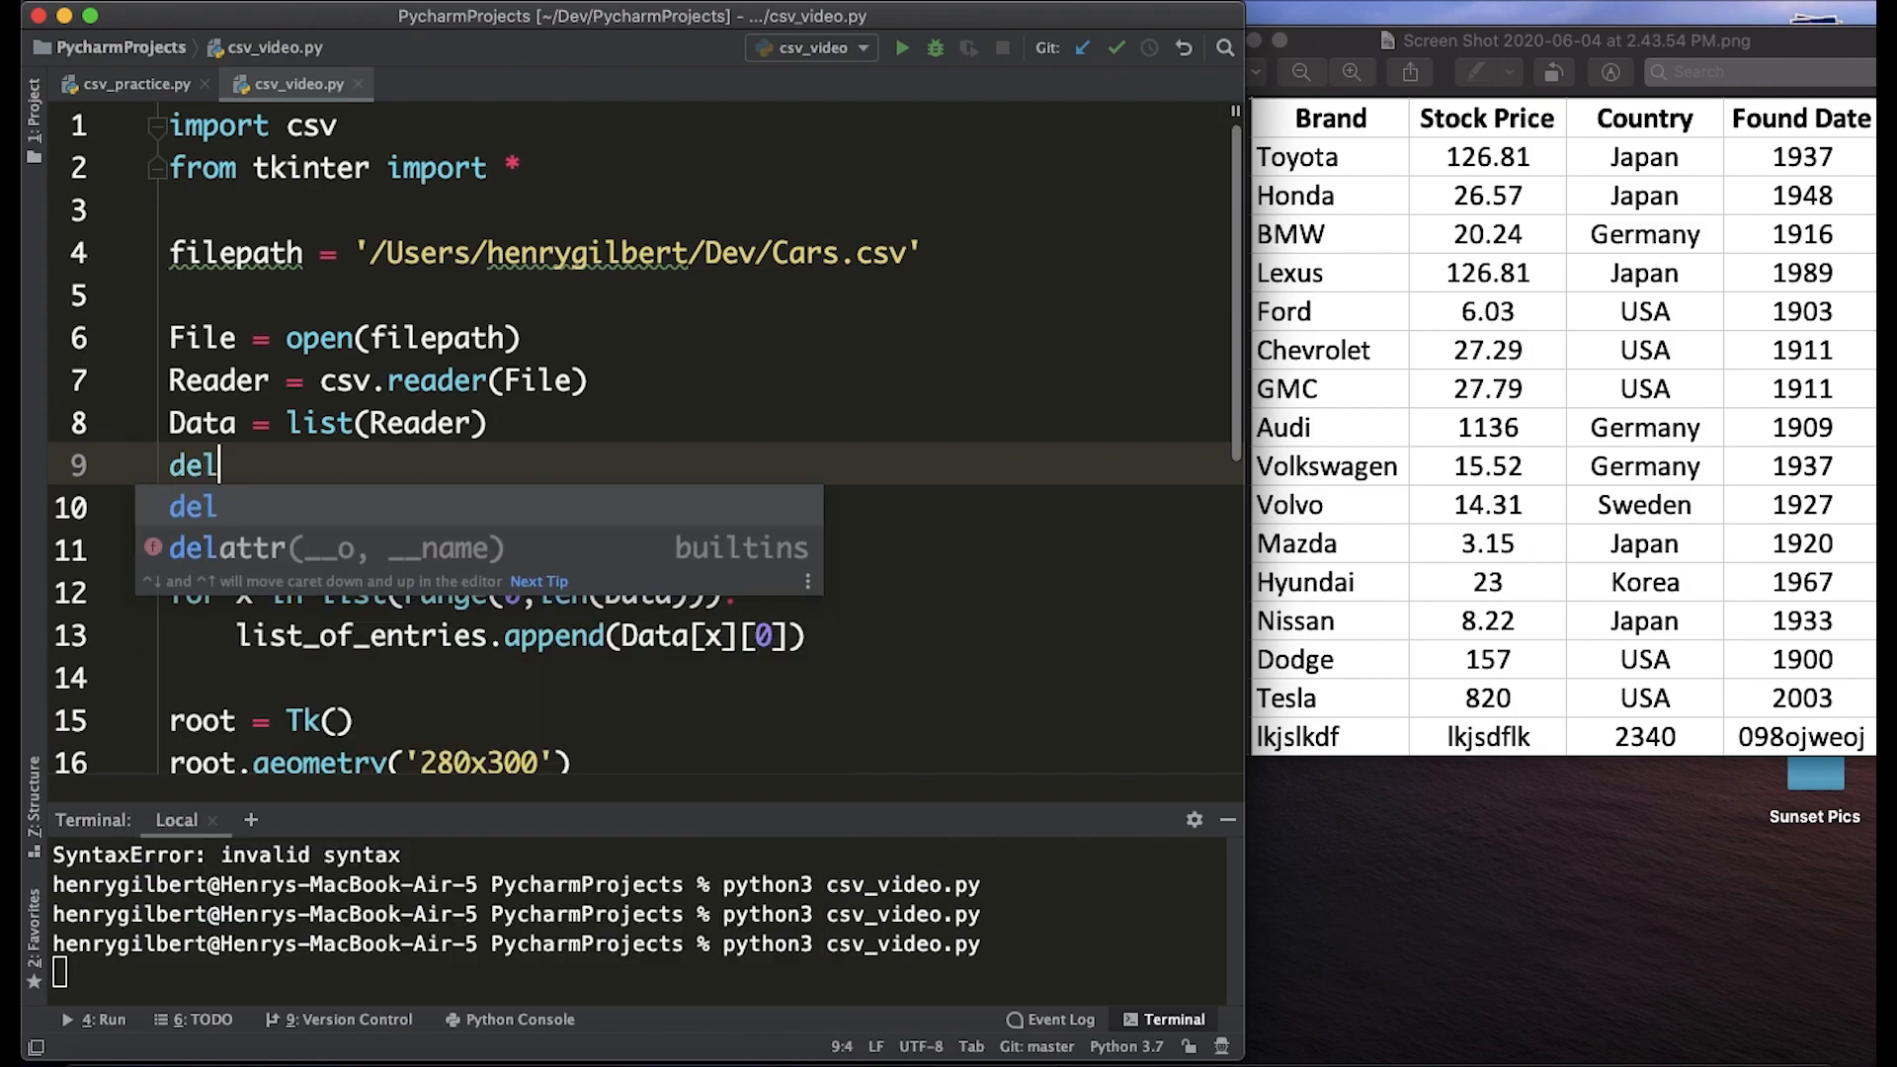
pyautogui.write('(Data[]')
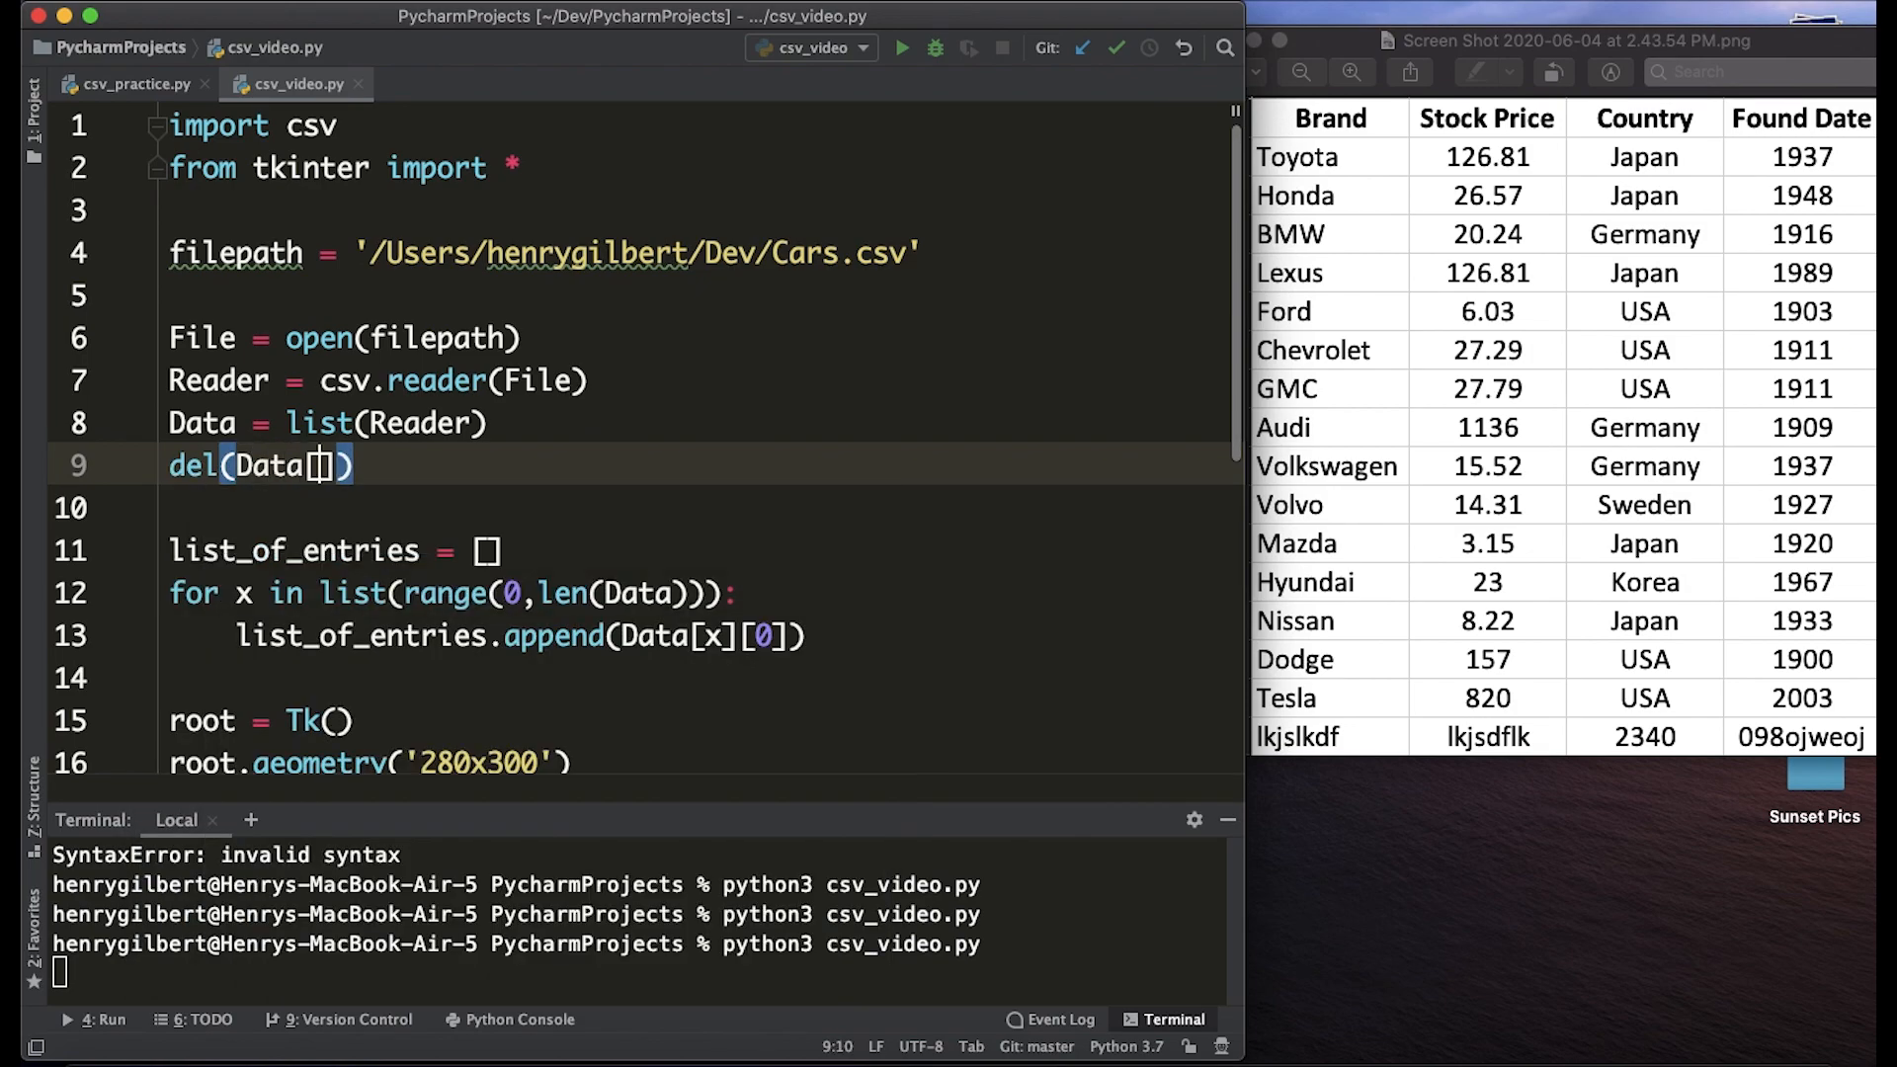
pyautogui.write('0')
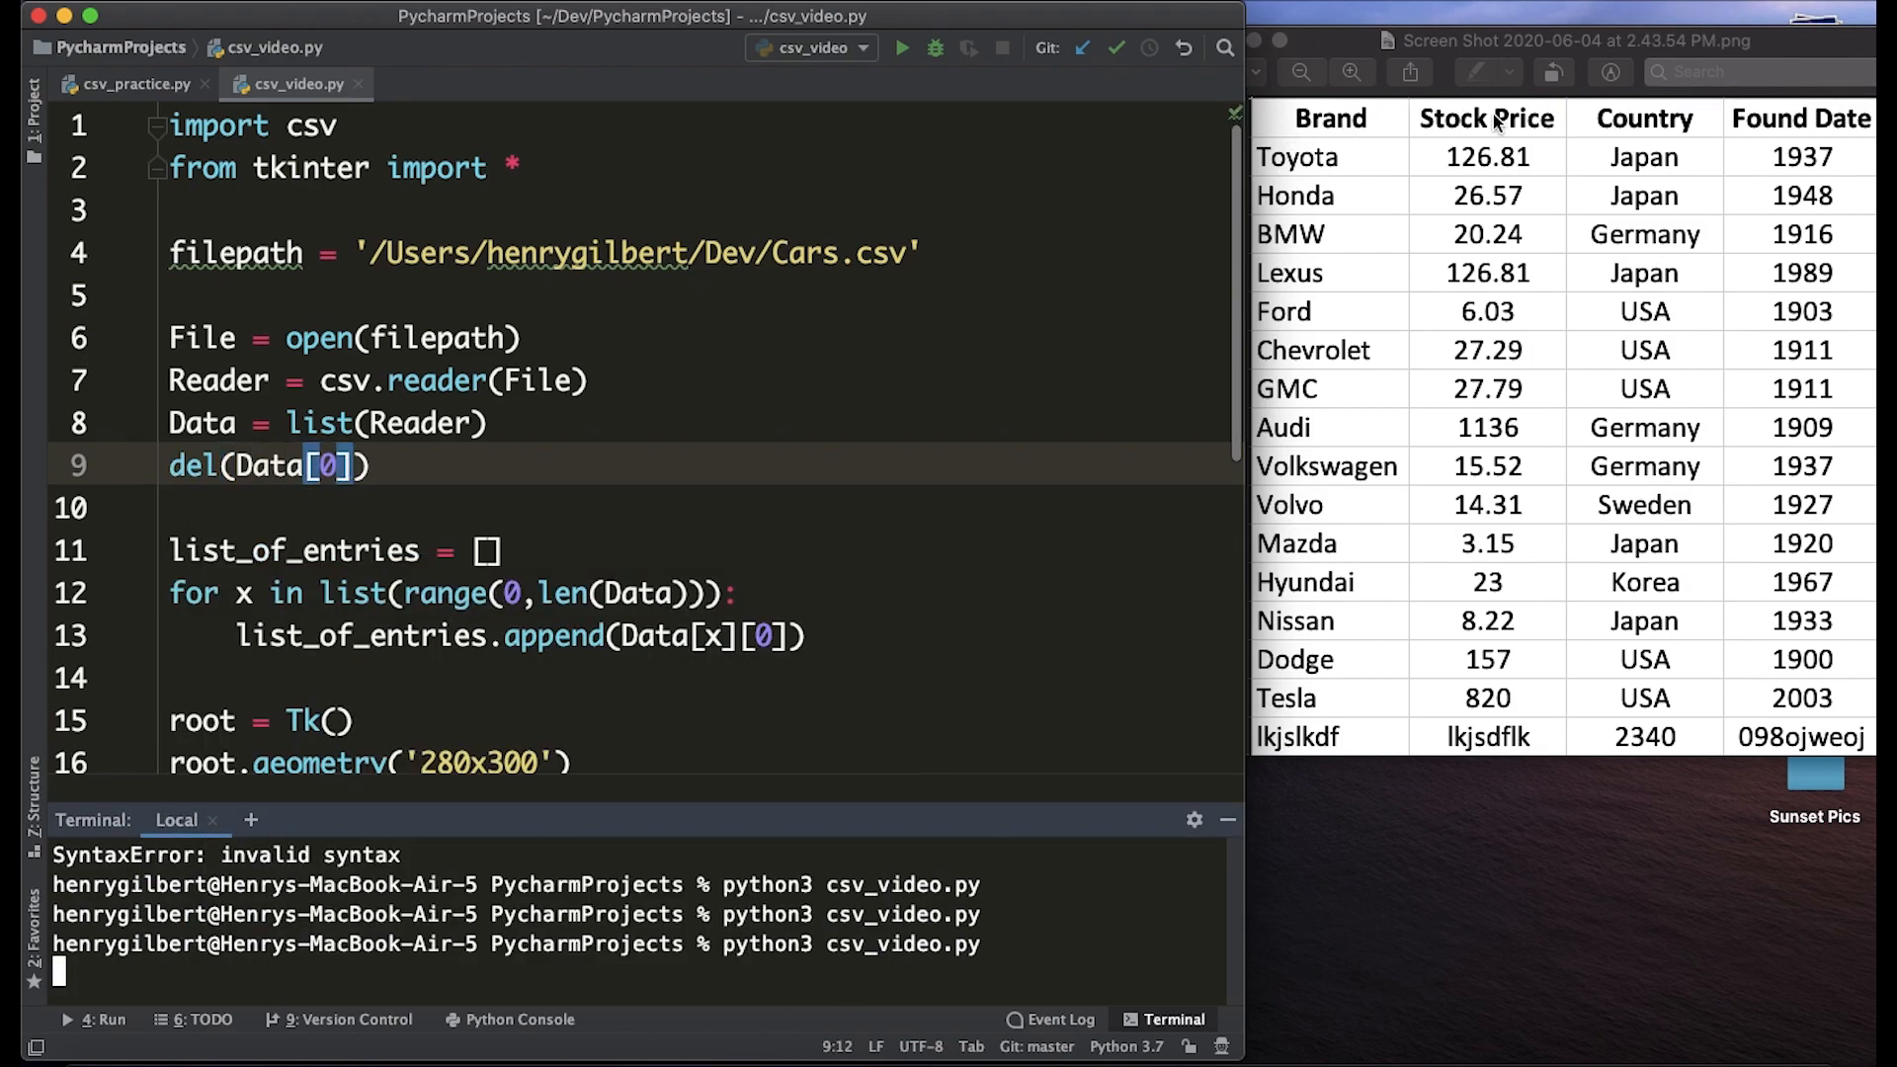
pyautogui.moveTo(490, 533)
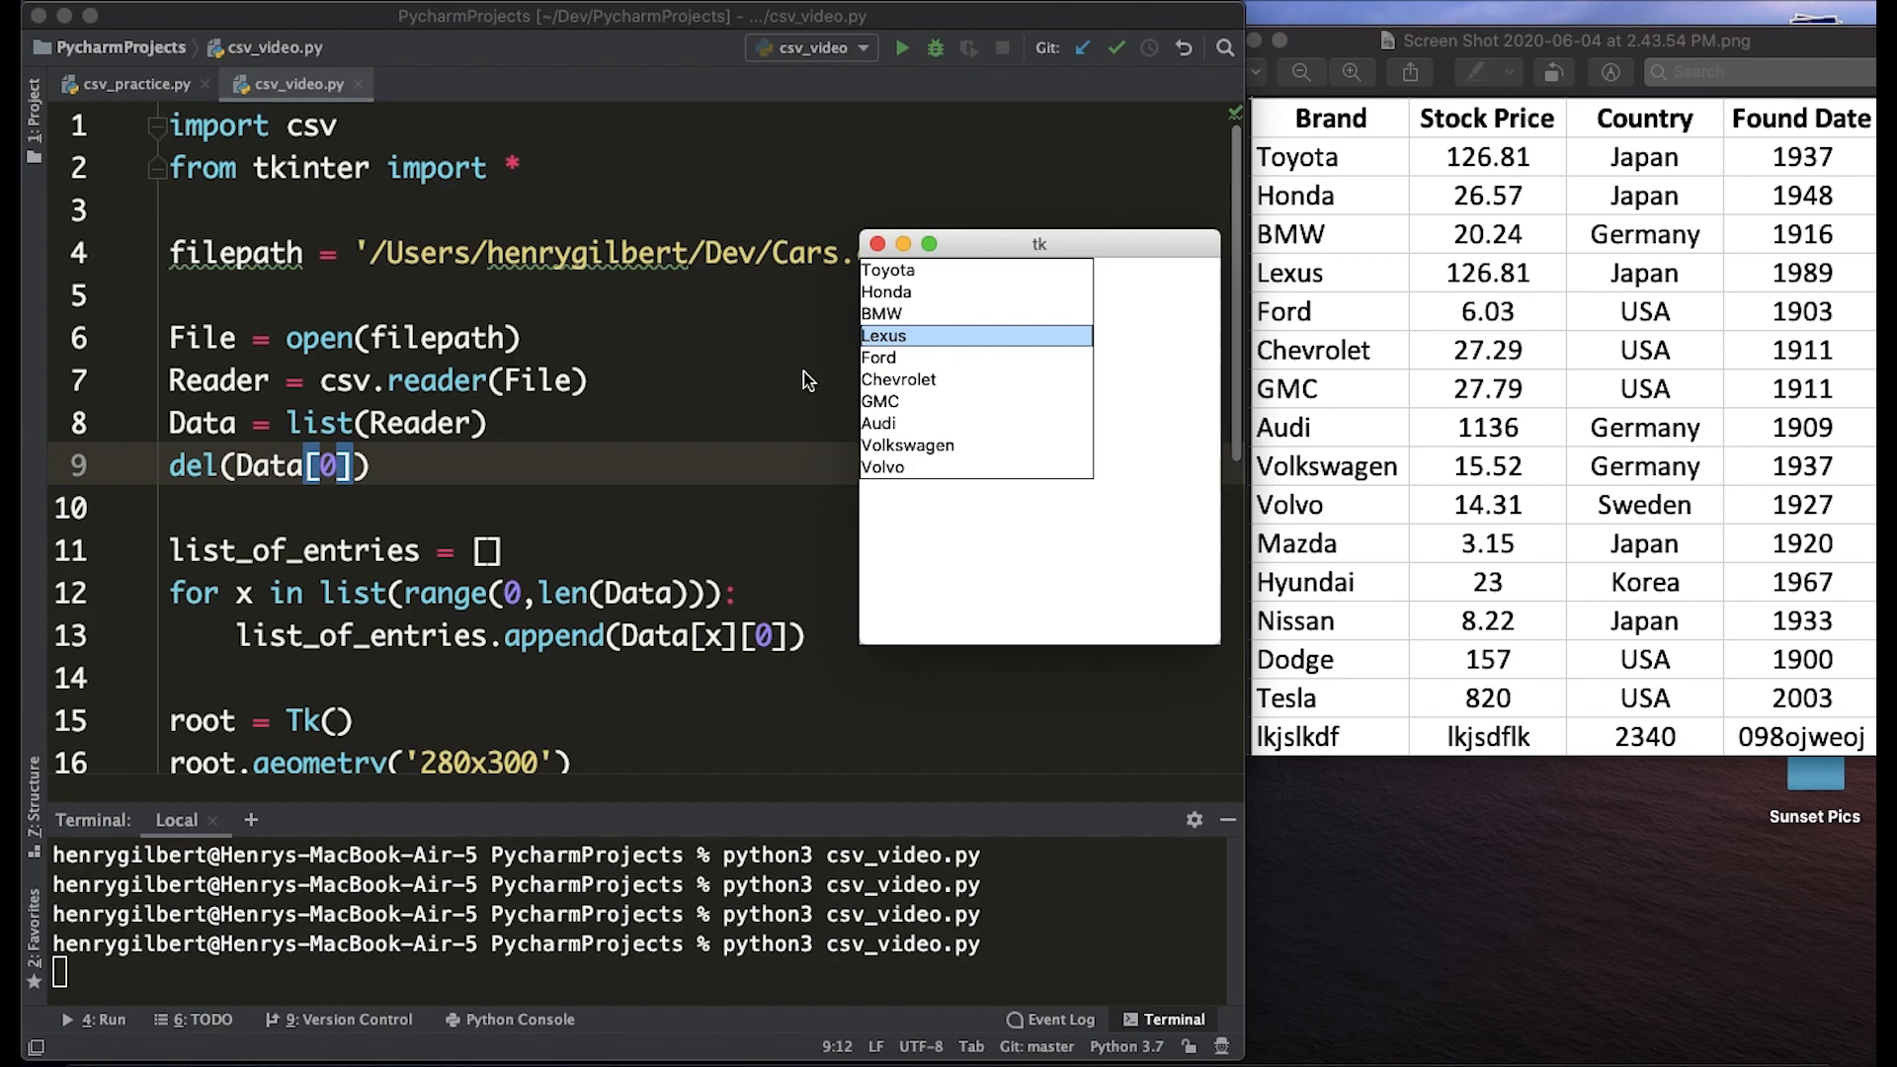
pyautogui.moveTo(859, 384)
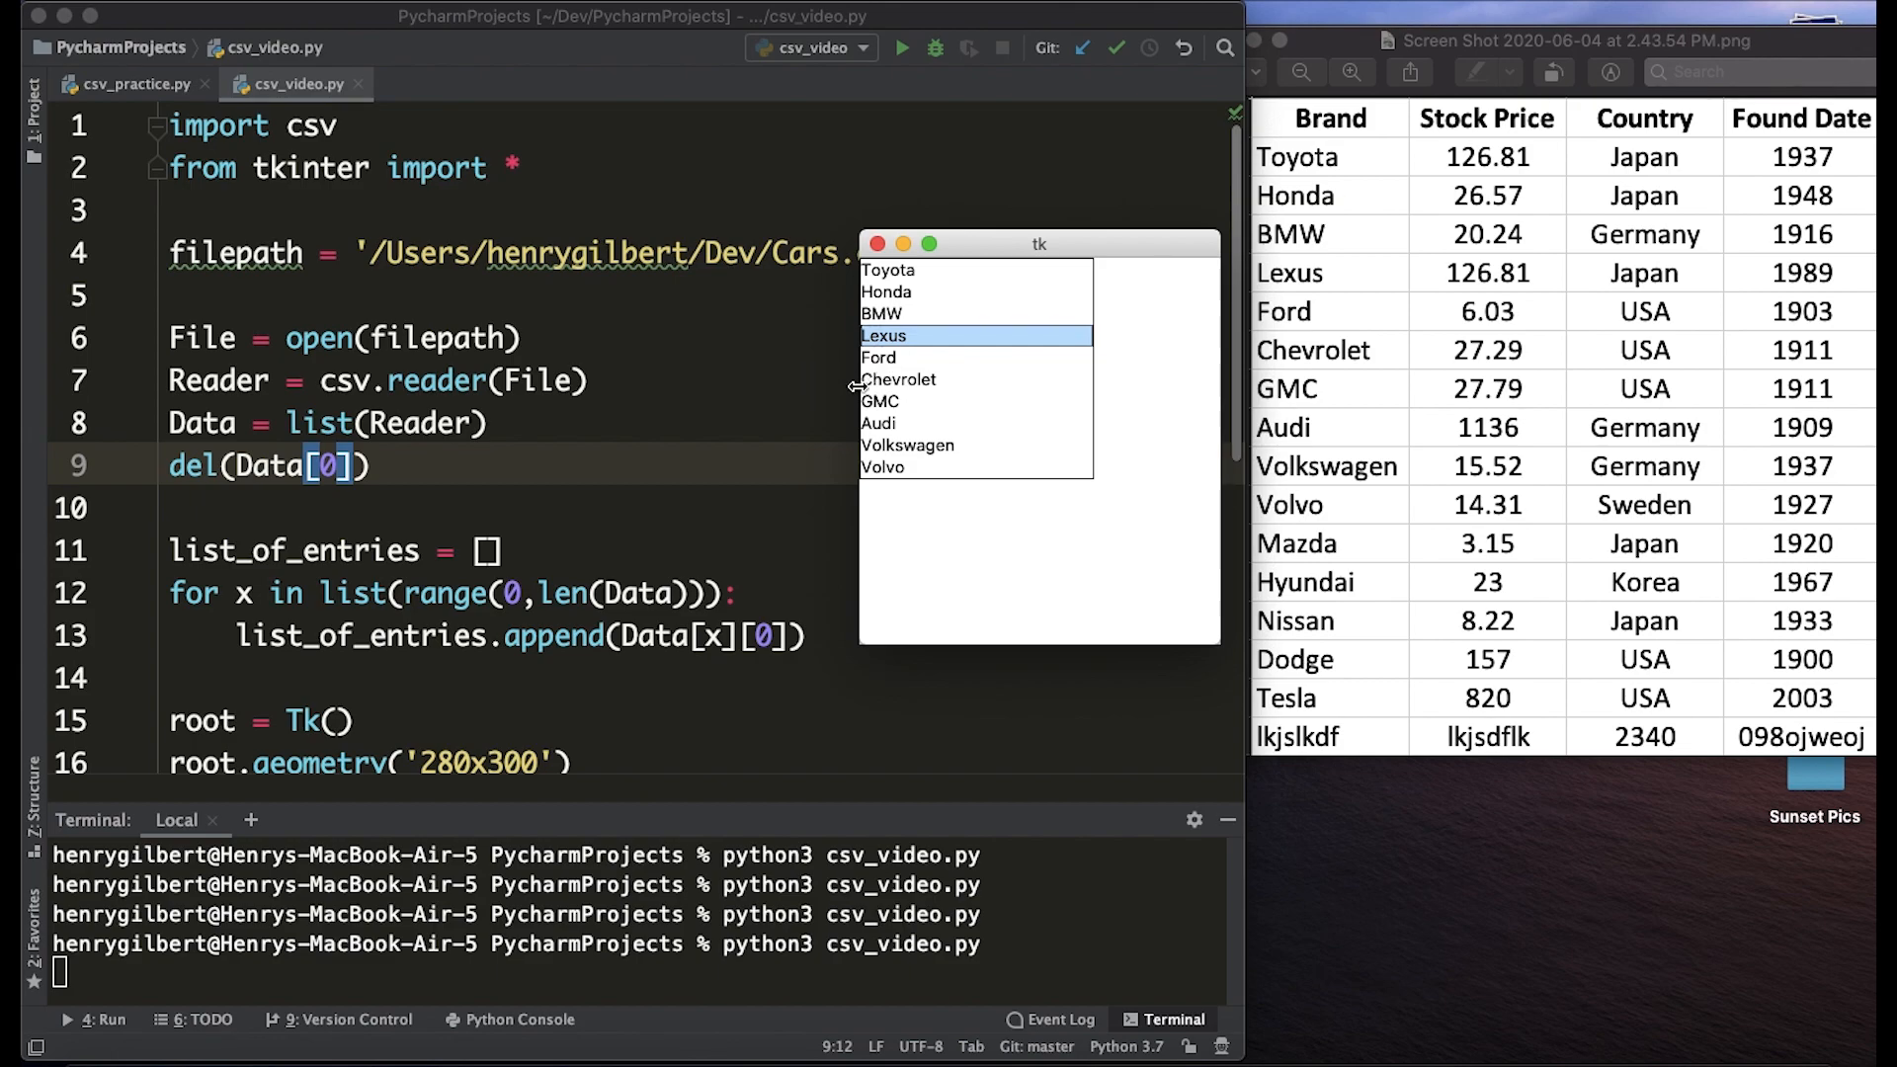
pyautogui.moveTo(981, 312)
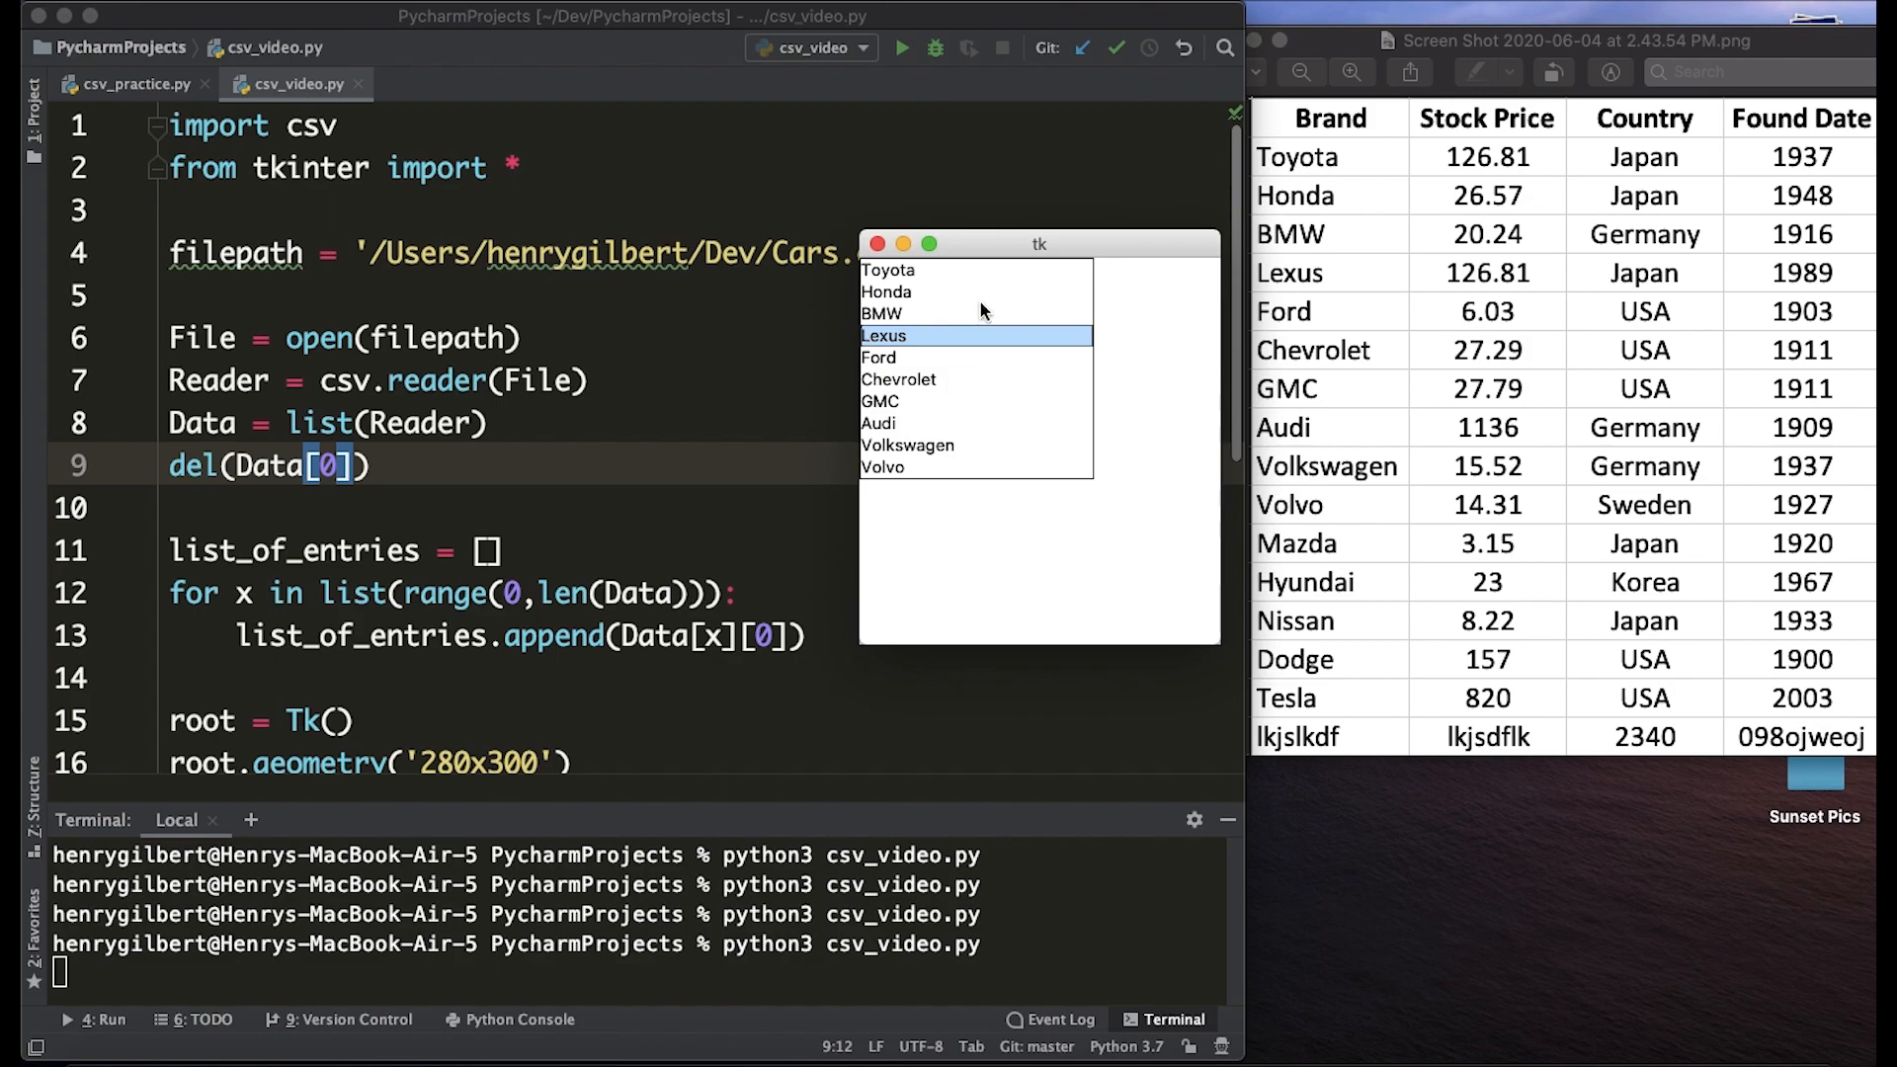
pyautogui.moveTo(976, 329)
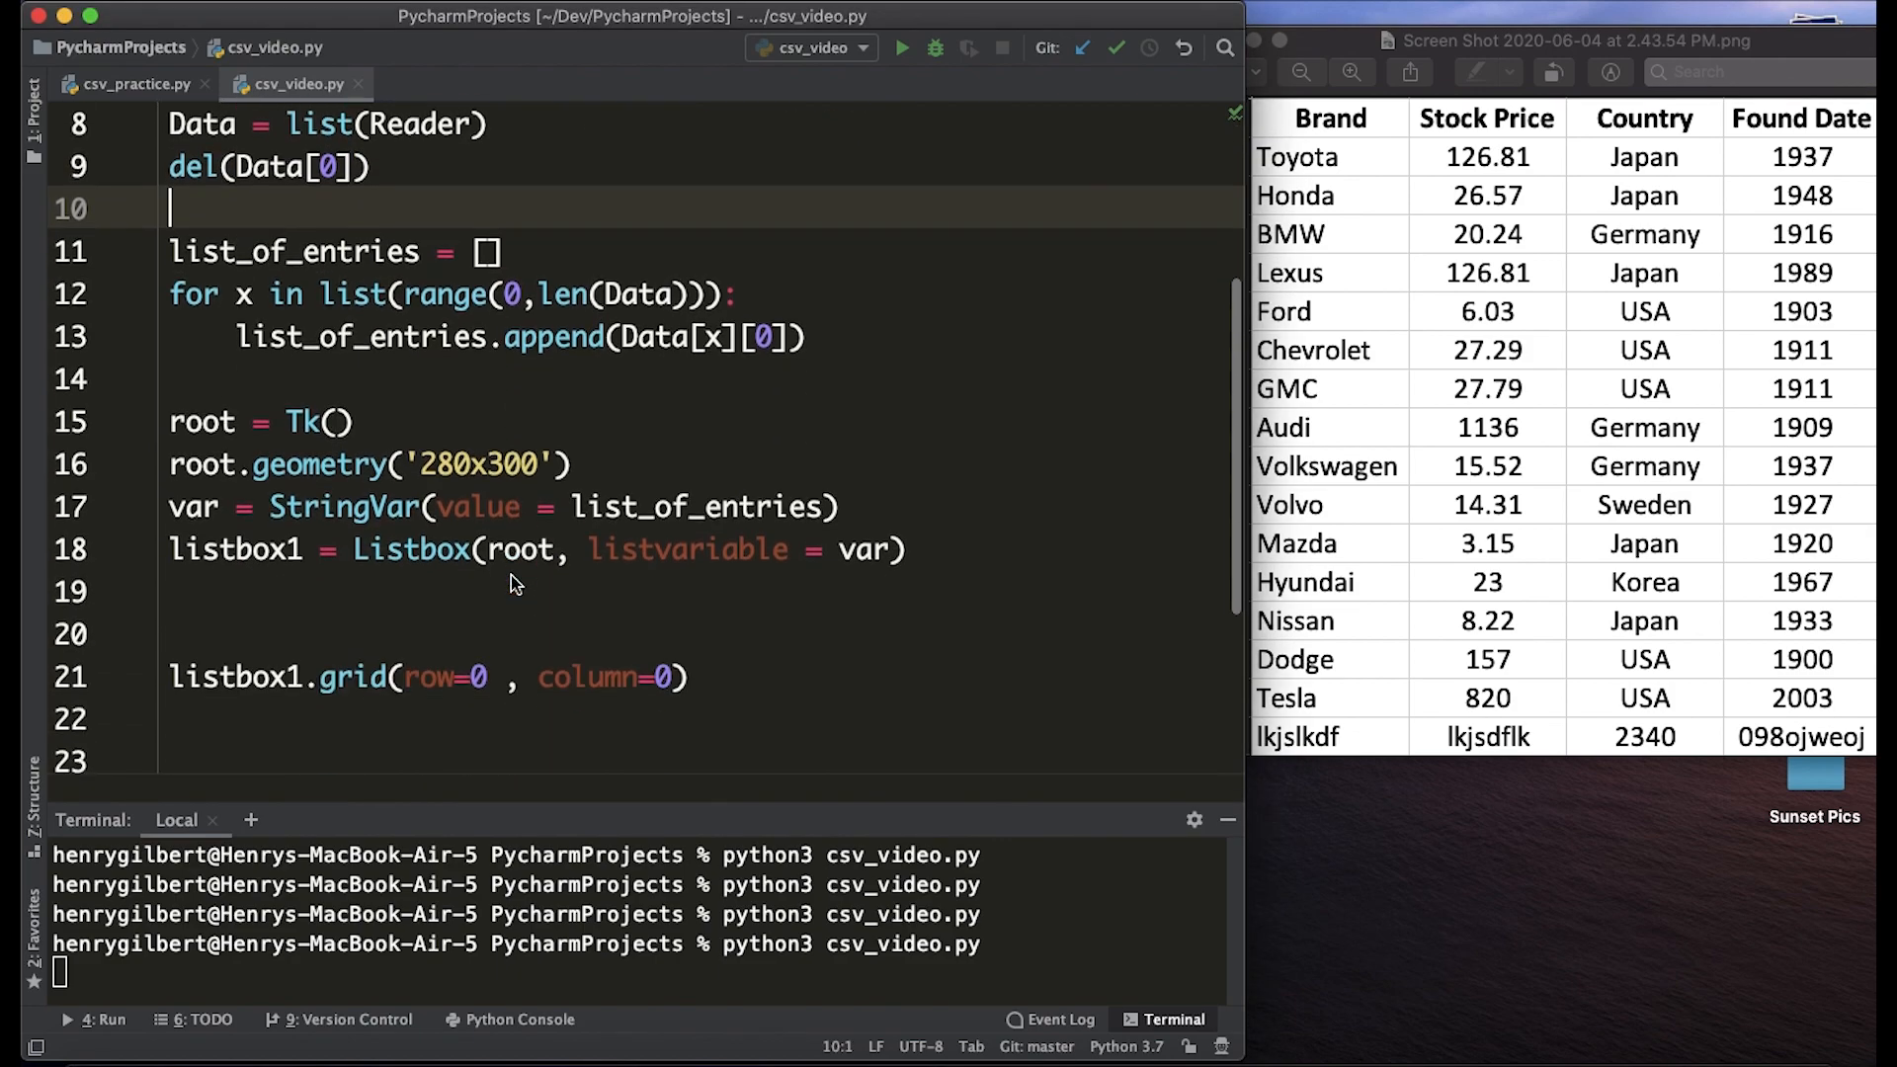
# Create button1 = Button(root, text="Update", command=update).
pyautogui.write('button1 =')
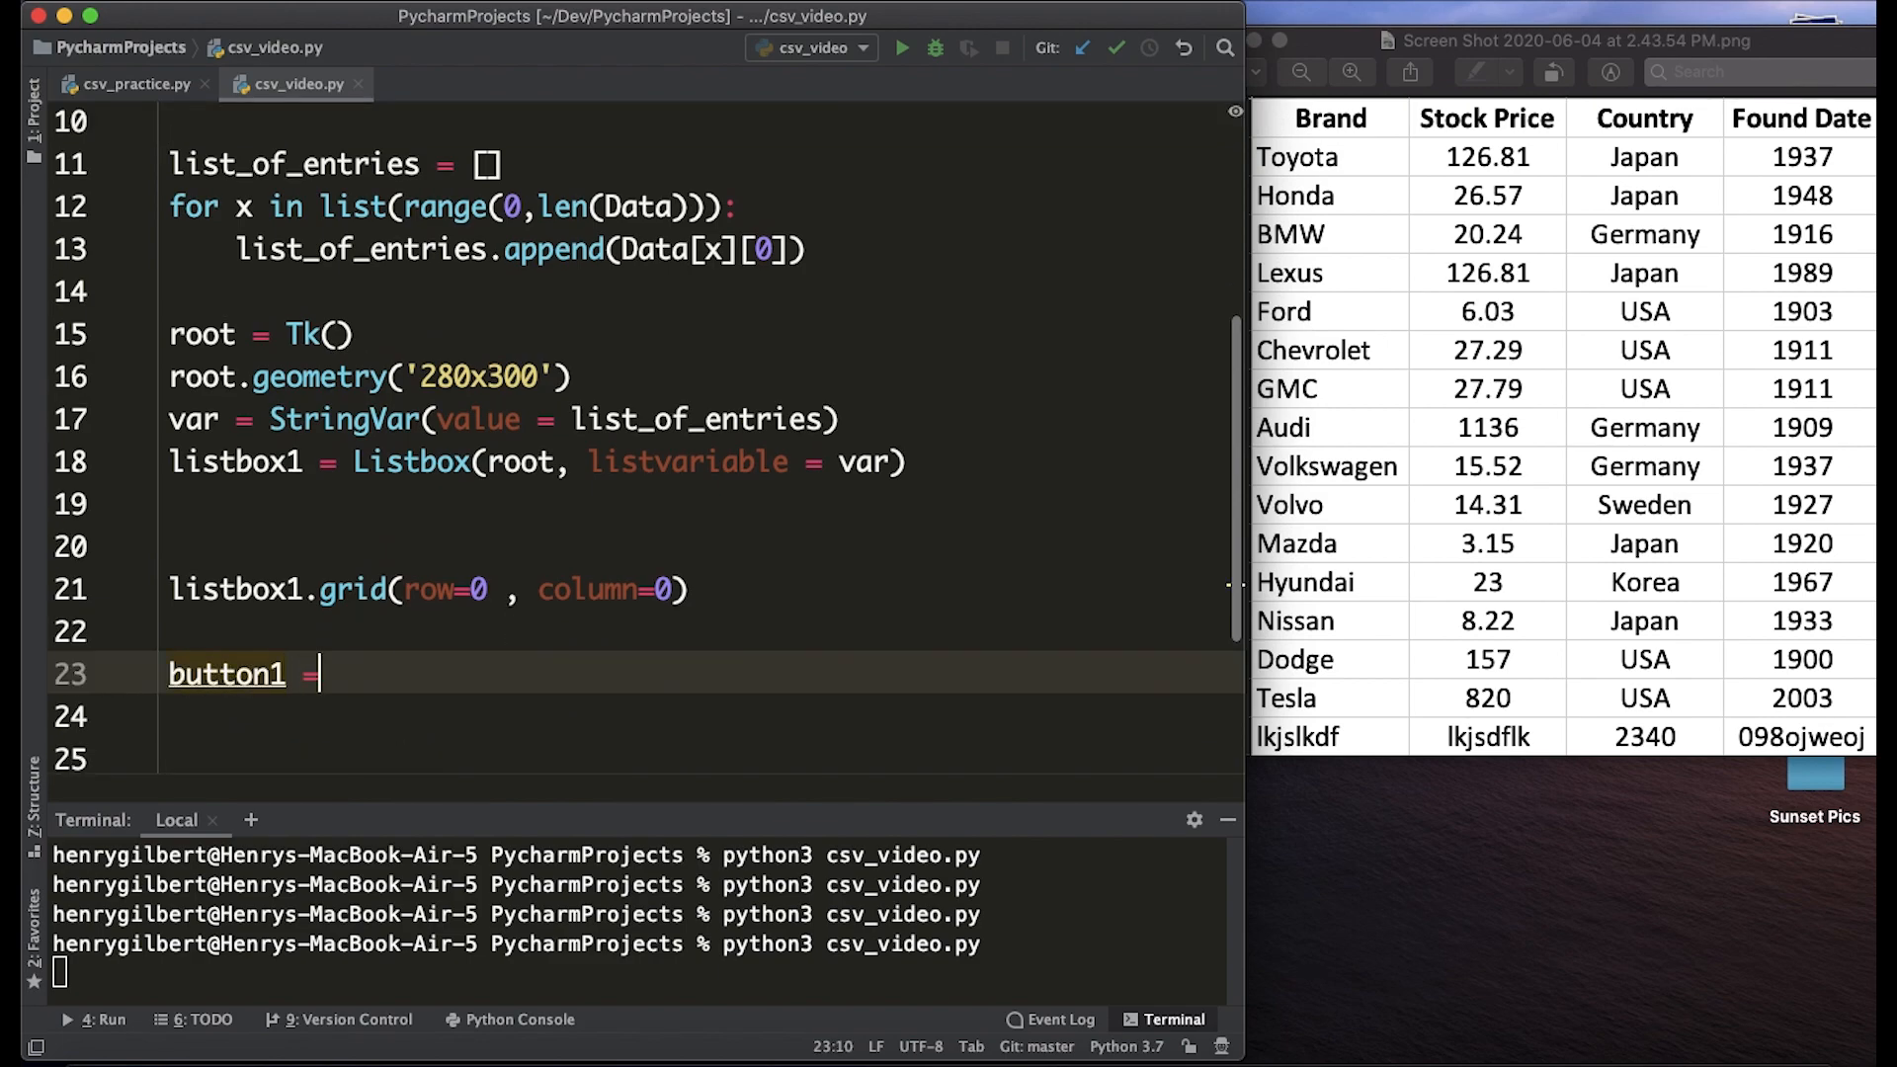
pyautogui.write('Button(root)')
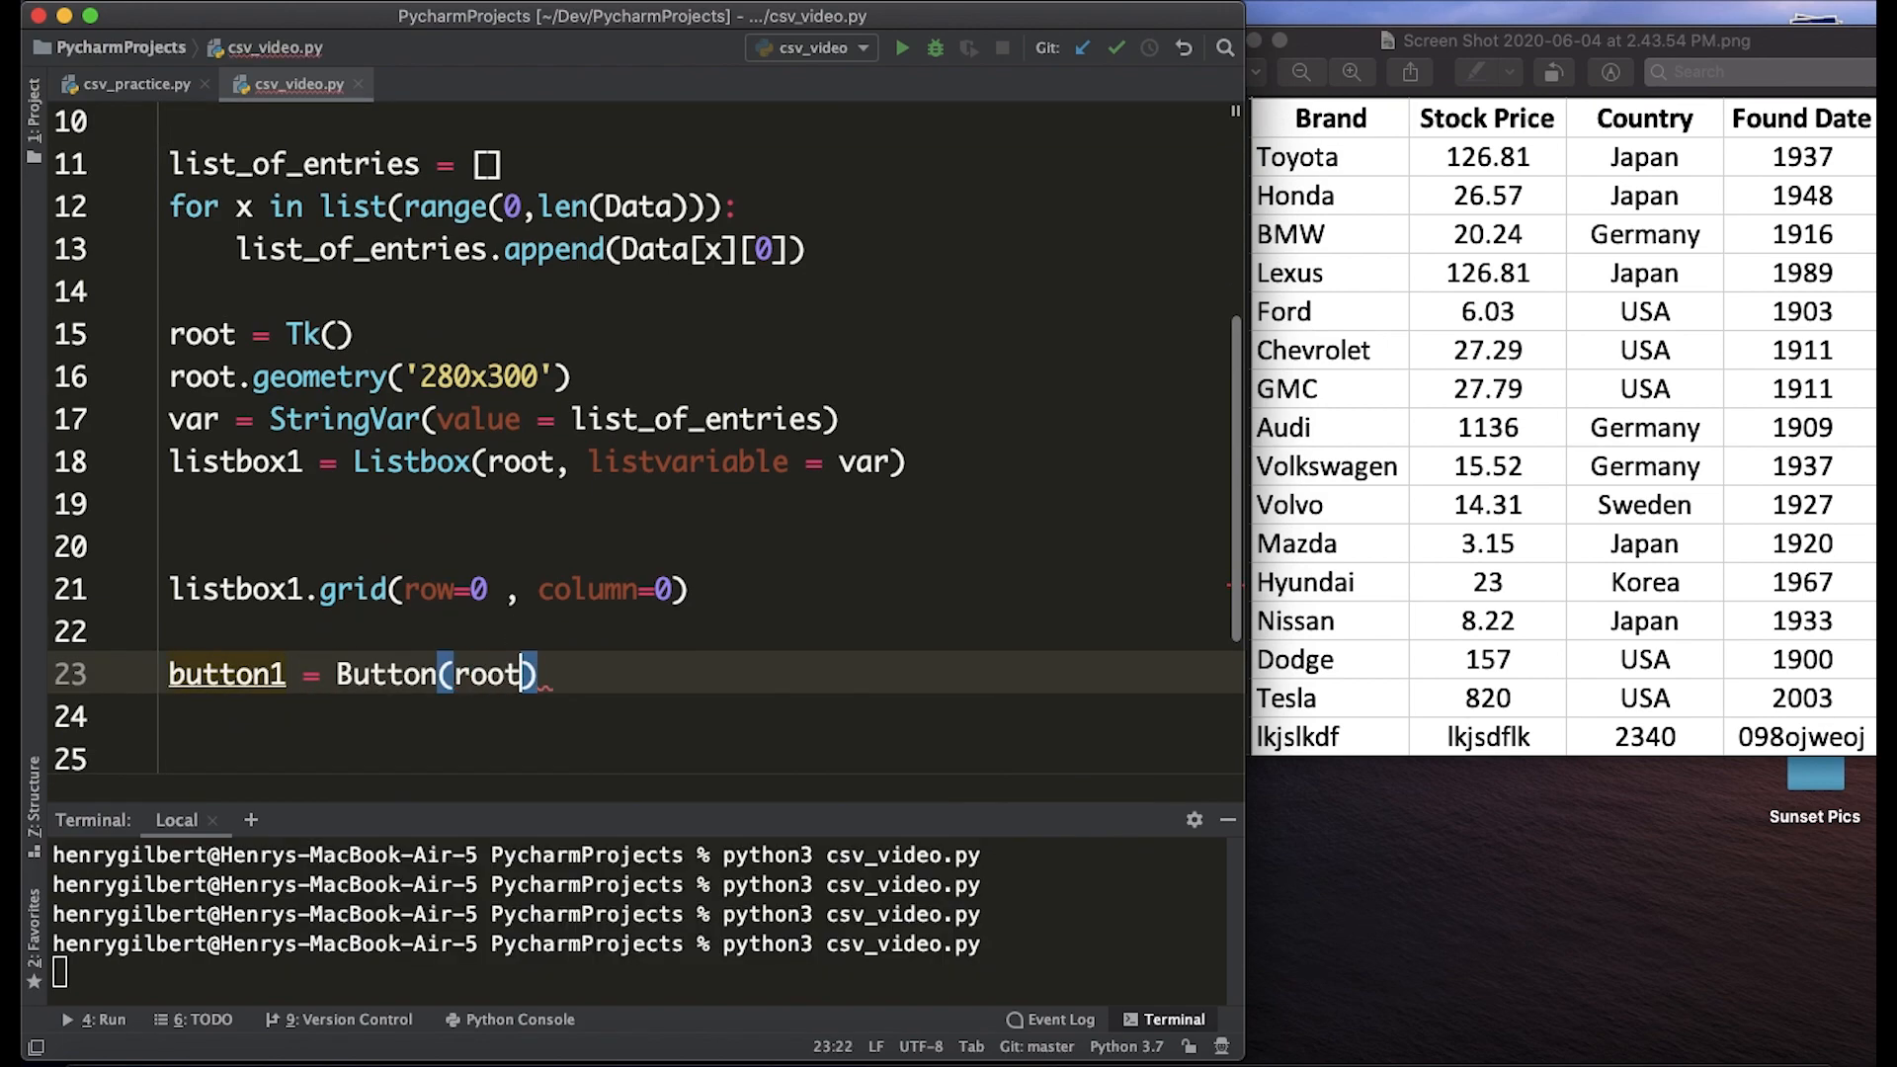
pyautogui.write(', text="Update"')
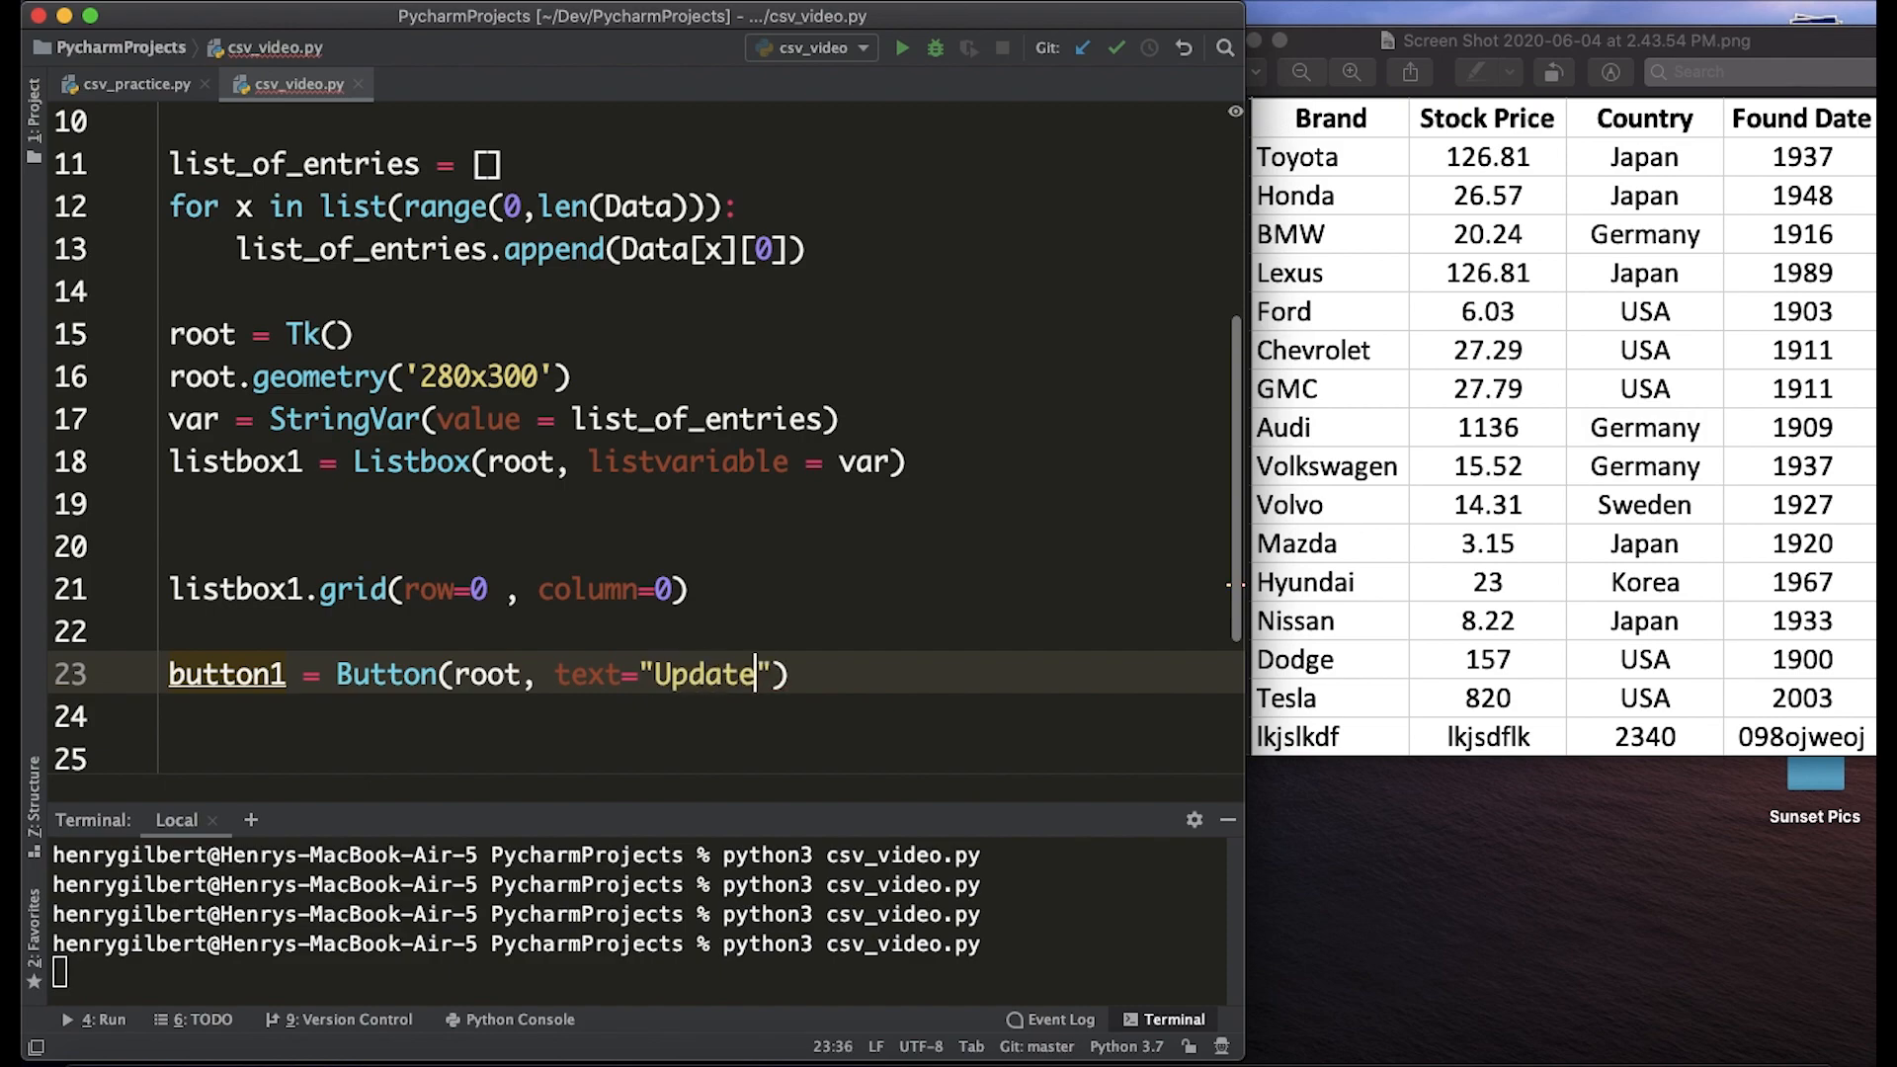
pyautogui.write(', command=')
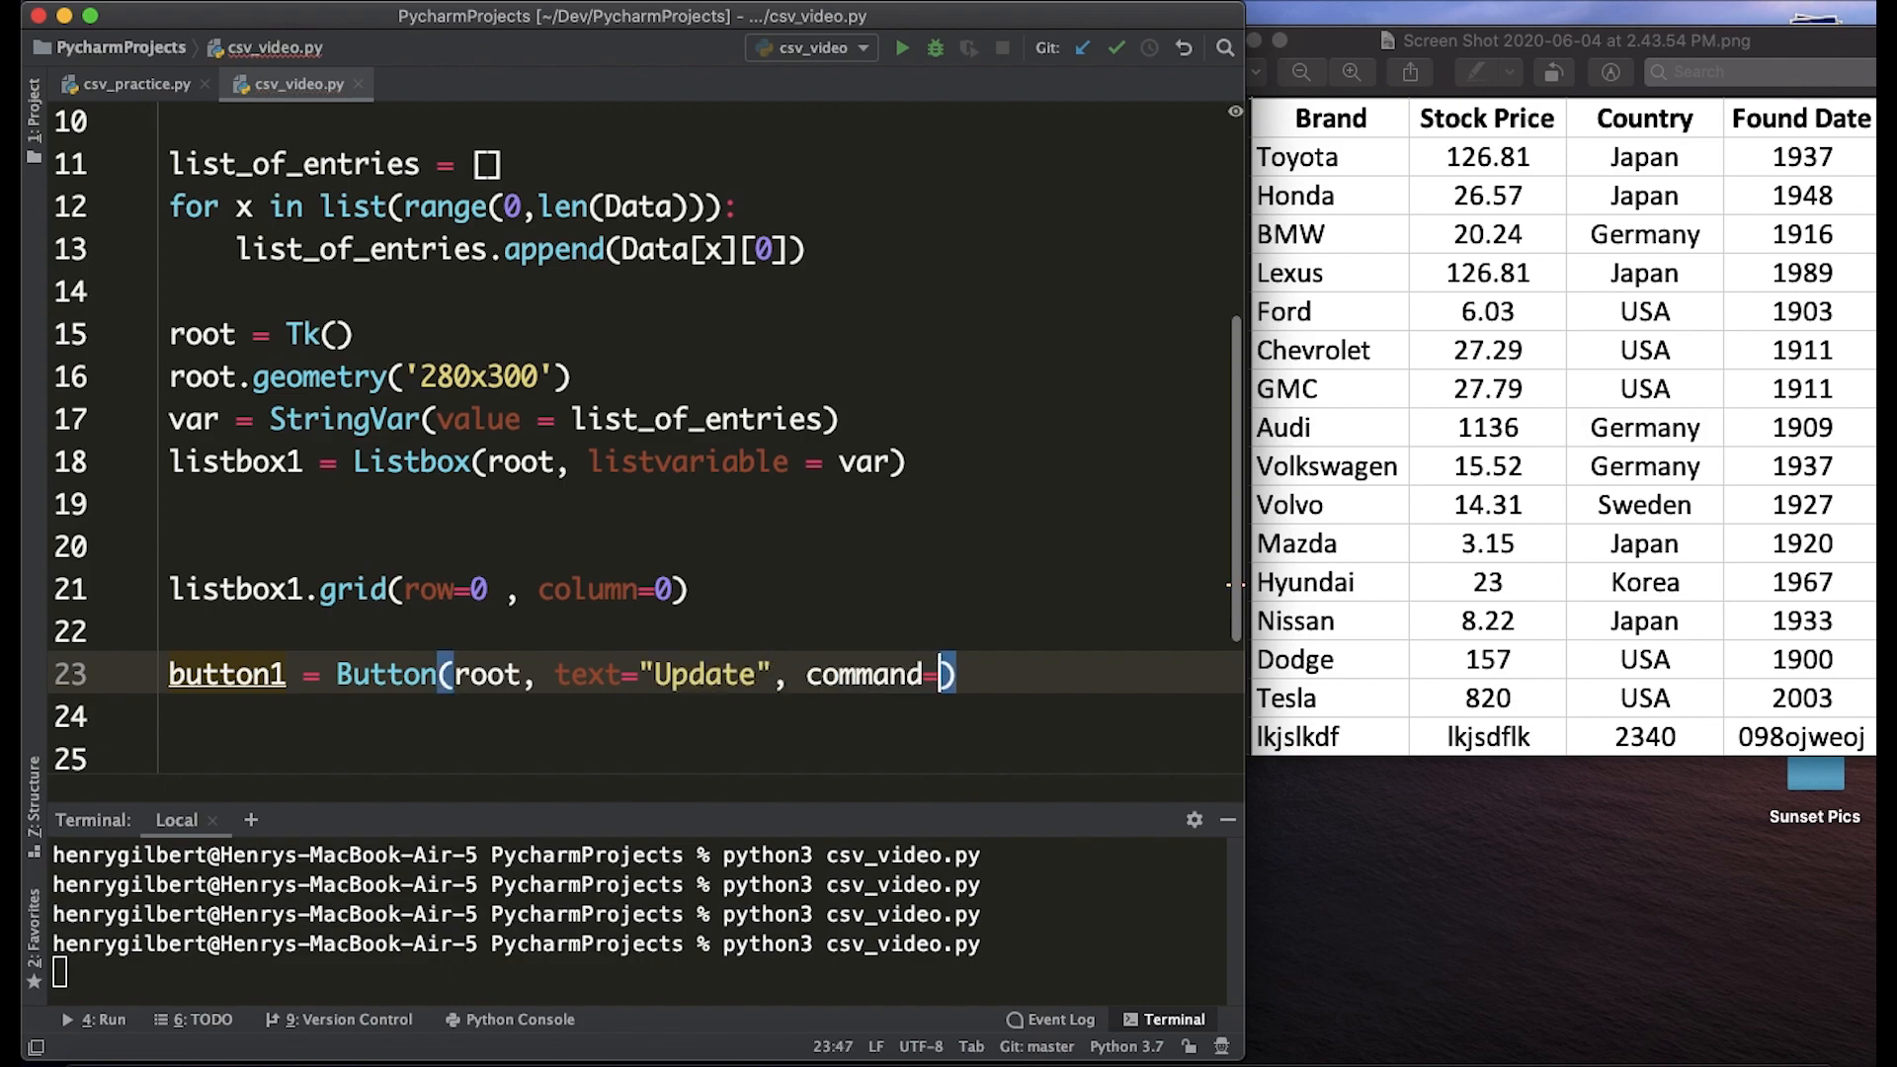
pyautogui.write('update)')
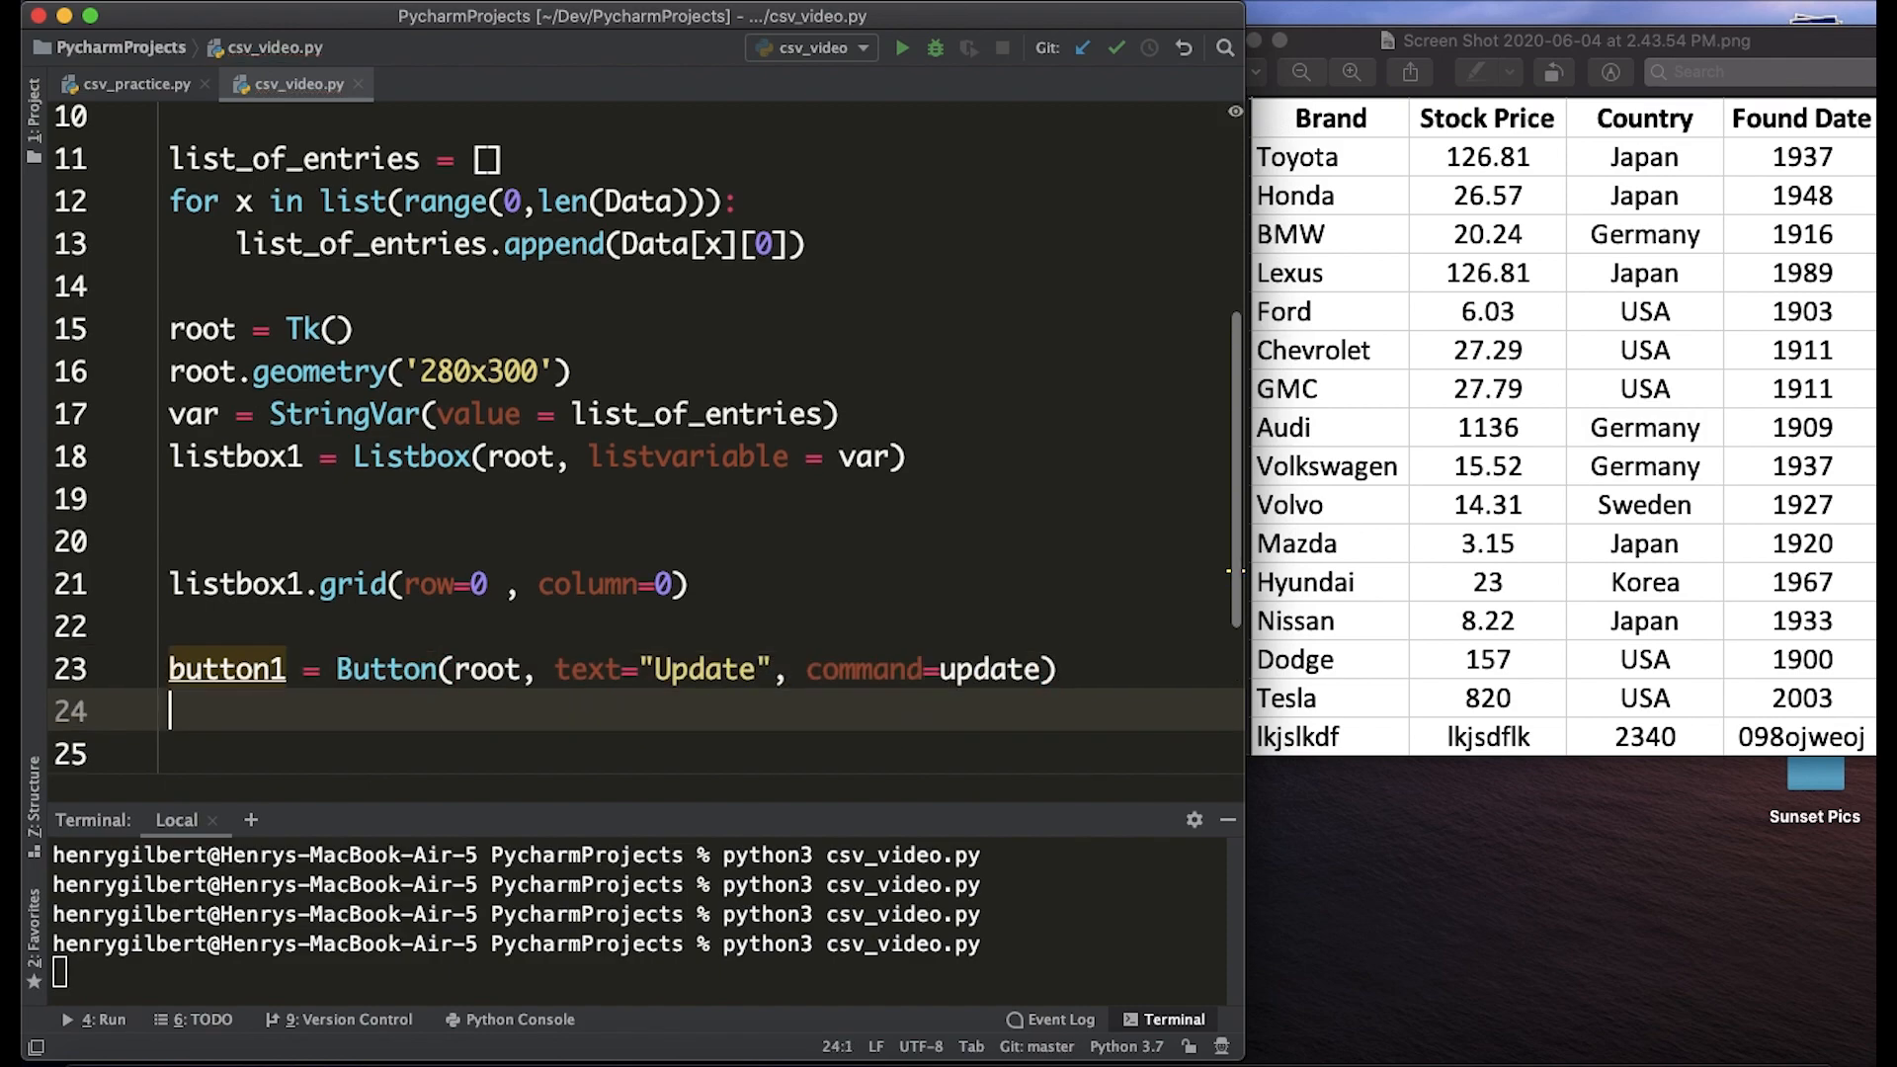
# Grid the button at row 5, define an update() stub returning None, and close the app.
pyautogui.write('button1.grid()')
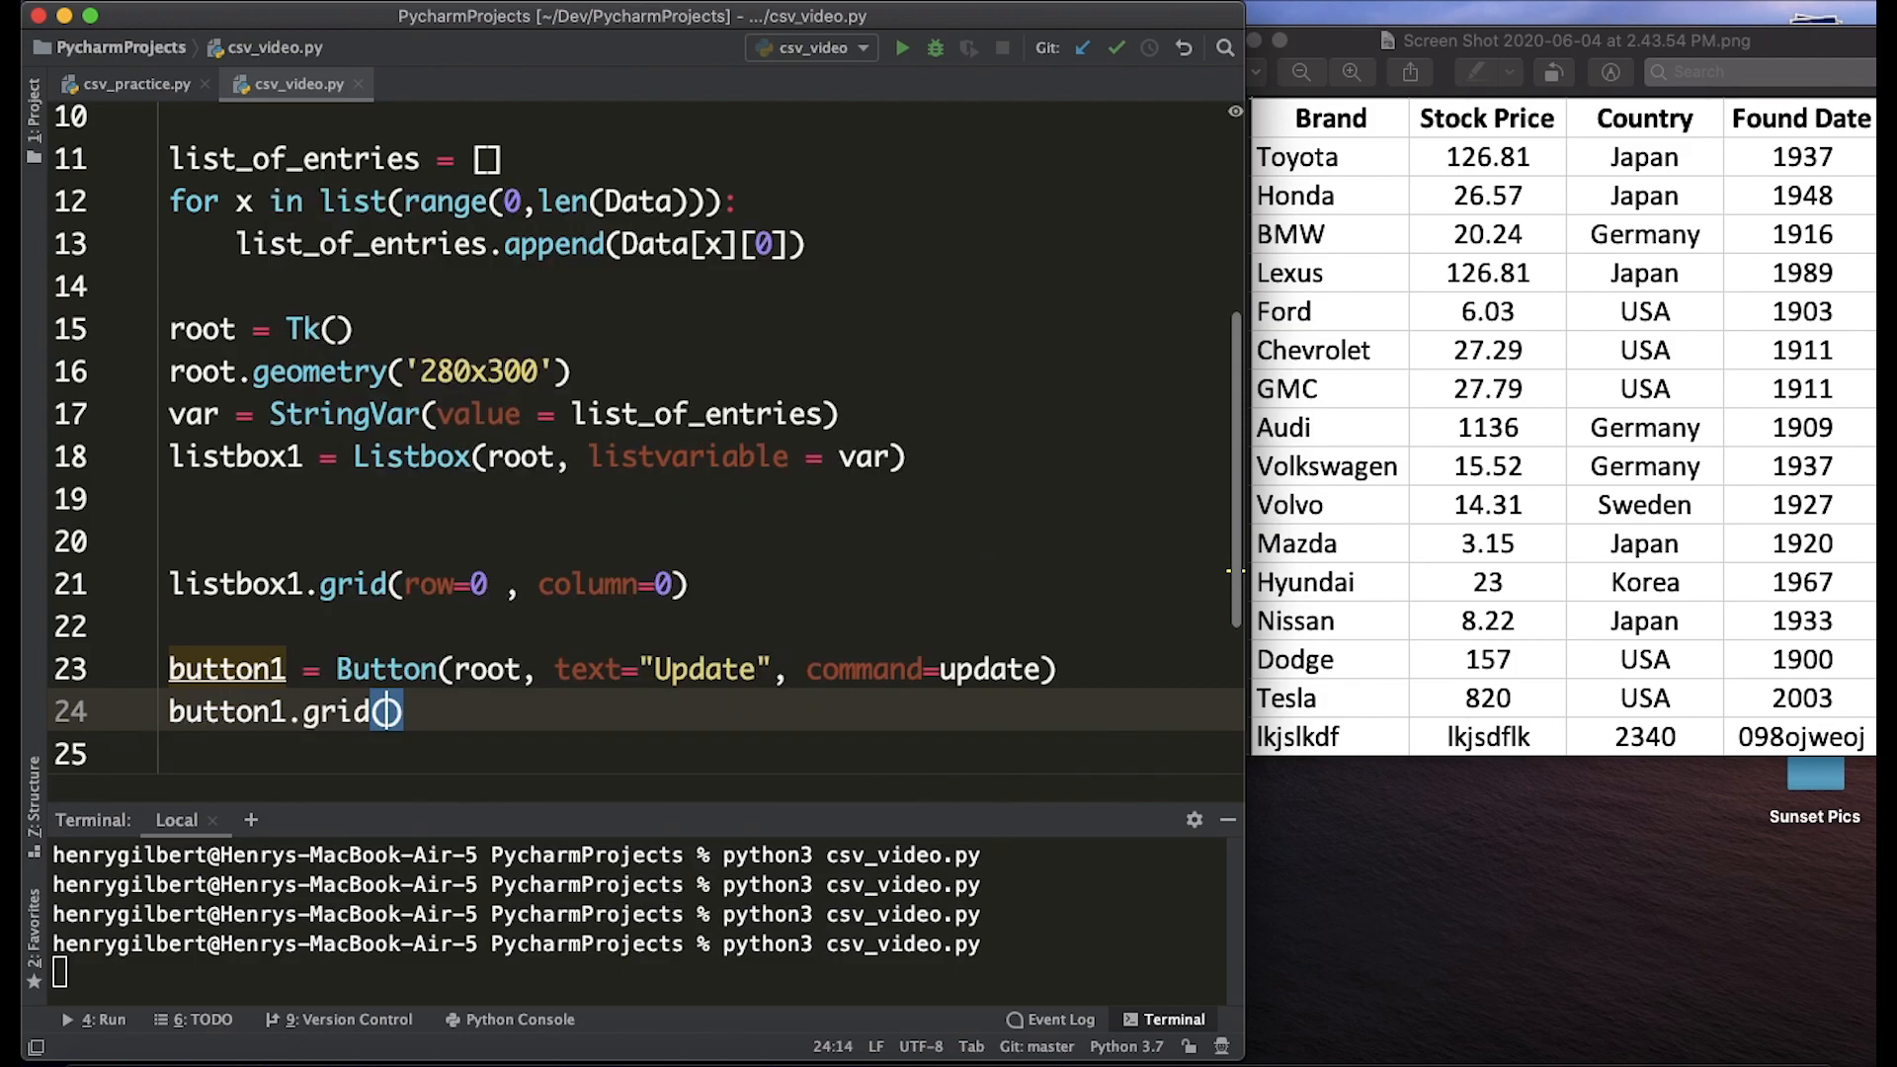
pyautogui.write('row=5, column=0')
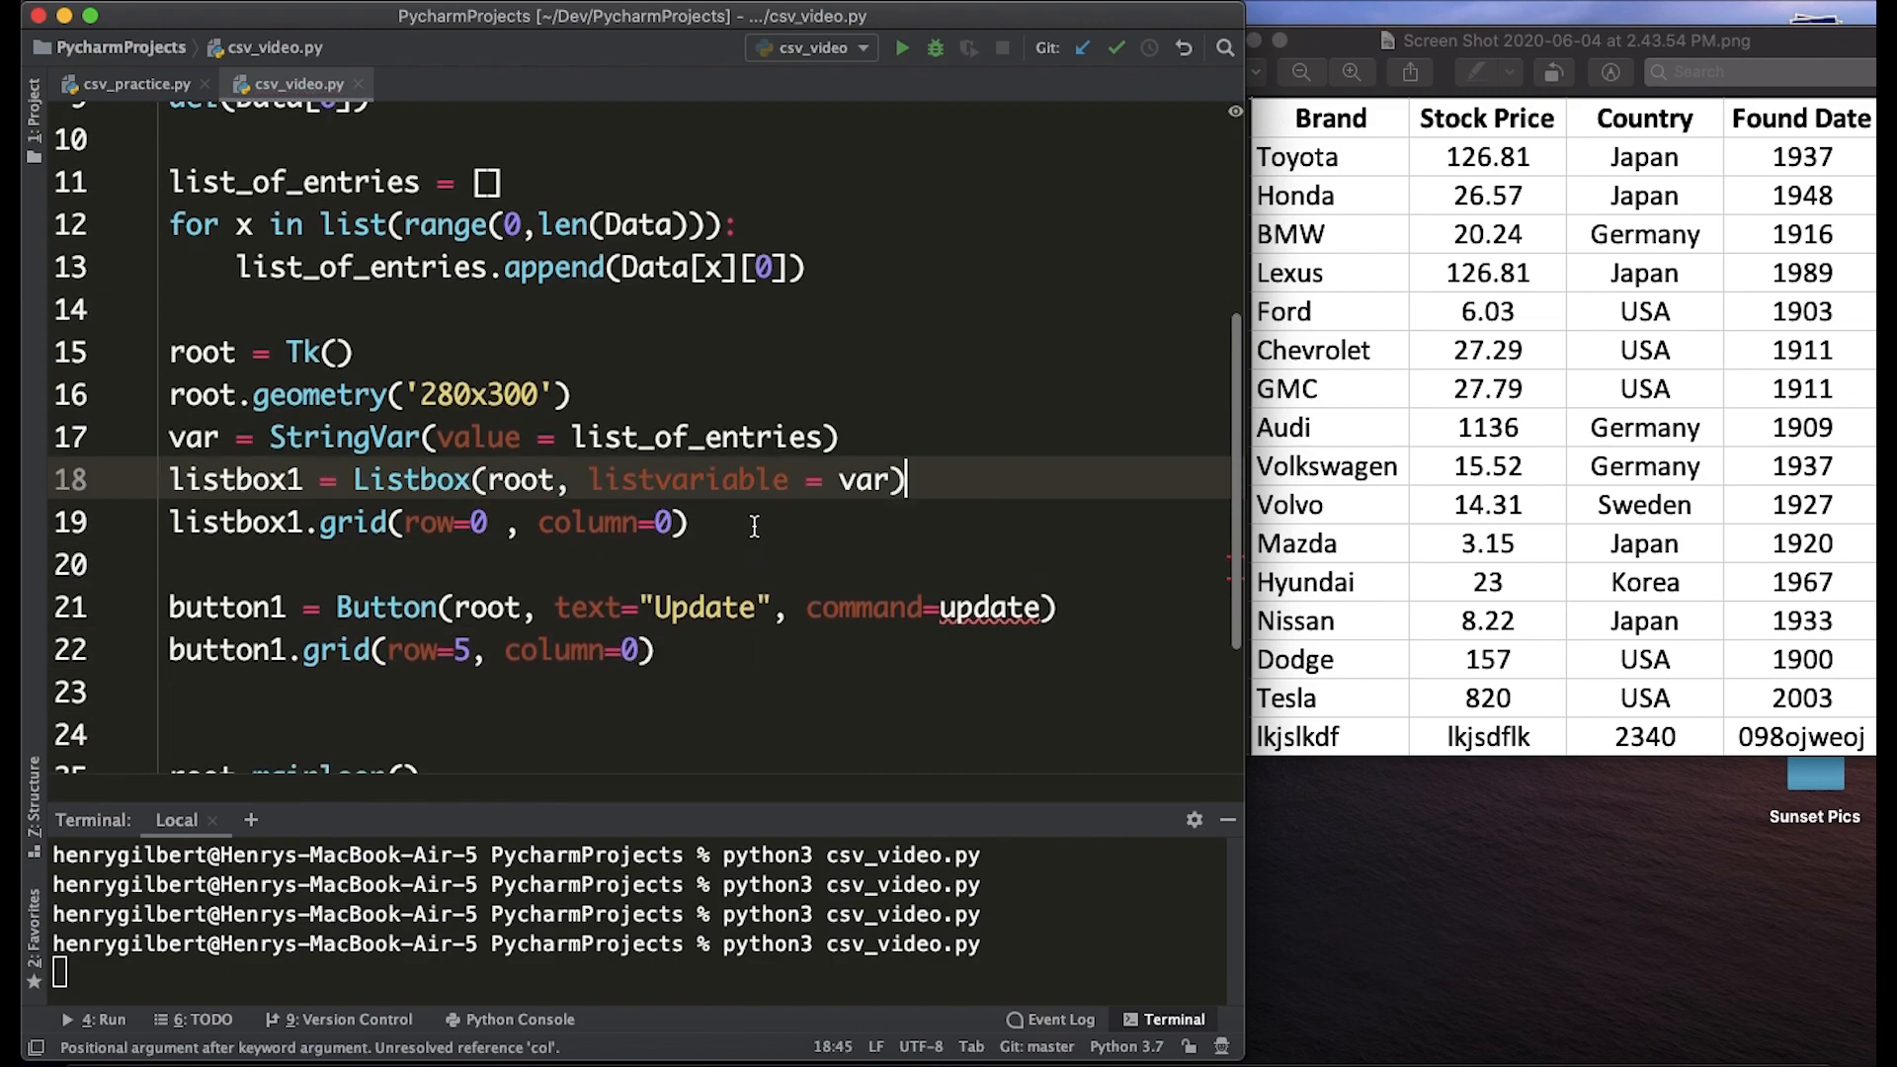
pyautogui.write('def update():')
pyautogui.write('return None')
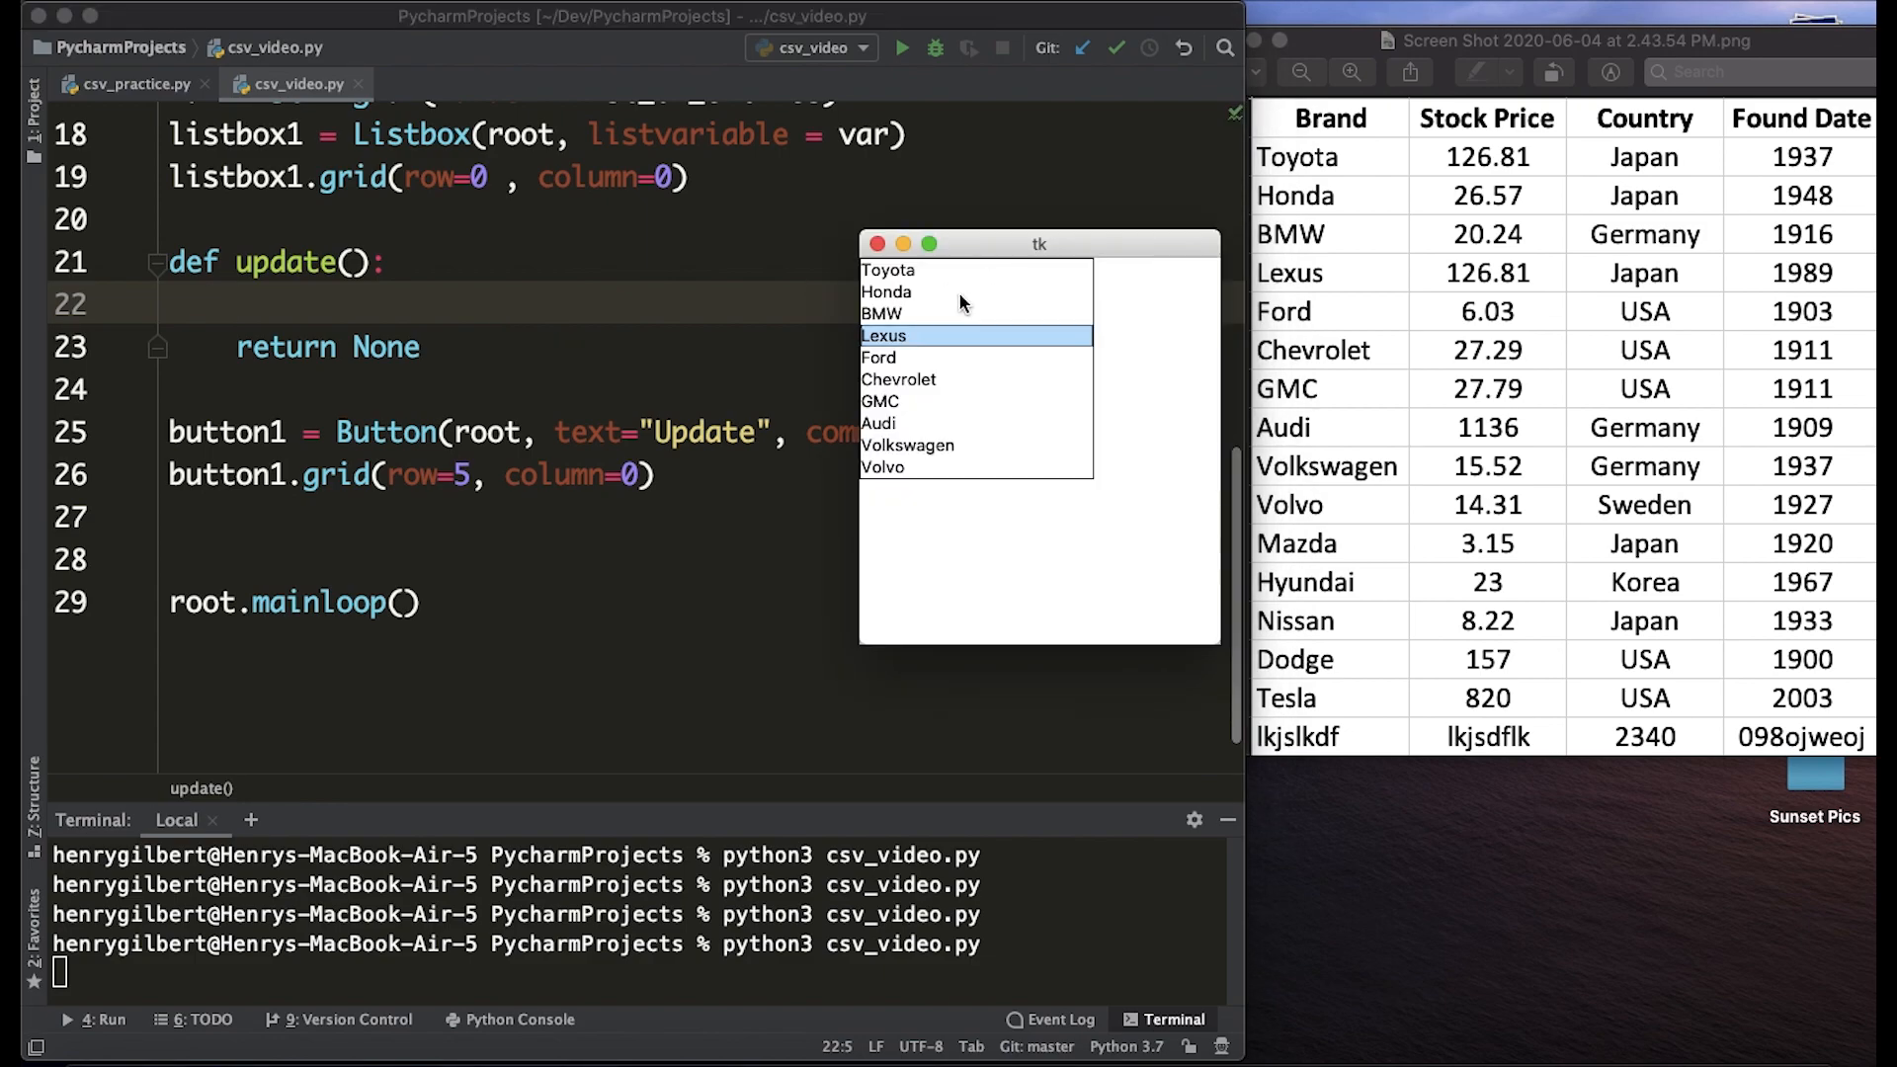
pyautogui.click(888, 270)
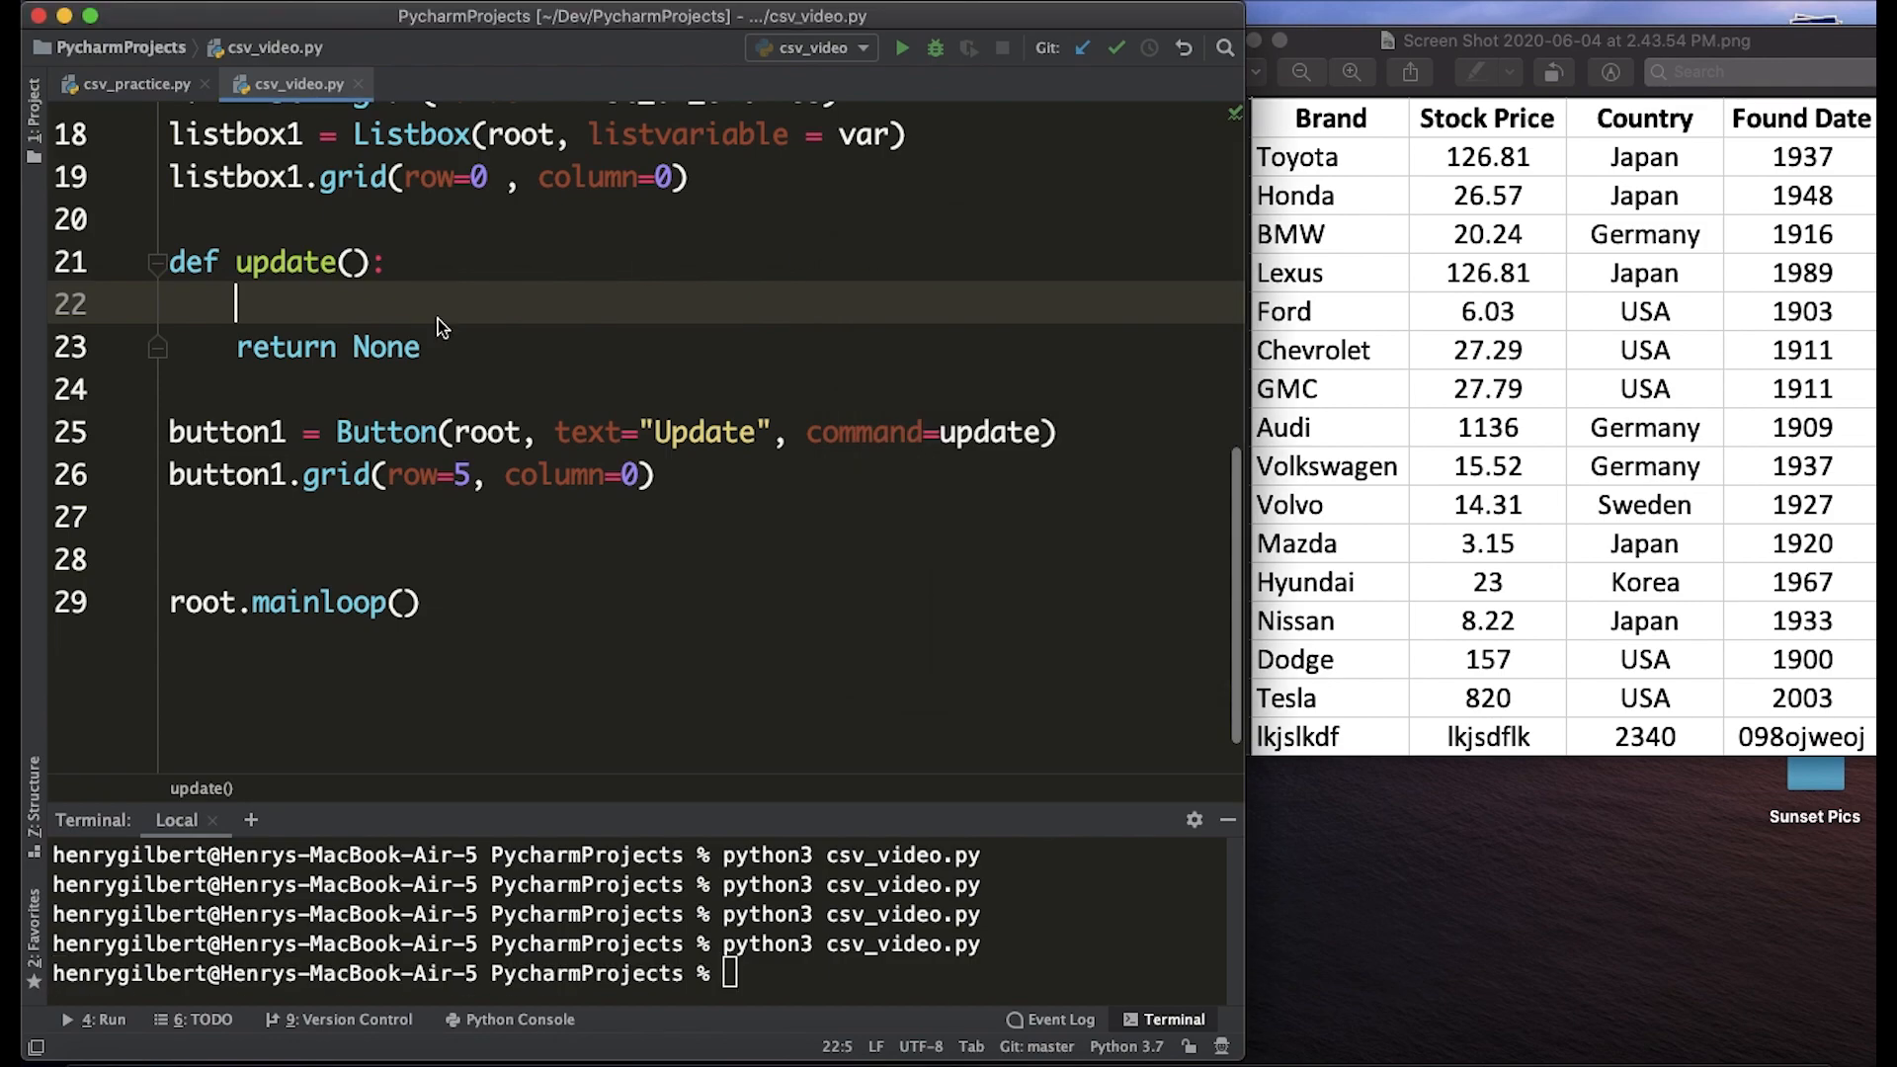
pyautogui.moveTo(312, 306)
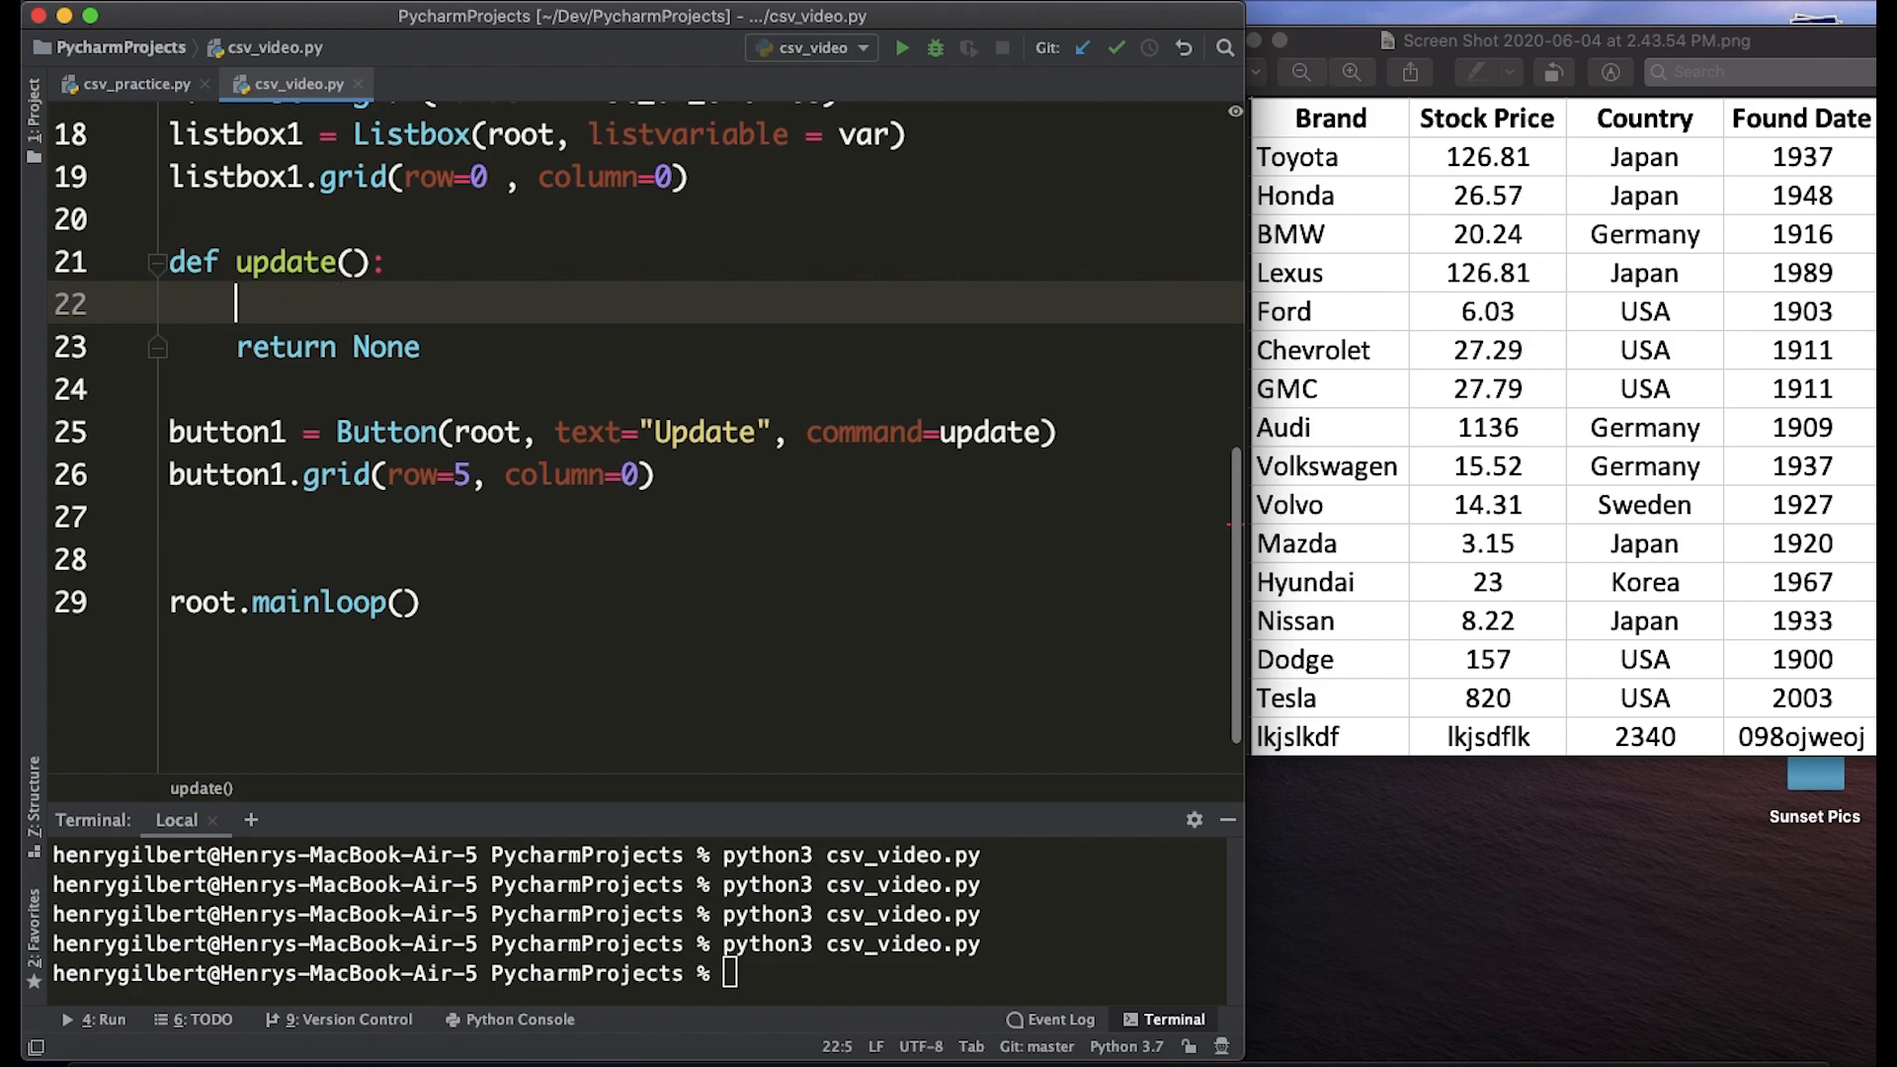
# In update(), set index = listbox1.curselection() and print(index).
pyautogui.write('index =')
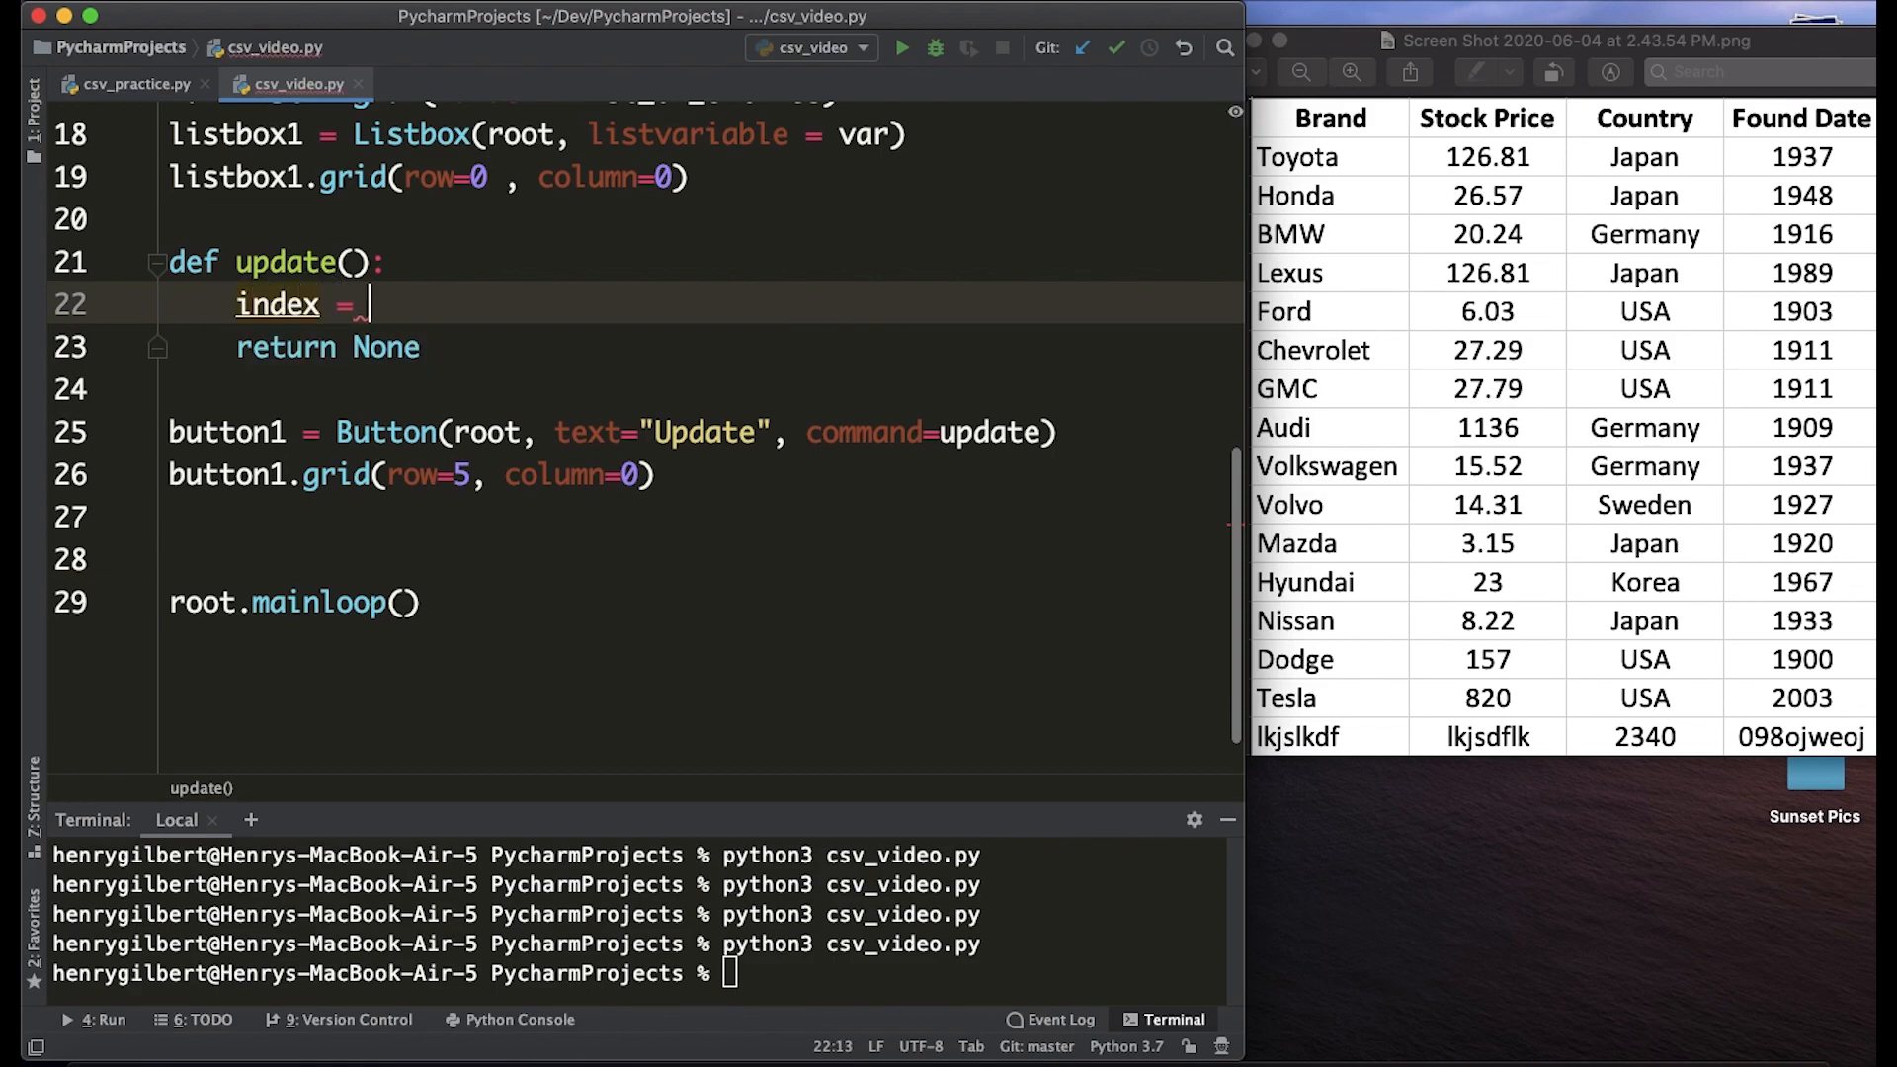
pyautogui.write('listbox1.curselection(')
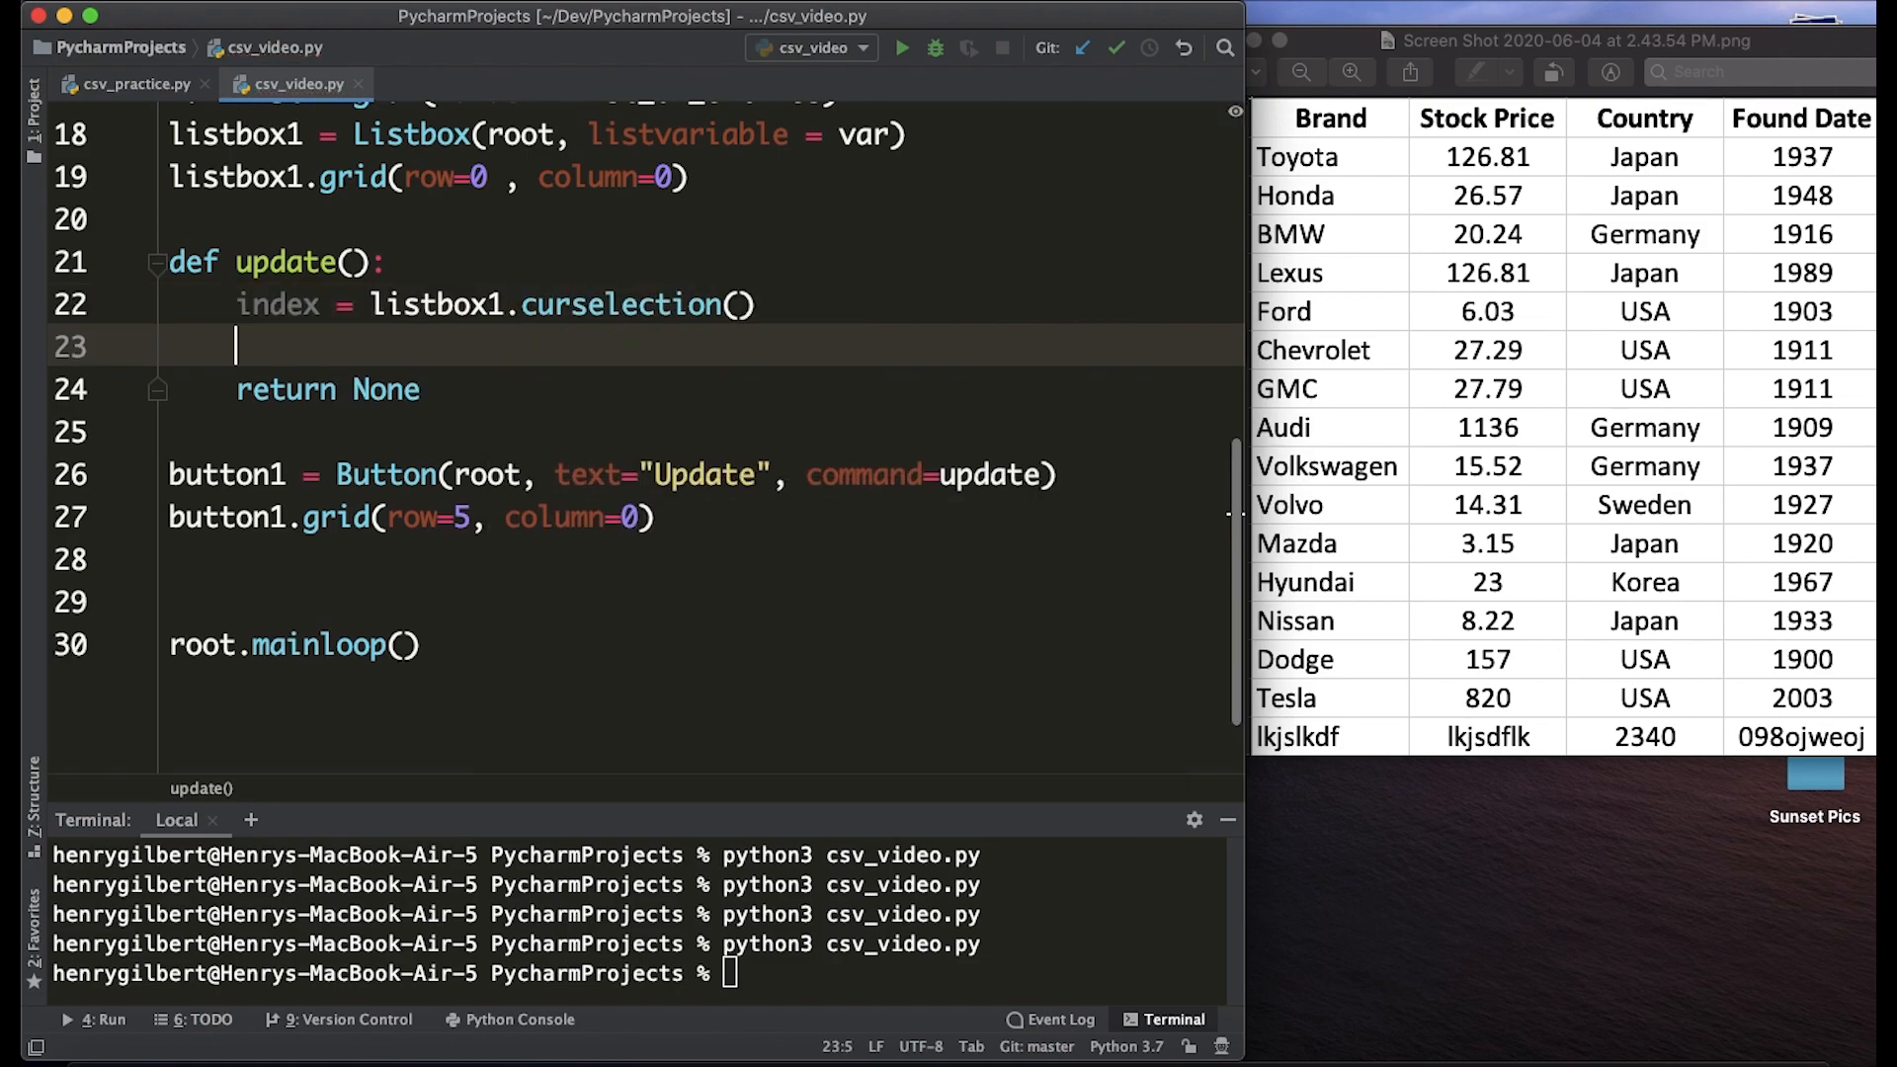
pyautogui.write('print(index')
pyautogui.click(639, 973)
pyautogui.write('python3 csv_video.py')
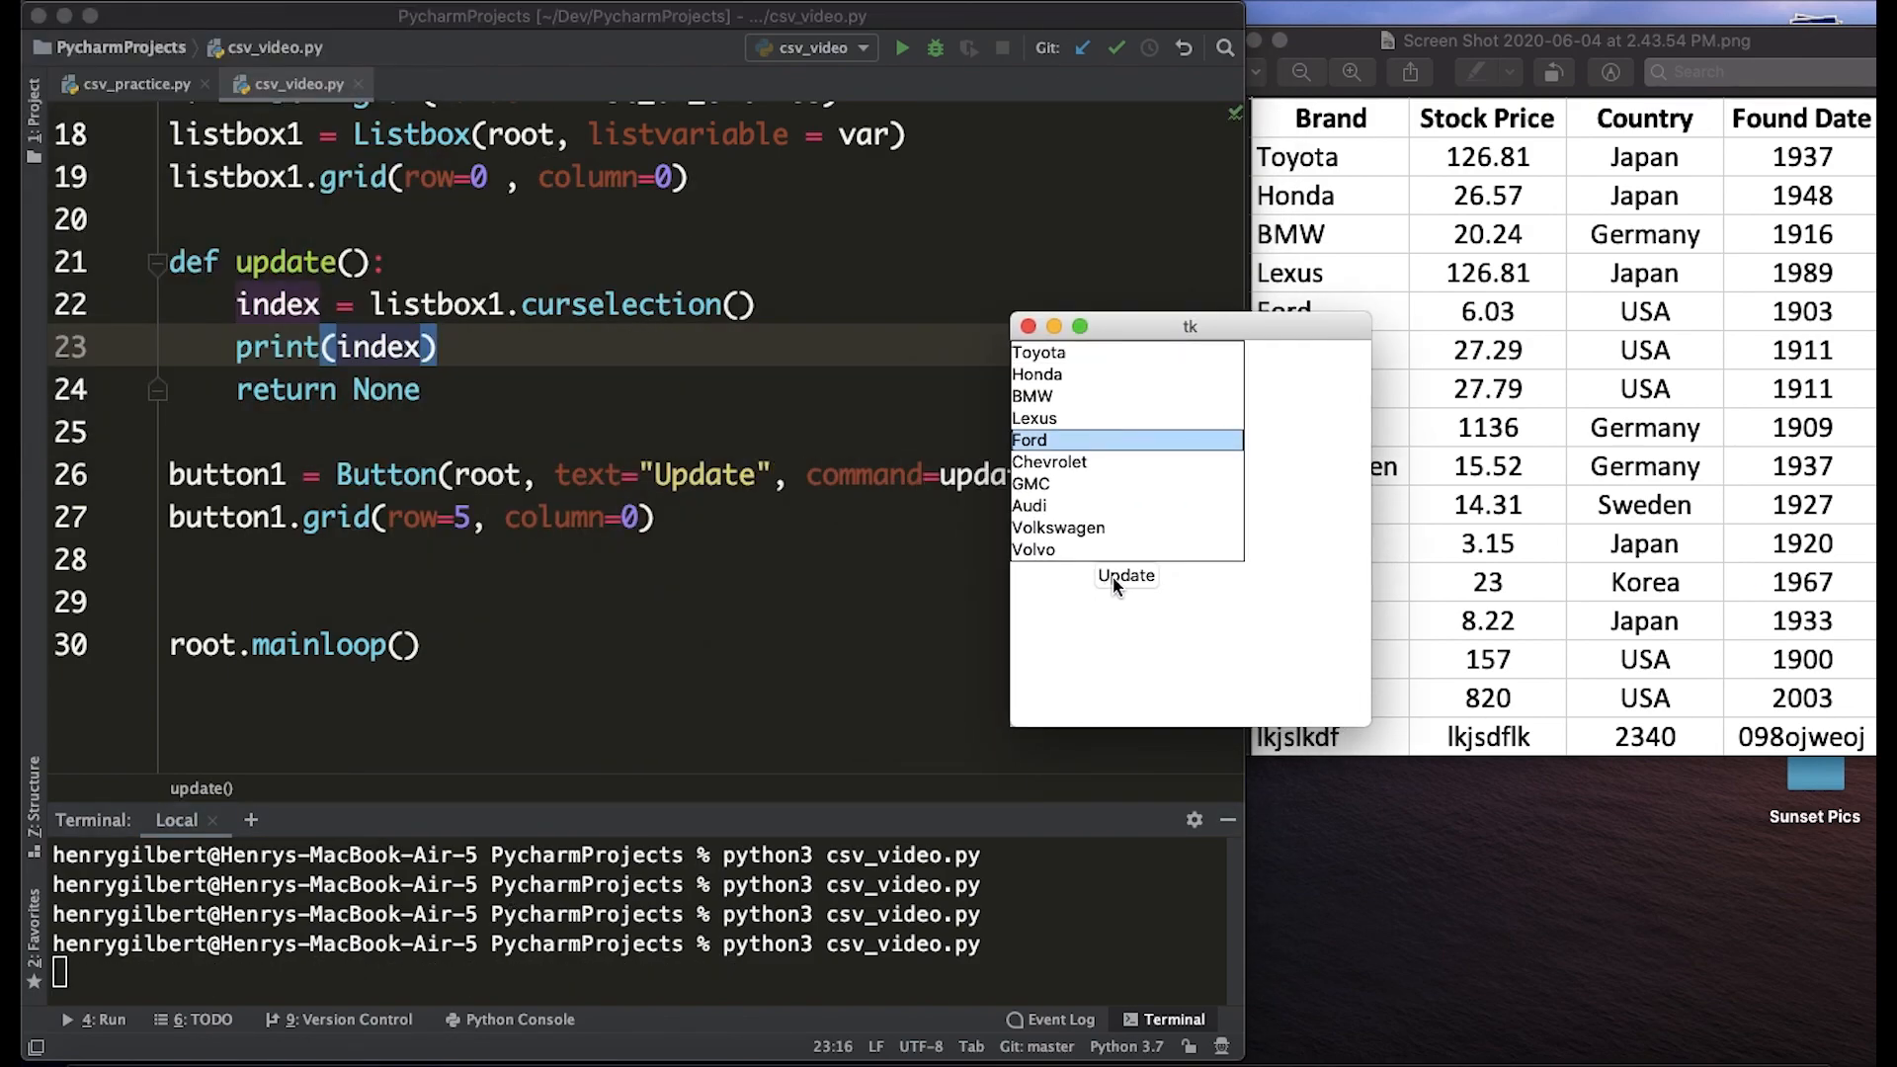
# Press Update for Ford and Toyota in the app, printing (4,) and (7,).
pyautogui.click(1125, 575)
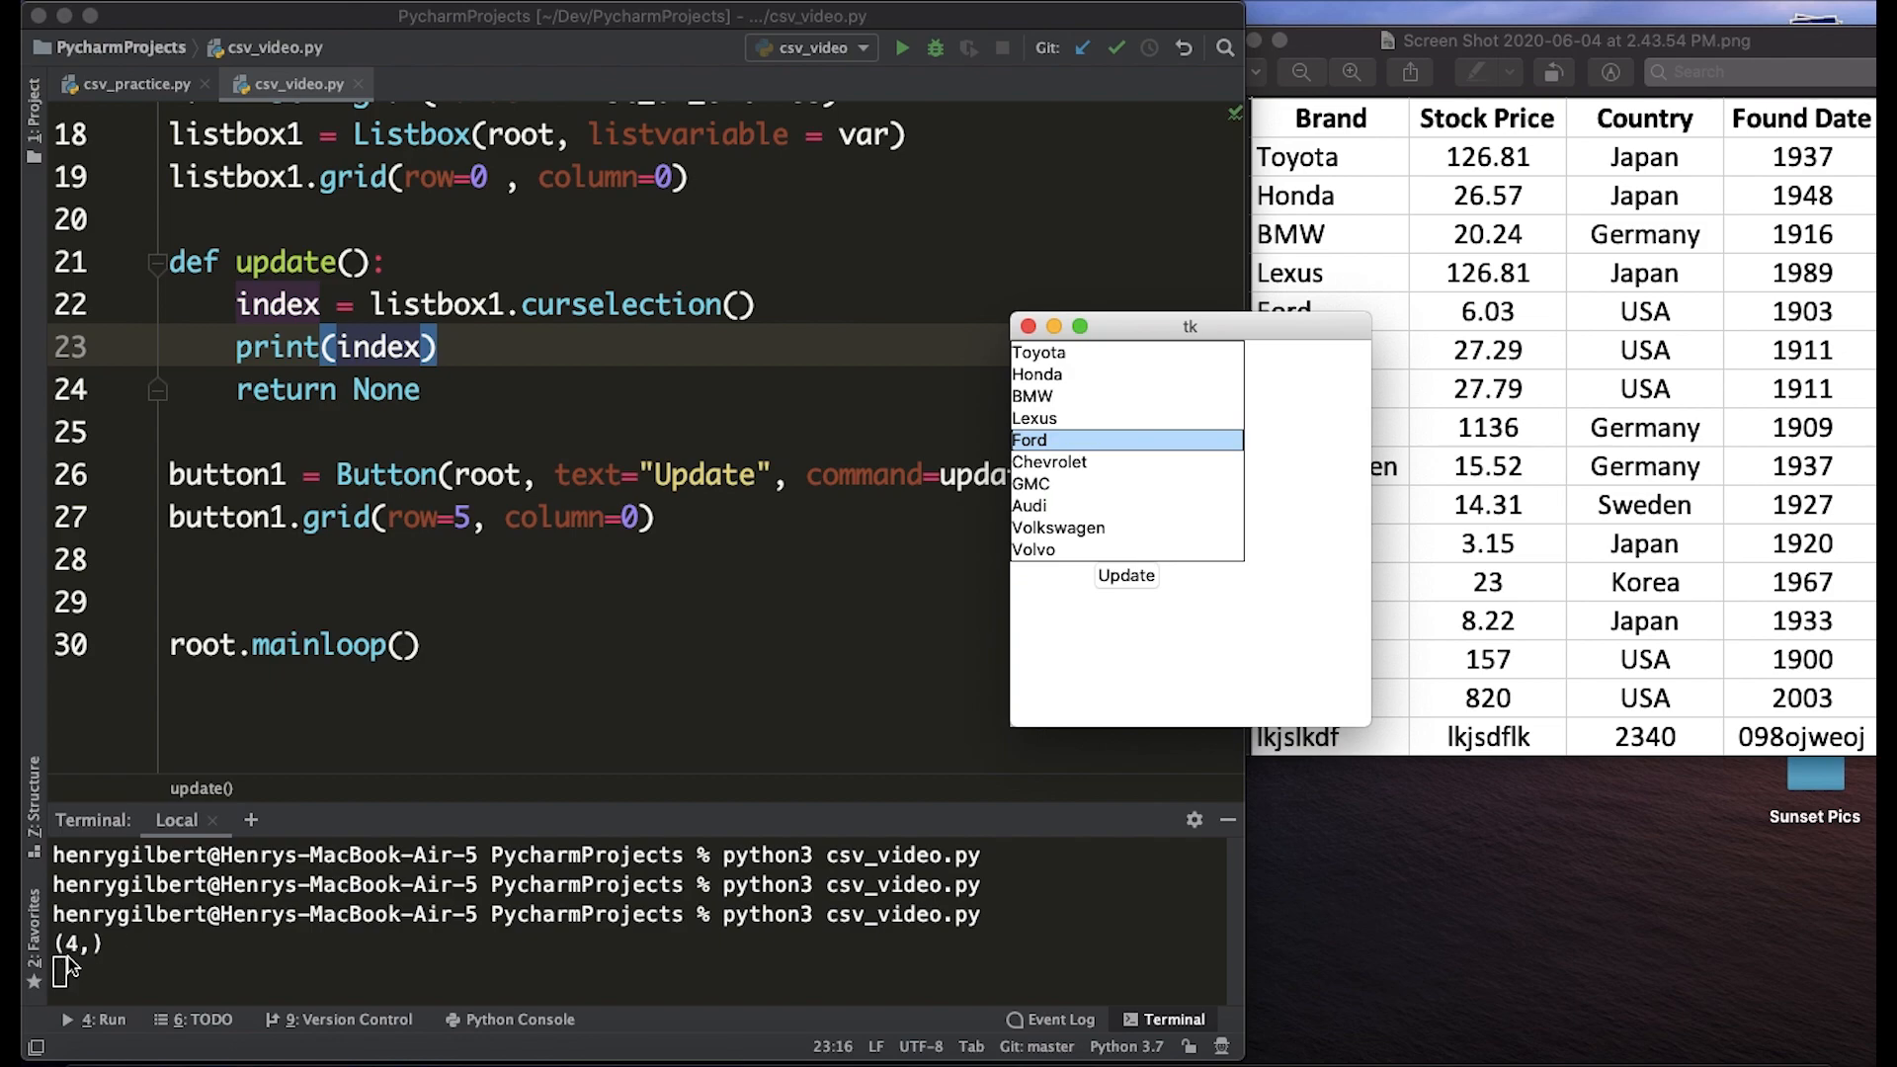
pyautogui.moveTo(103, 927)
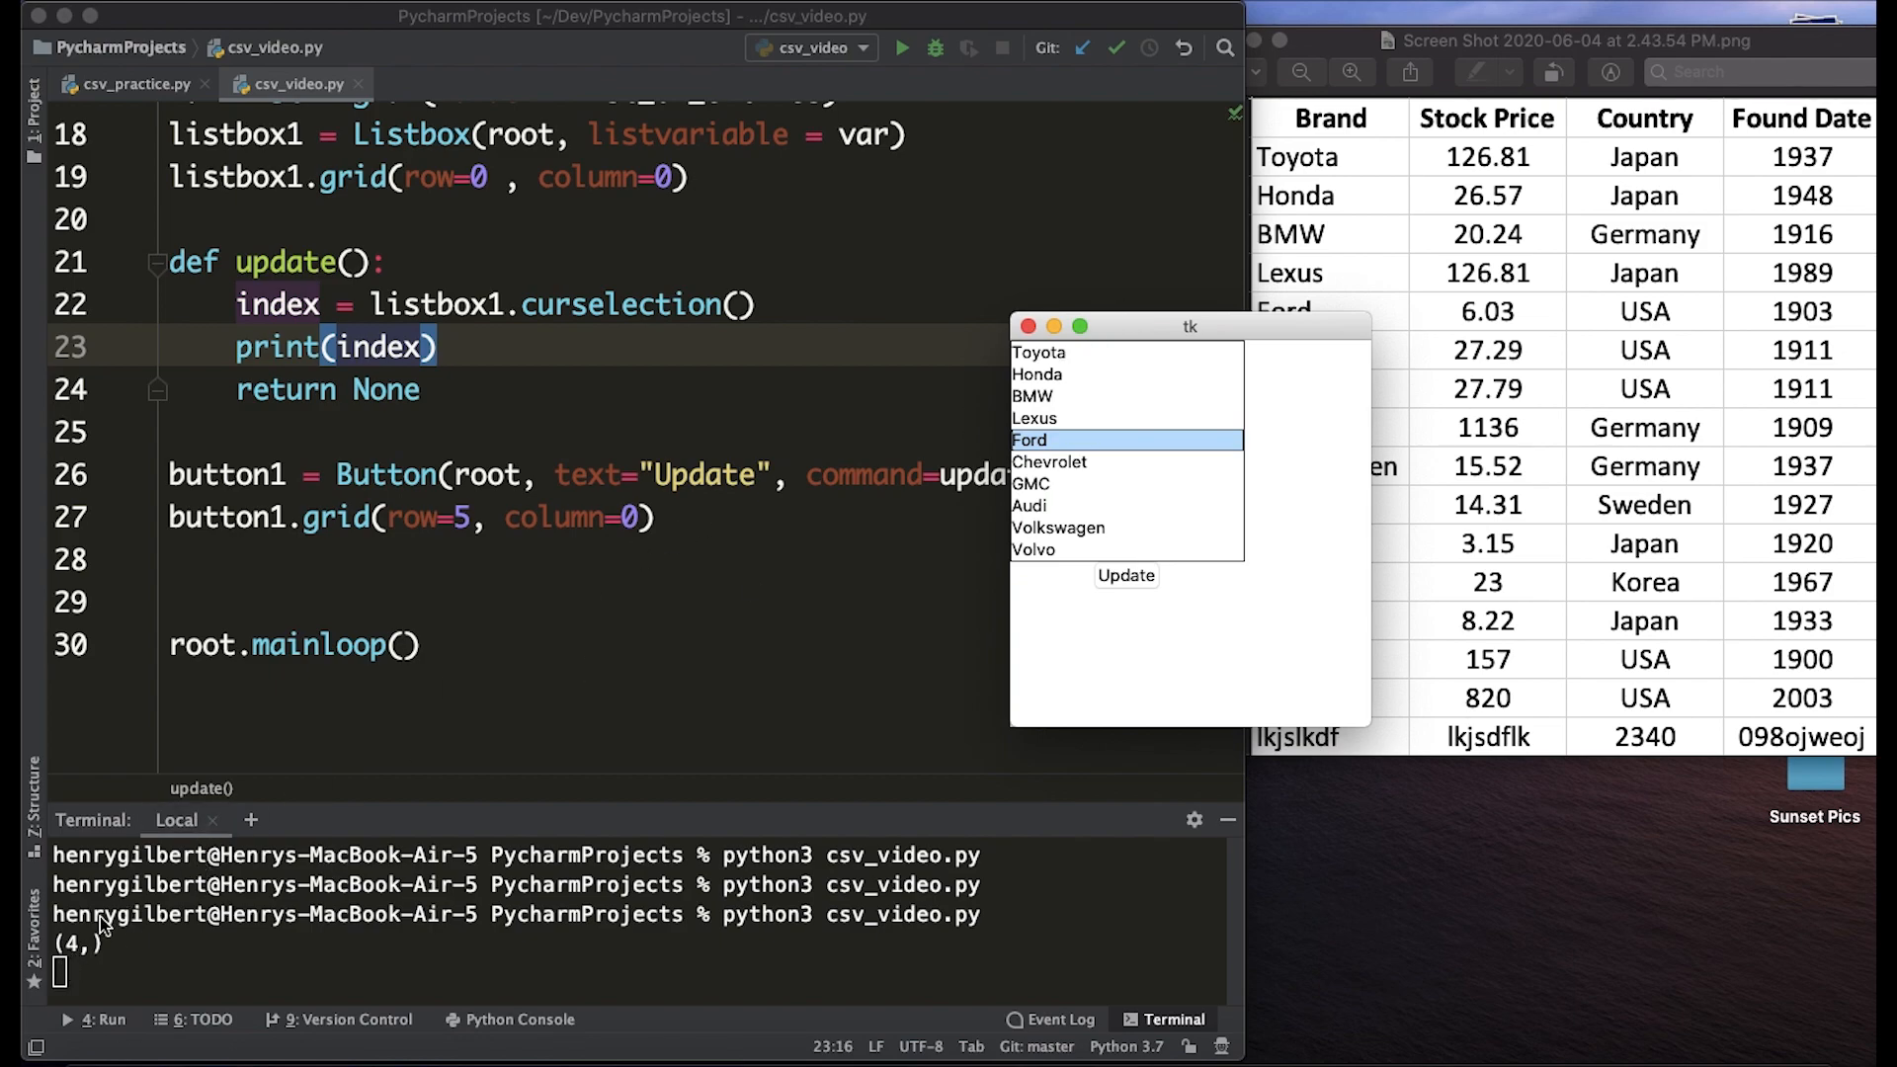
pyautogui.click(1038, 352)
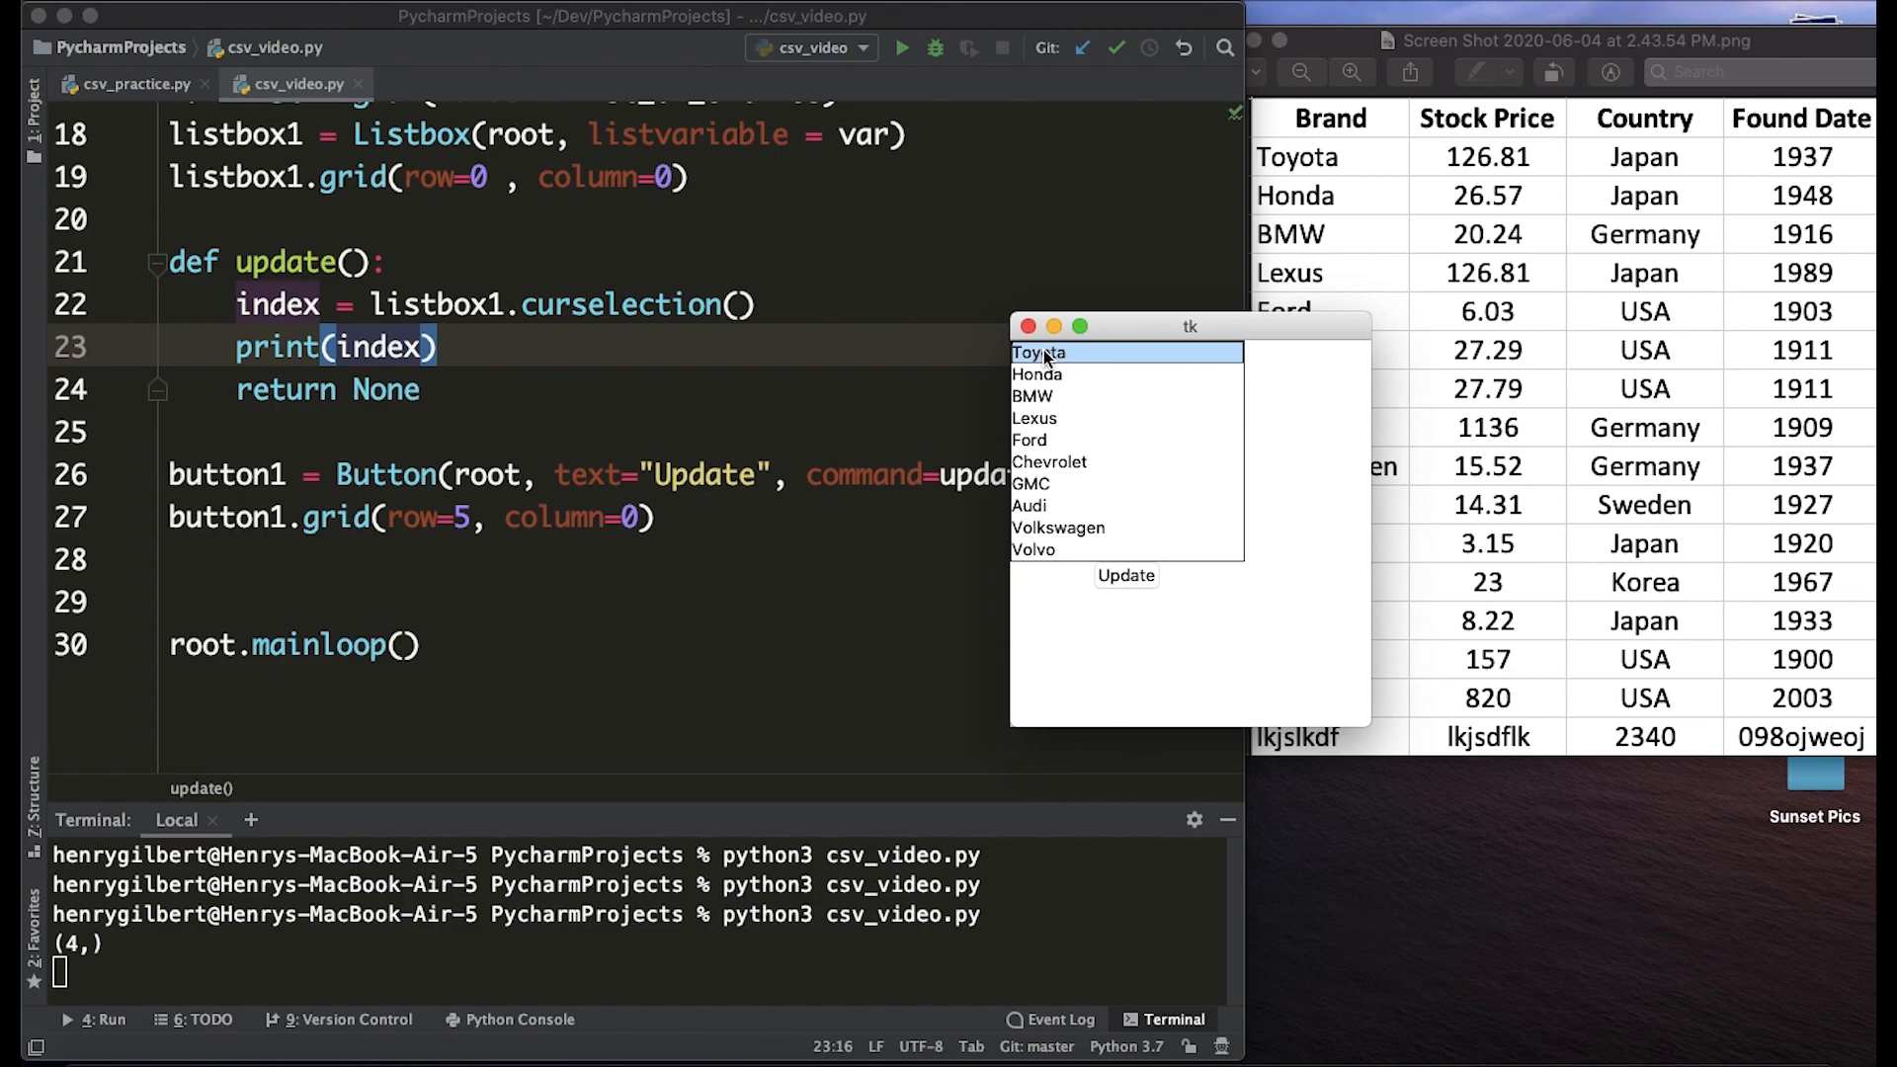
pyautogui.click(1030, 439)
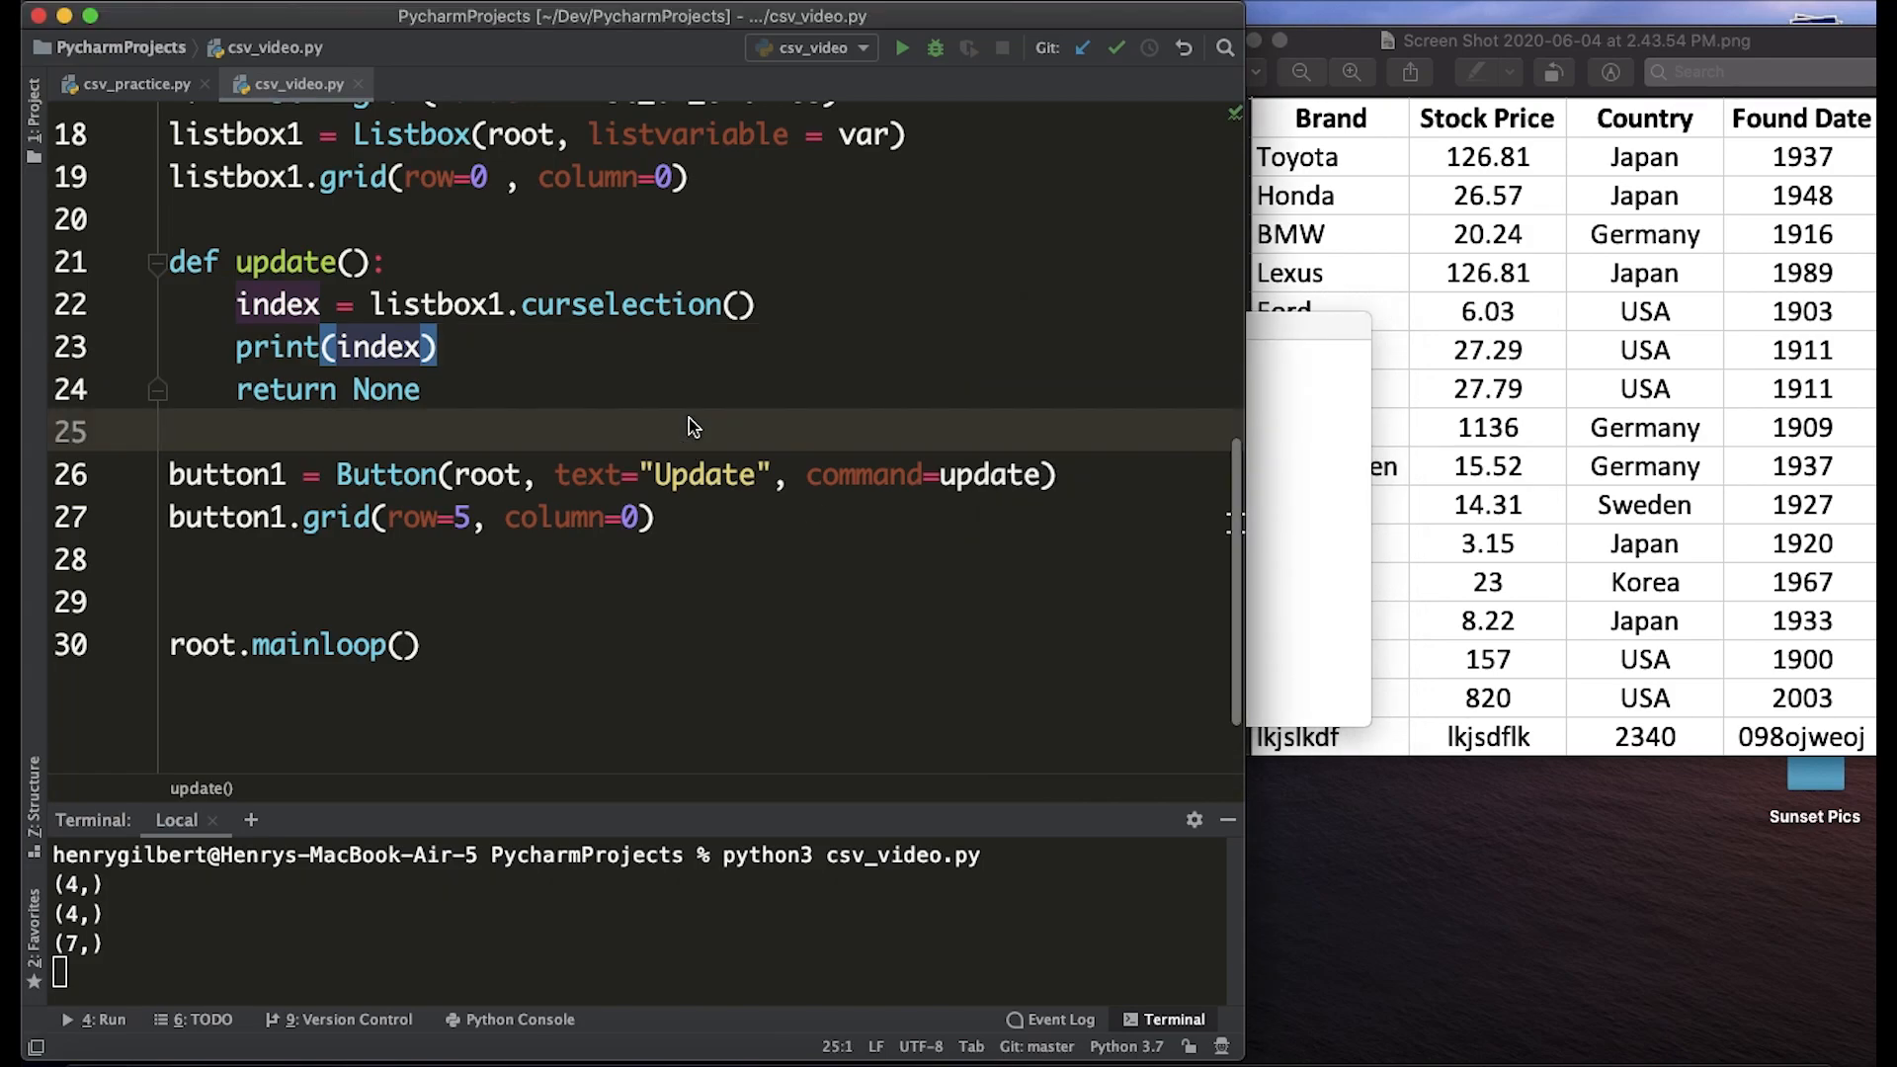
# Use curselection()[0], rerun, select Toyota, BMW, GMC and press Update for plain indexes.
pyautogui.write('[0]')
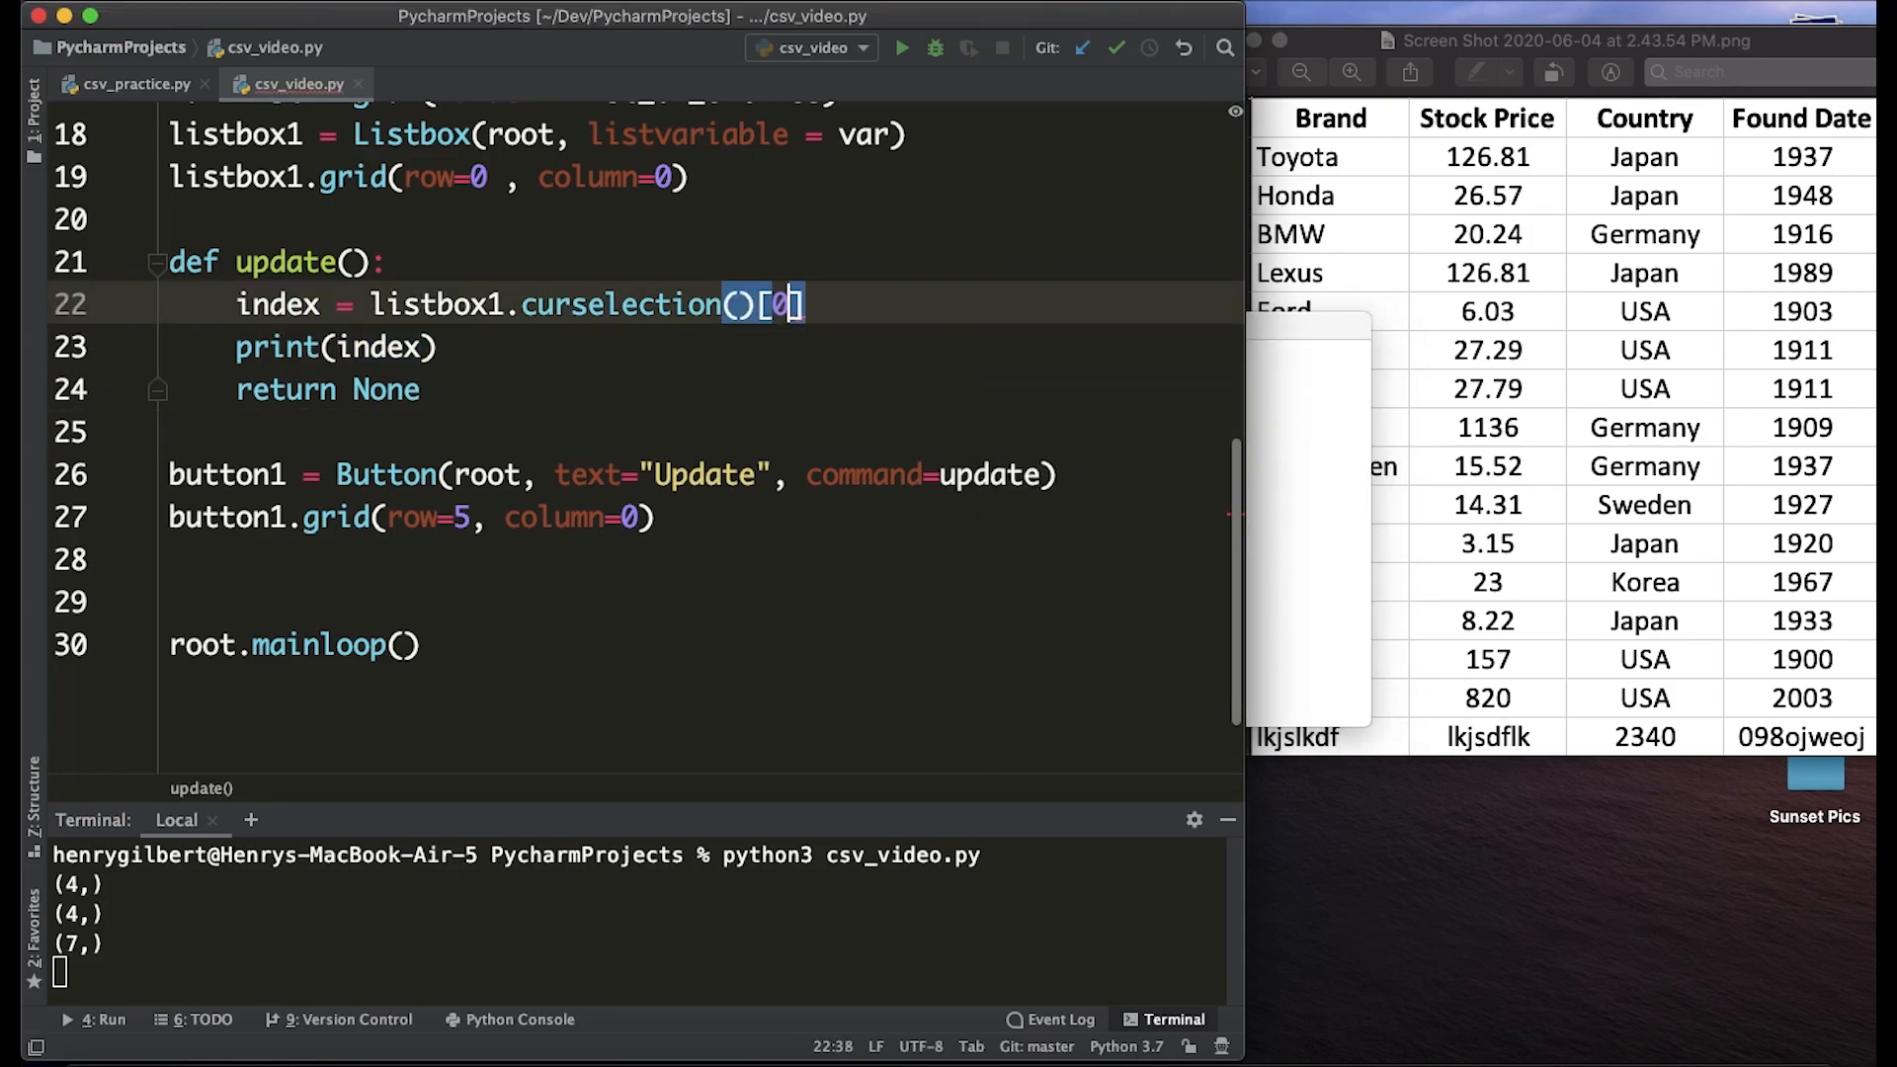
pyautogui.press('cmd+tab')
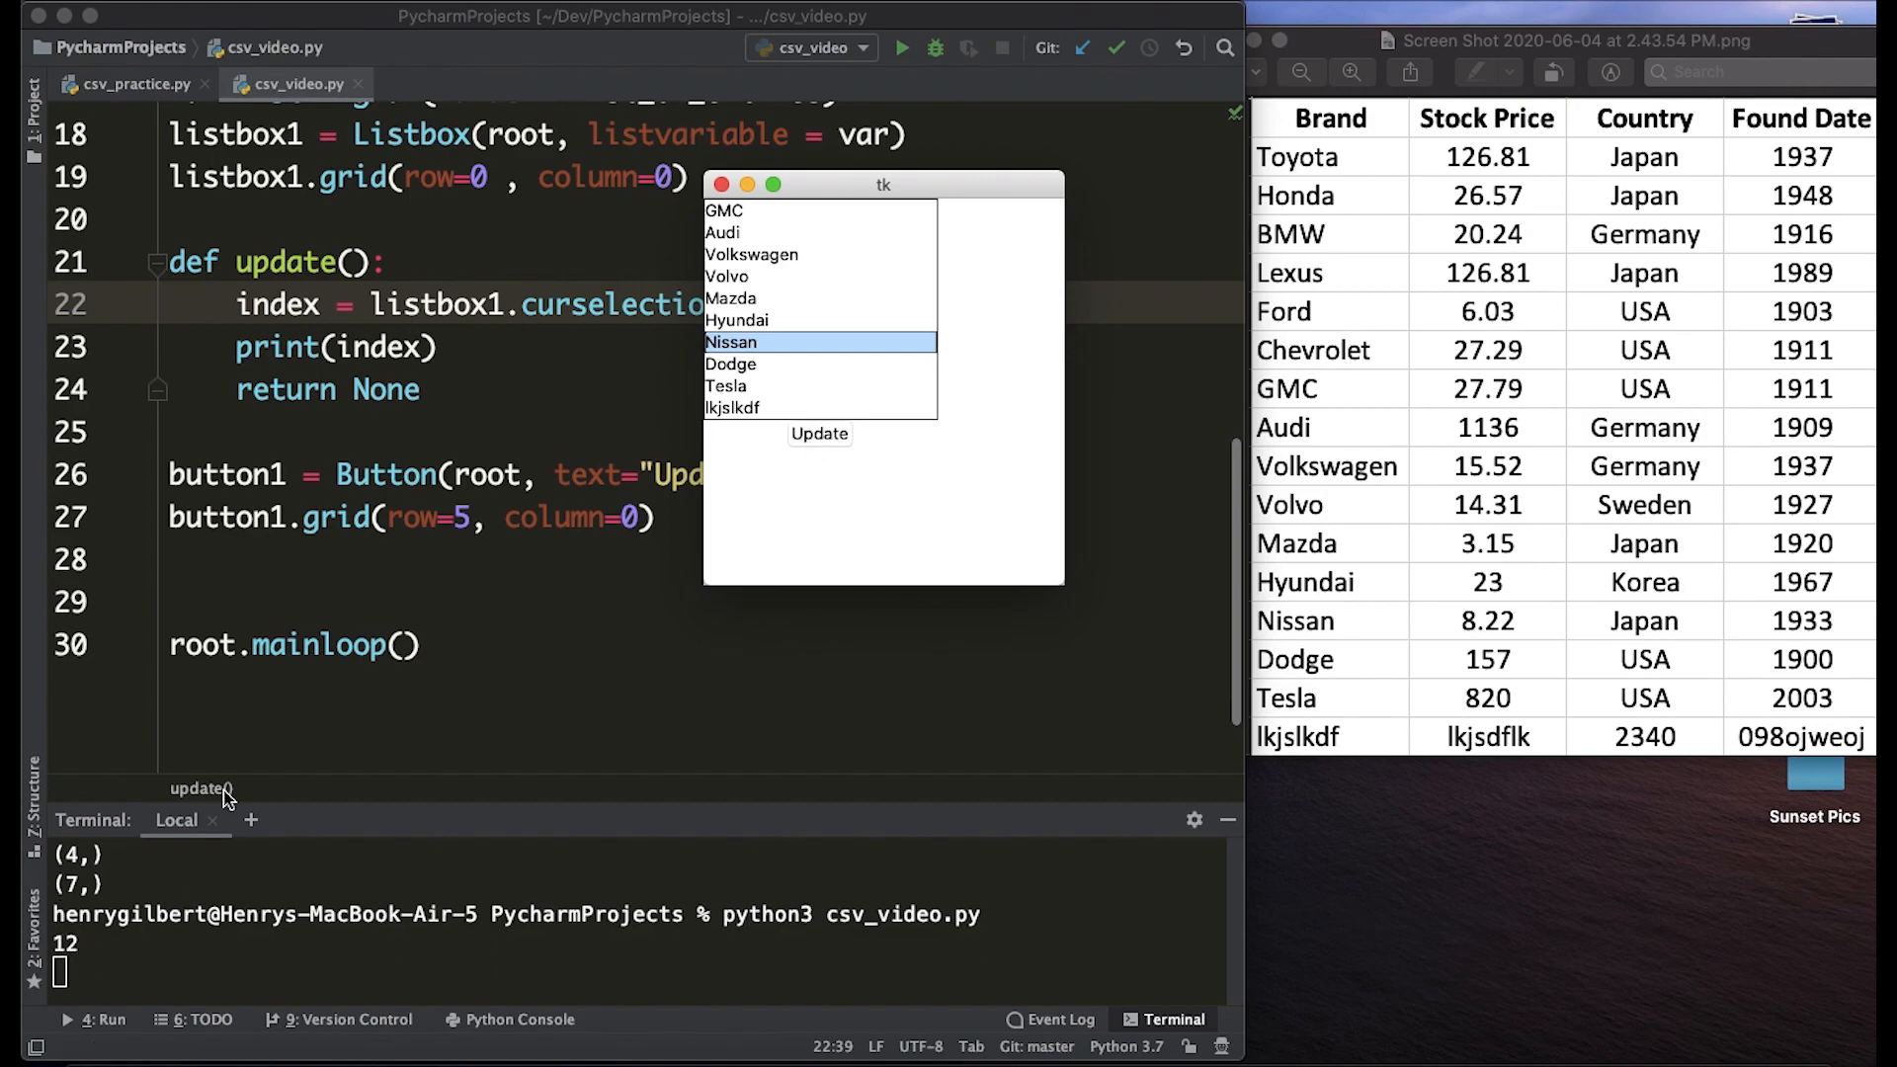
pyautogui.click(783, 210)
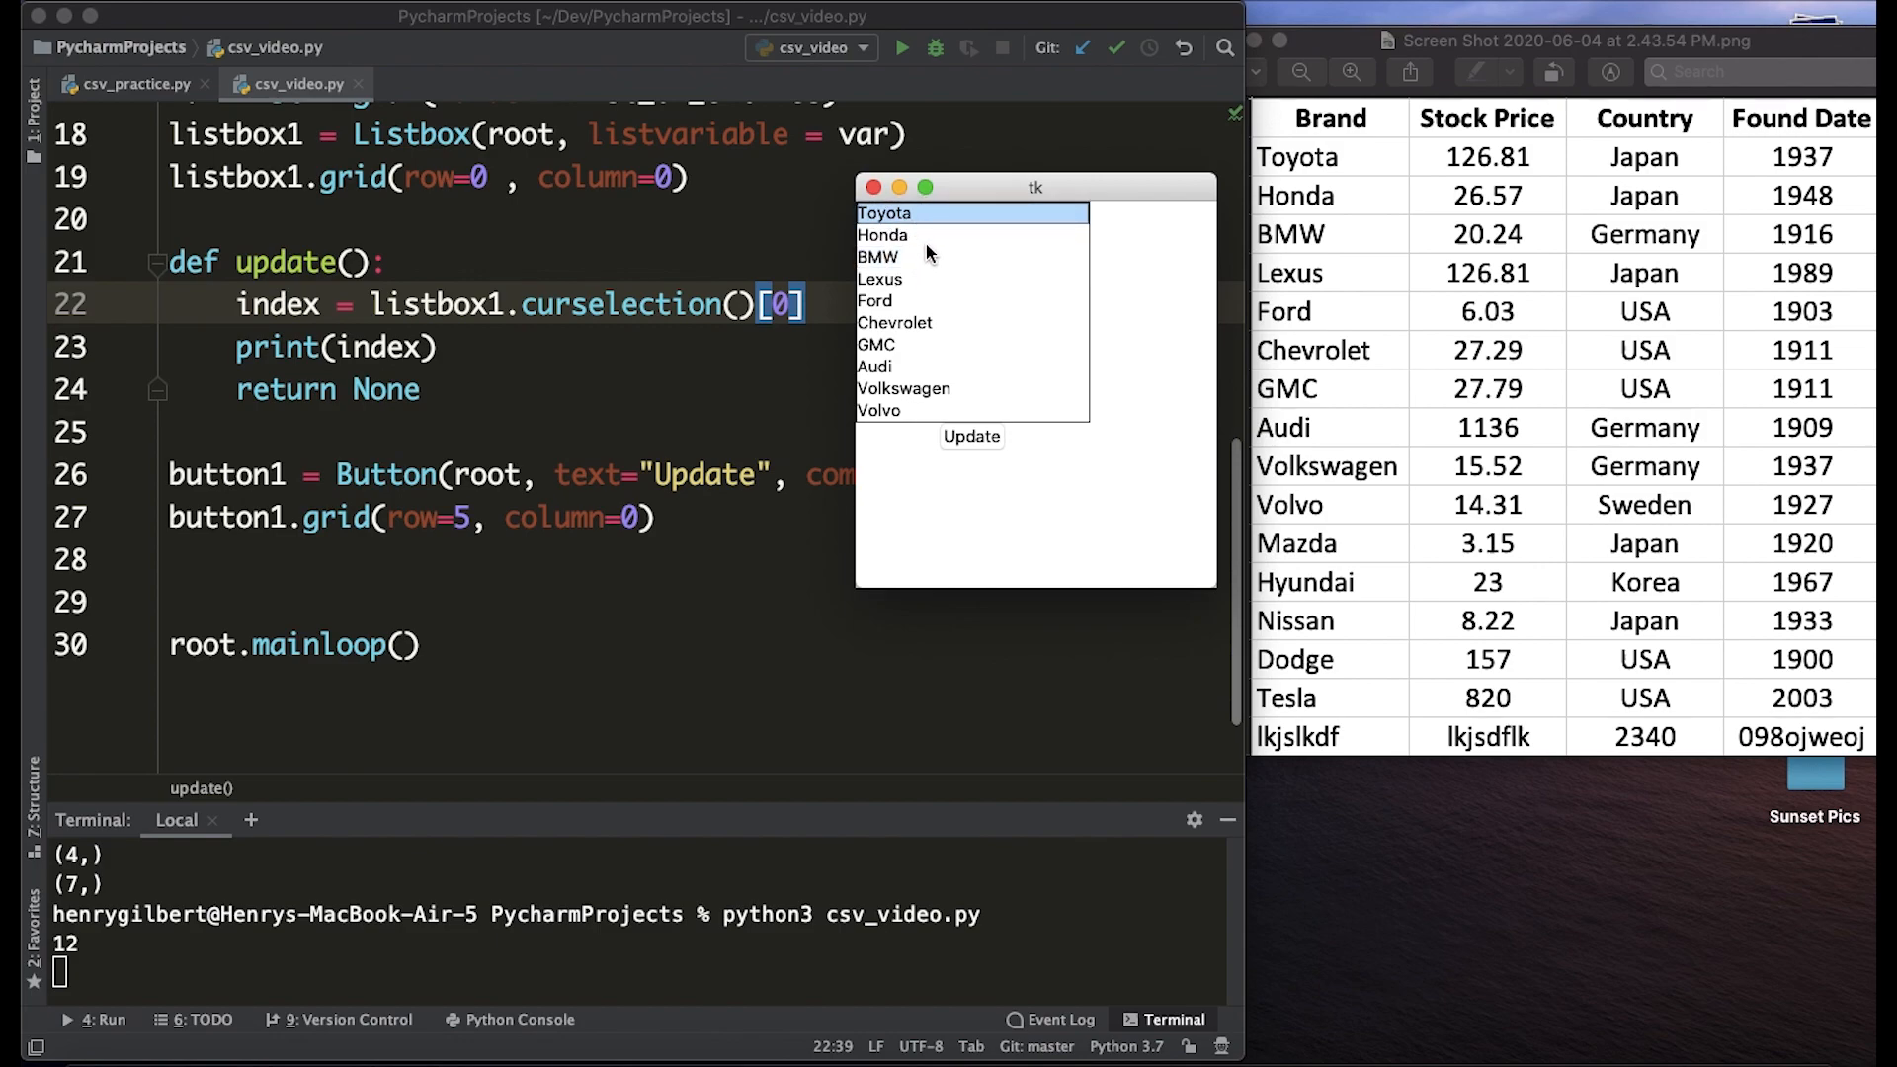
pyautogui.click(879, 256)
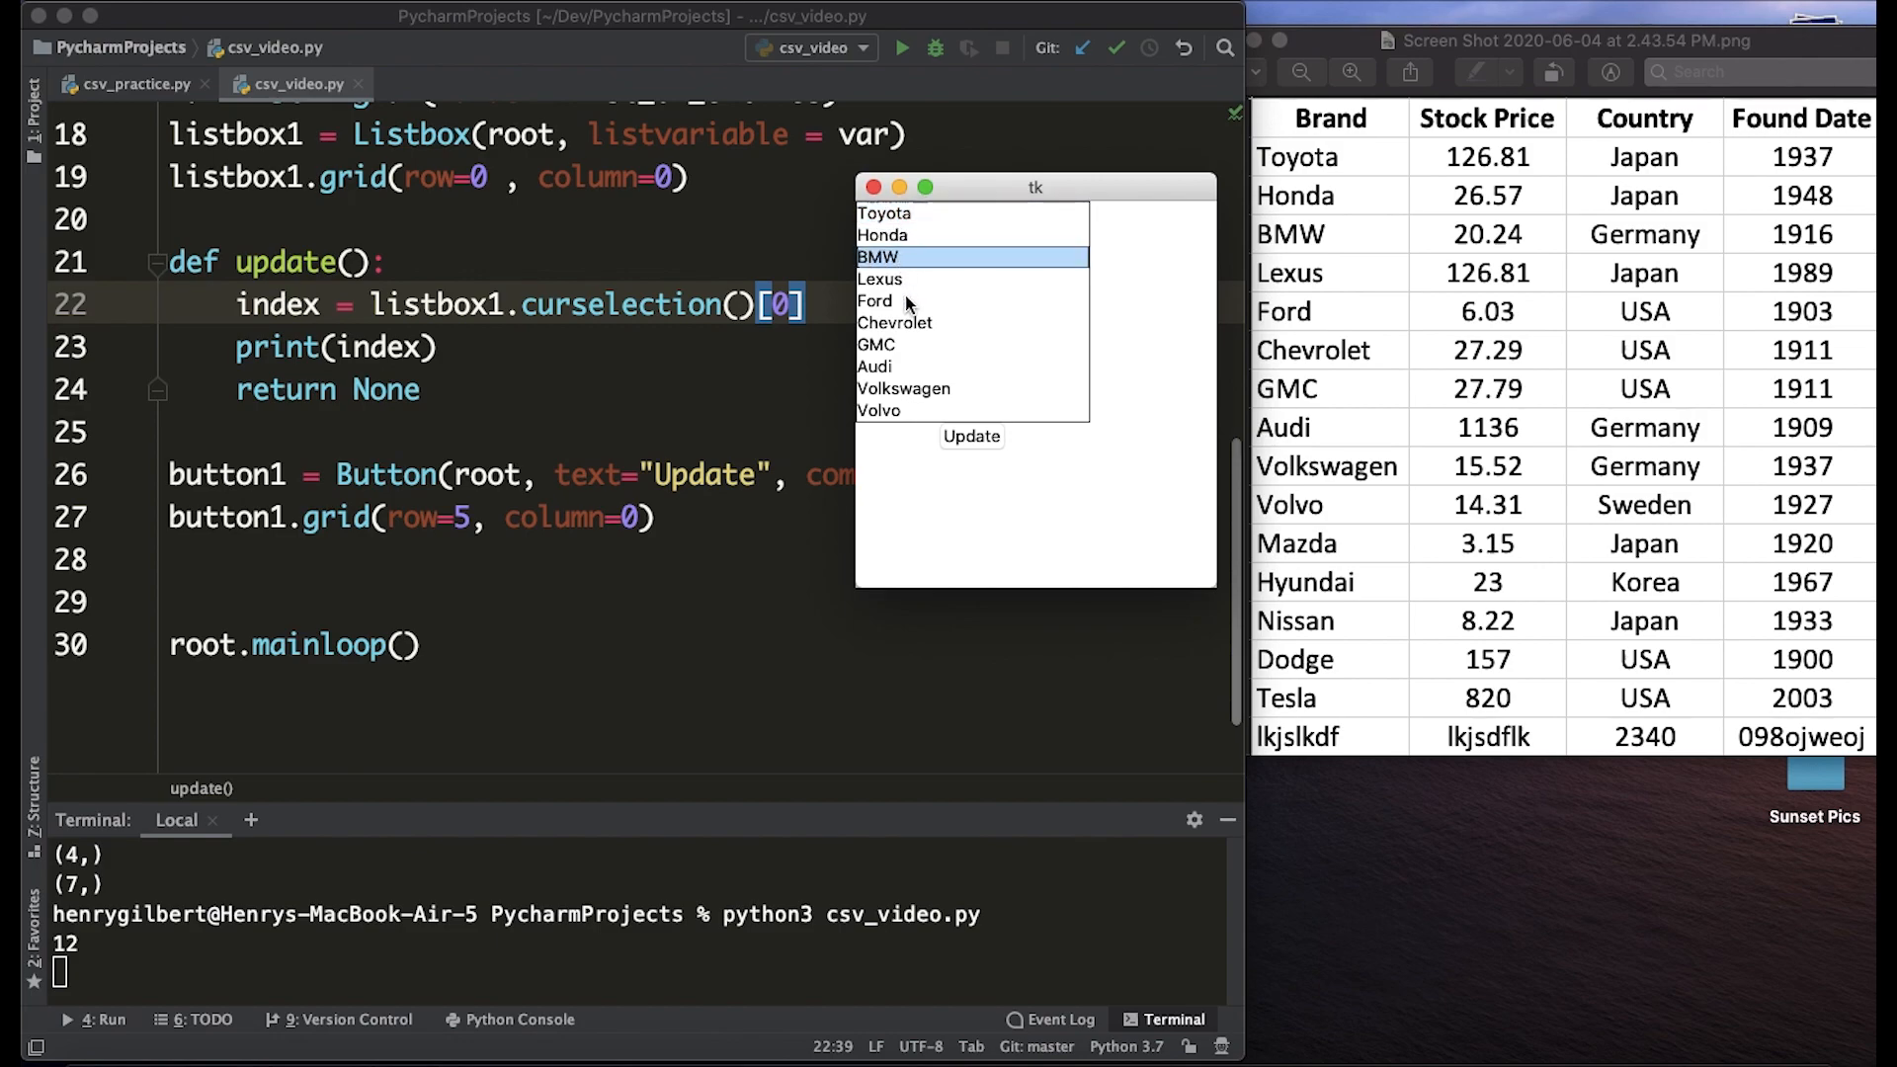
pyautogui.click(875, 345)
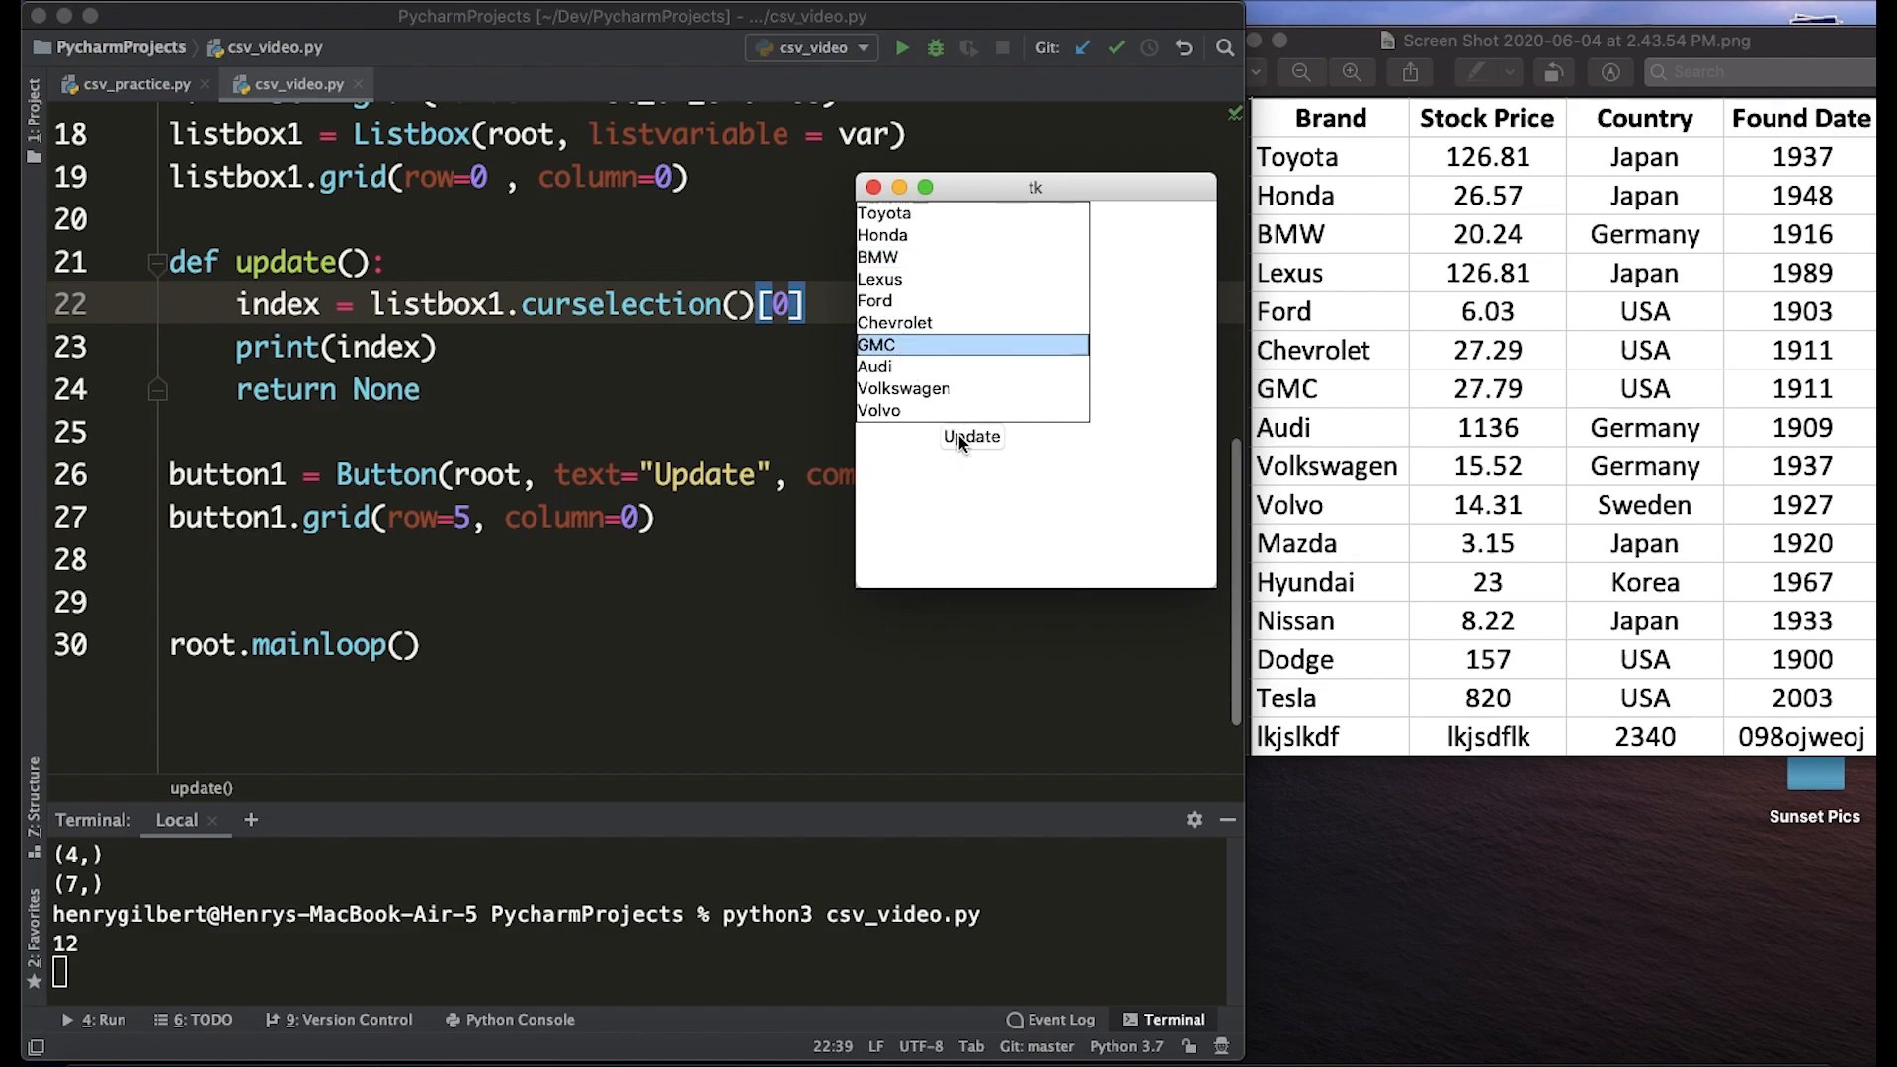
pyautogui.click(971, 435)
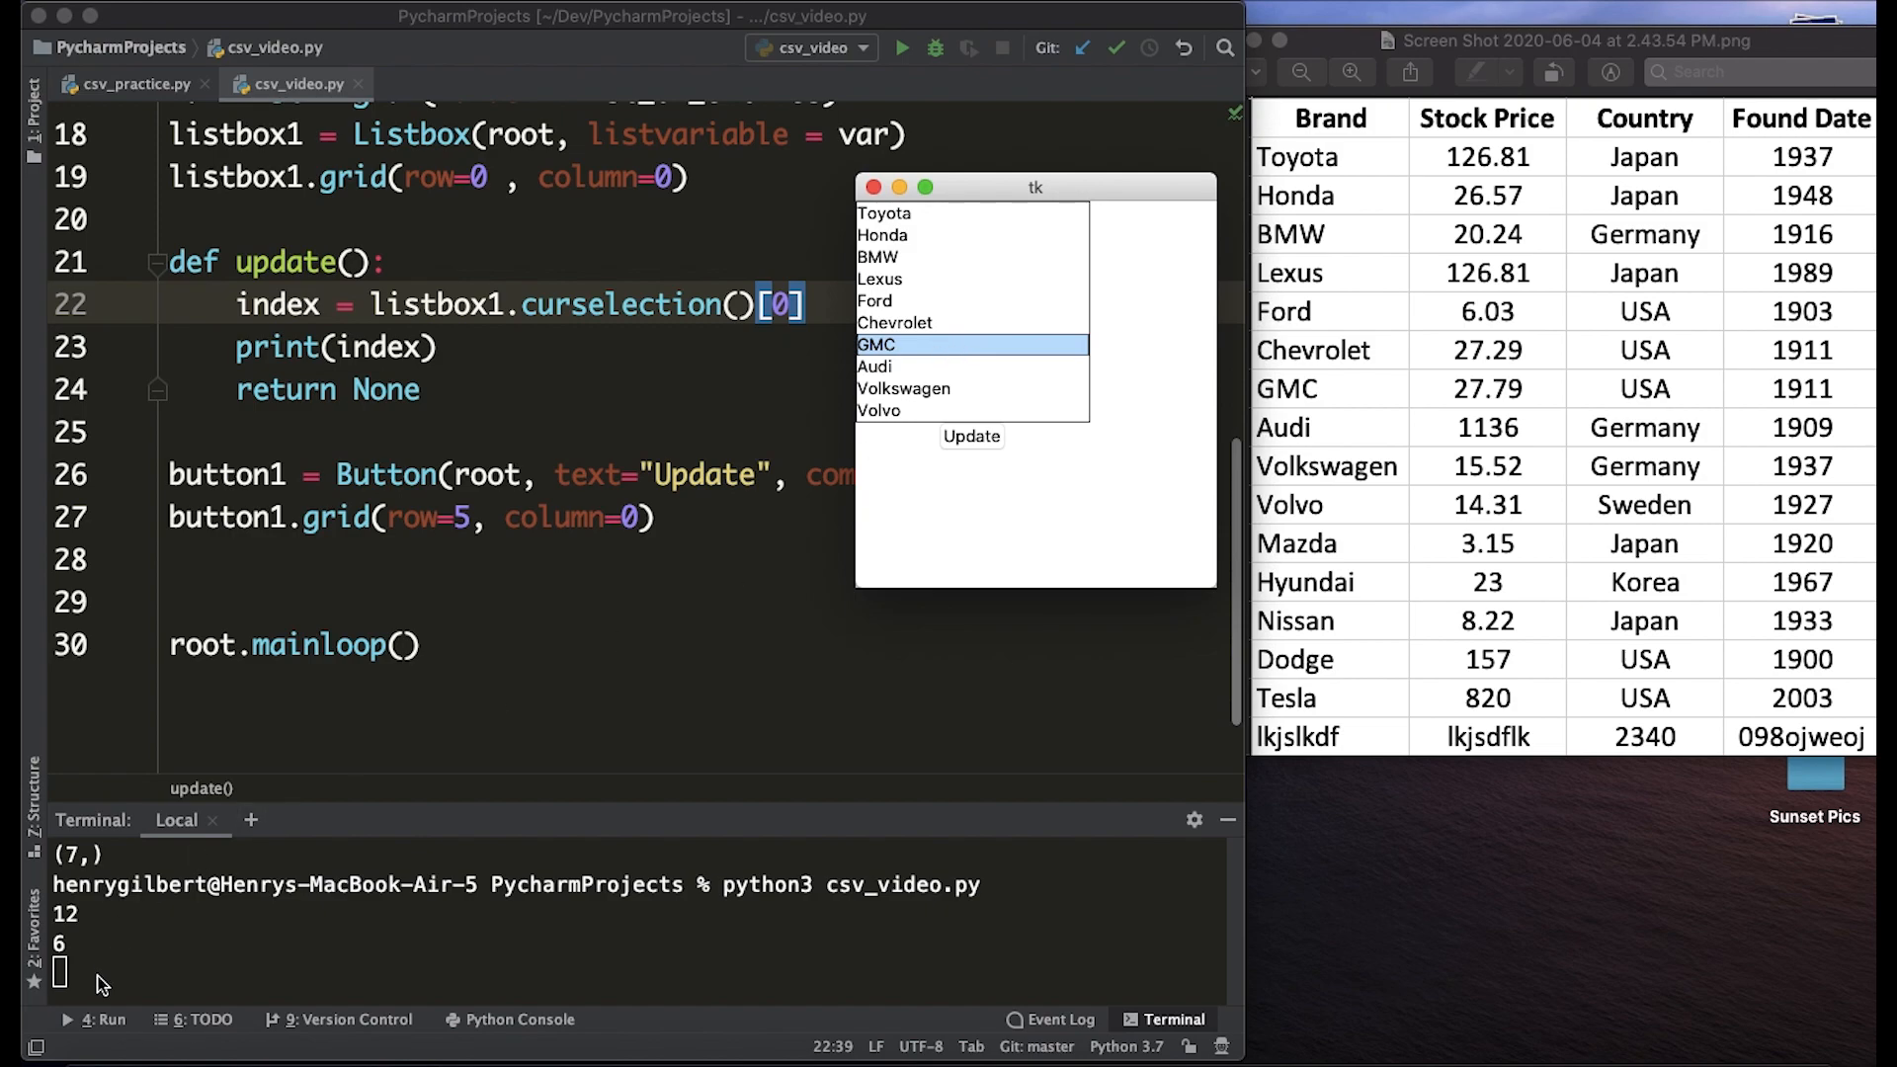
pyautogui.moveTo(1028, 514)
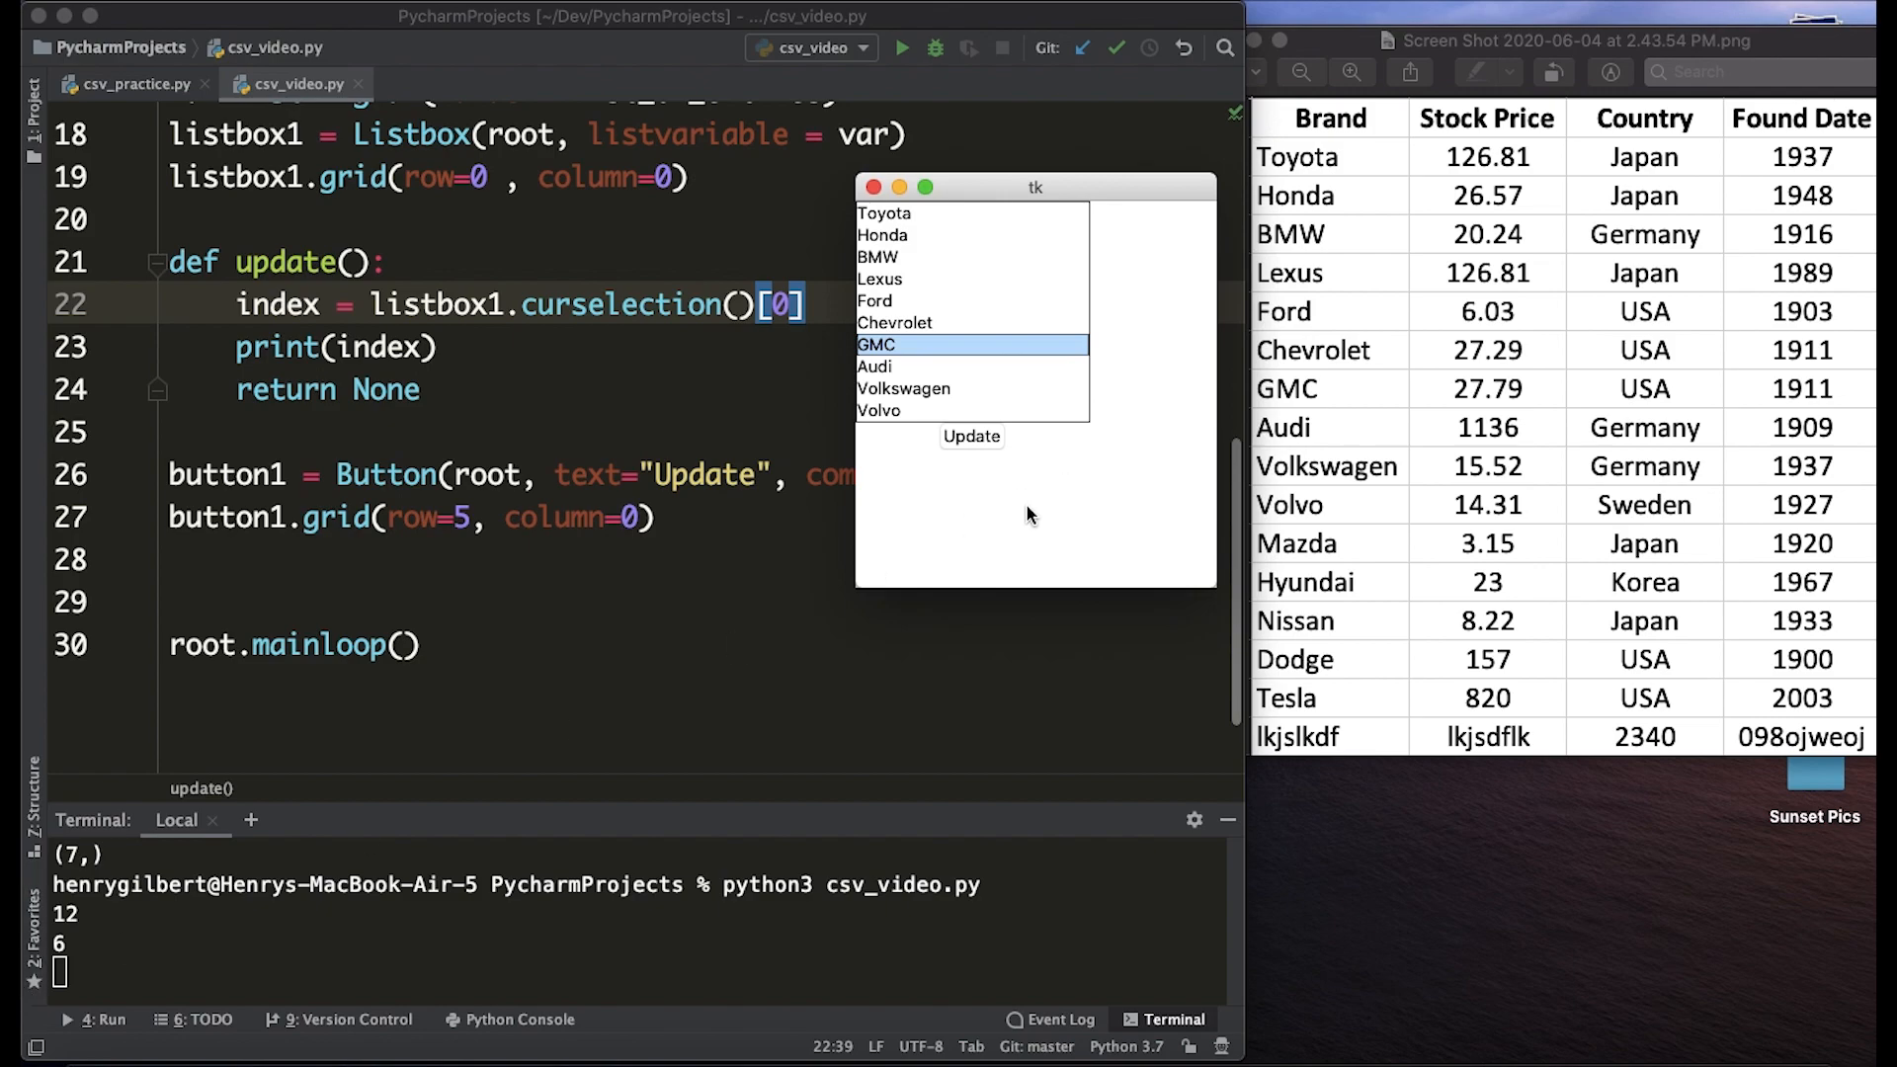
pyautogui.moveTo(1116, 450)
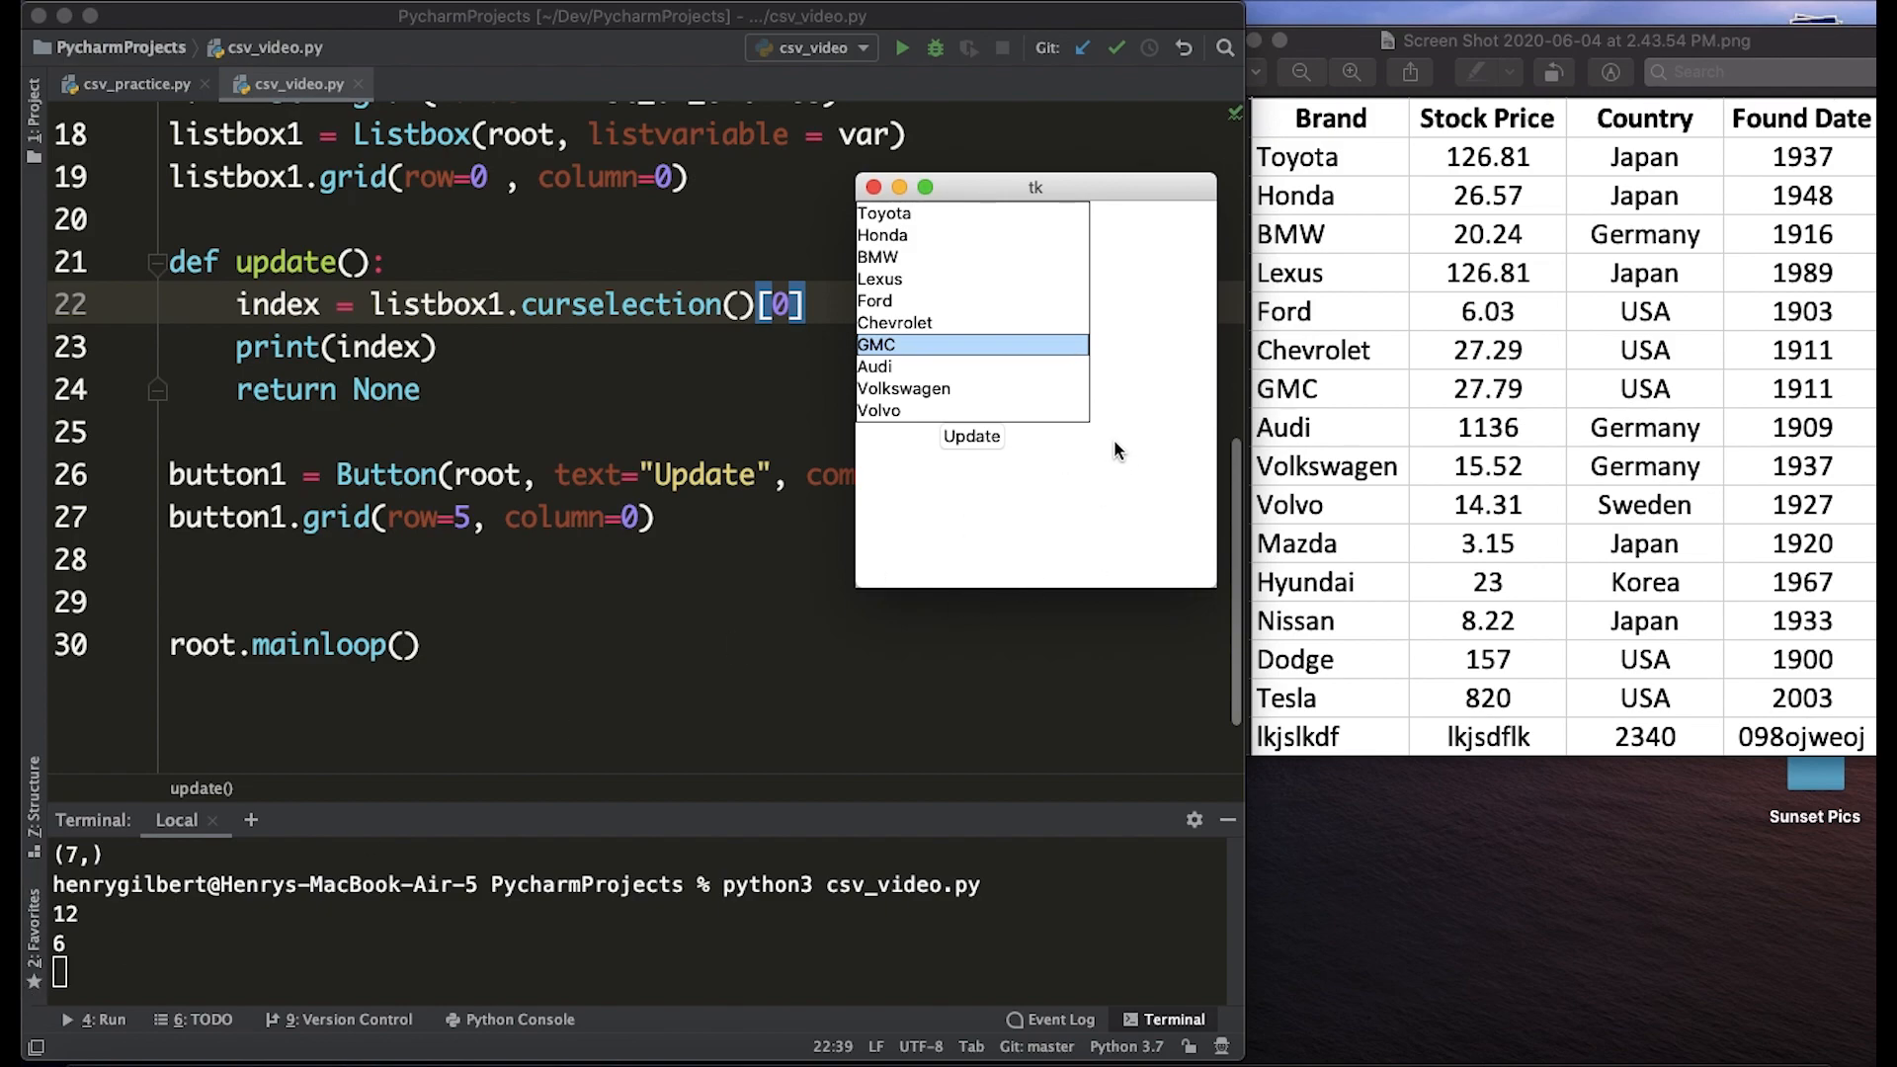